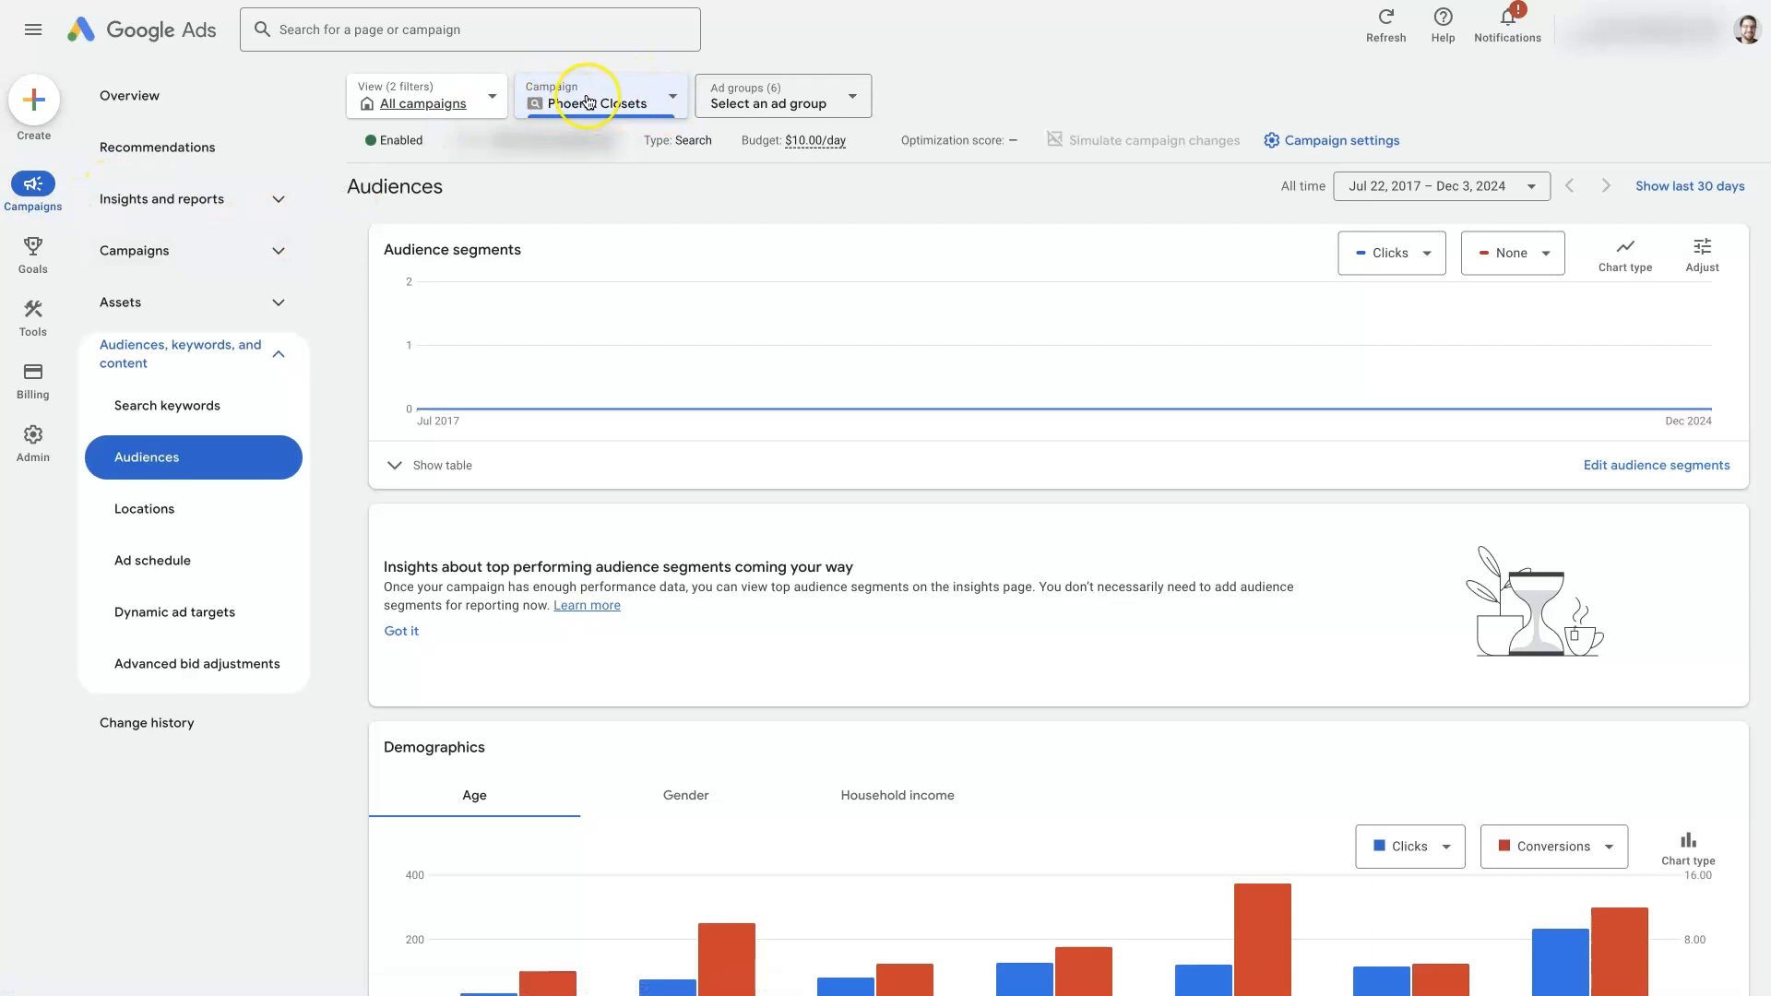
{"action": "mouse_move", "coordinate": [630, 104]}
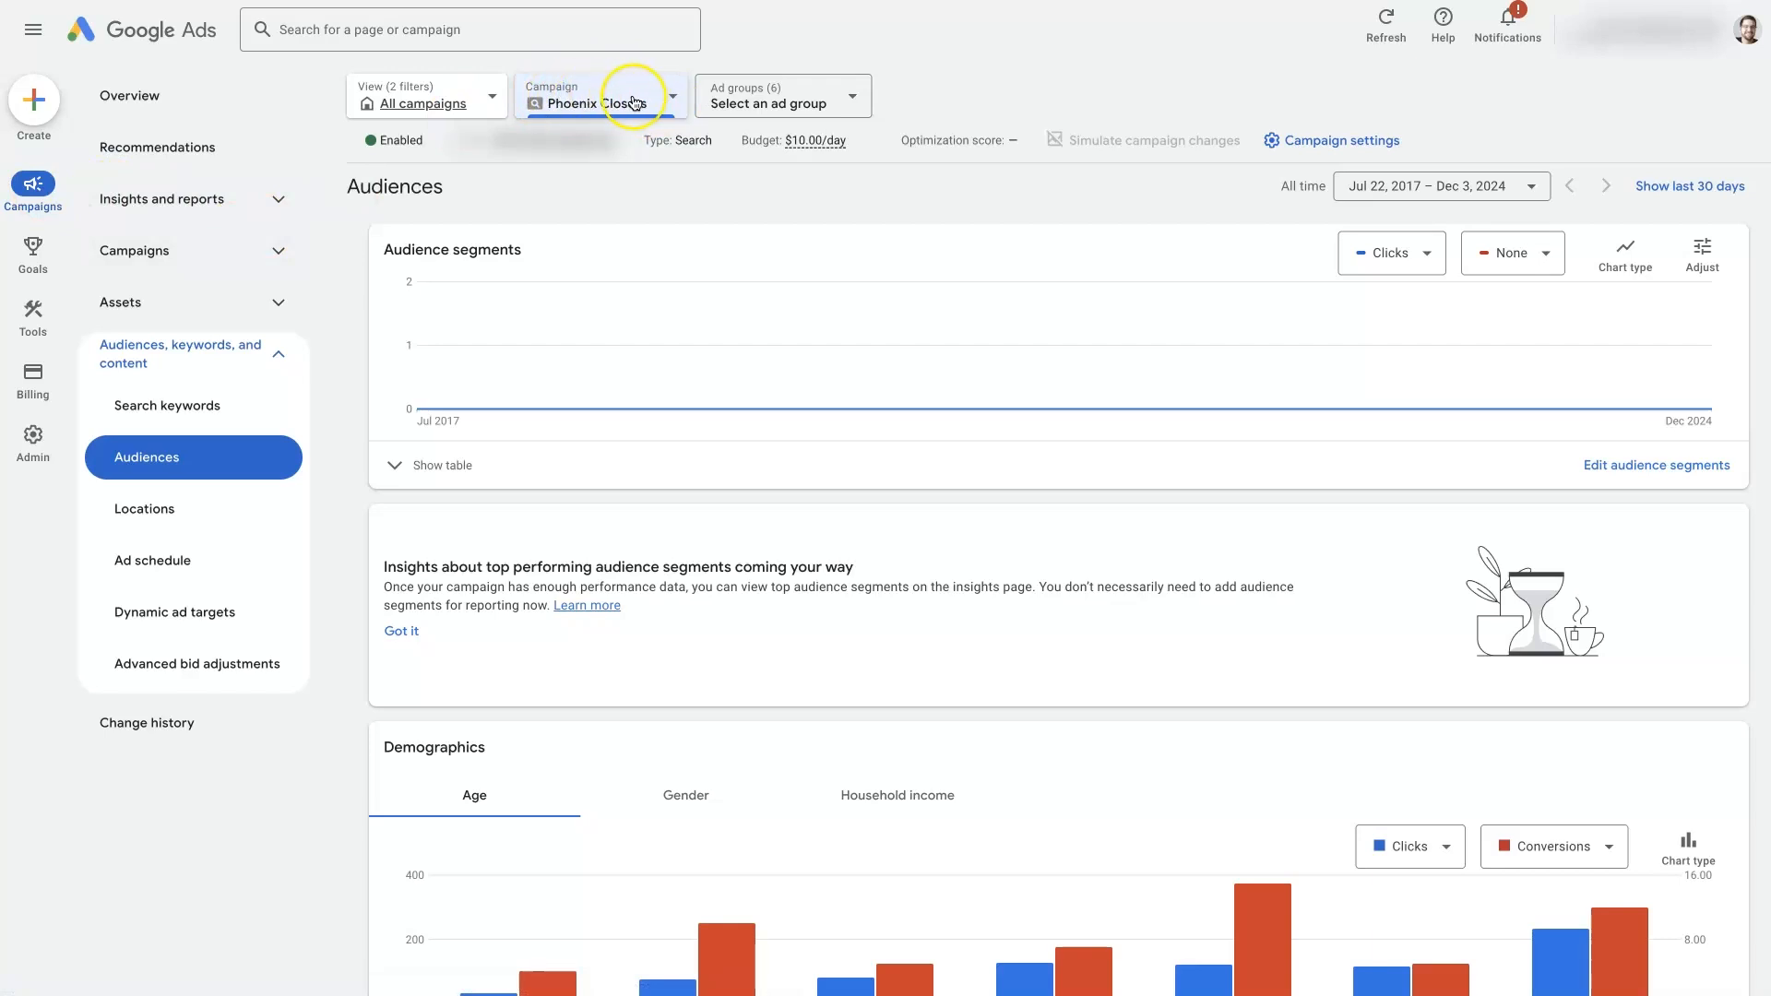
Expand the Phoenix Closets segments table listing Real Estate and Home & Garden, all eligible
{"action": "left_click", "coordinate": [191, 354]}
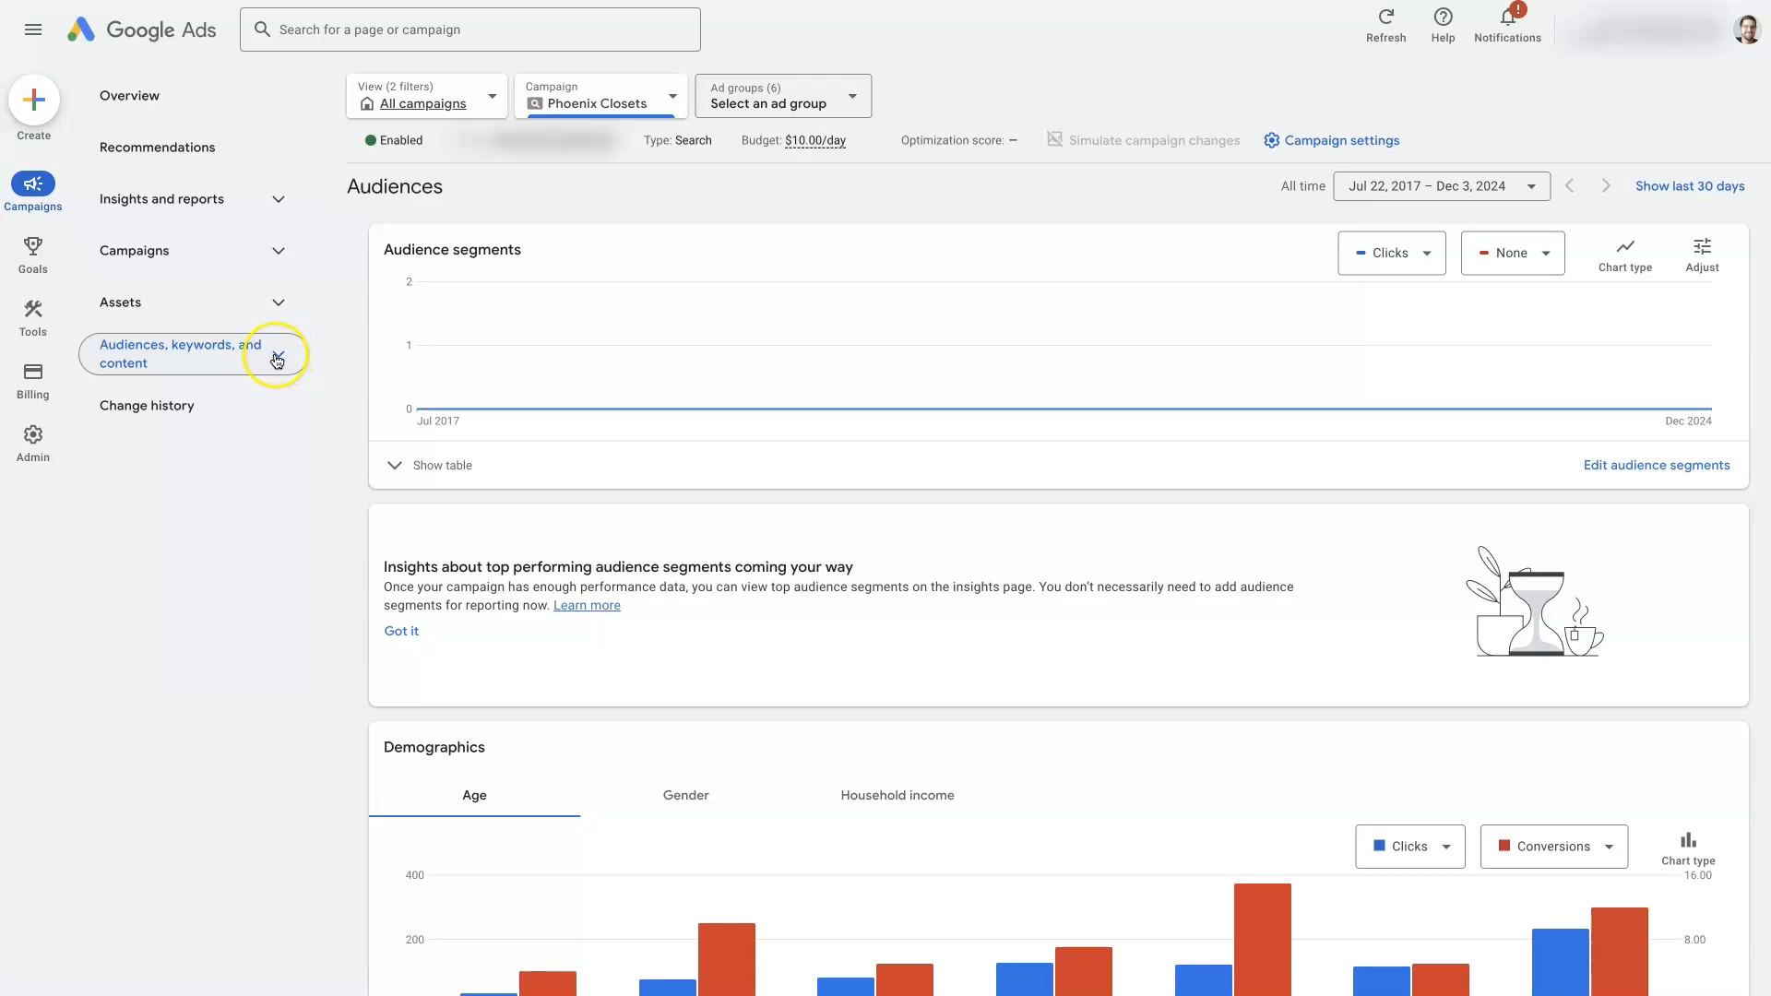
{"action": "left_click", "coordinate": [181, 353]}
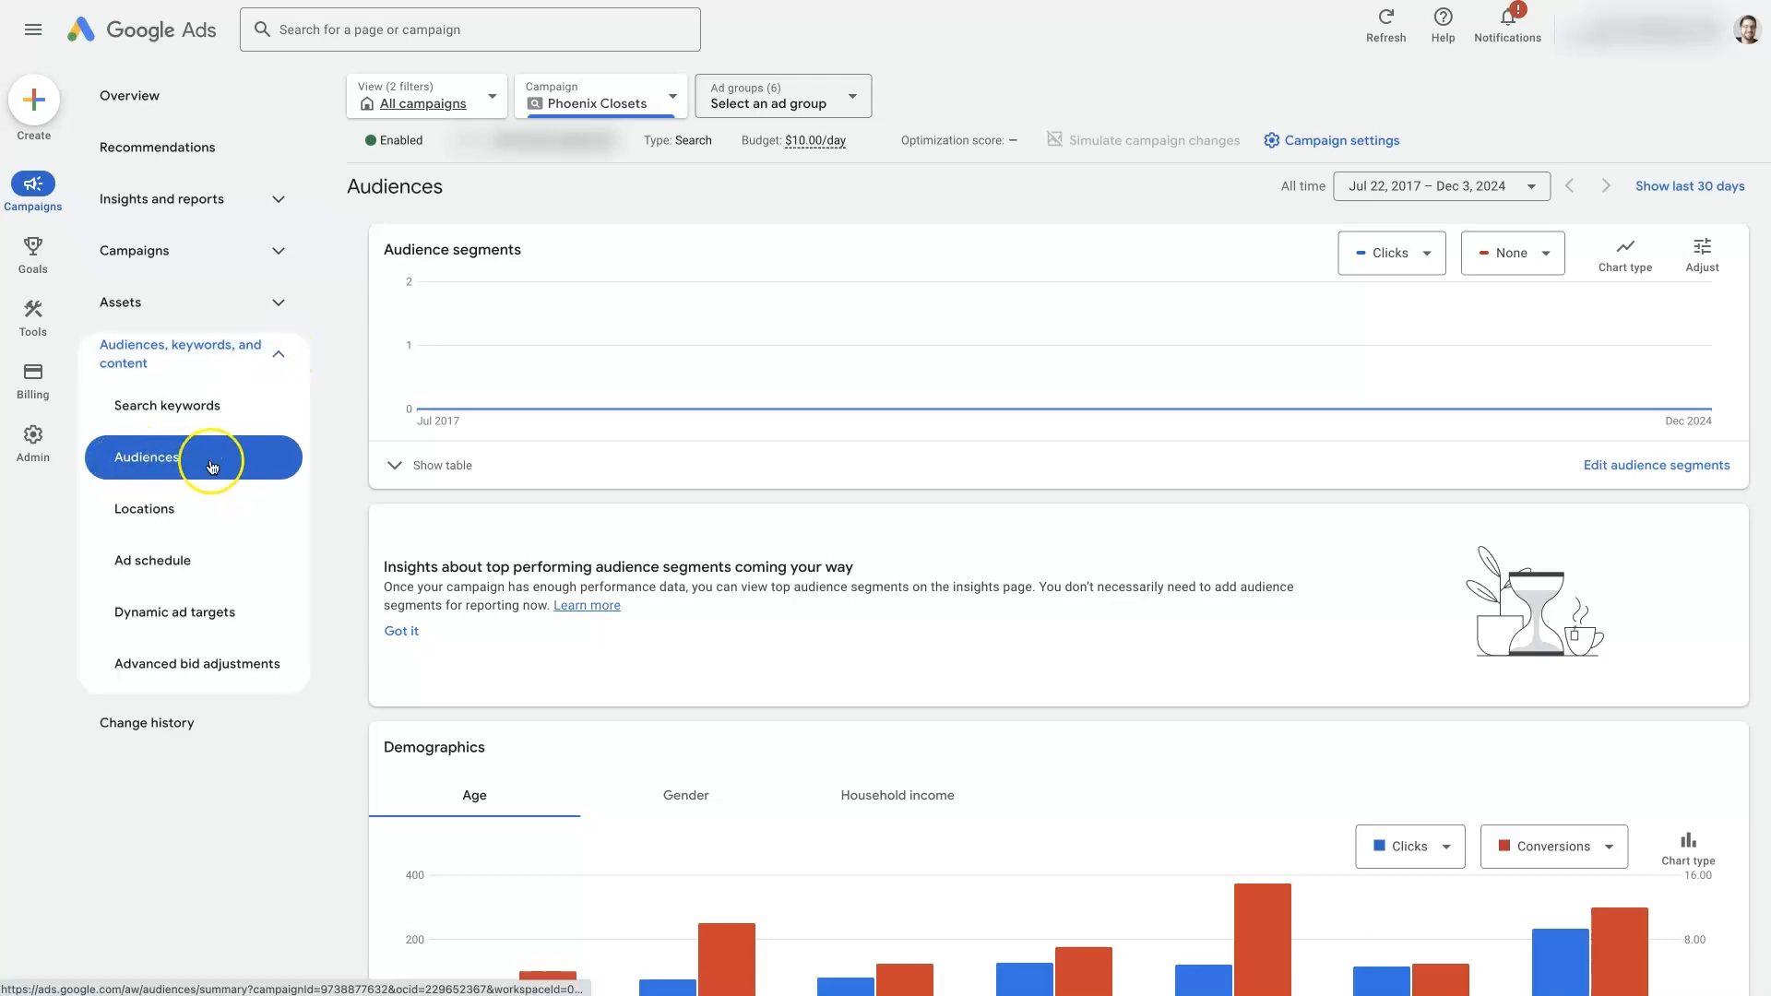
{"action": "mouse_move", "coordinate": [400, 201]}
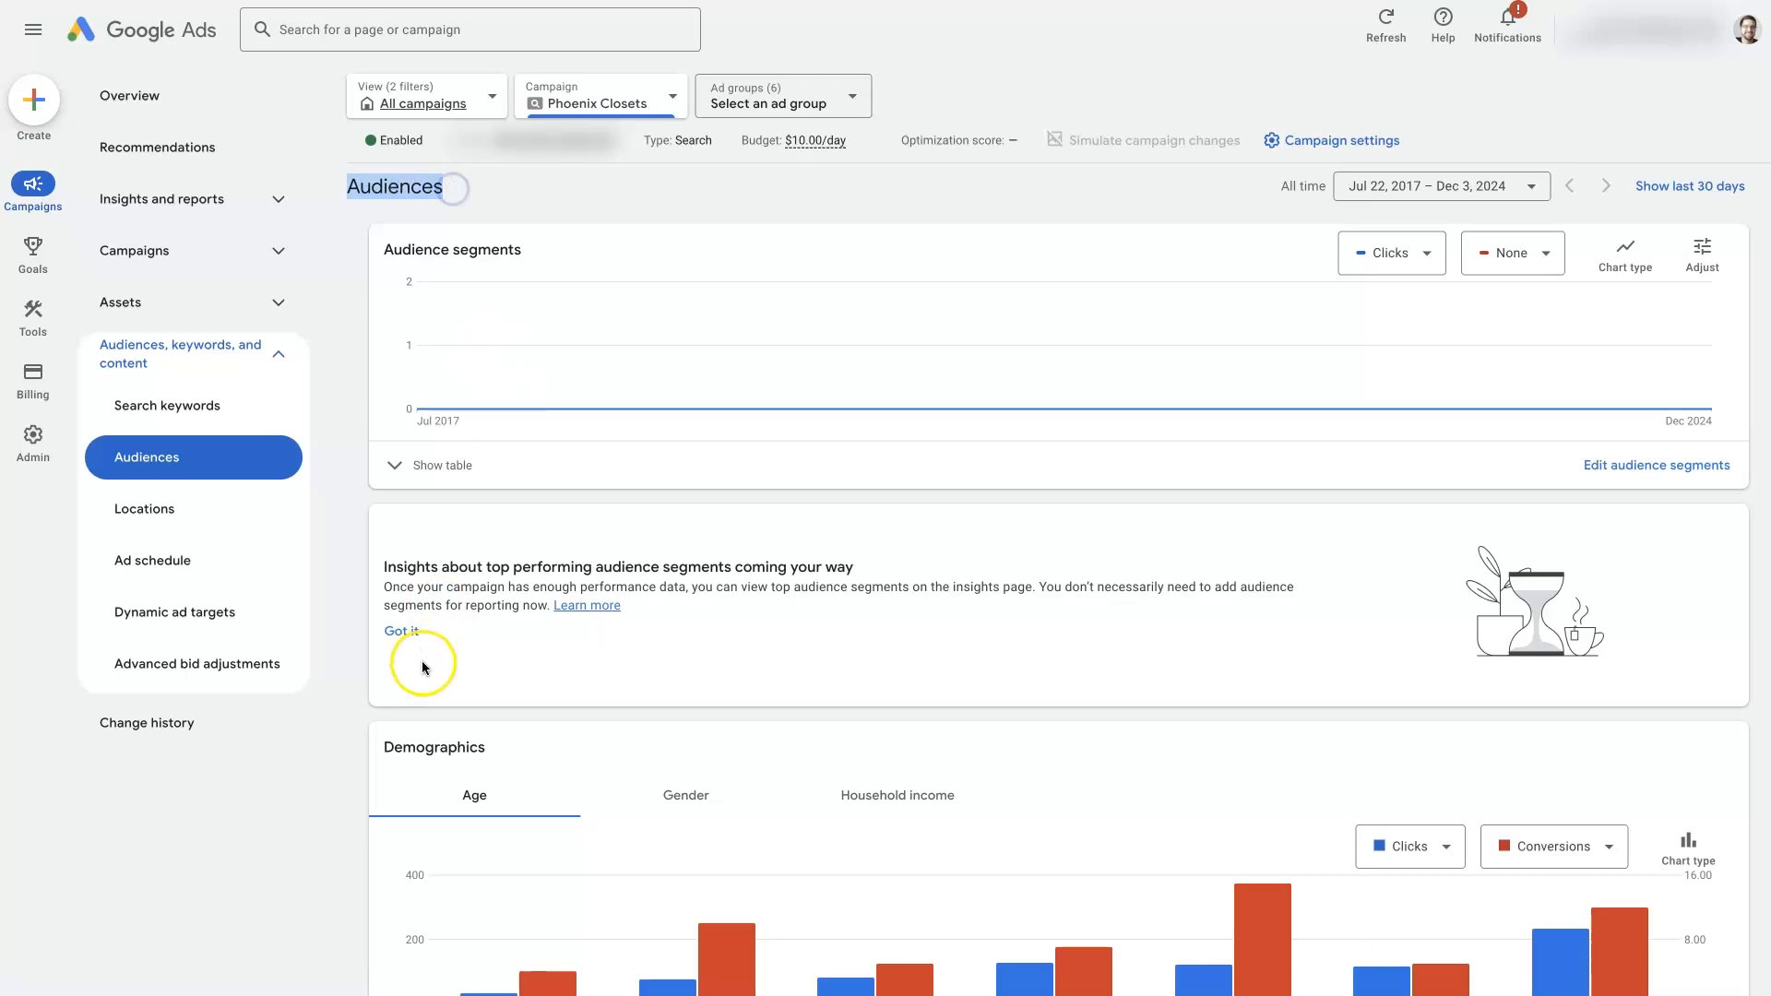
{"action": "scroll", "scroll_direction": "down", "scroll_amount": 3}
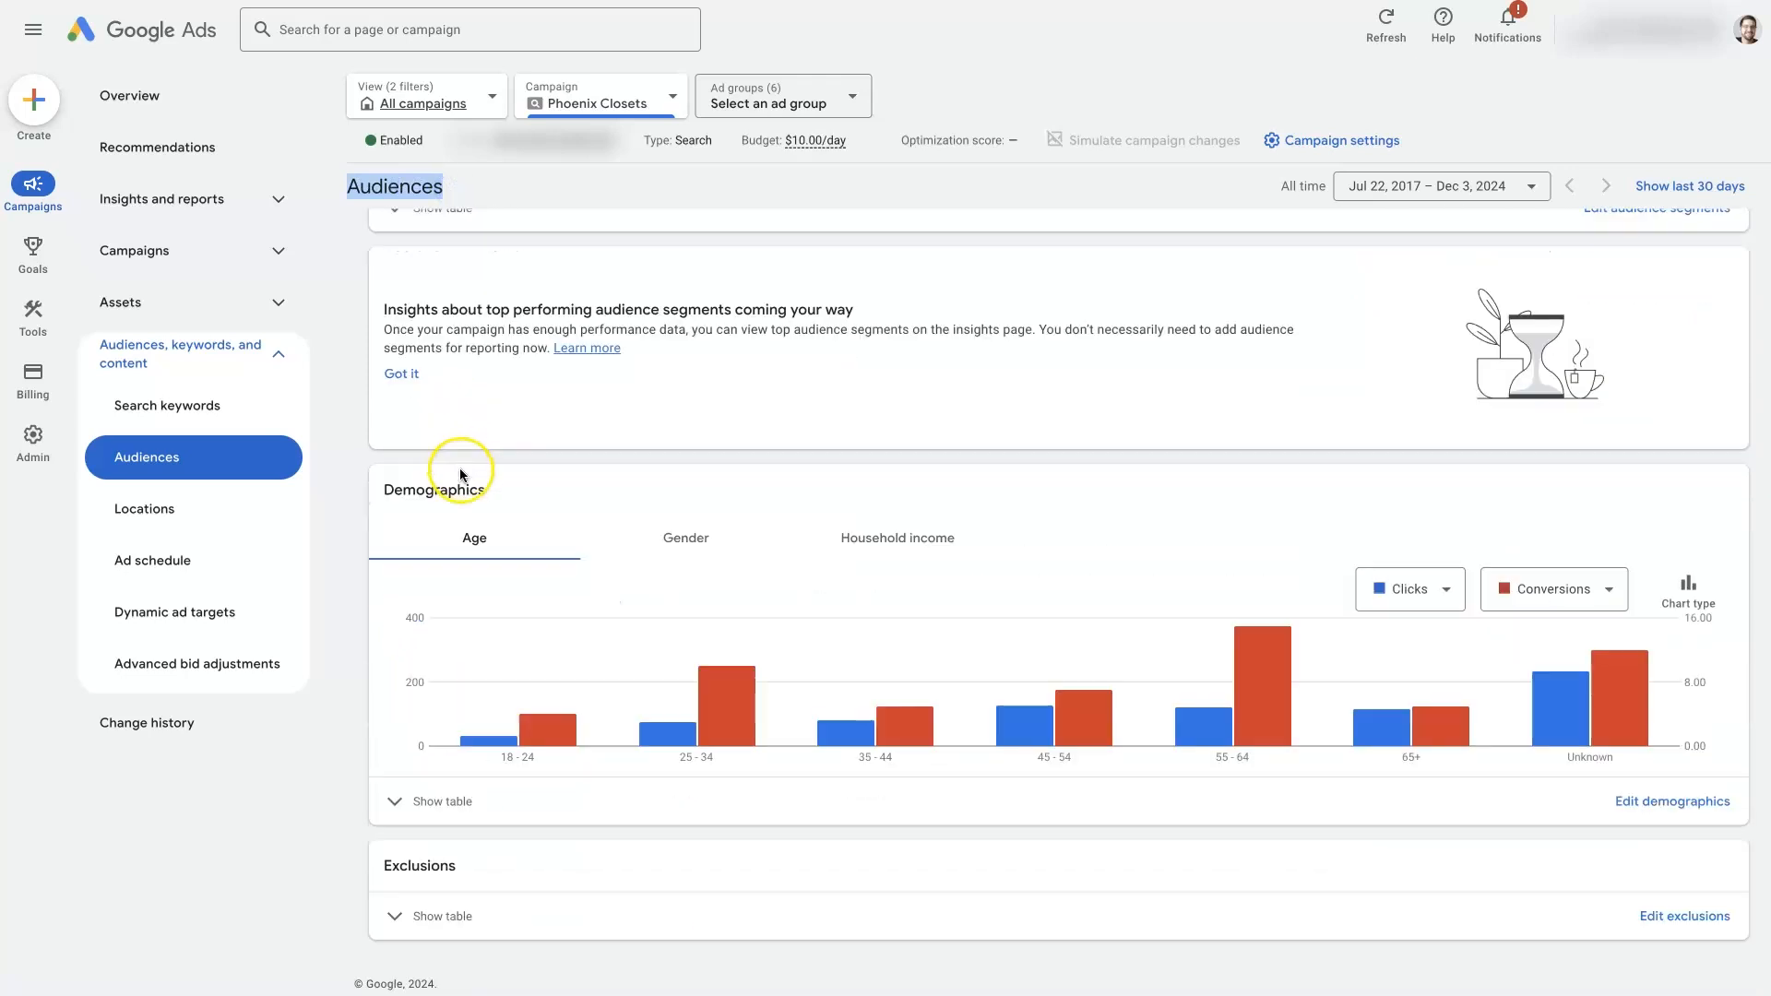
{"action": "scroll", "scroll_direction": "up", "scroll_amount": 3}
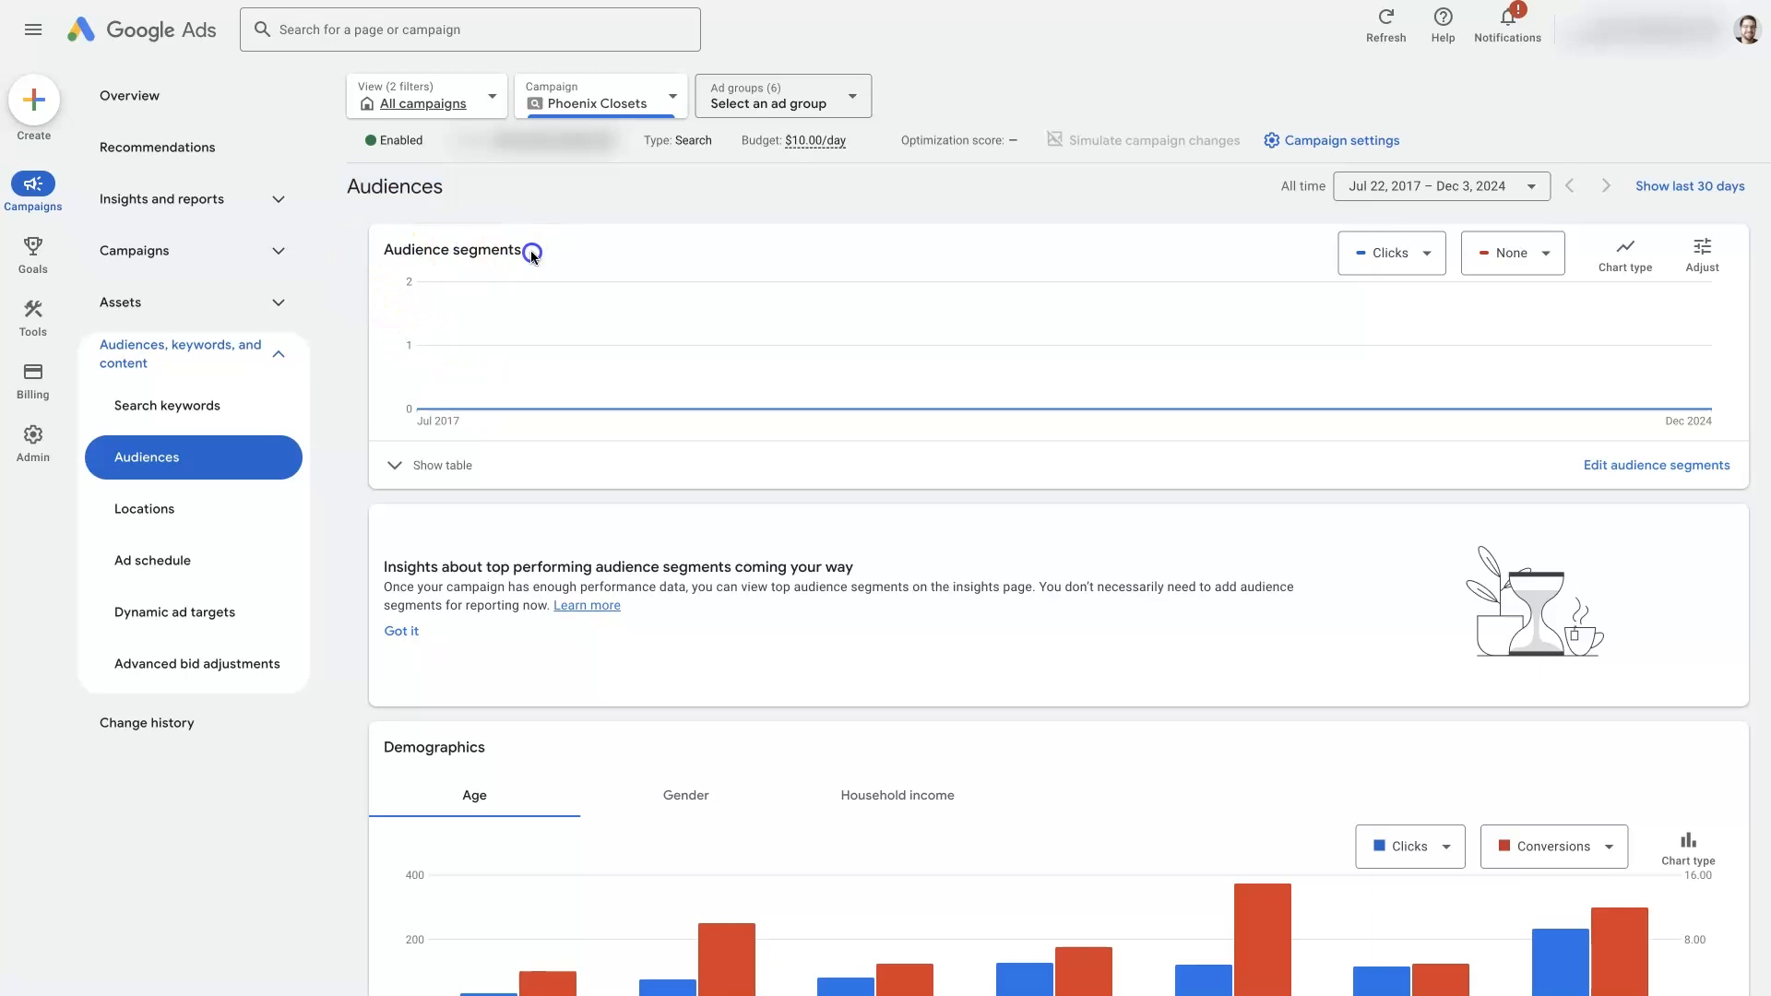
{"action": "mouse_move", "coordinate": [357, 265]}
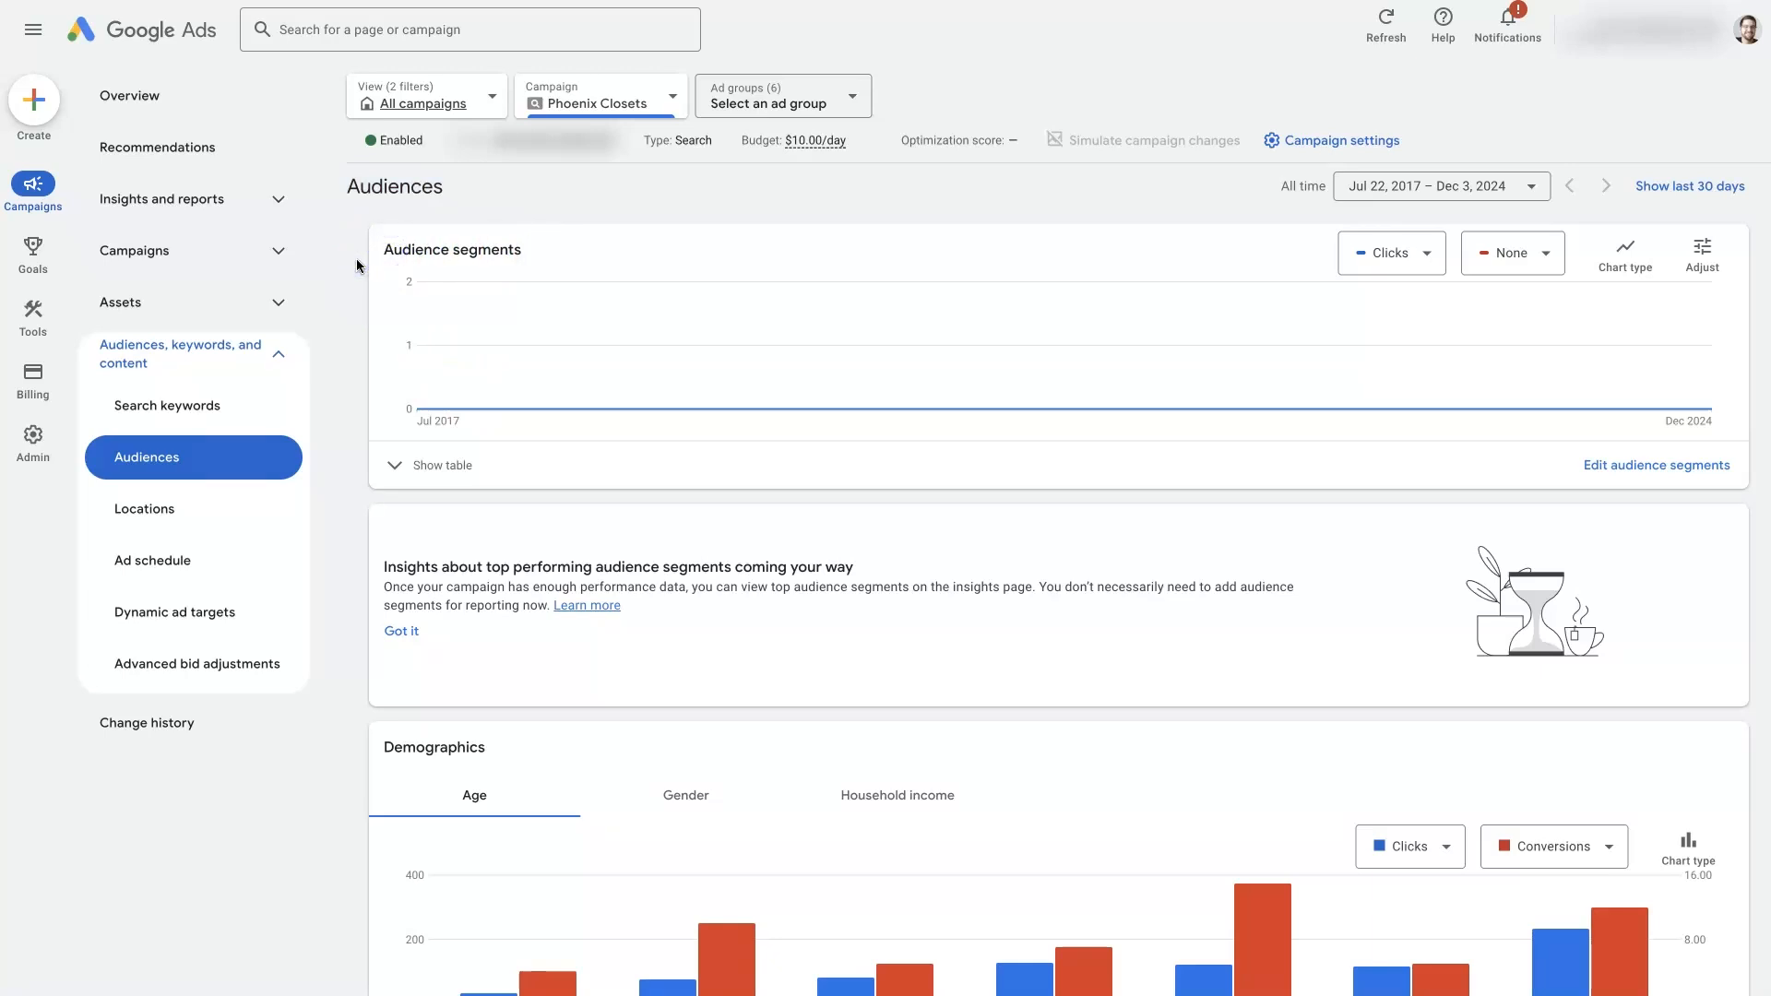
{"action": "mouse_move", "coordinate": [332, 347]}
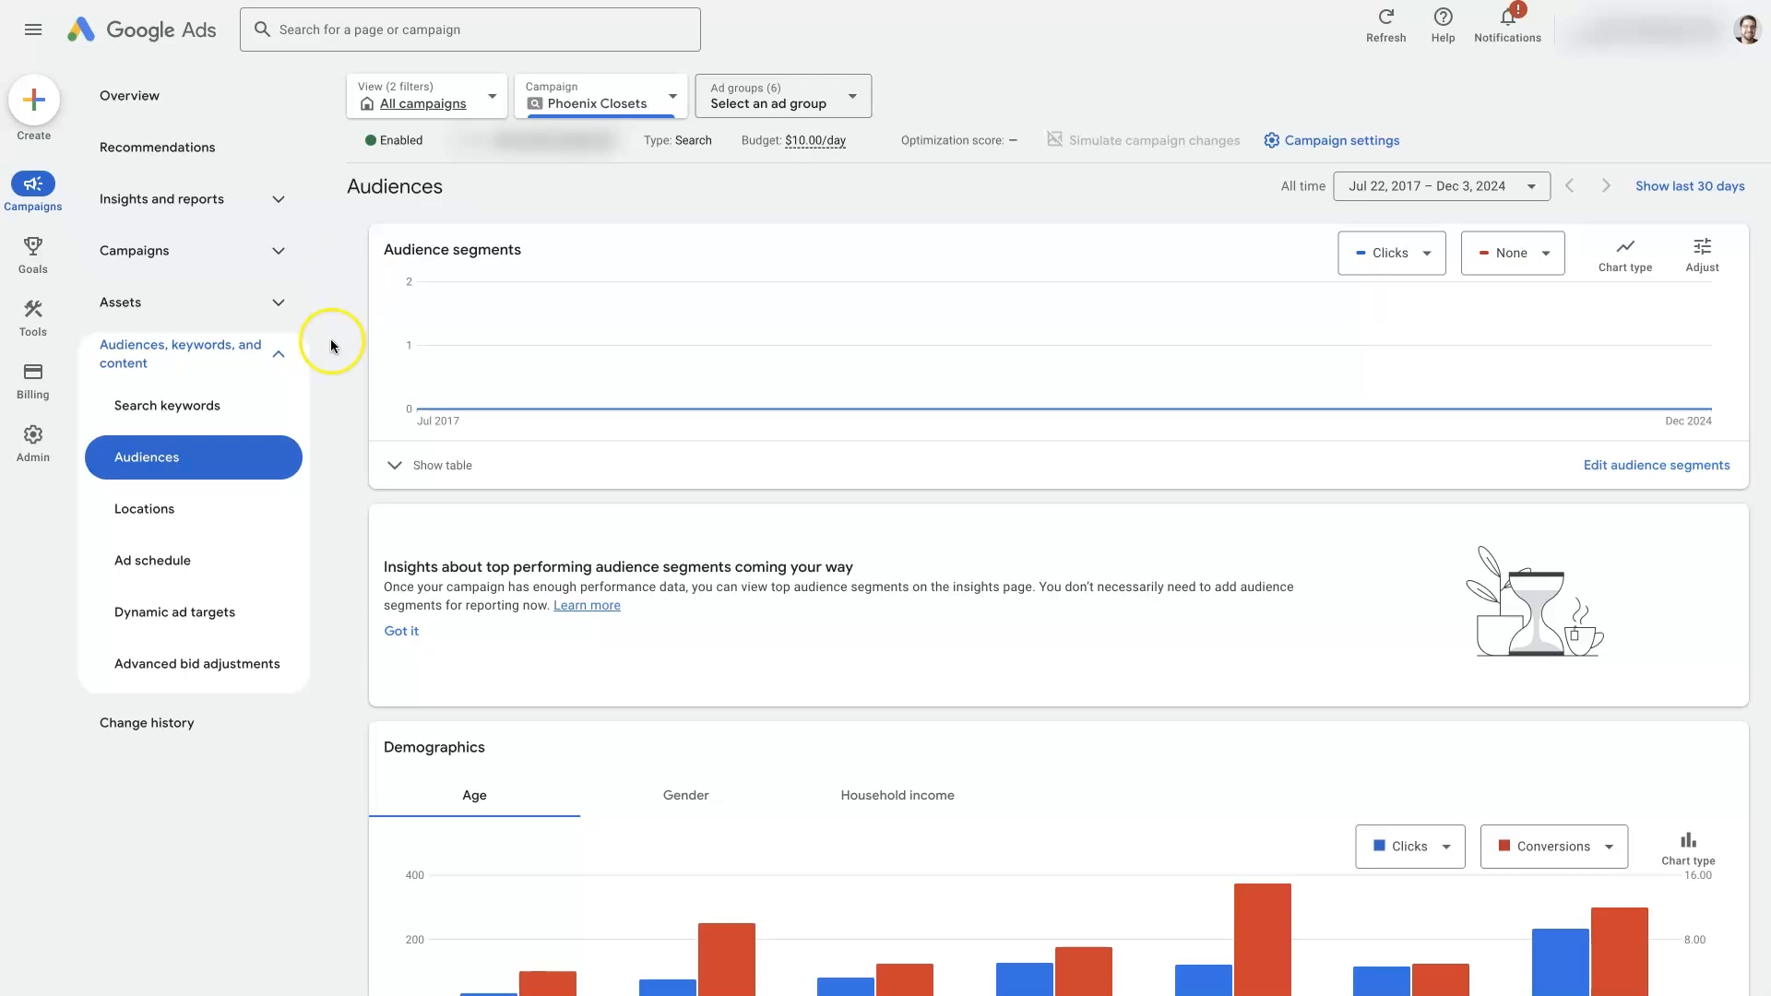
{"action": "mouse_move", "coordinate": [1651, 471]}
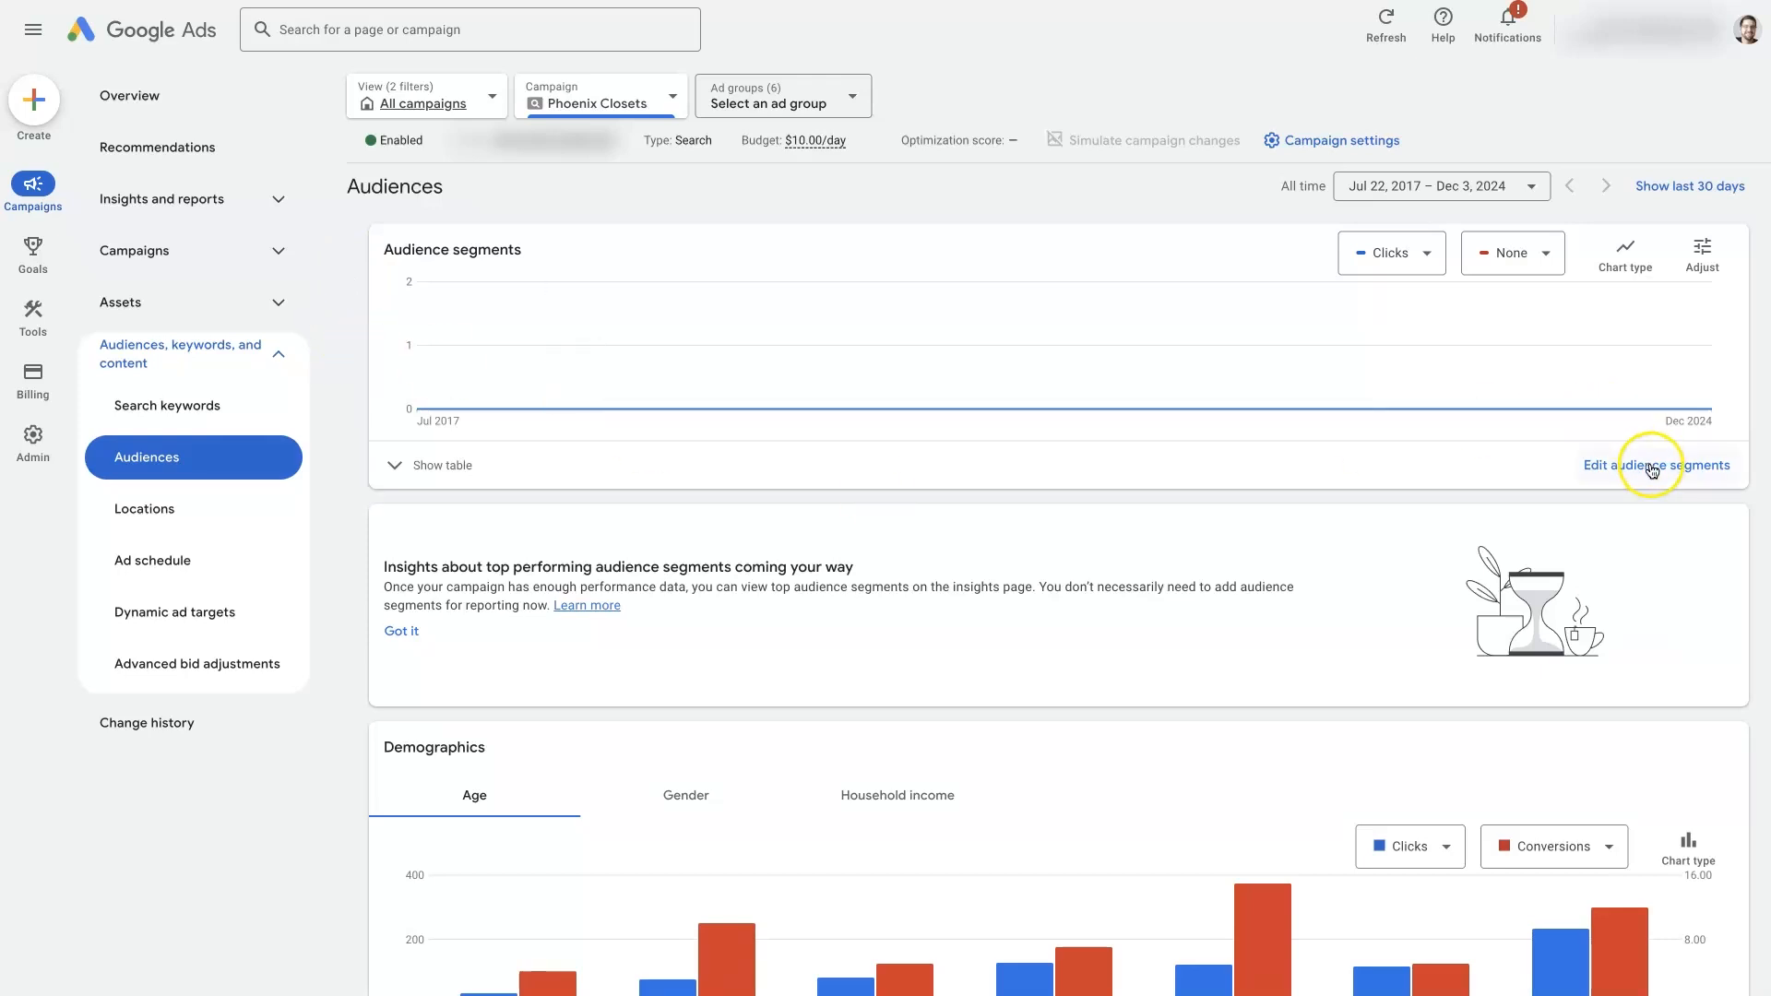
{"action": "mouse_move", "coordinate": [1688, 474]}
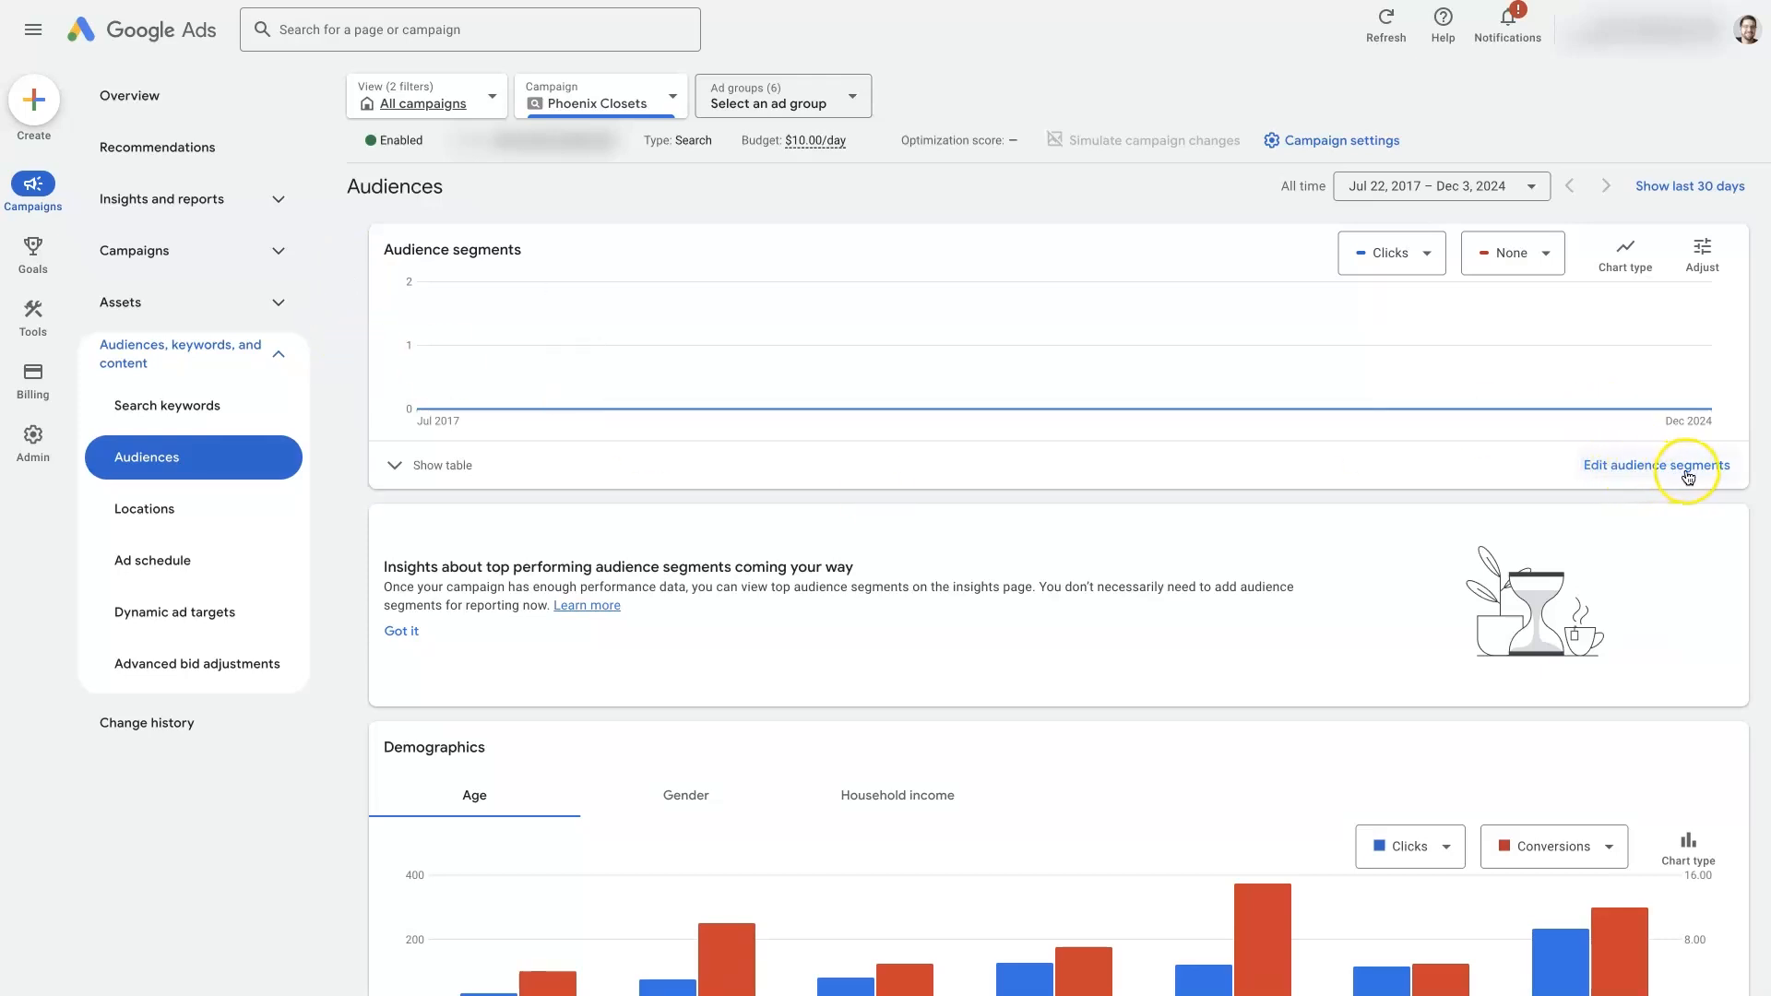
{"action": "left_click", "coordinate": [441, 465]}
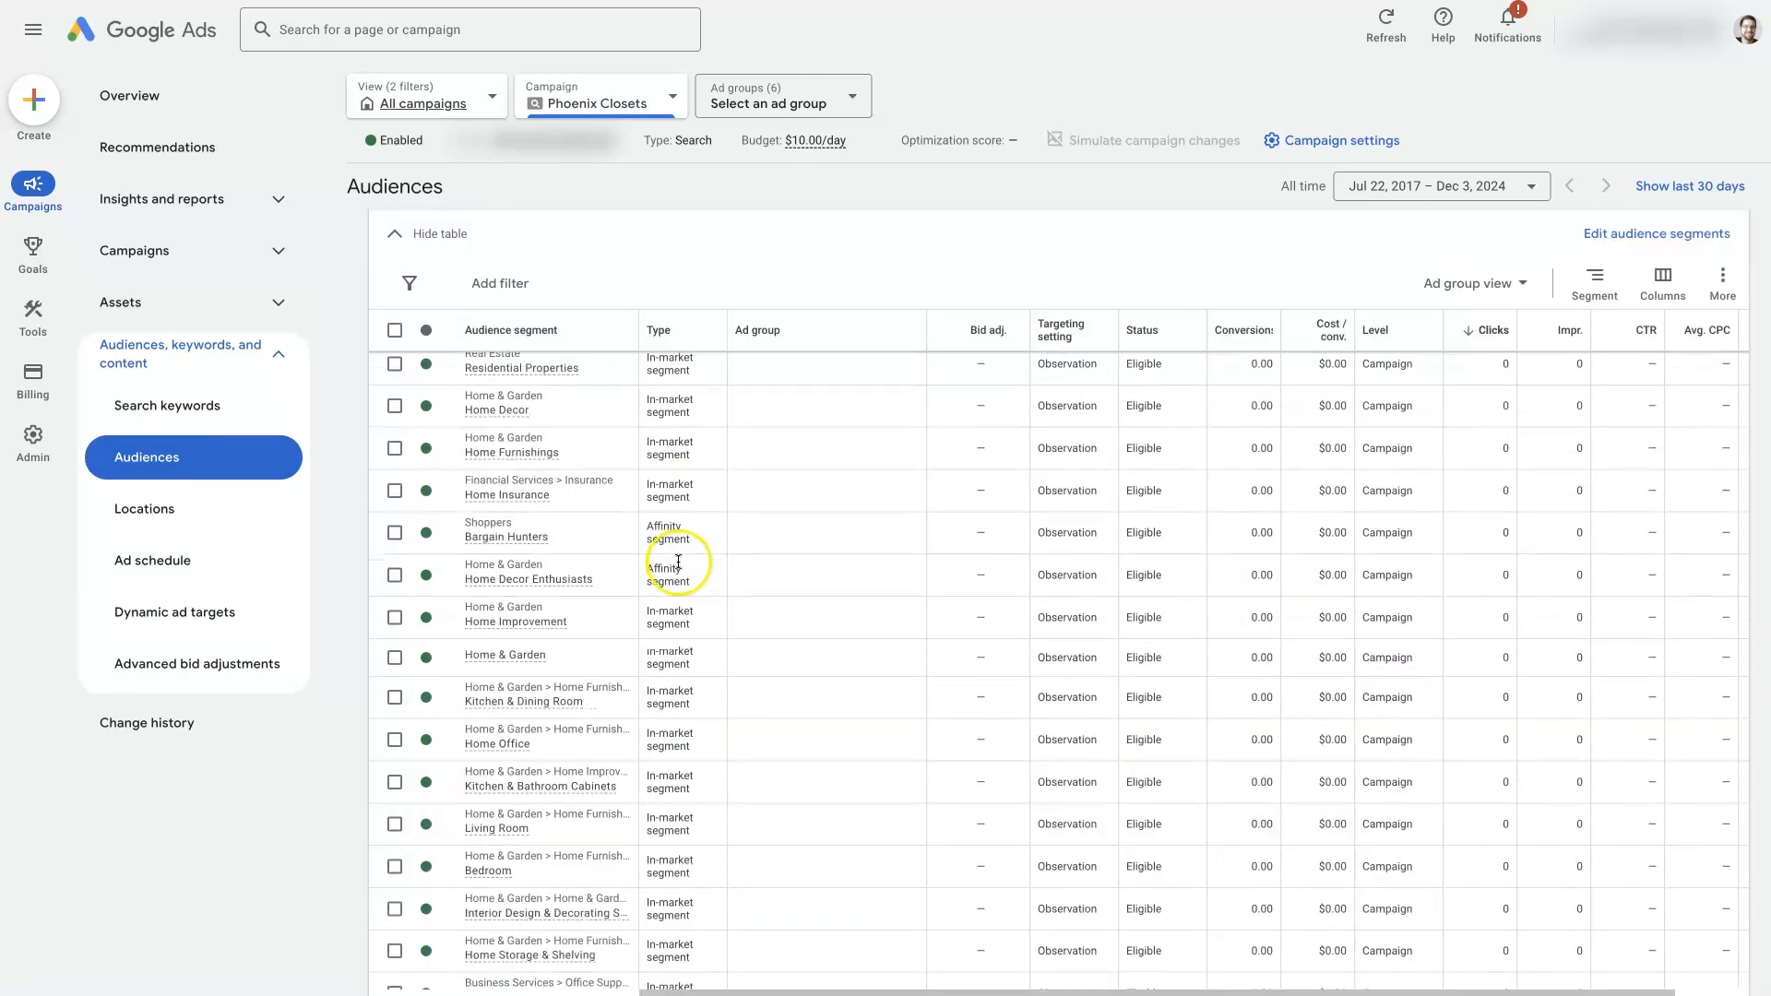
{"action": "left_click", "coordinate": [440, 234]}
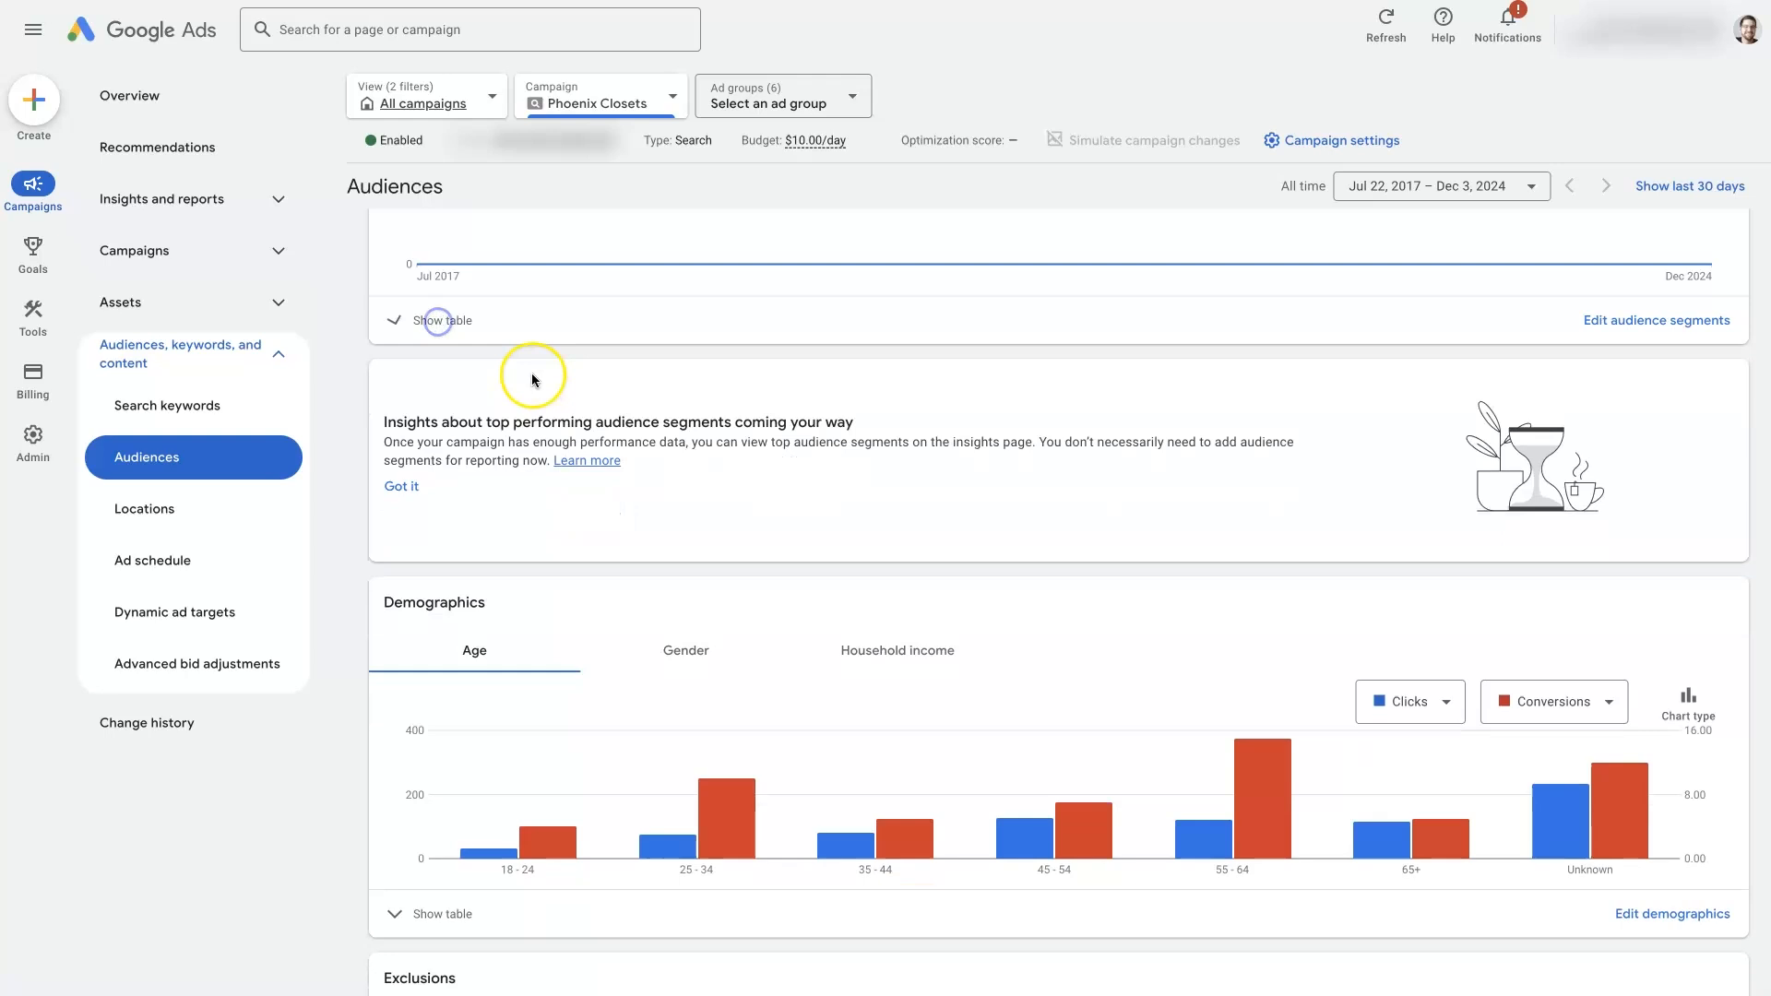
{"action": "left_click", "coordinate": [444, 321]}
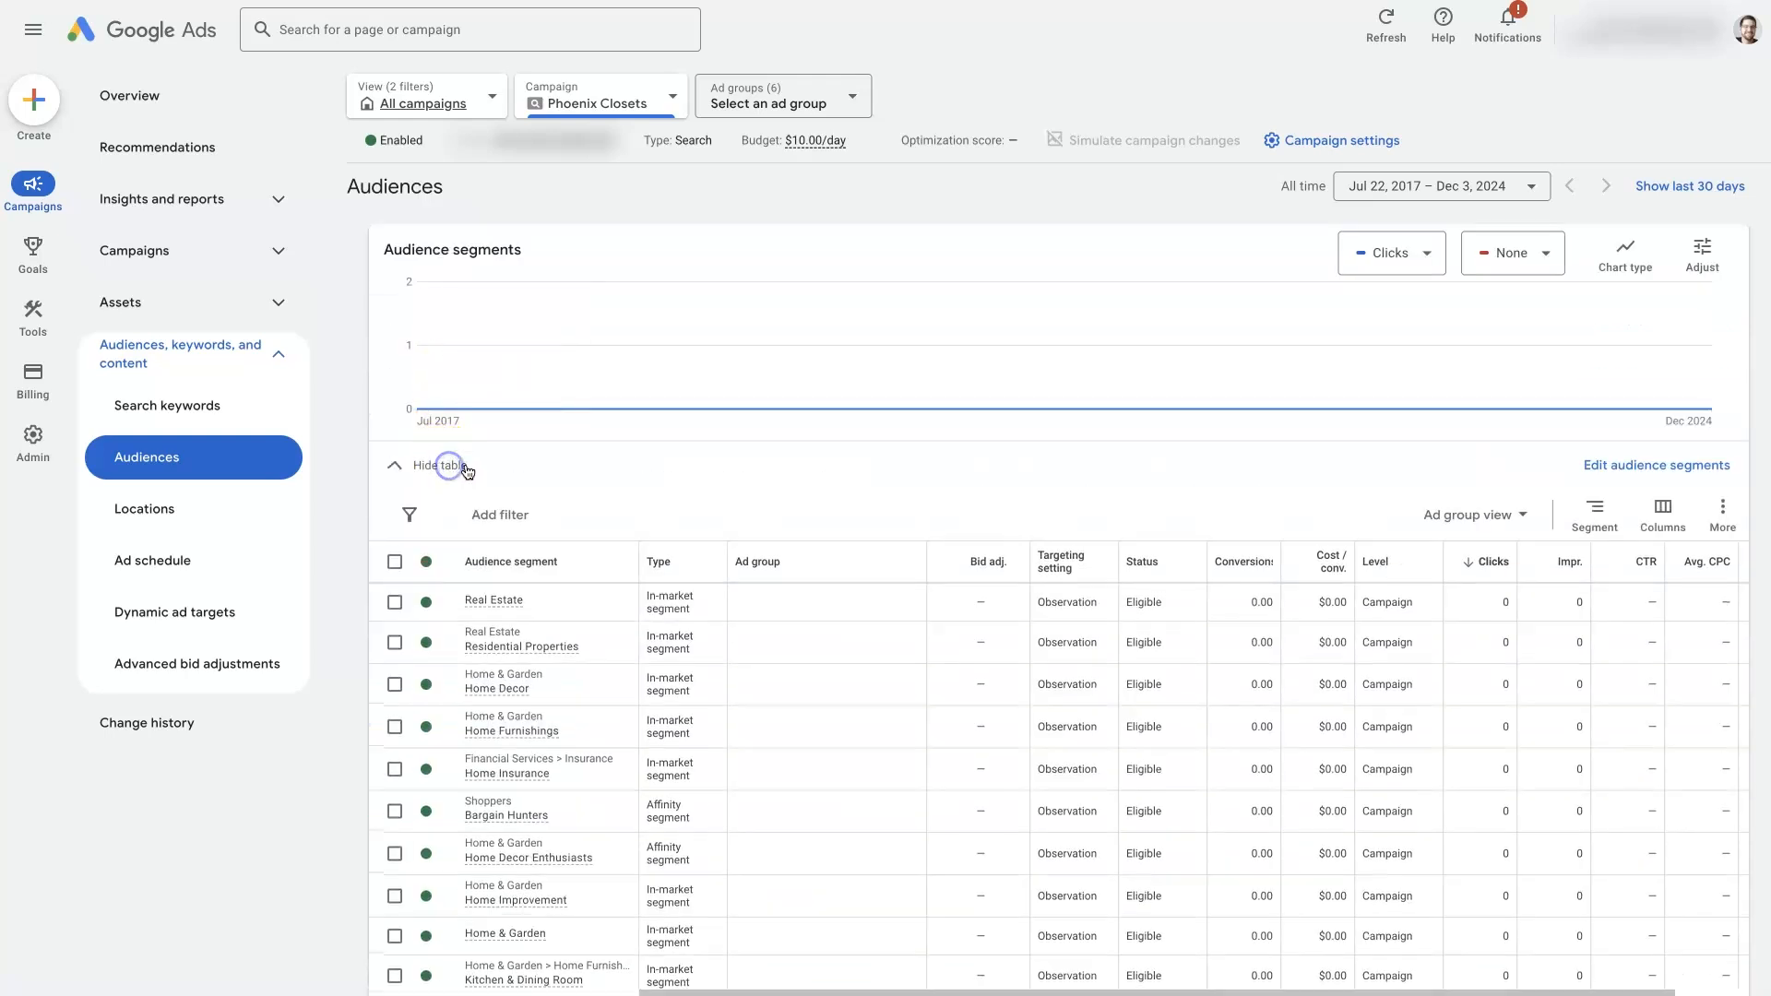
Start editing audience segments to reach the Campaign versus Ad group level choice
{"action": "left_click", "coordinate": [438, 465]}
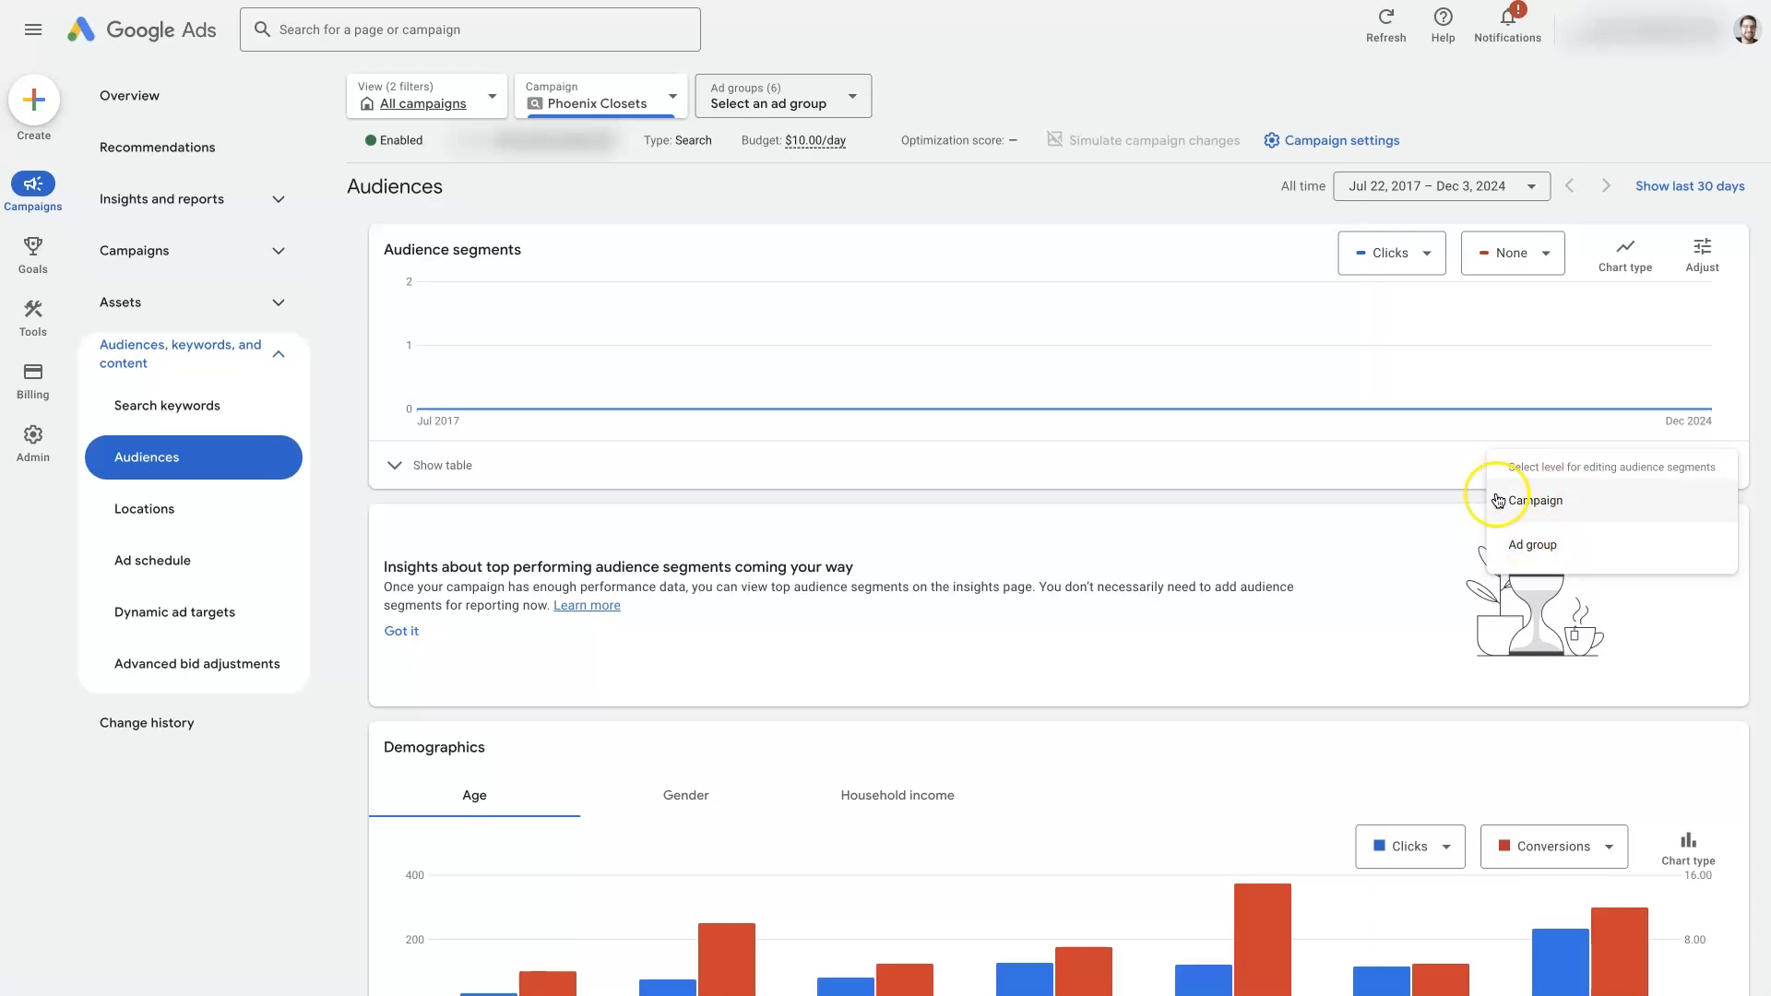
{"action": "mouse_move", "coordinate": [1567, 550]}
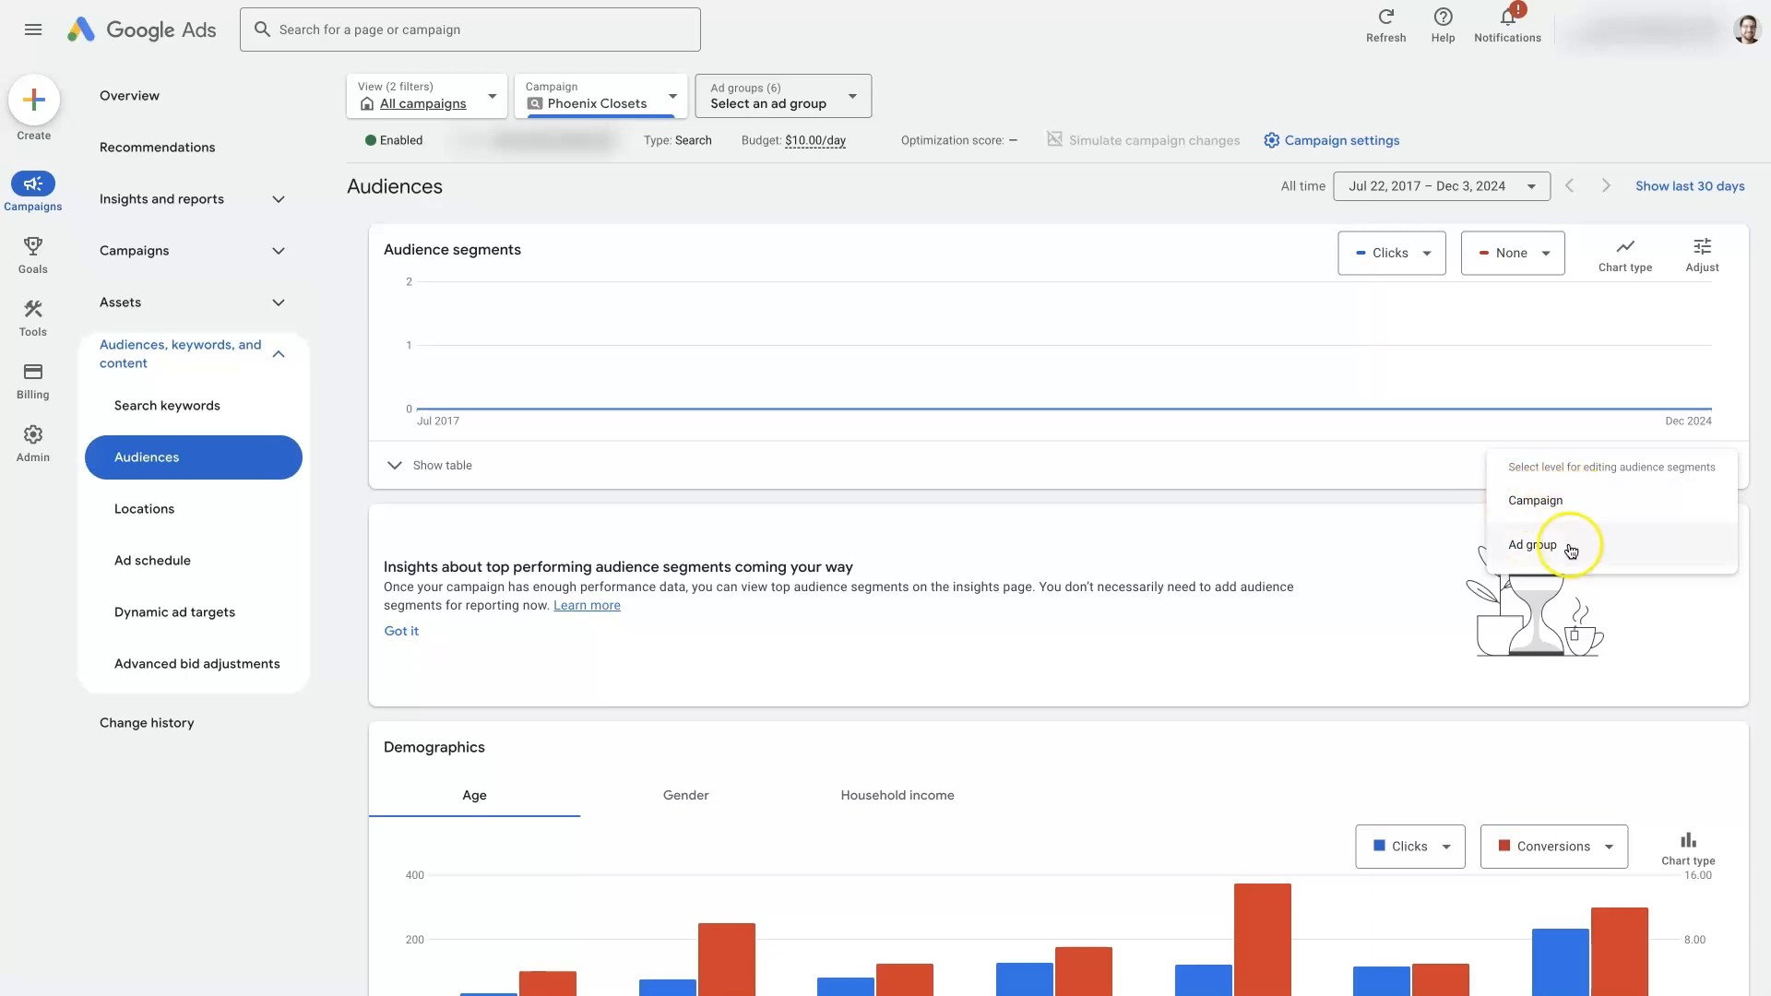
{"action": "mouse_move", "coordinate": [1568, 547]}
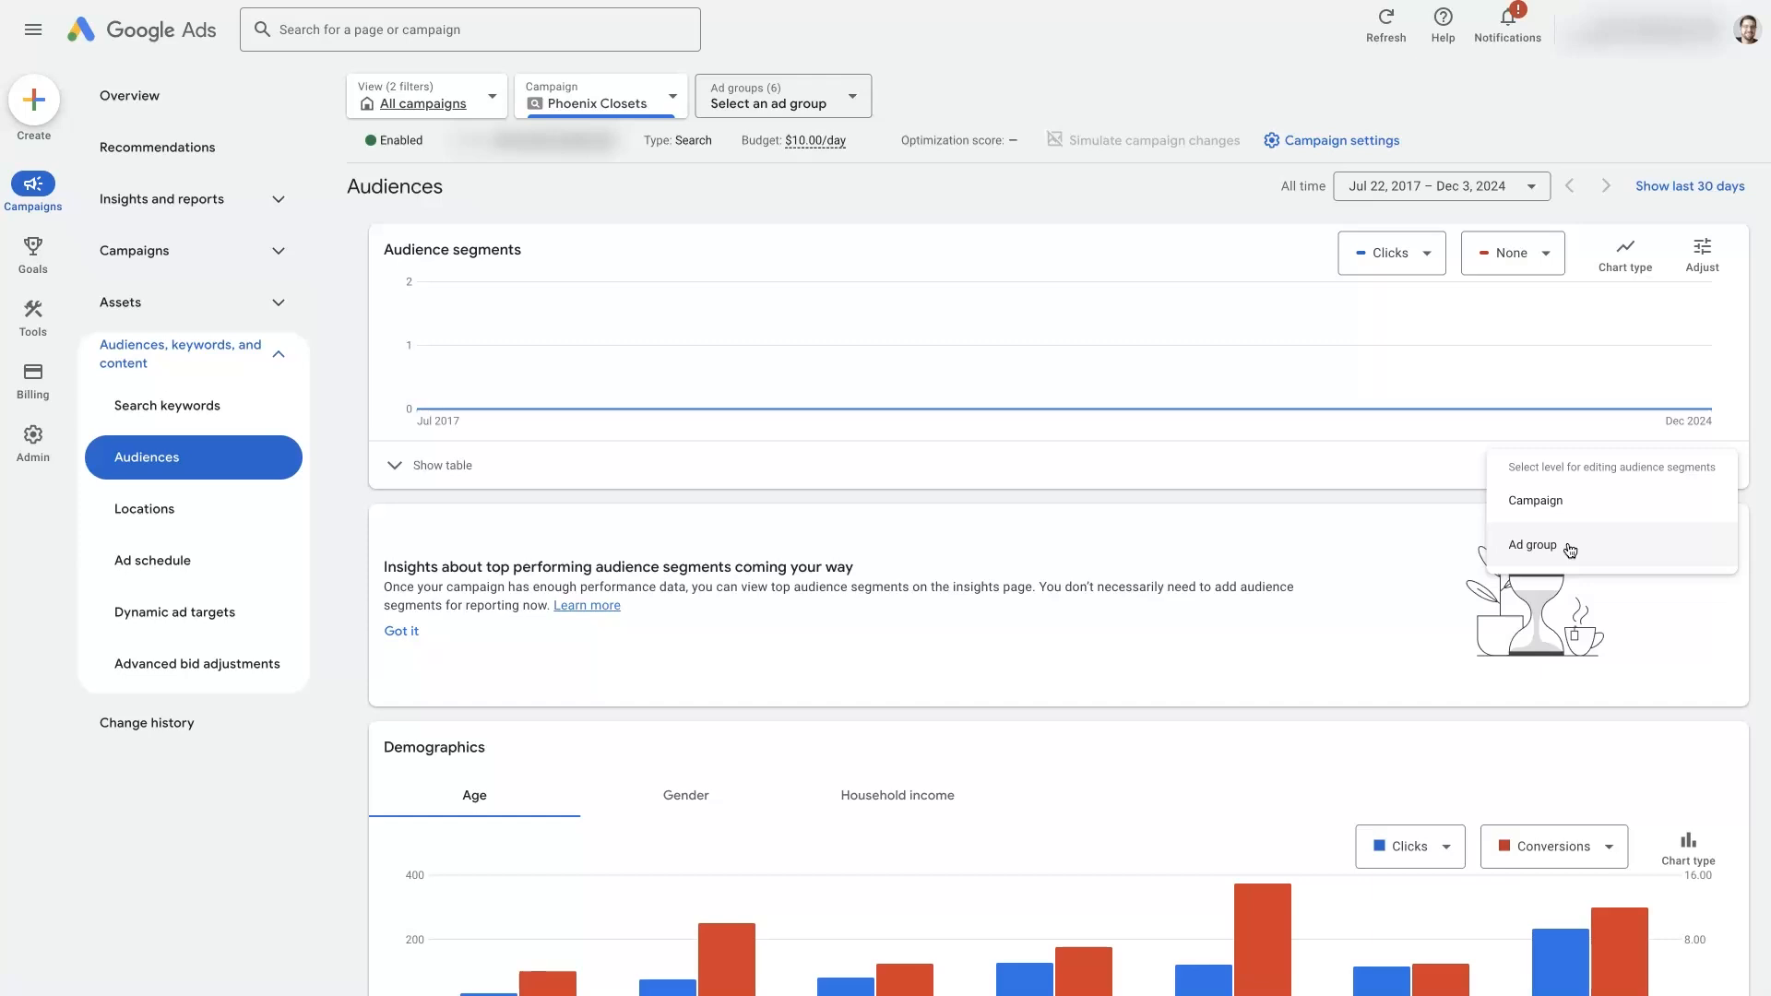
{"action": "mouse_move", "coordinate": [1570, 500]}
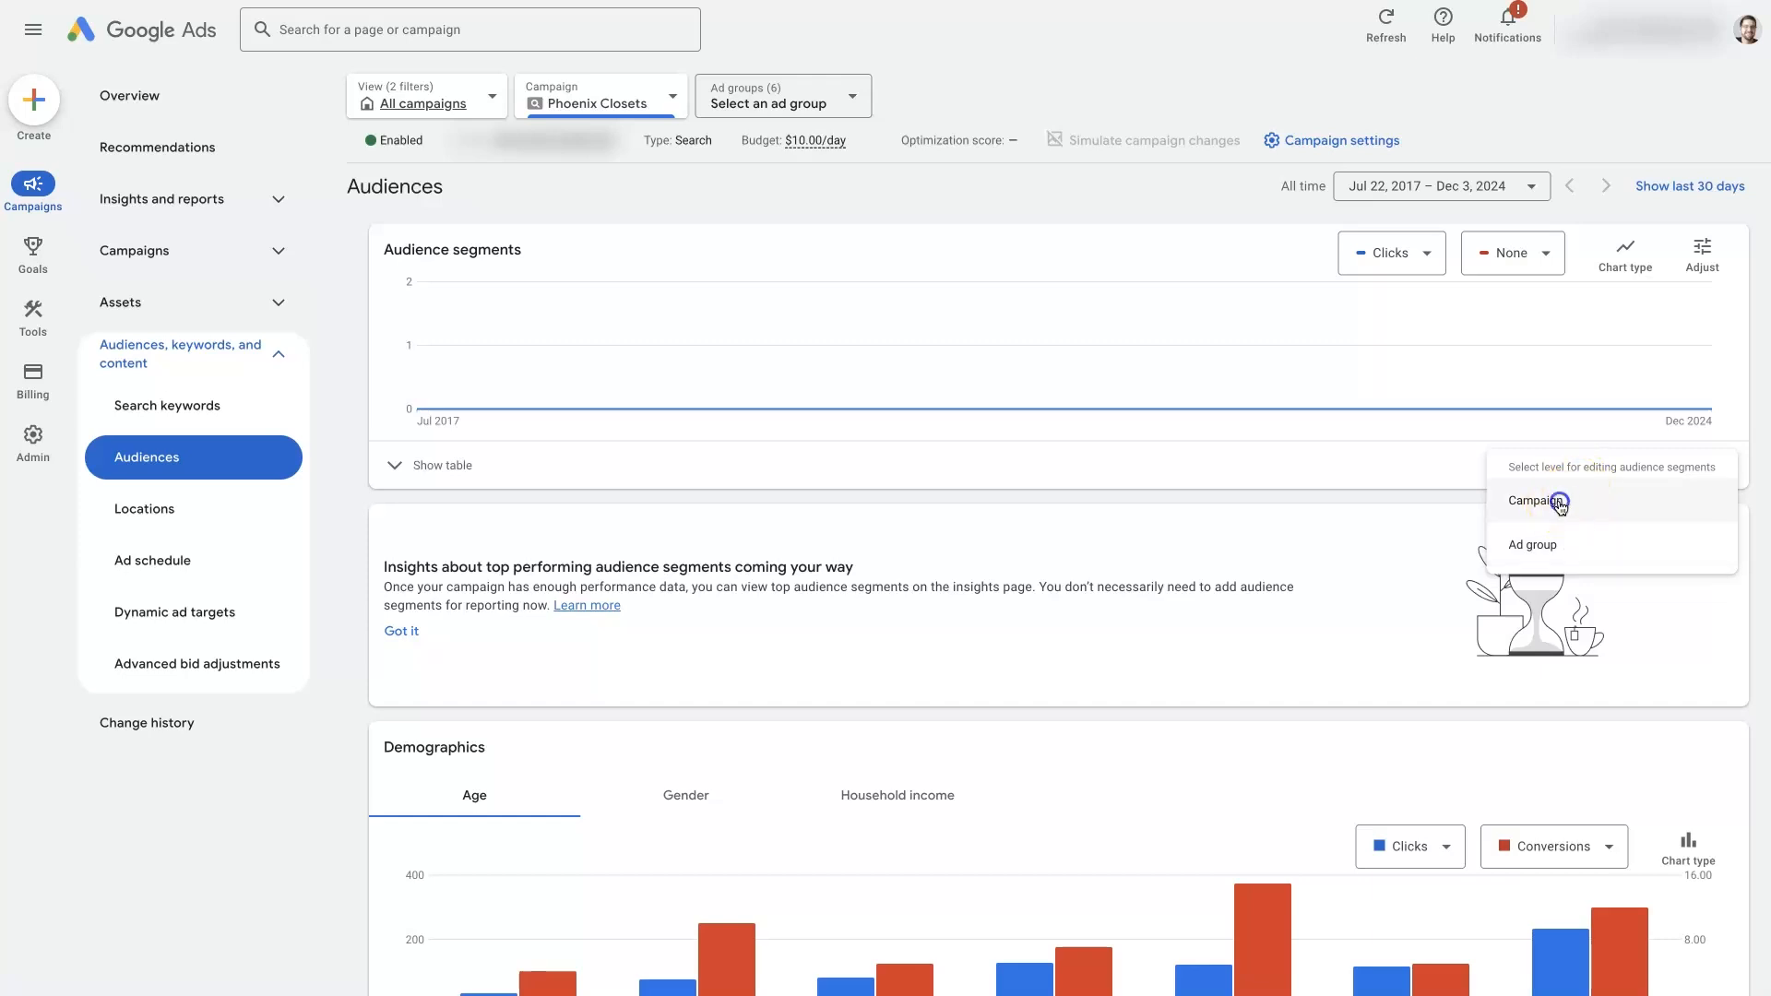
Edit at campaign level, showing Phoenix Closets' 23 segments in Observation mode
{"action": "left_click", "coordinate": [1533, 500]}
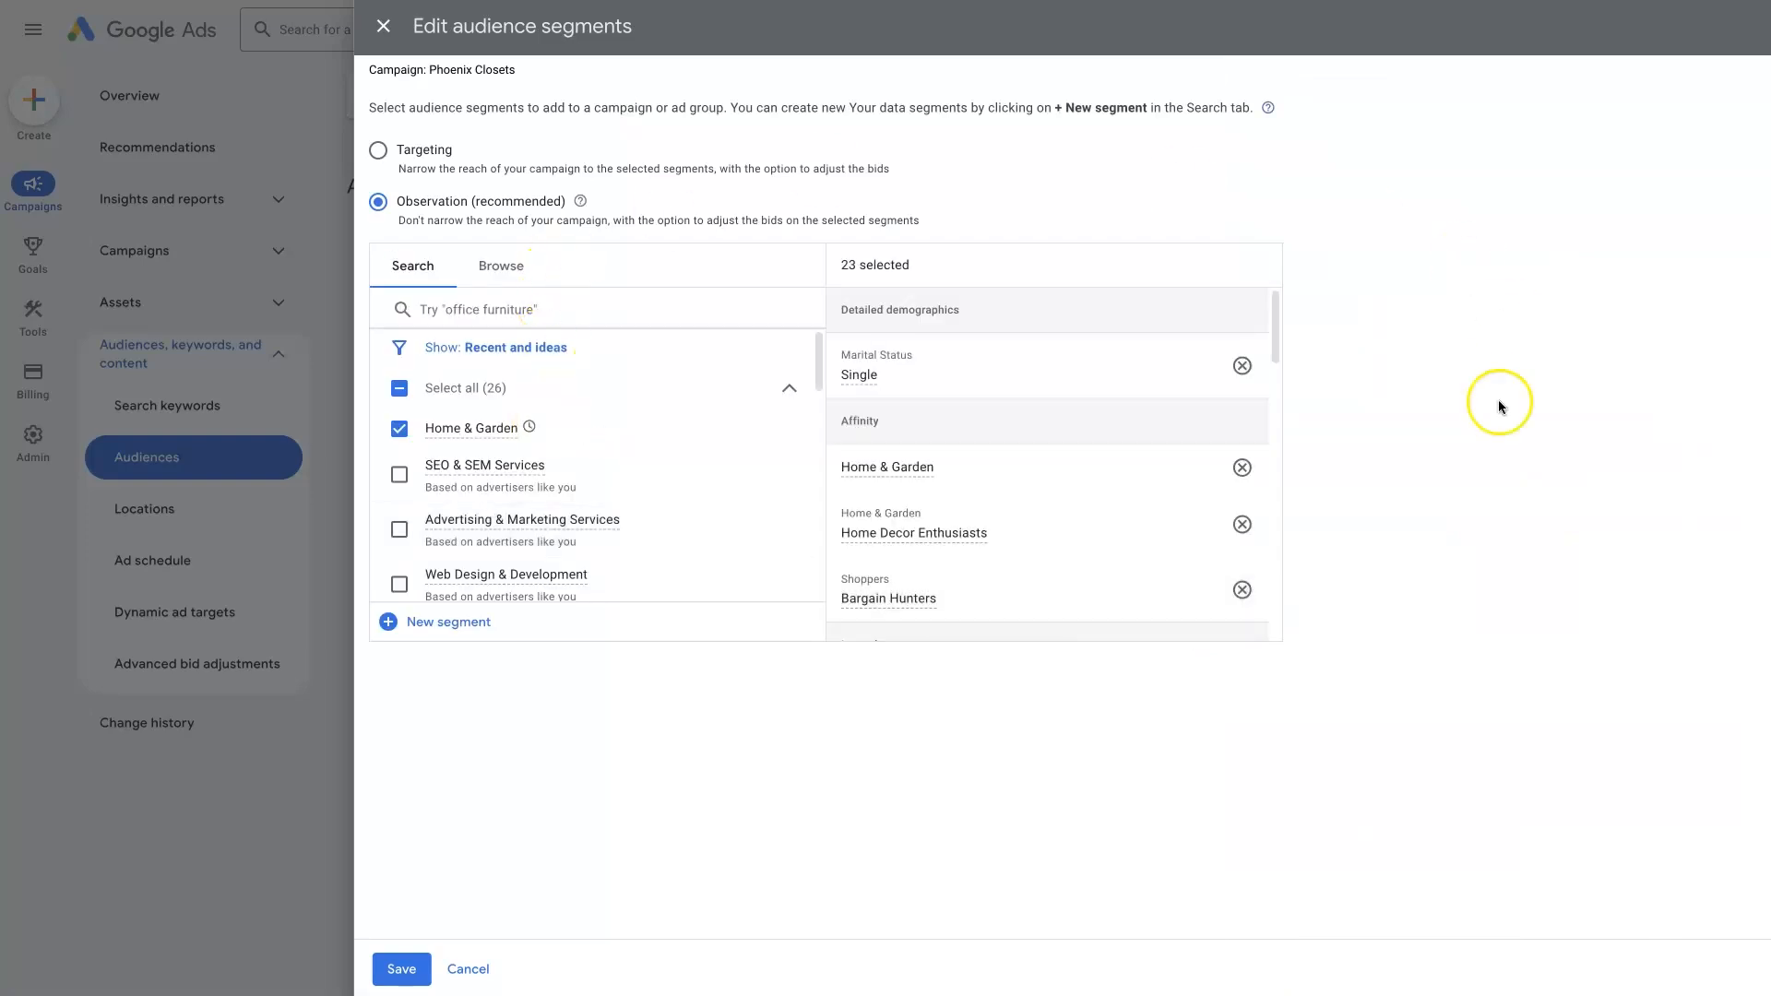
{"action": "mouse_move", "coordinate": [437, 51]}
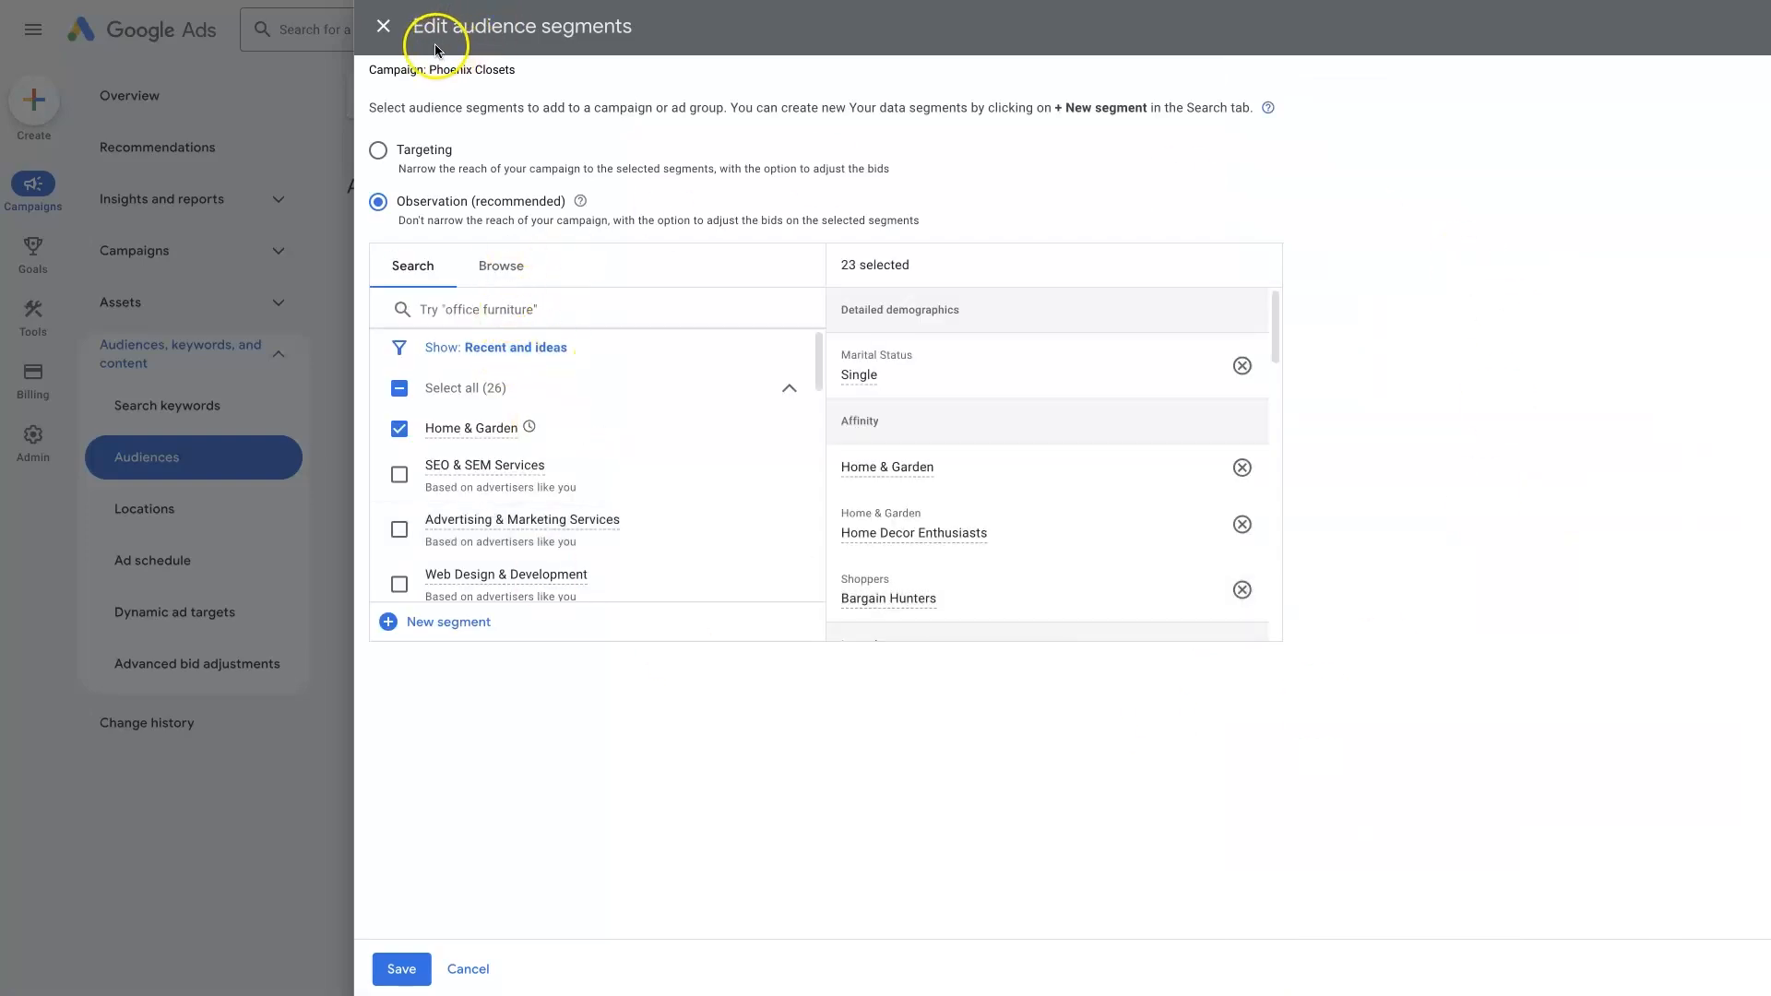
{"action": "mouse_move", "coordinate": [580, 157]}
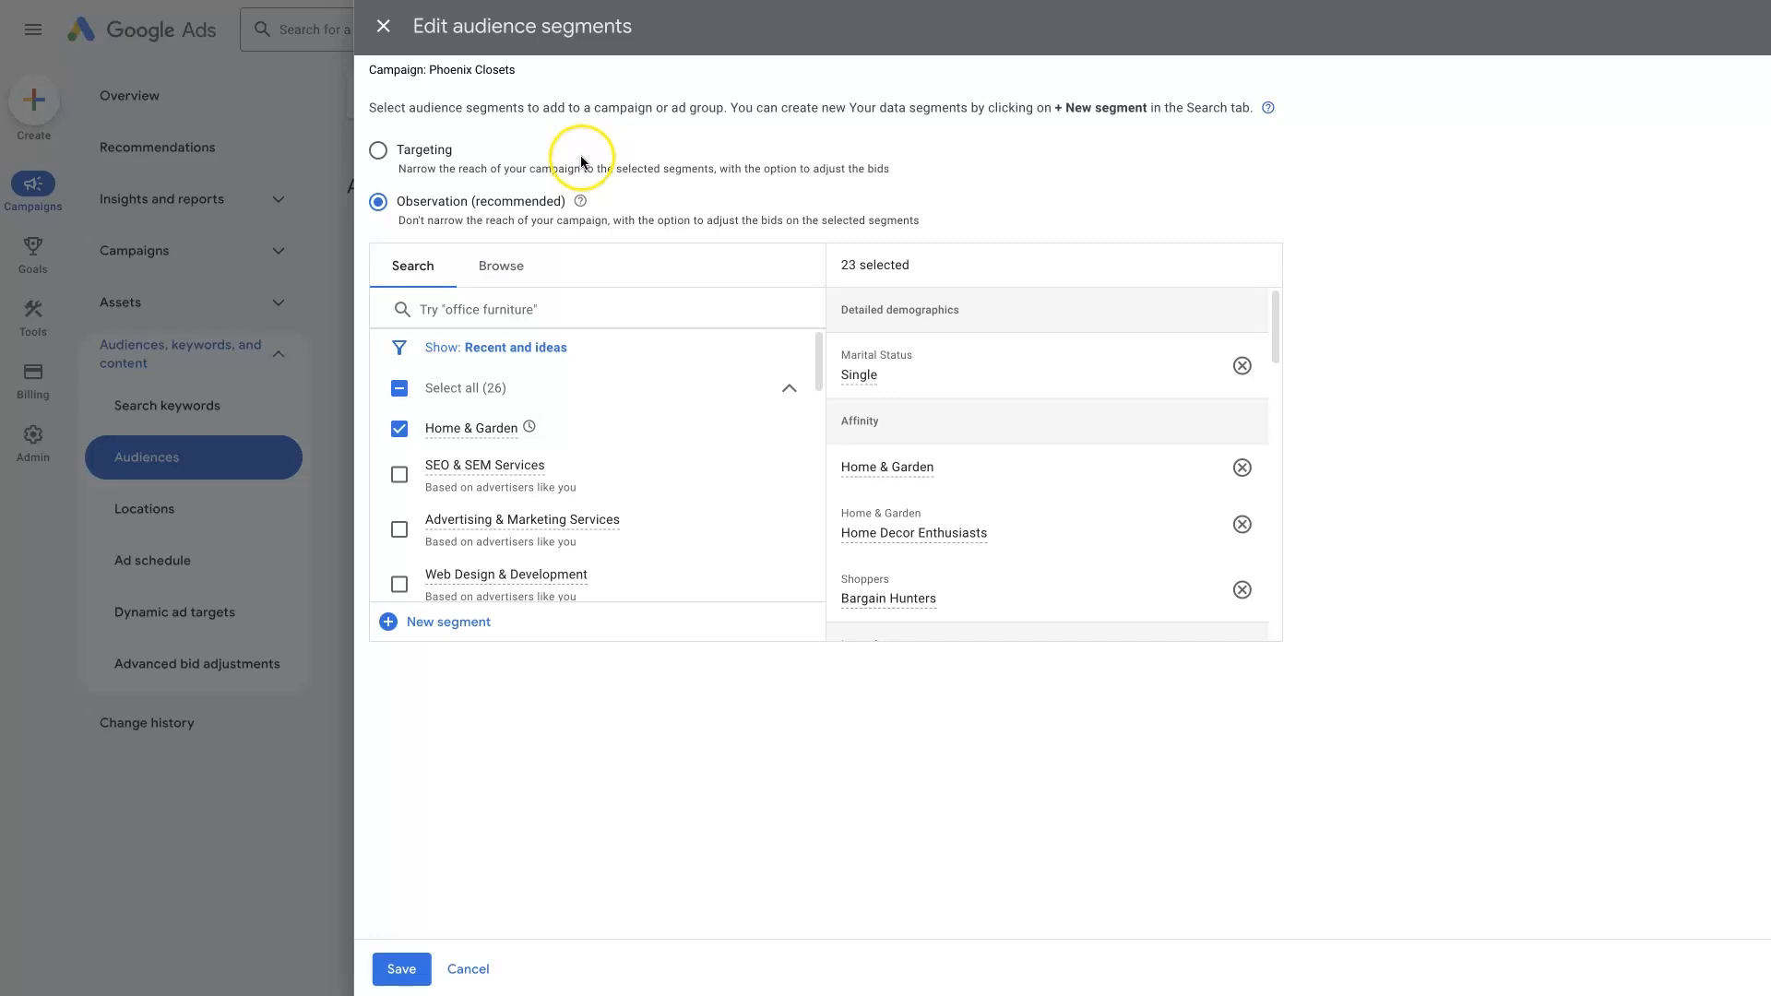
{"action": "mouse_move", "coordinate": [530, 216]}
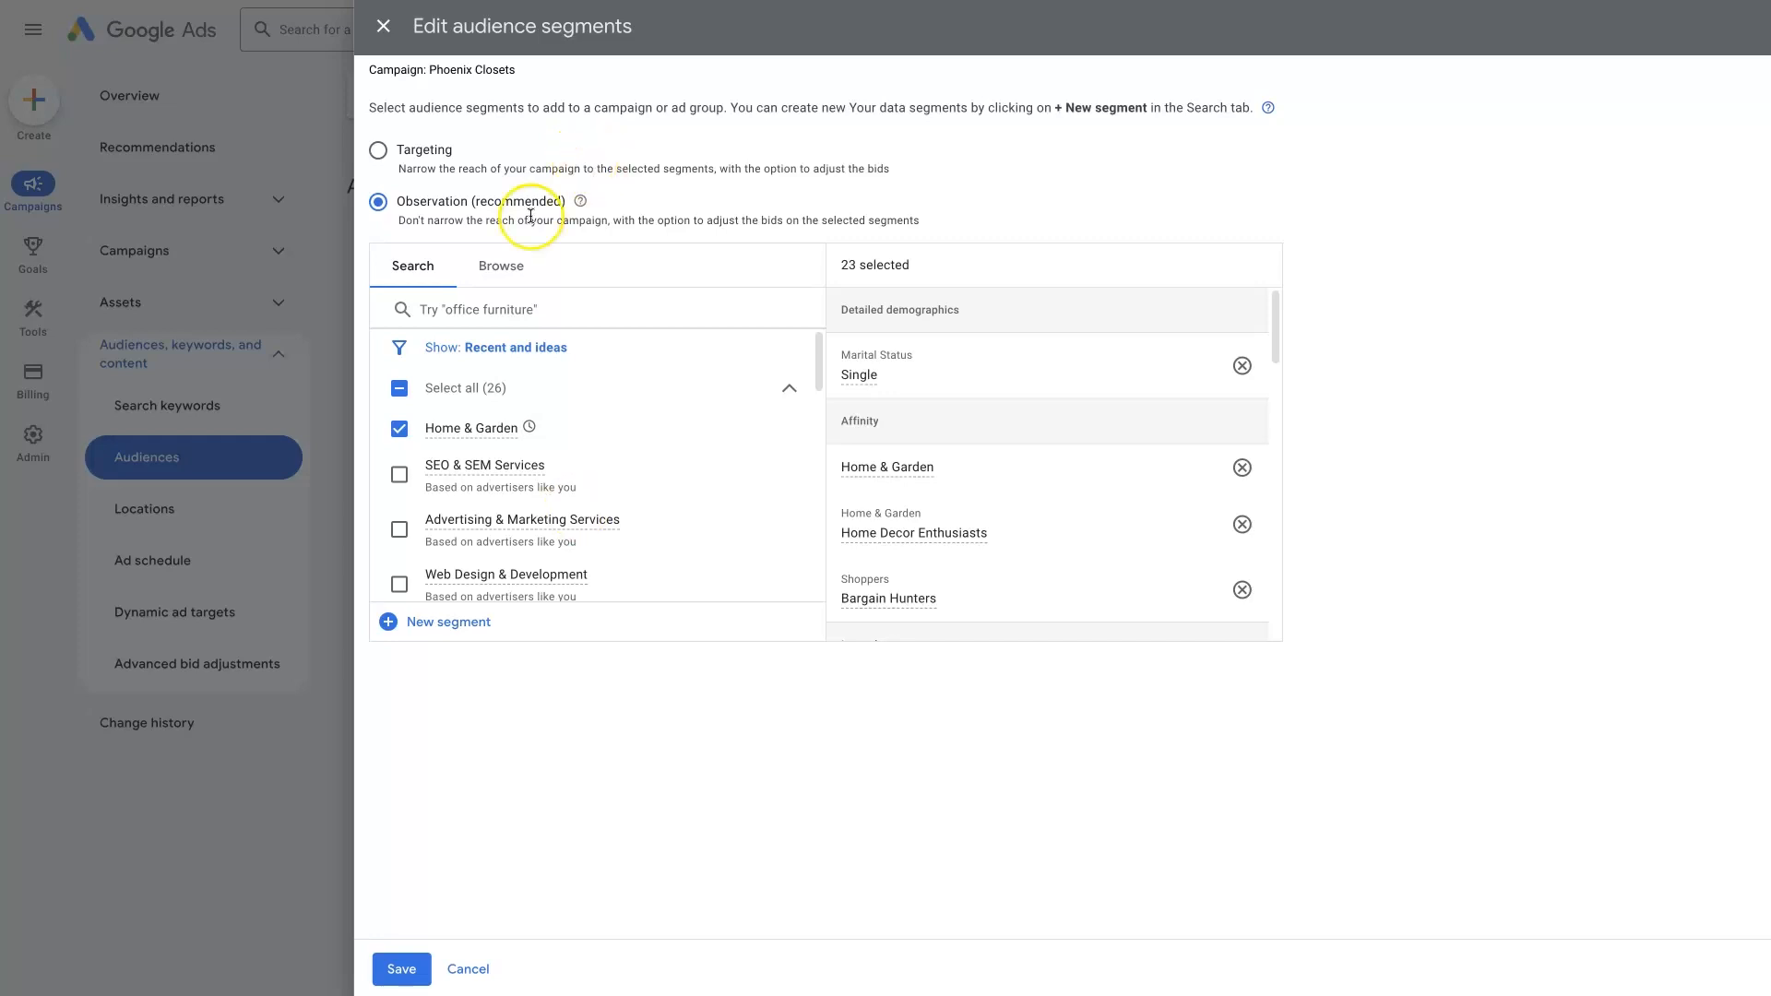
{"action": "mouse_move", "coordinate": [413, 212]}
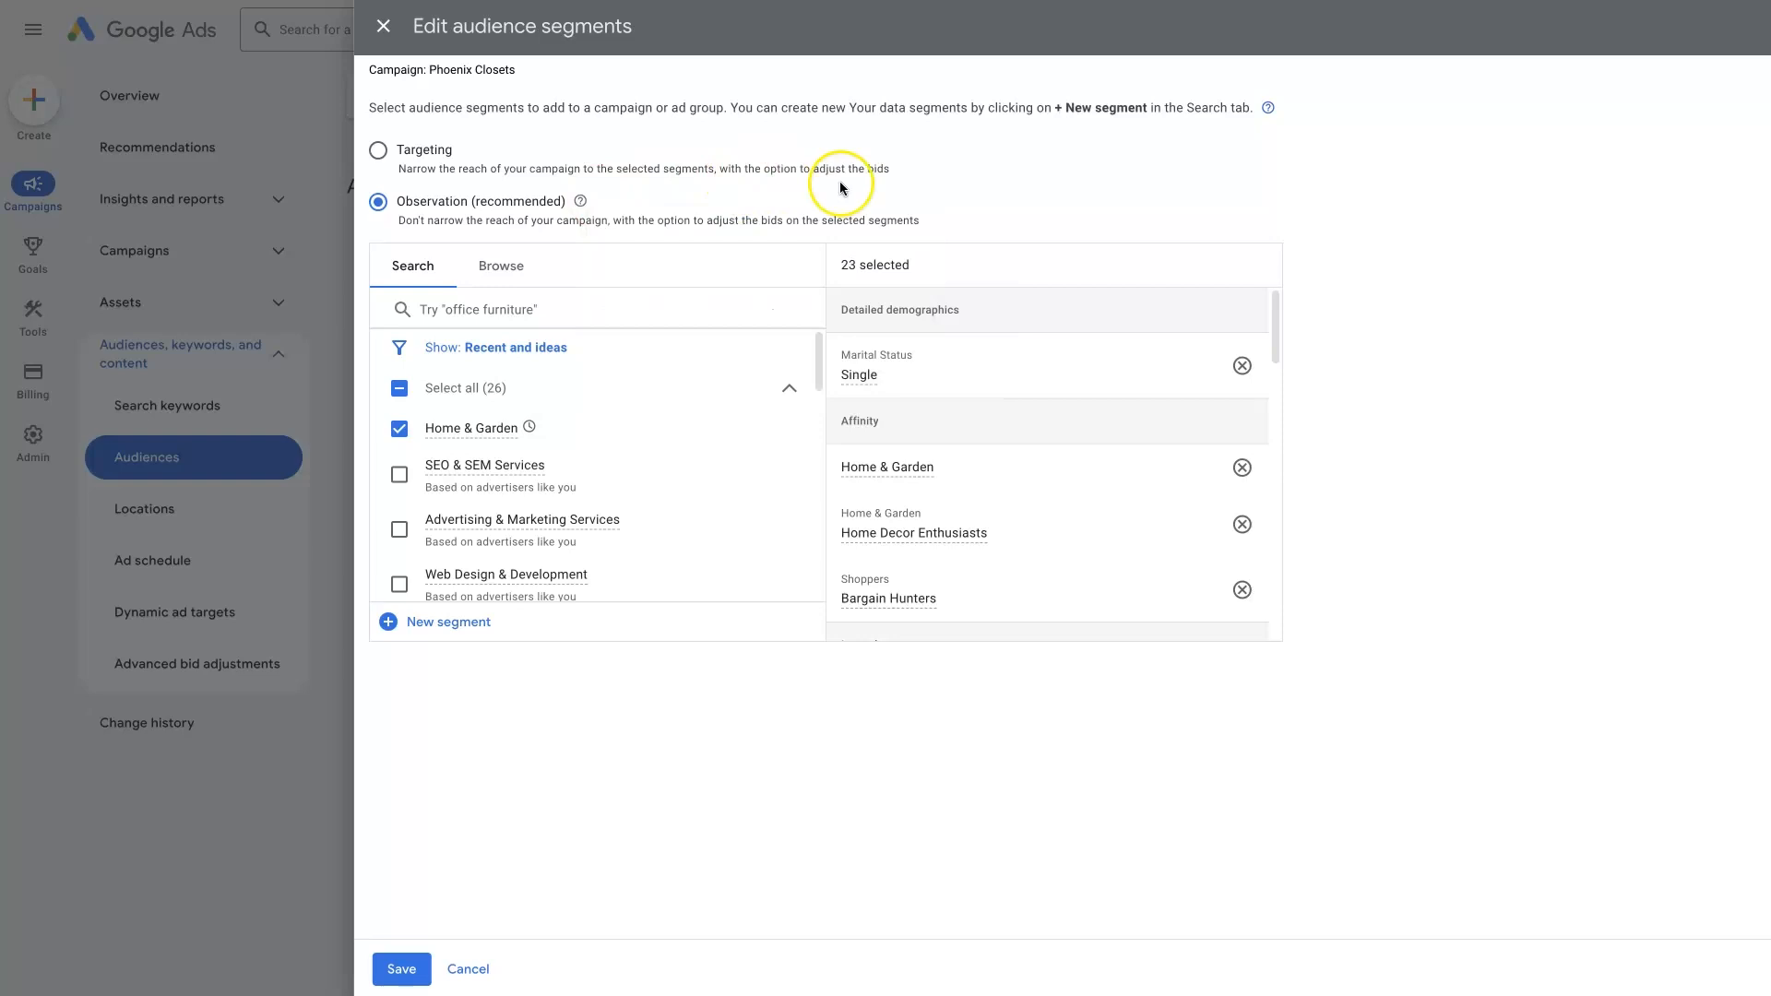
{"action": "mouse_move", "coordinate": [597, 427]}
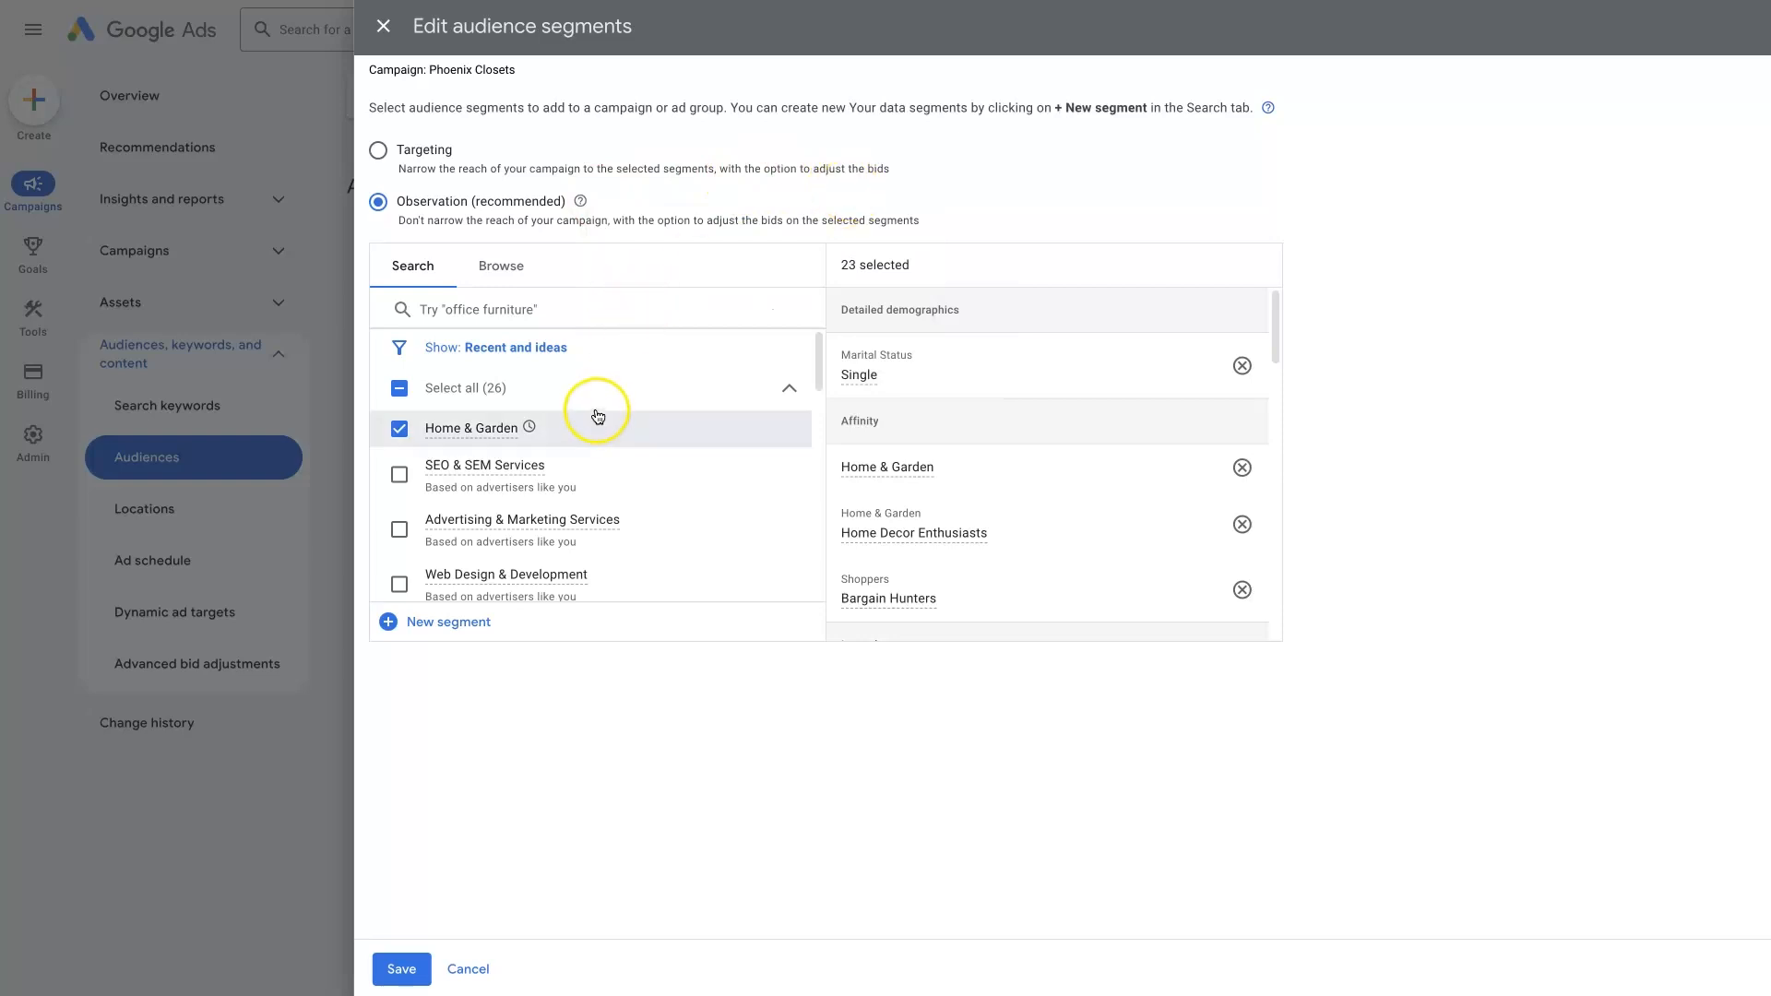
{"action": "mouse_move", "coordinate": [595, 690]}
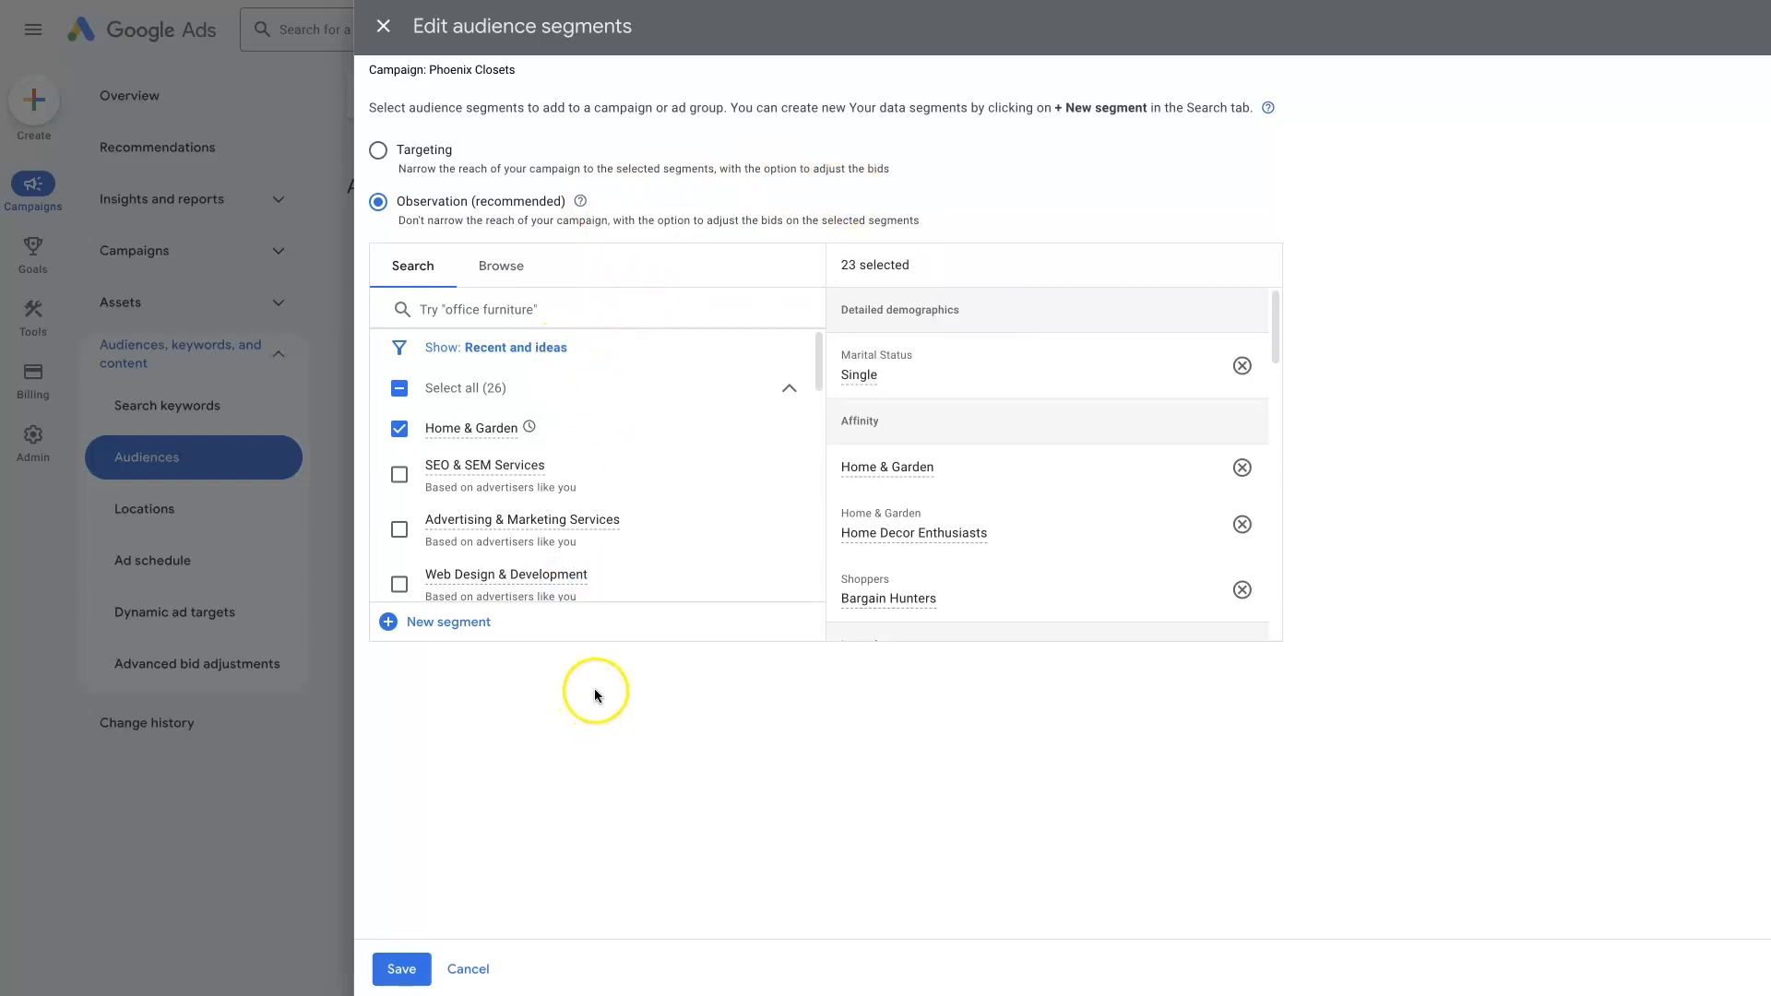
{"action": "mouse_move", "coordinate": [378, 150]}
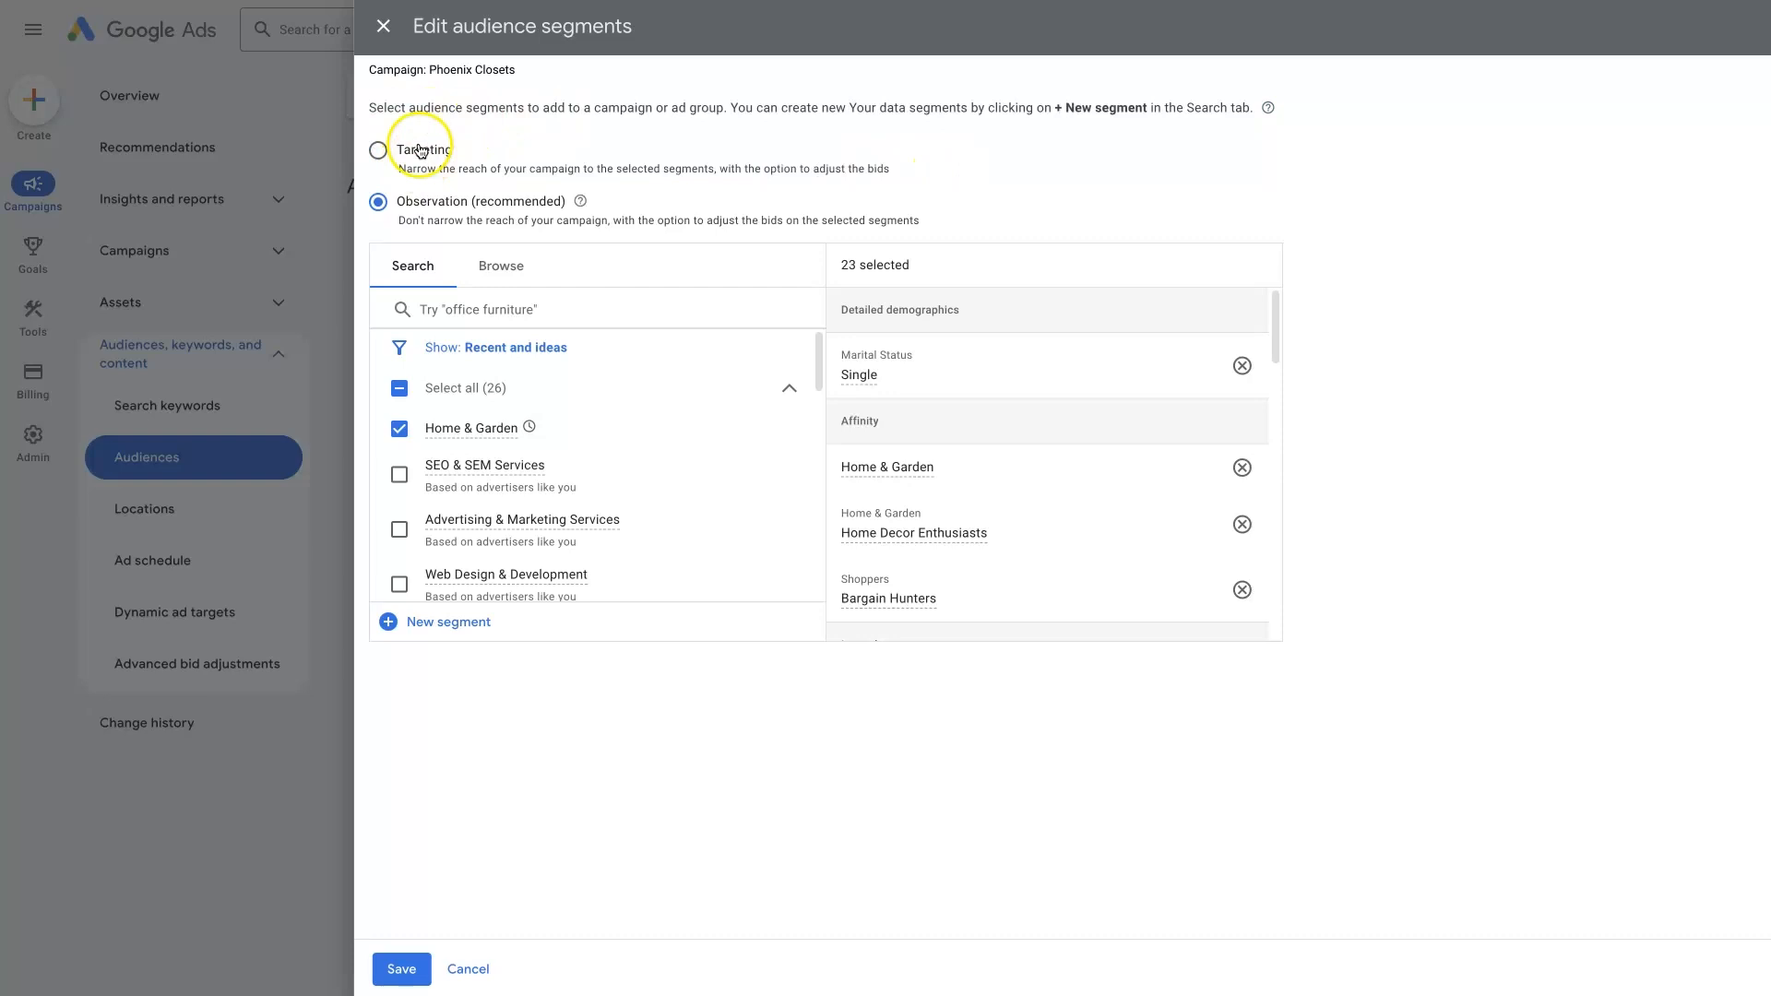
{"action": "mouse_move", "coordinate": [1467, 505]}
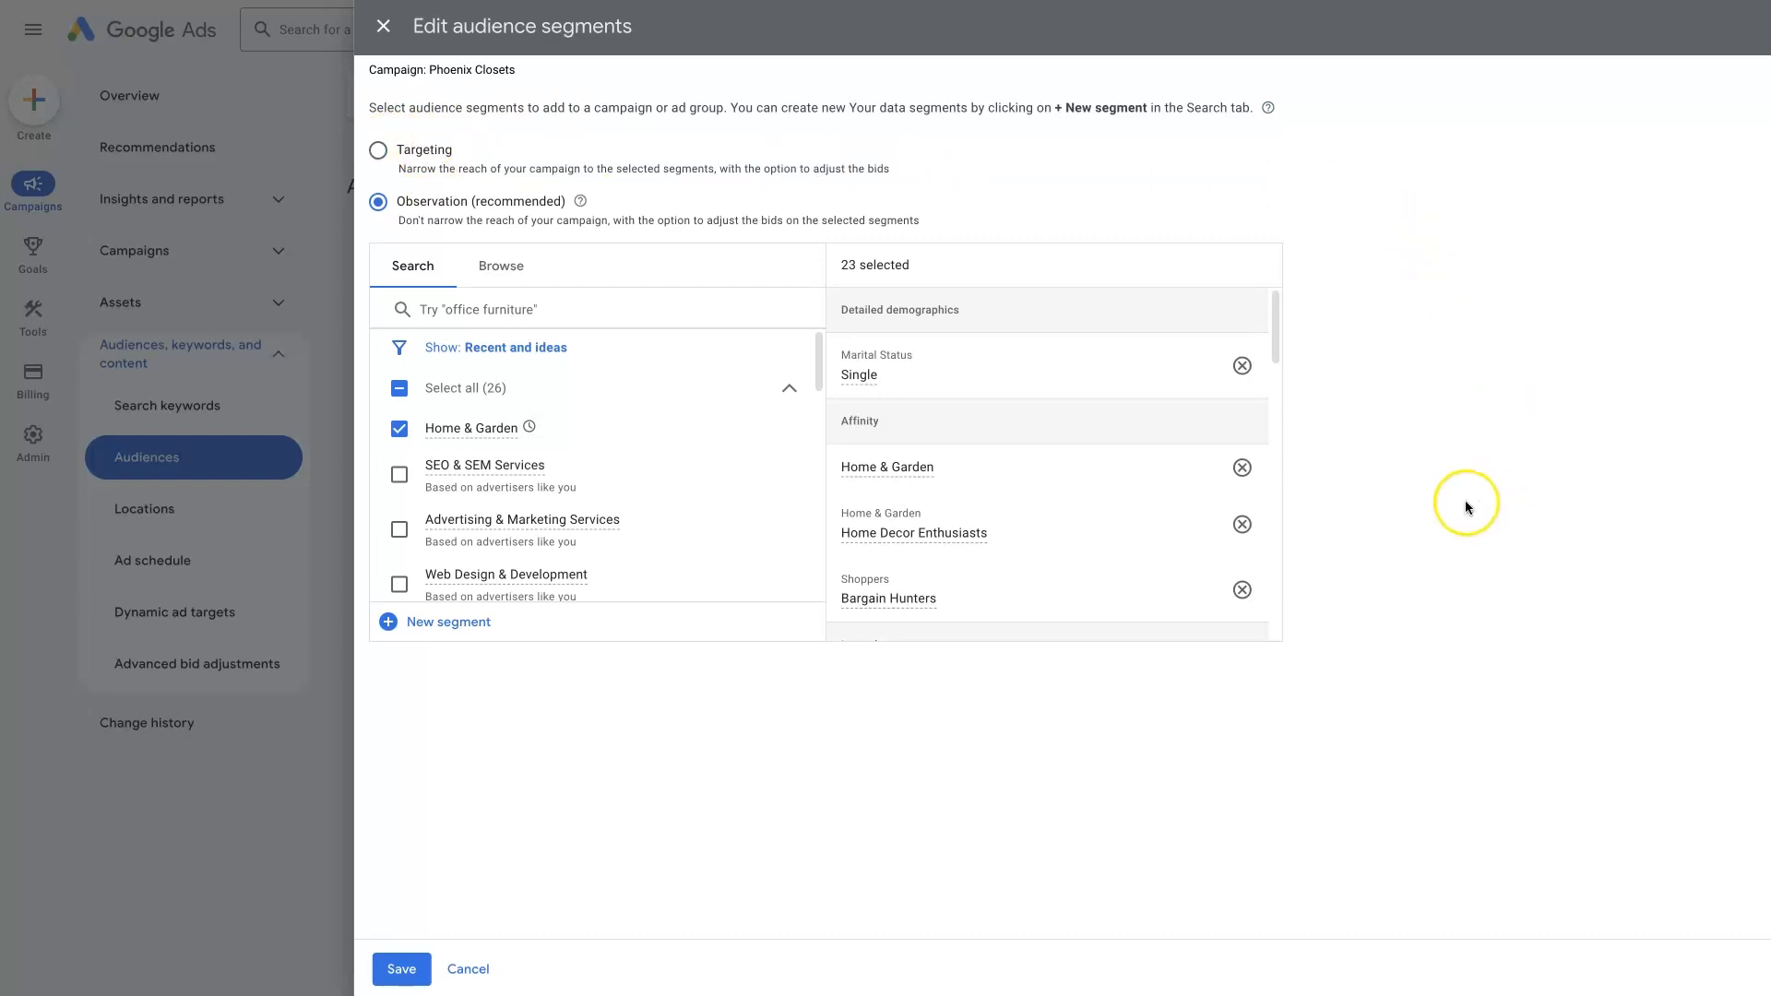
{"action": "mouse_move", "coordinate": [378, 156]}
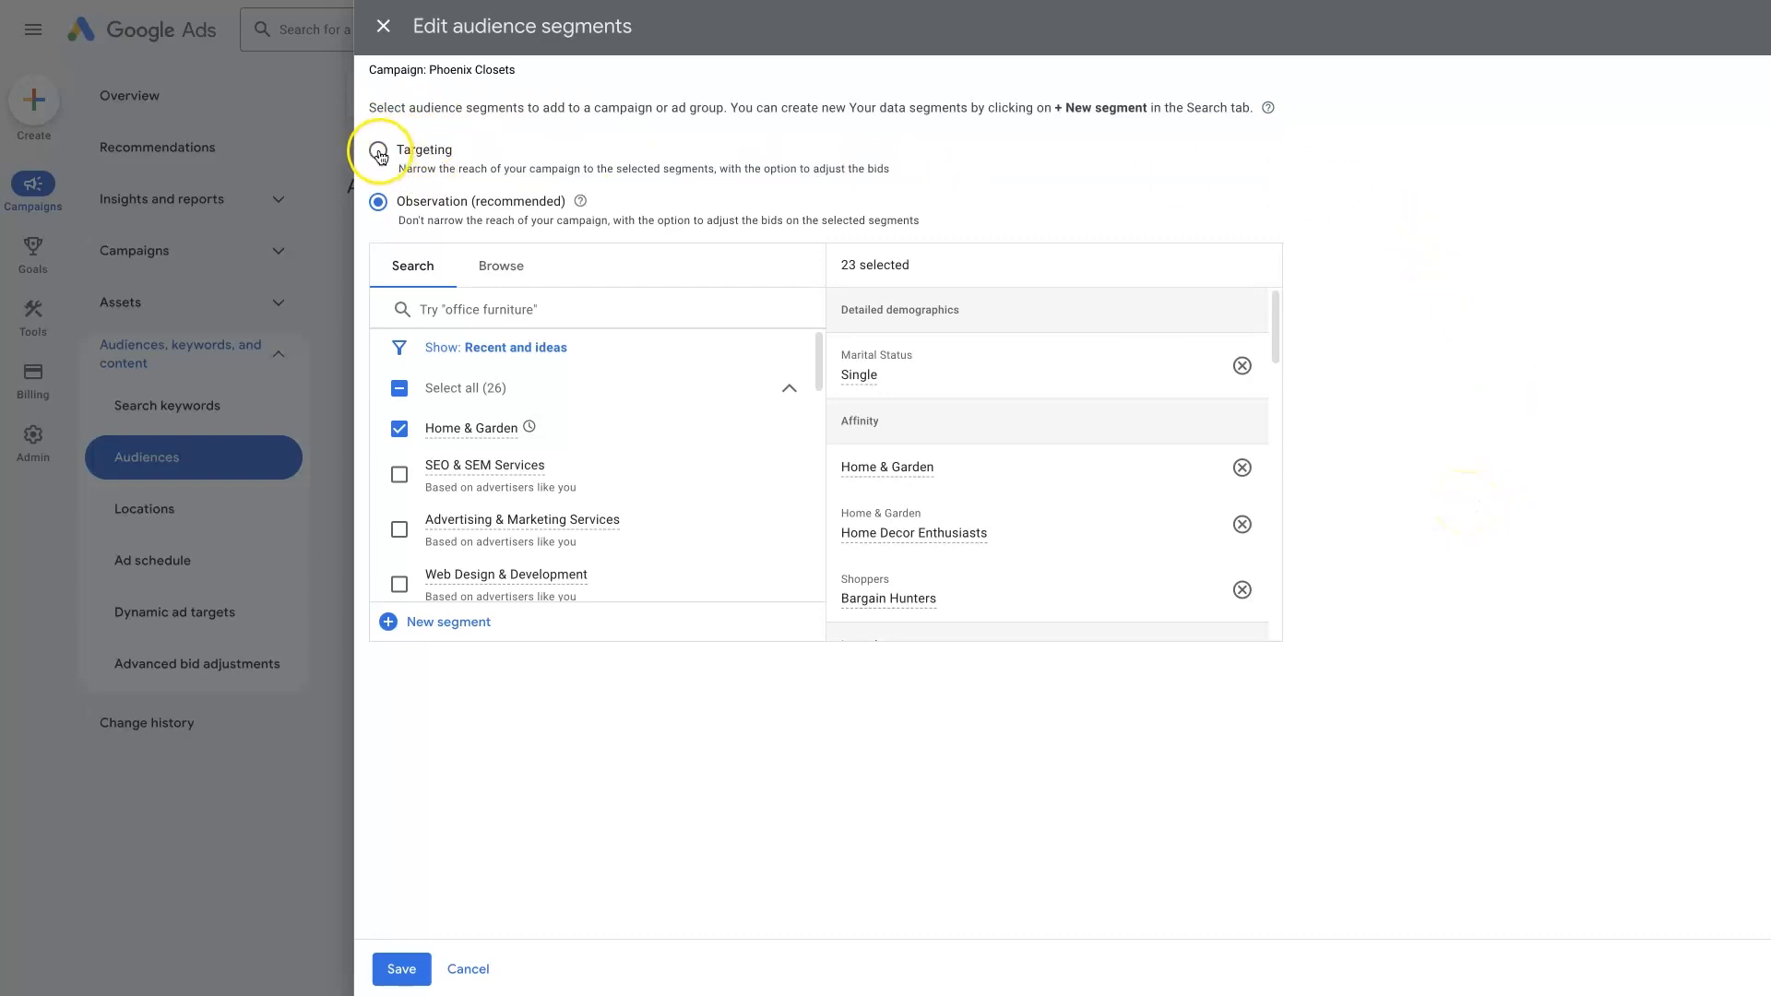
{"action": "mouse_move", "coordinate": [378, 156]}
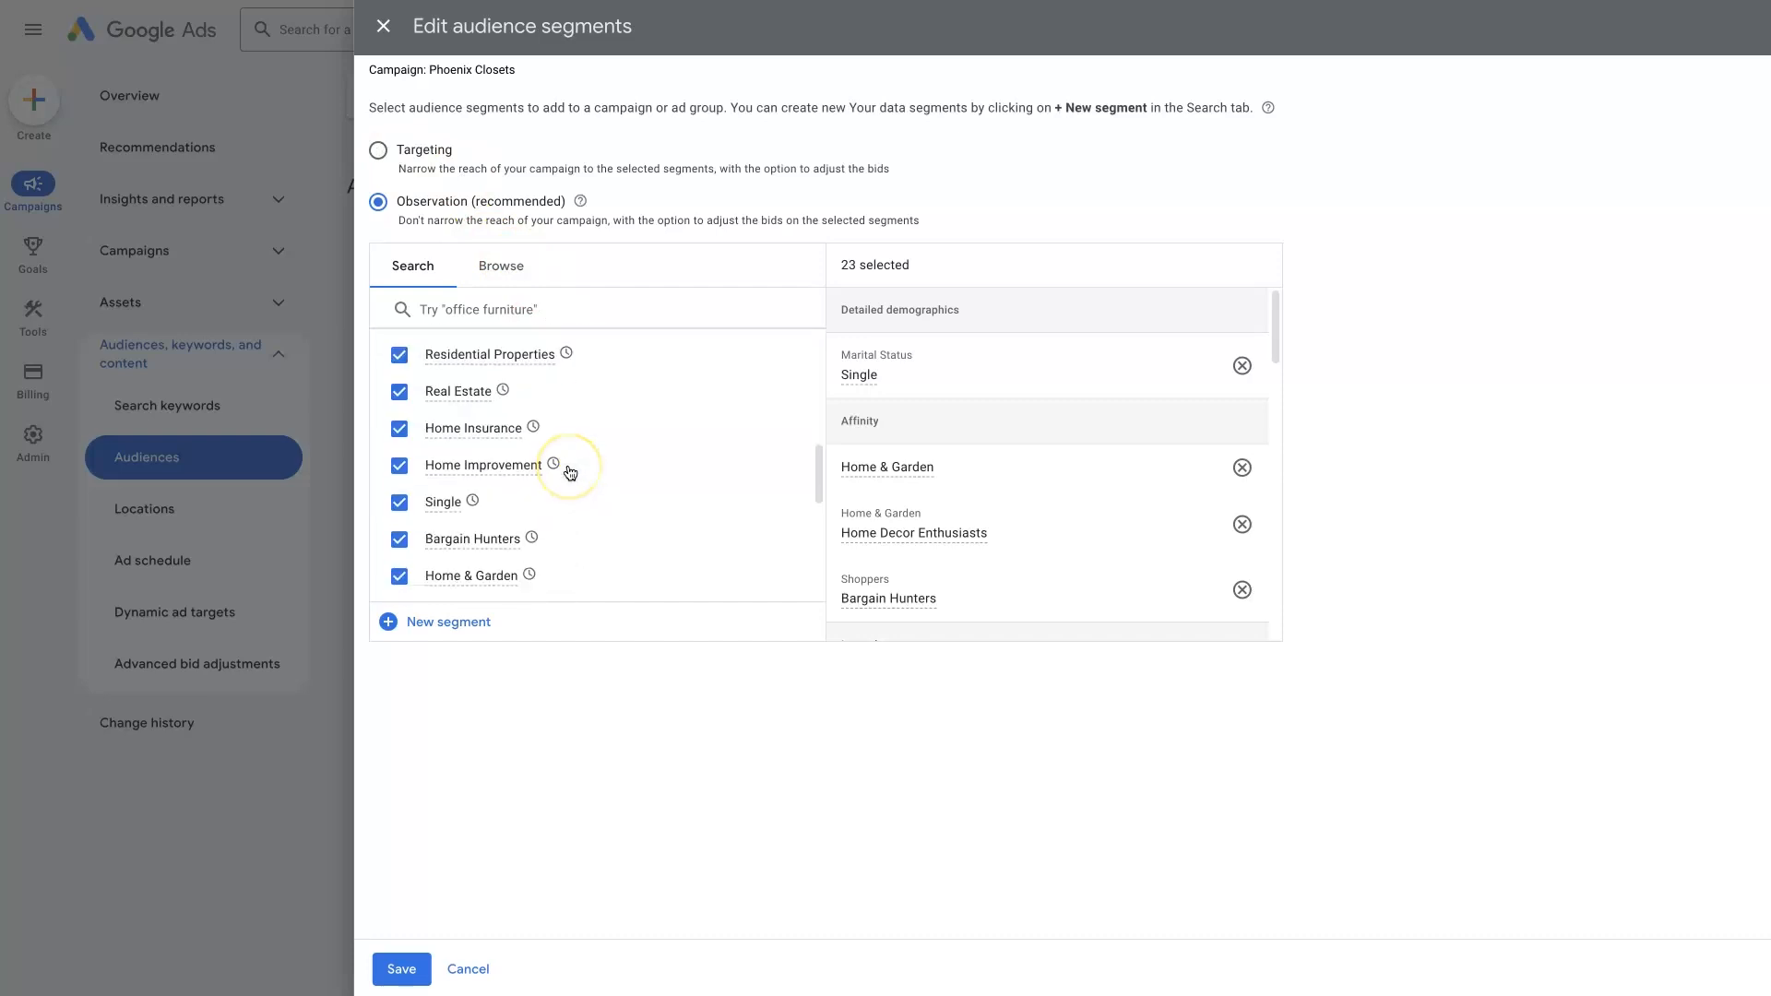
{"action": "scroll", "scroll_direction": "down", "scroll_amount": 3}
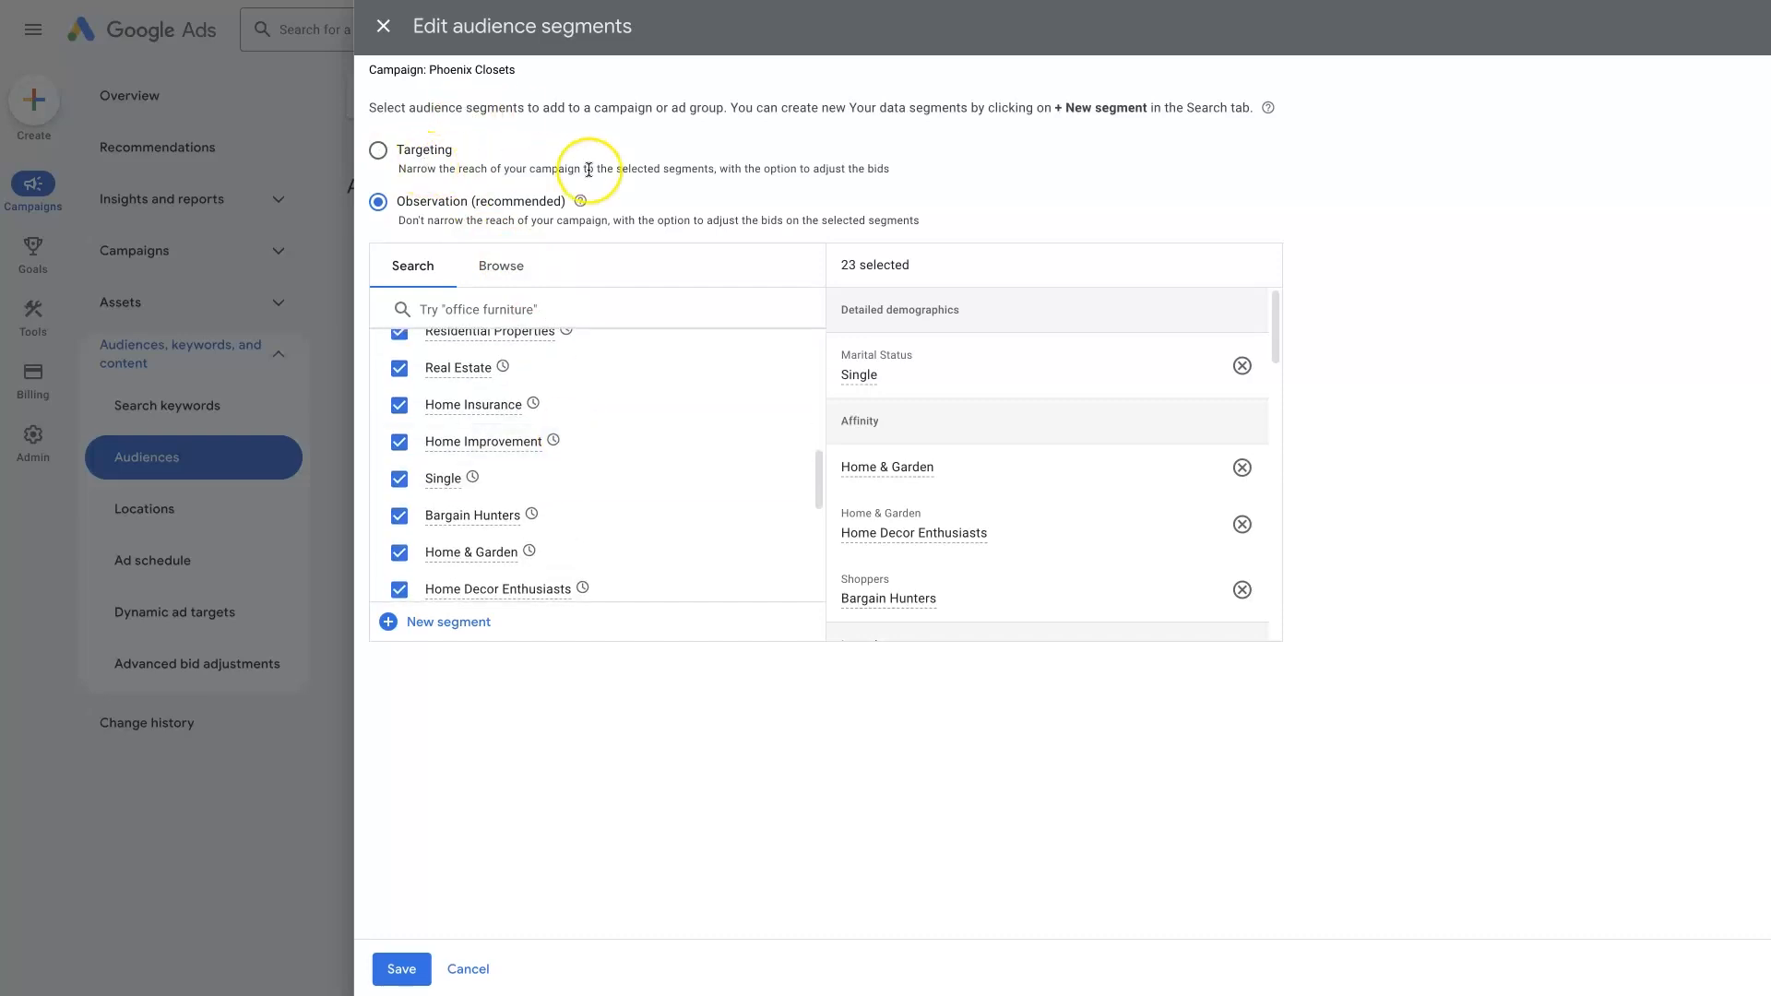
{"action": "mouse_move", "coordinate": [1453, 690]}
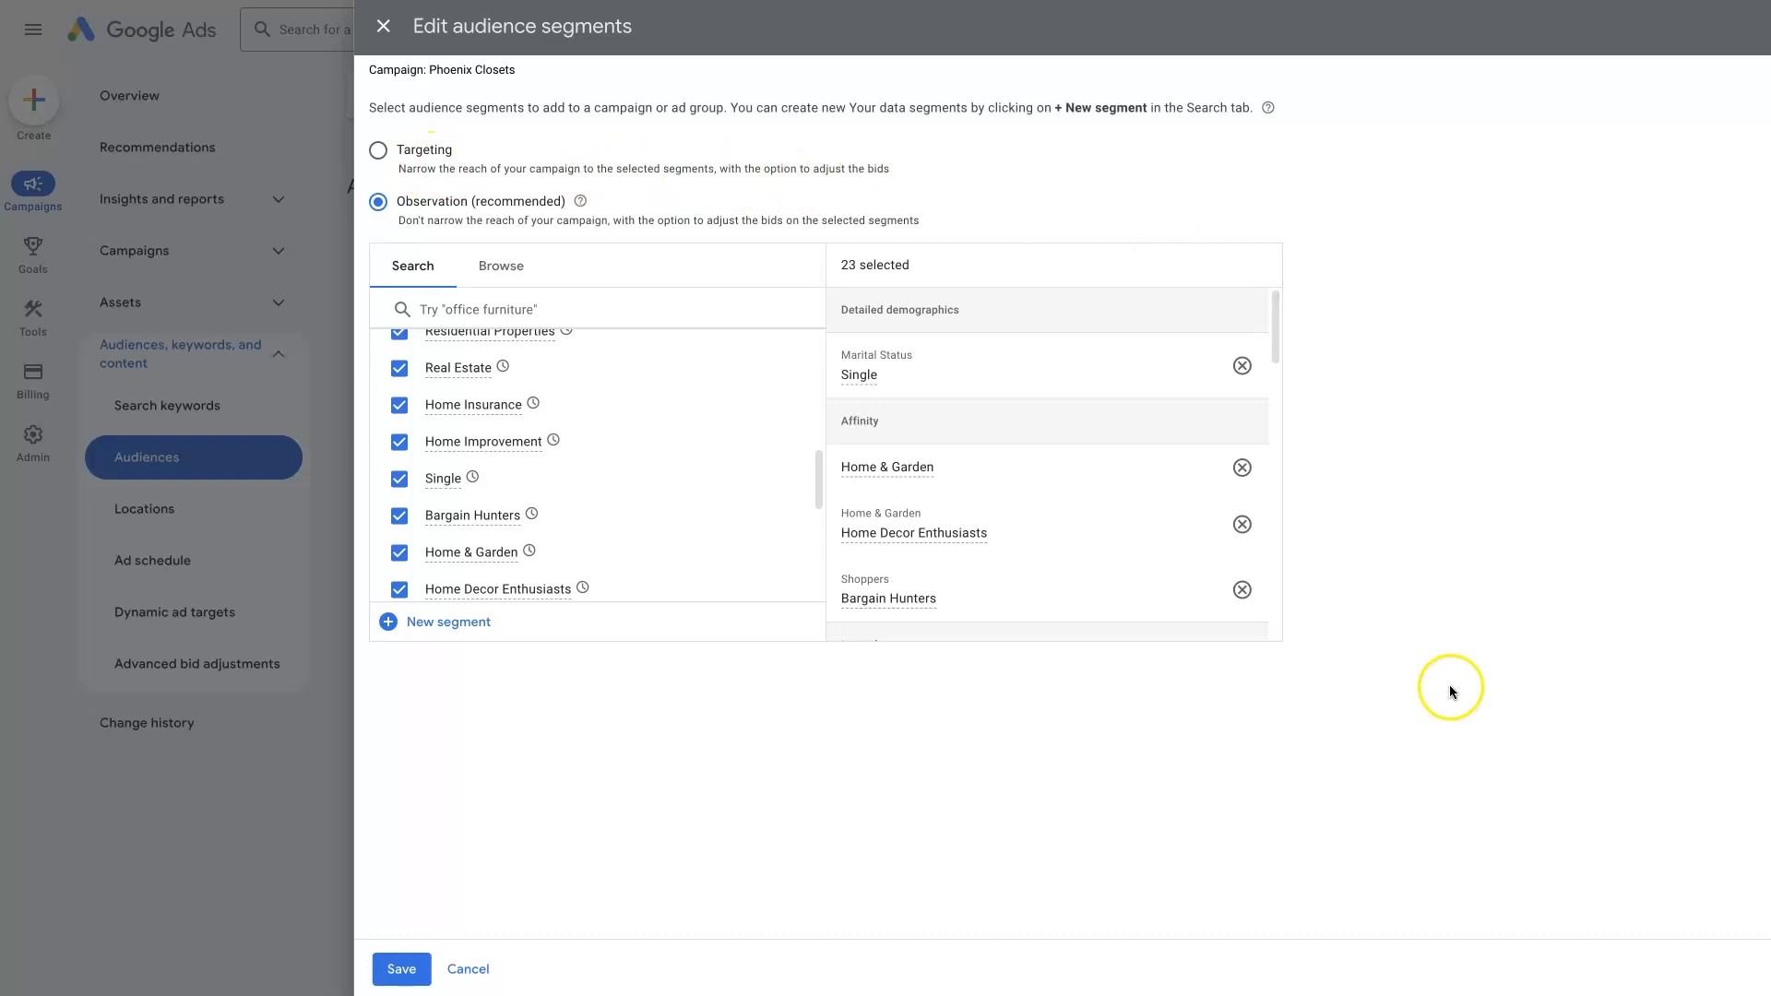
{"action": "mouse_move", "coordinate": [1384, 725]}
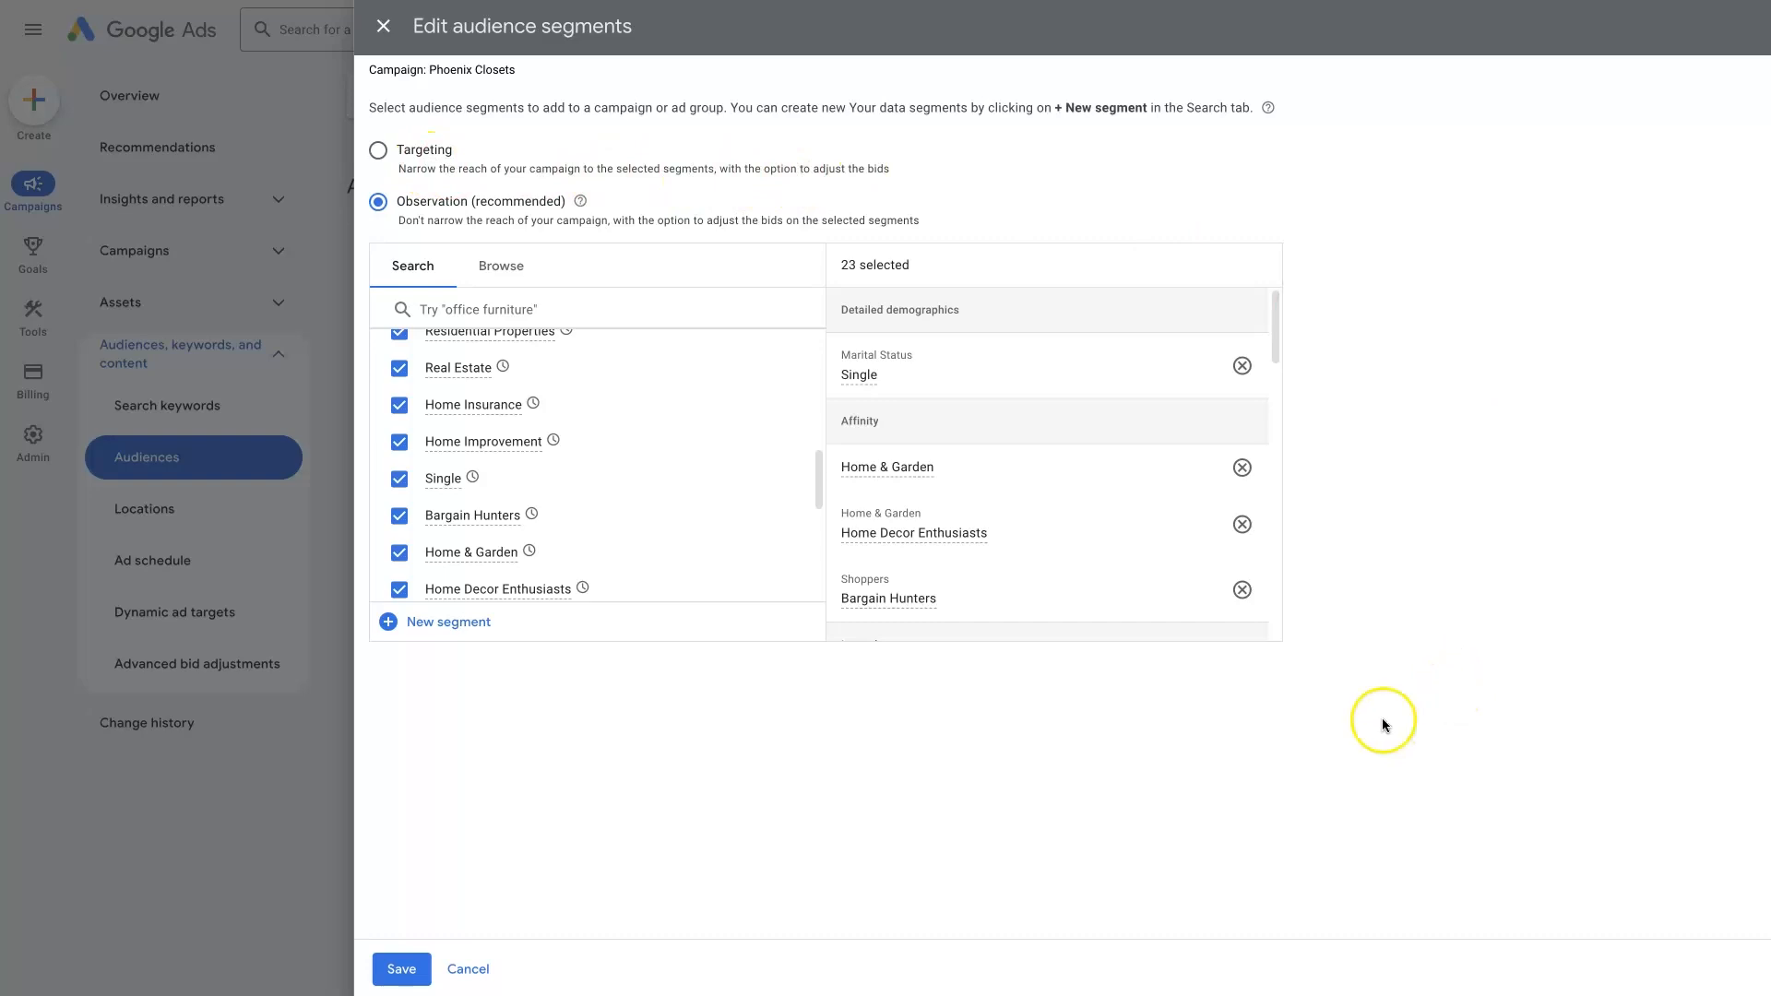
{"action": "mouse_move", "coordinate": [402, 160]}
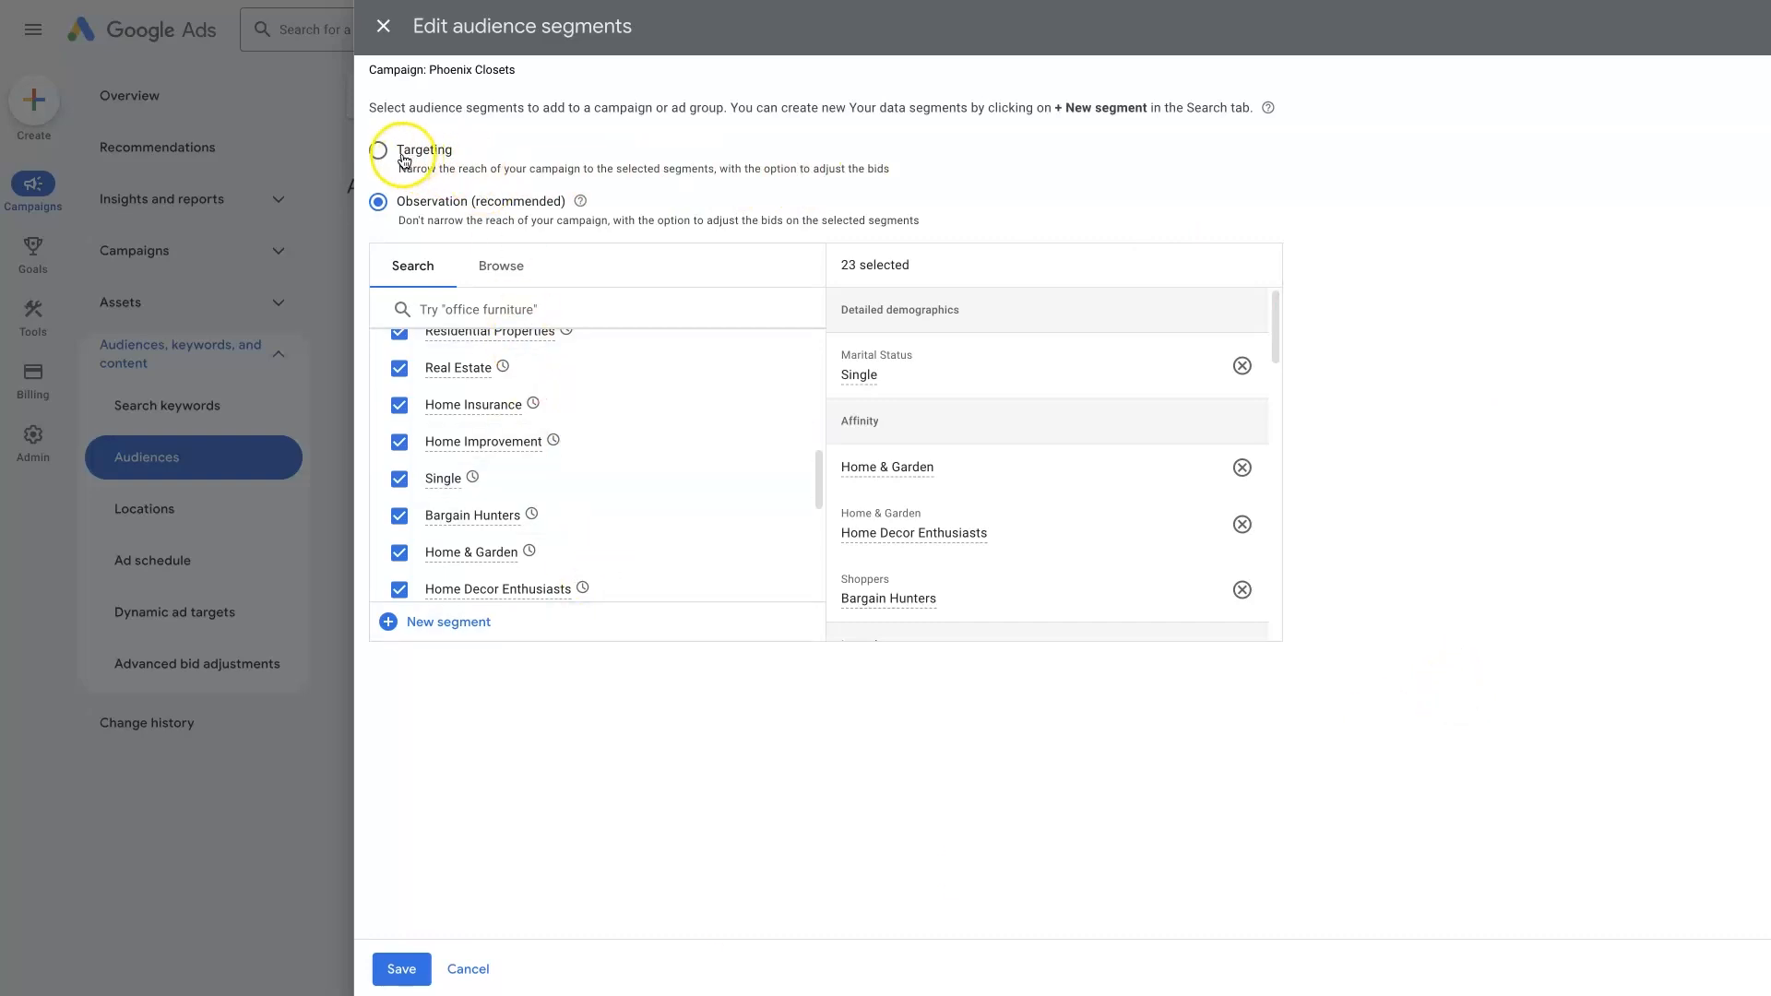
{"action": "mouse_move", "coordinate": [1066, 167]}
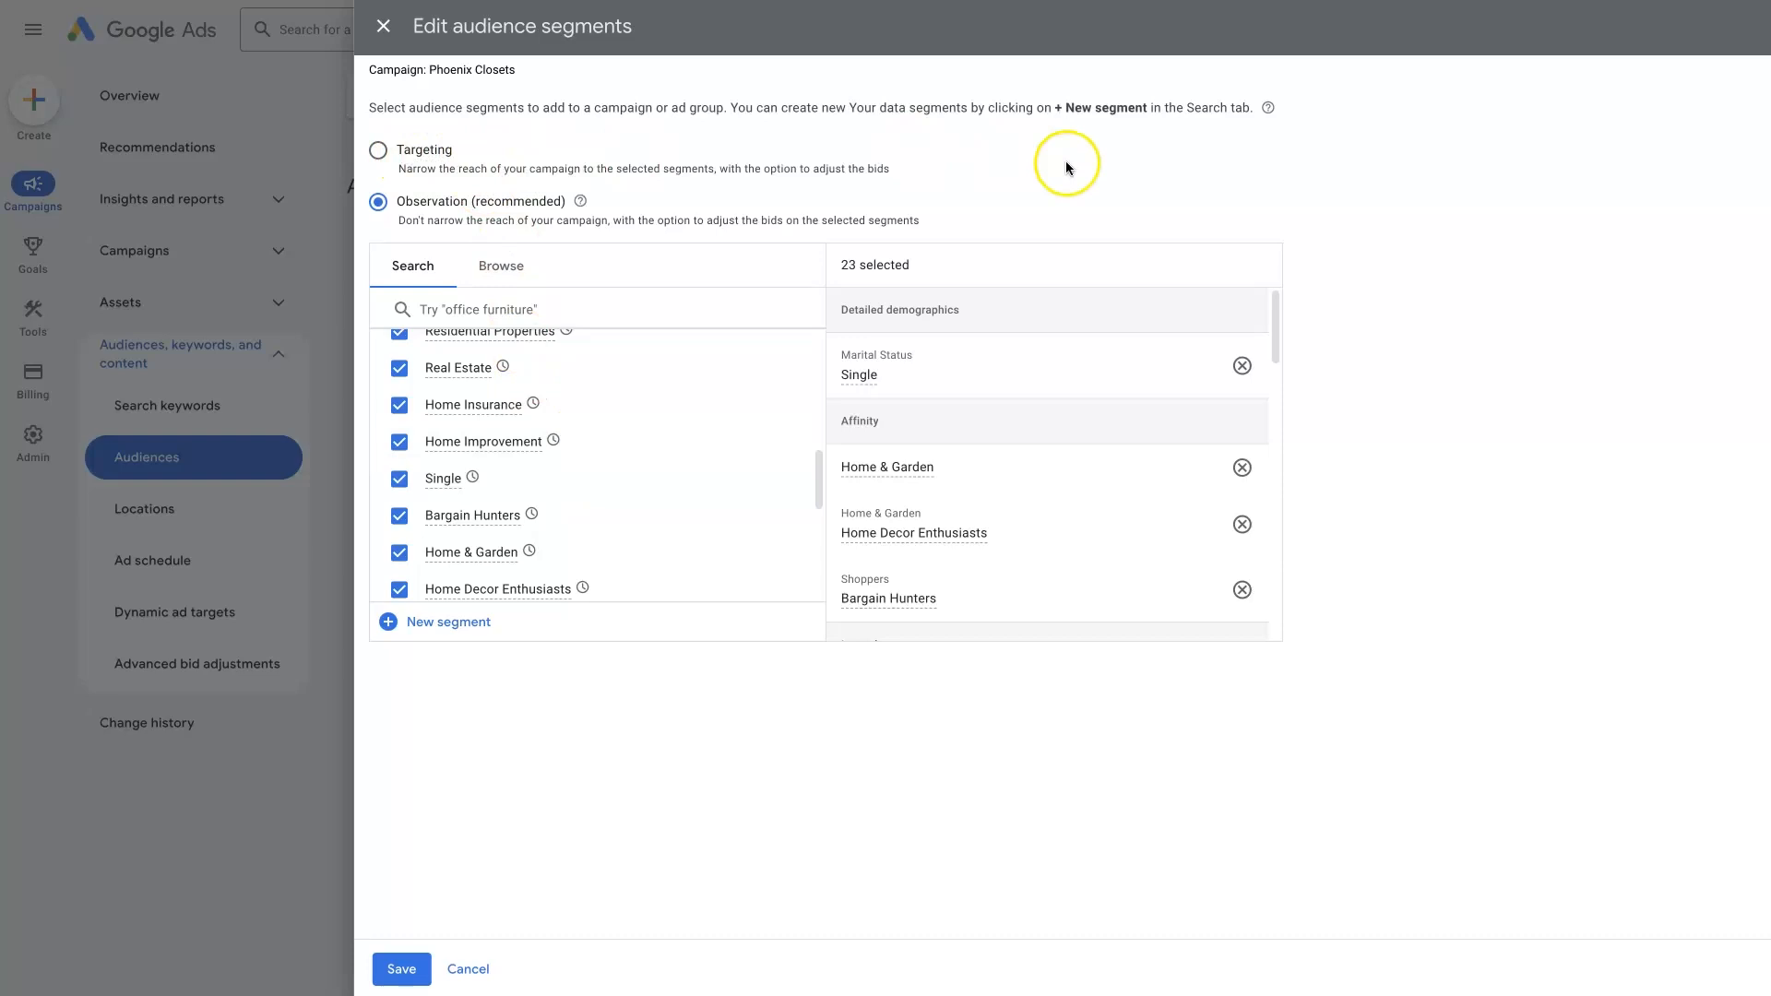
{"action": "mouse_move", "coordinate": [1360, 599]}
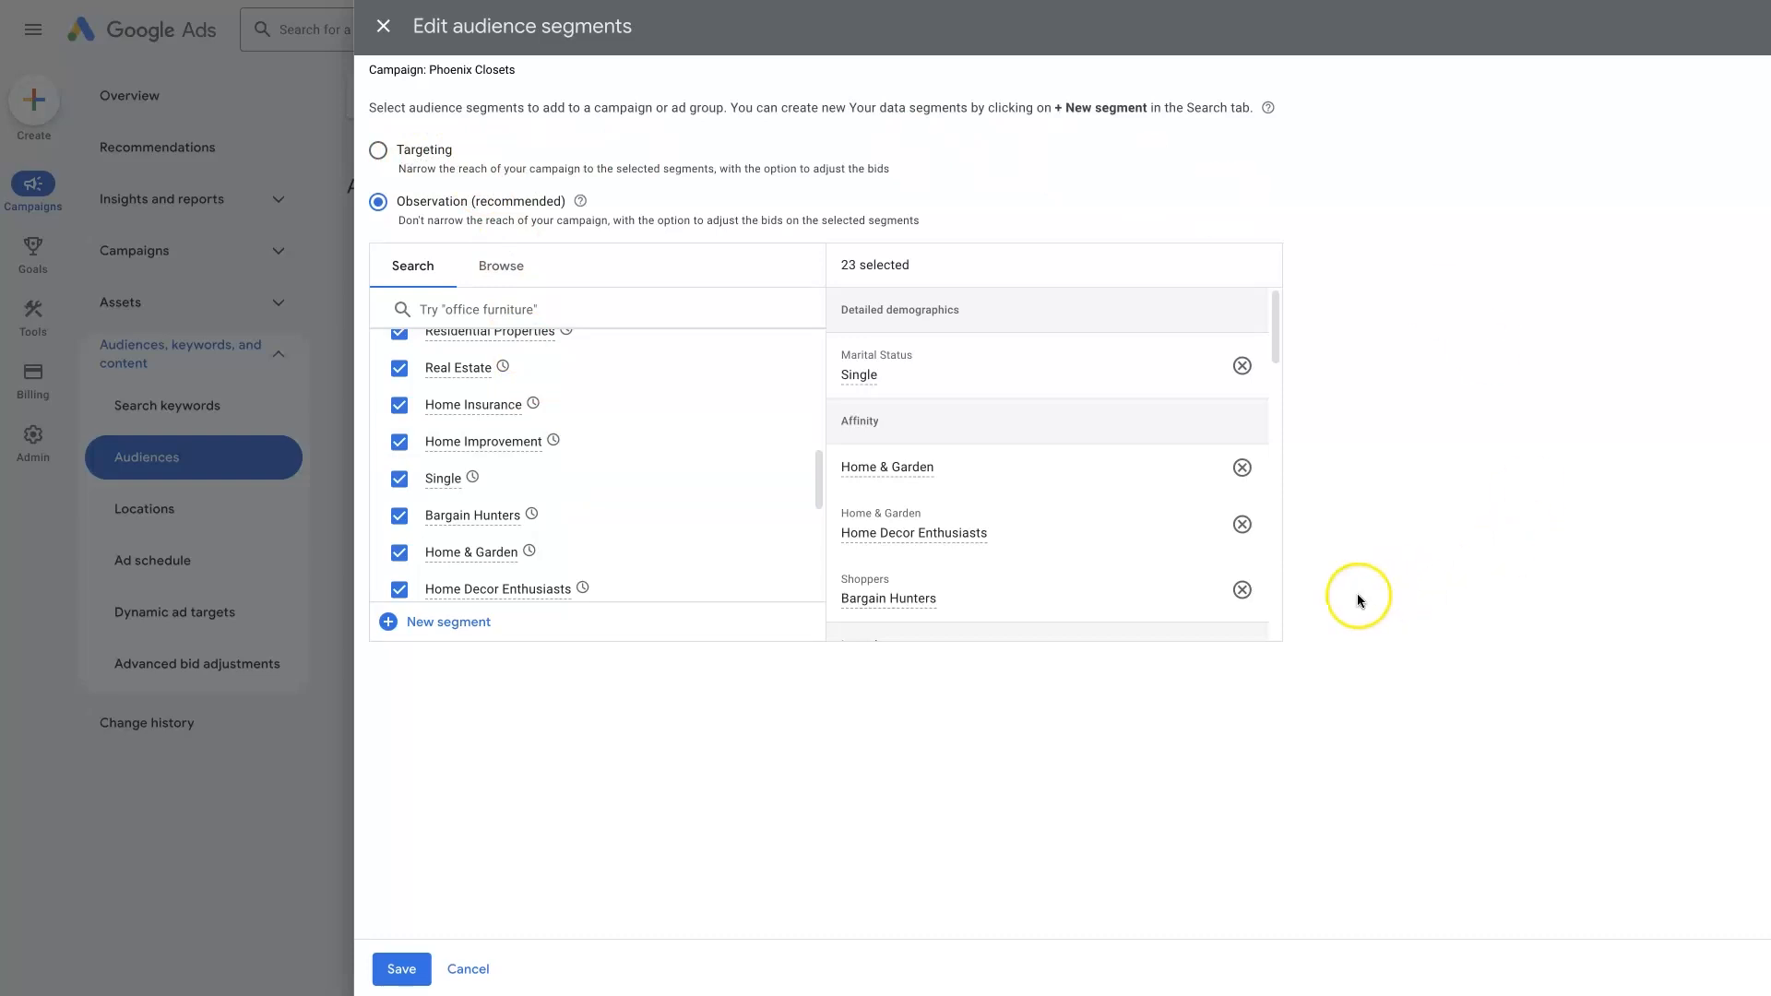
{"action": "scroll", "scroll_direction": "down", "scroll_amount": 3}
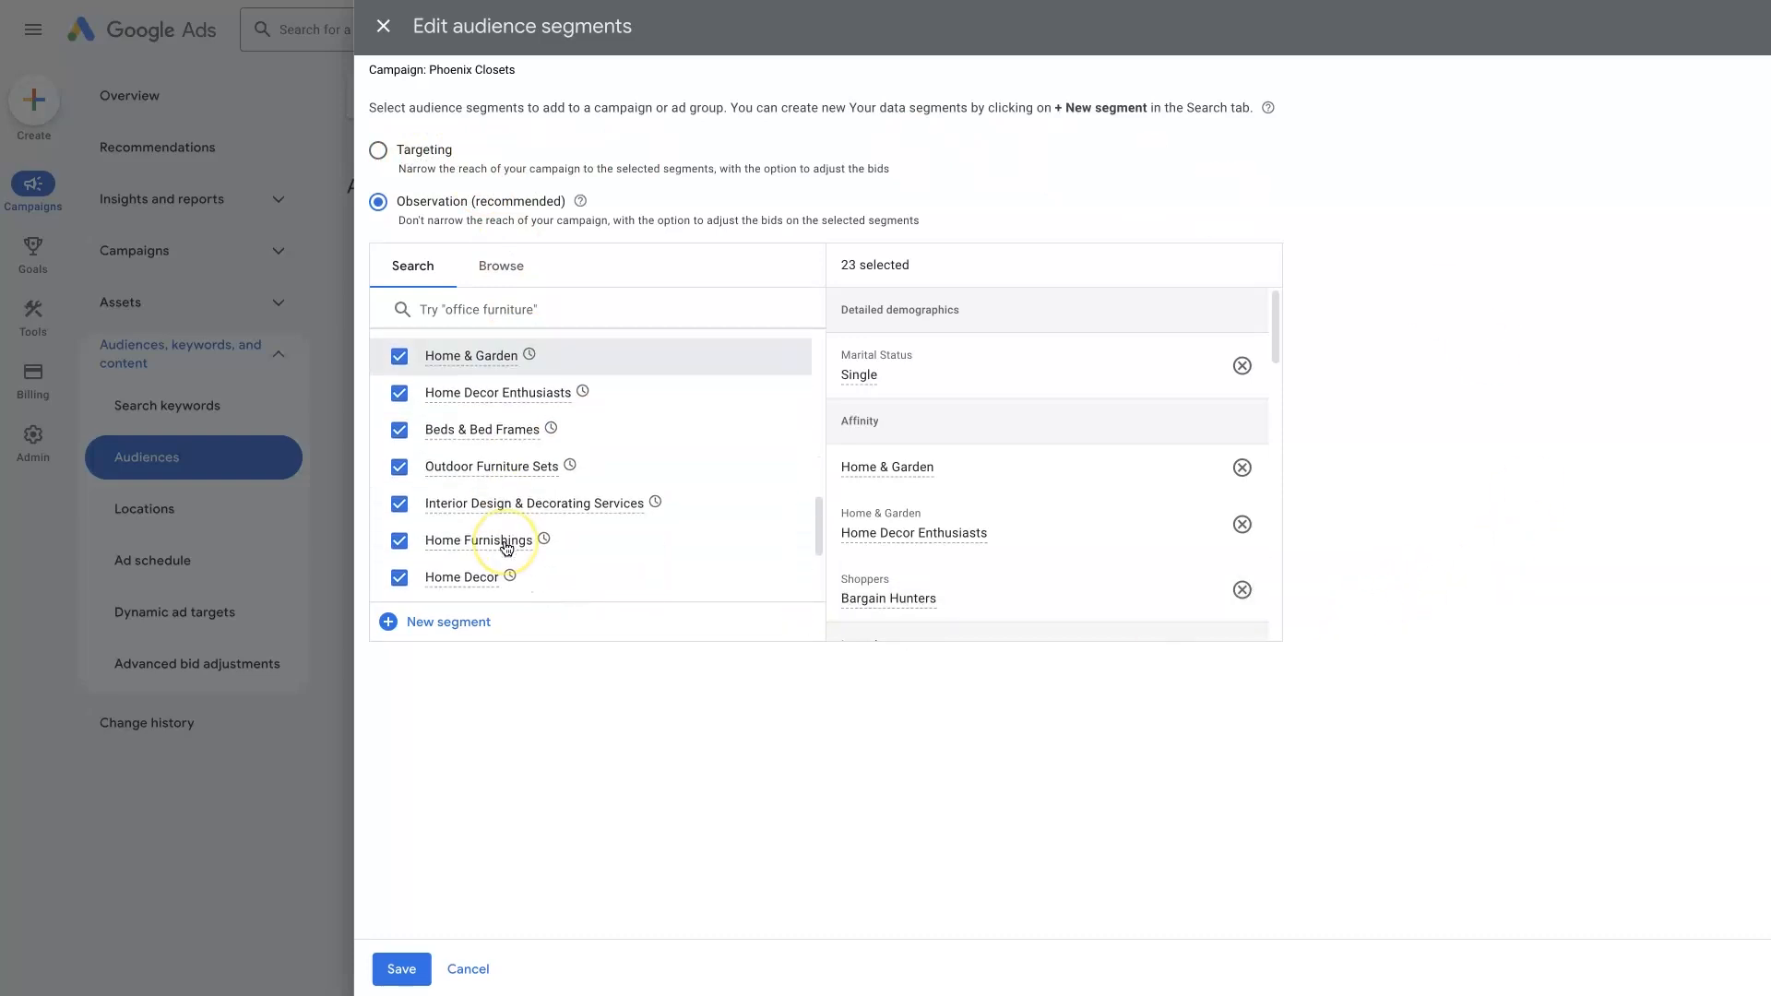
{"action": "scroll", "scroll_direction": "down", "scroll_amount": 3}
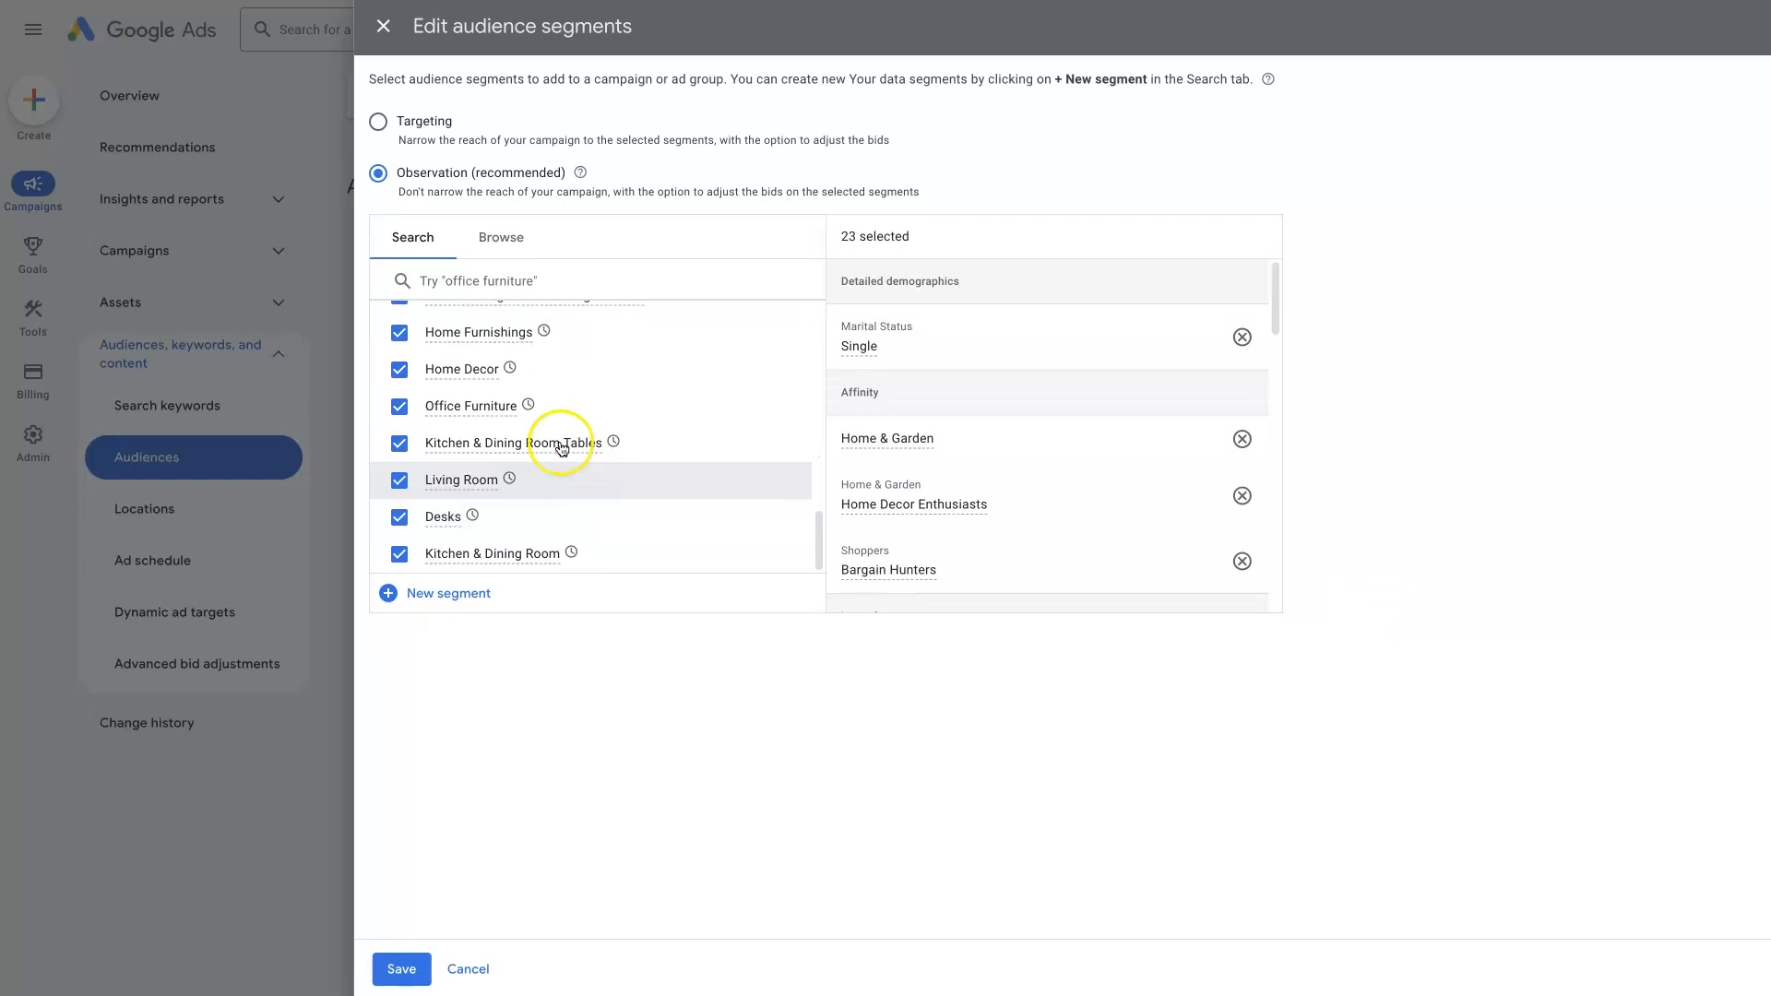
{"action": "scroll", "scroll_direction": "down", "scroll_amount": 3}
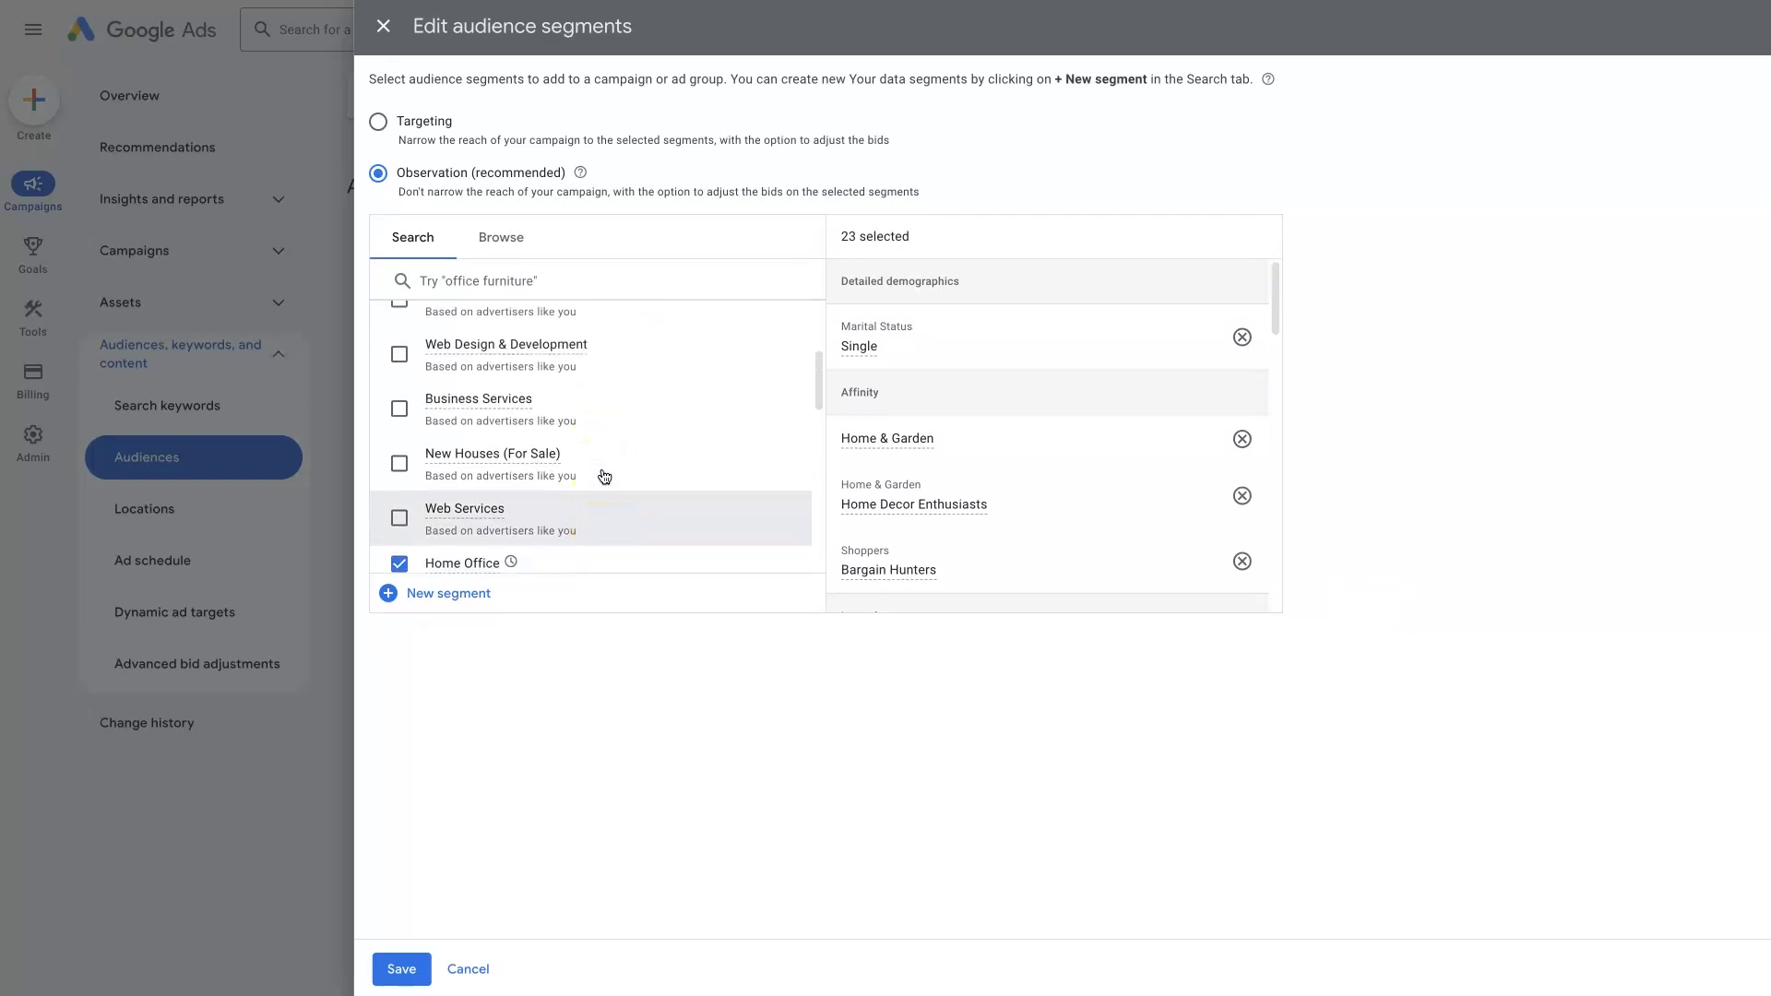
{"action": "scroll", "scroll_direction": "up", "scroll_amount": 3}
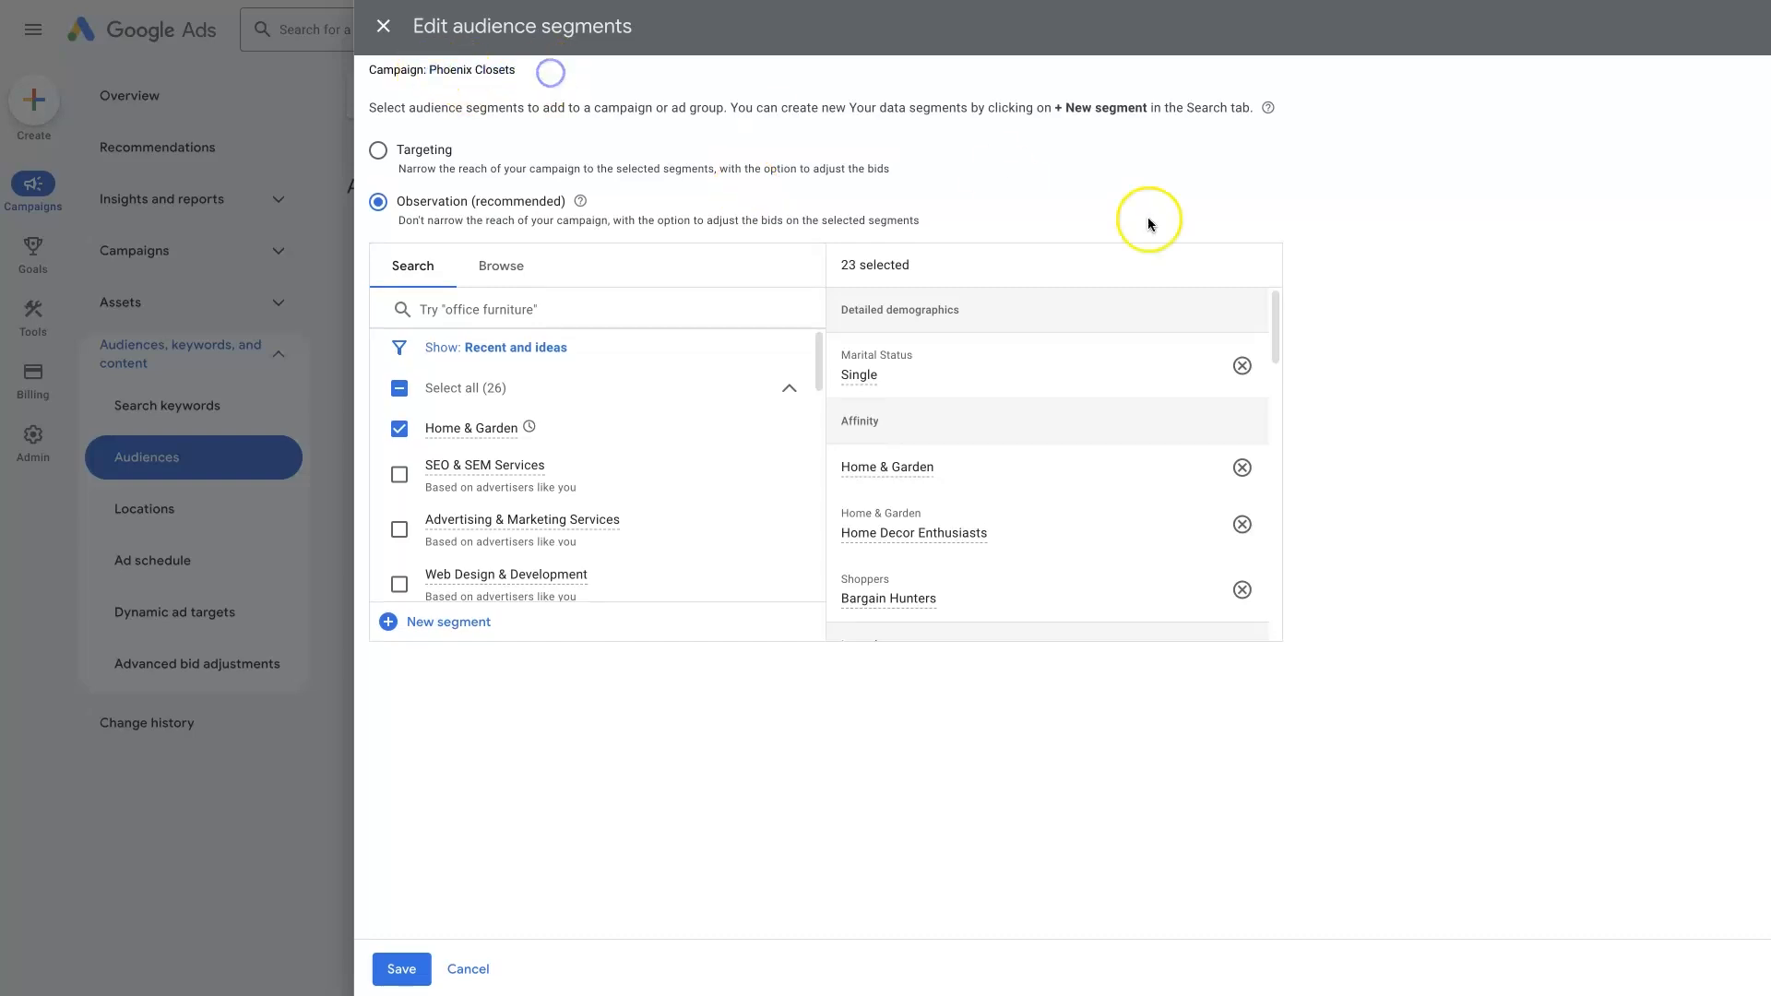
{"action": "mouse_move", "coordinate": [1424, 476]}
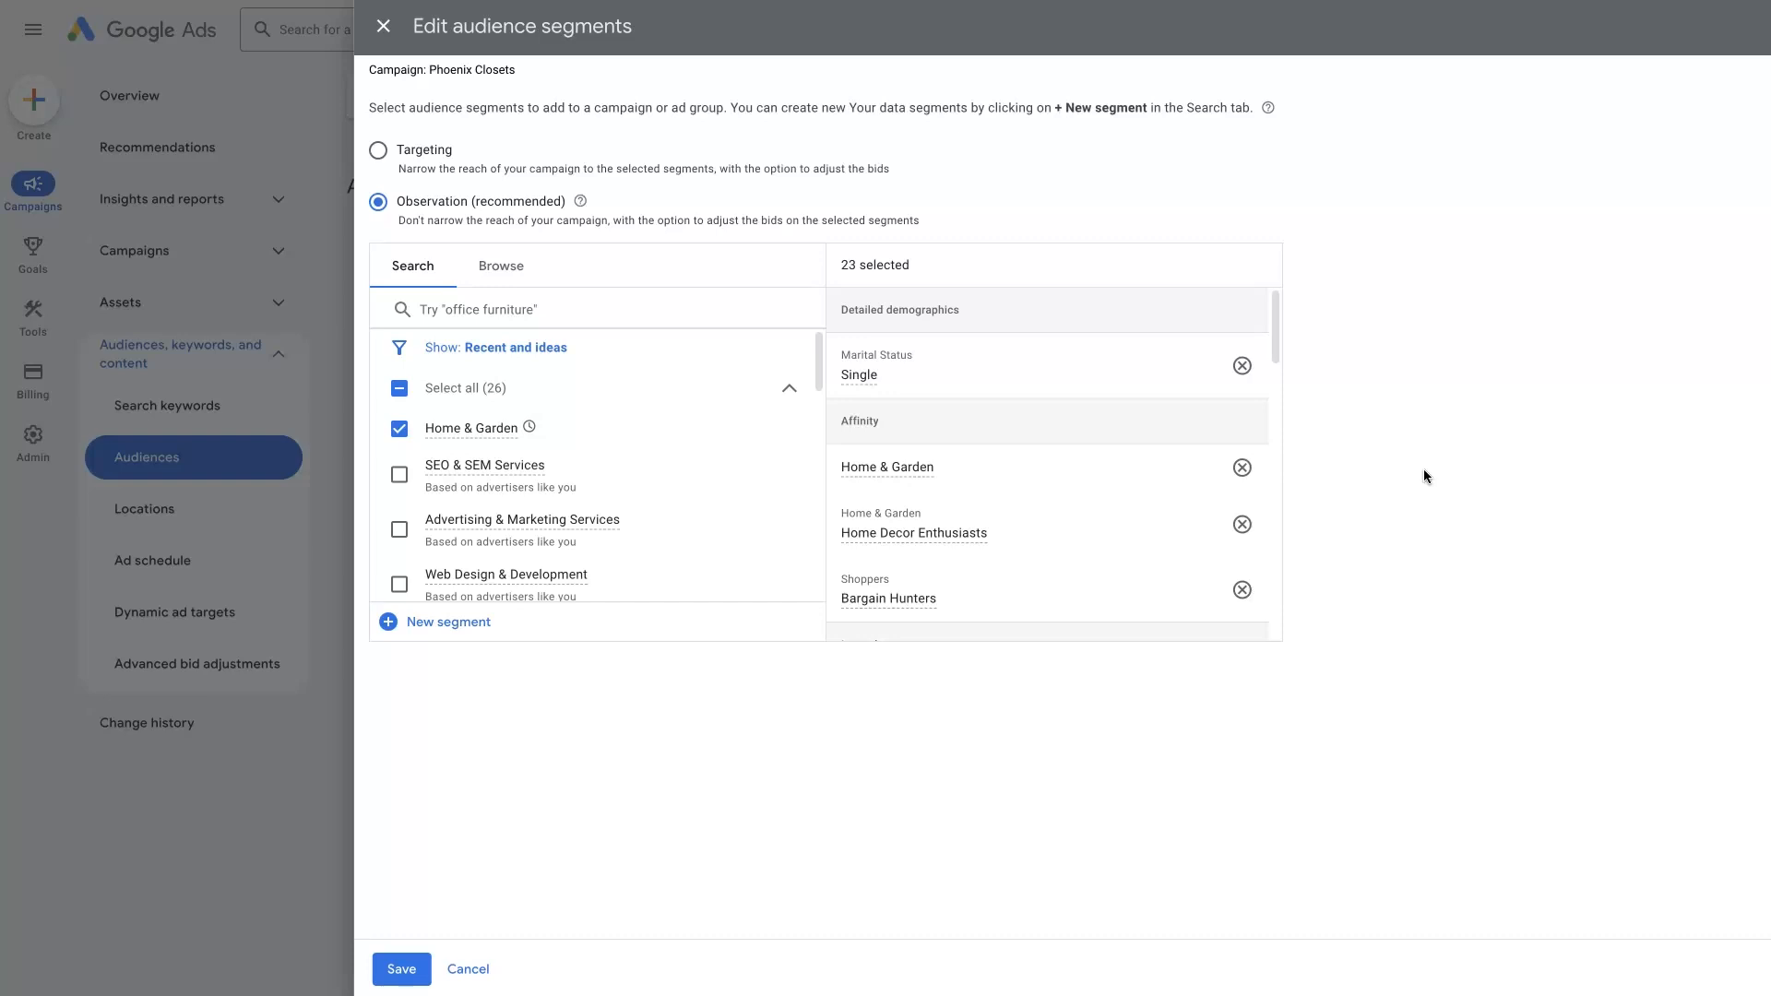
{"action": "mouse_move", "coordinate": [919, 377]}
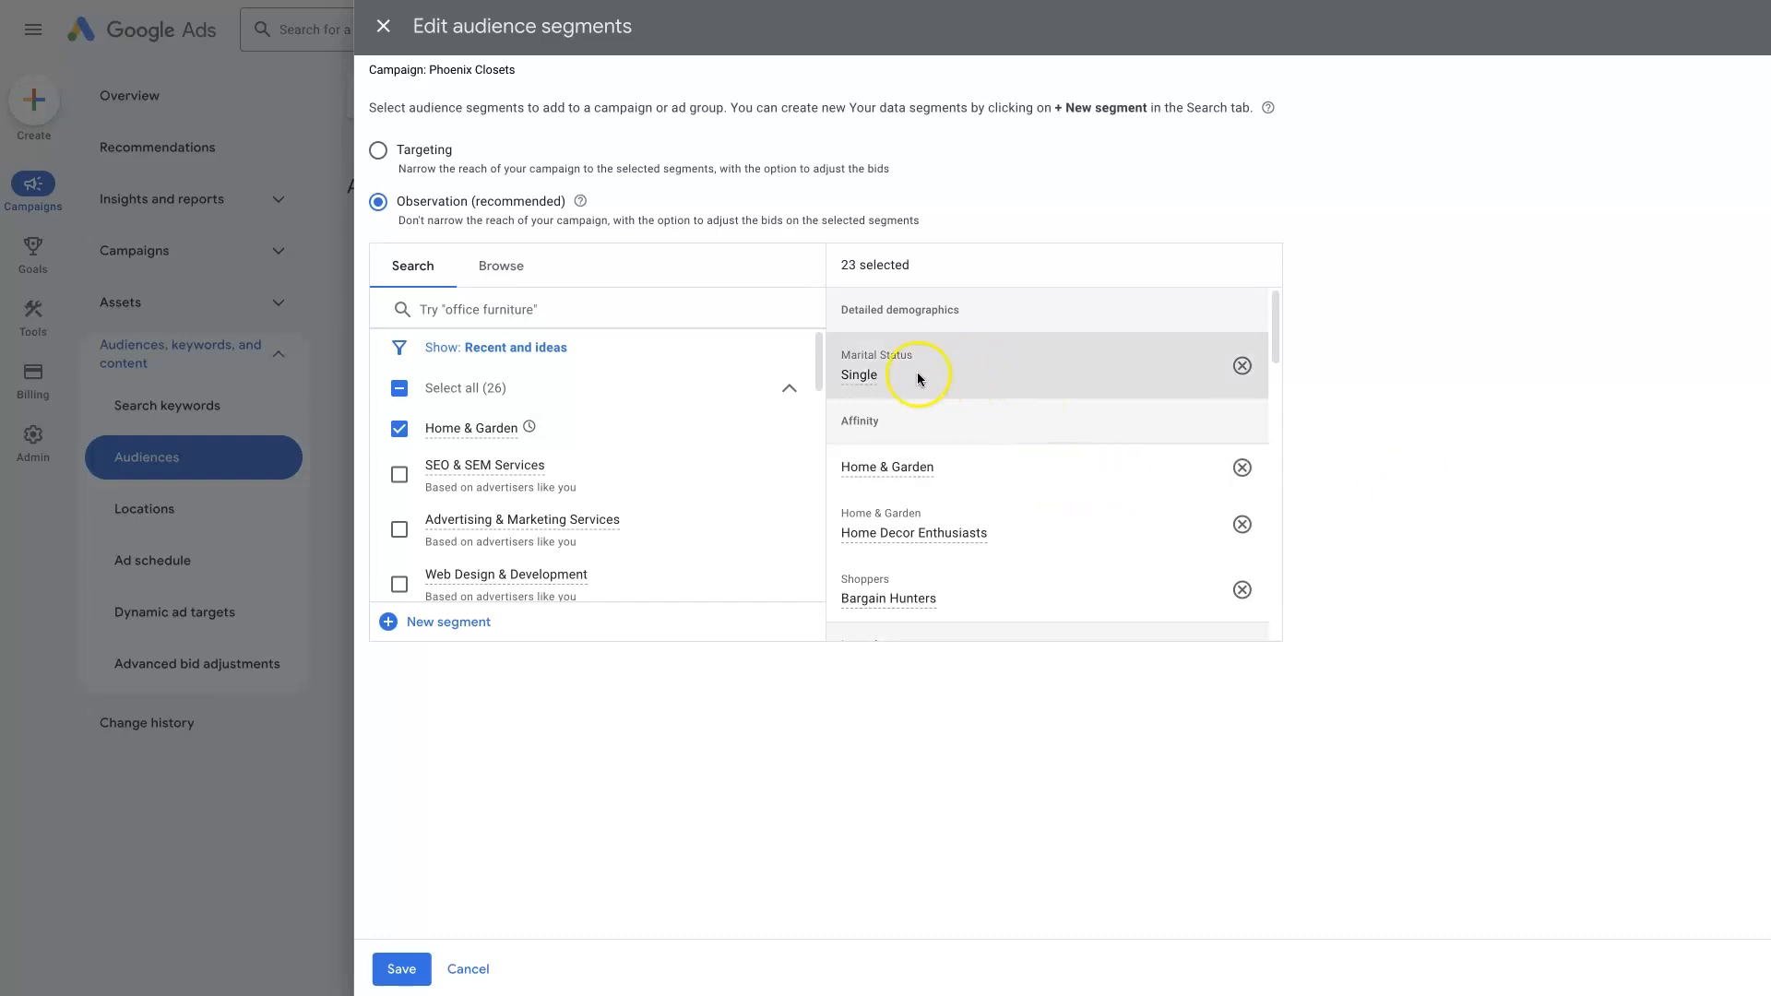
{"action": "mouse_move", "coordinate": [859, 373]}
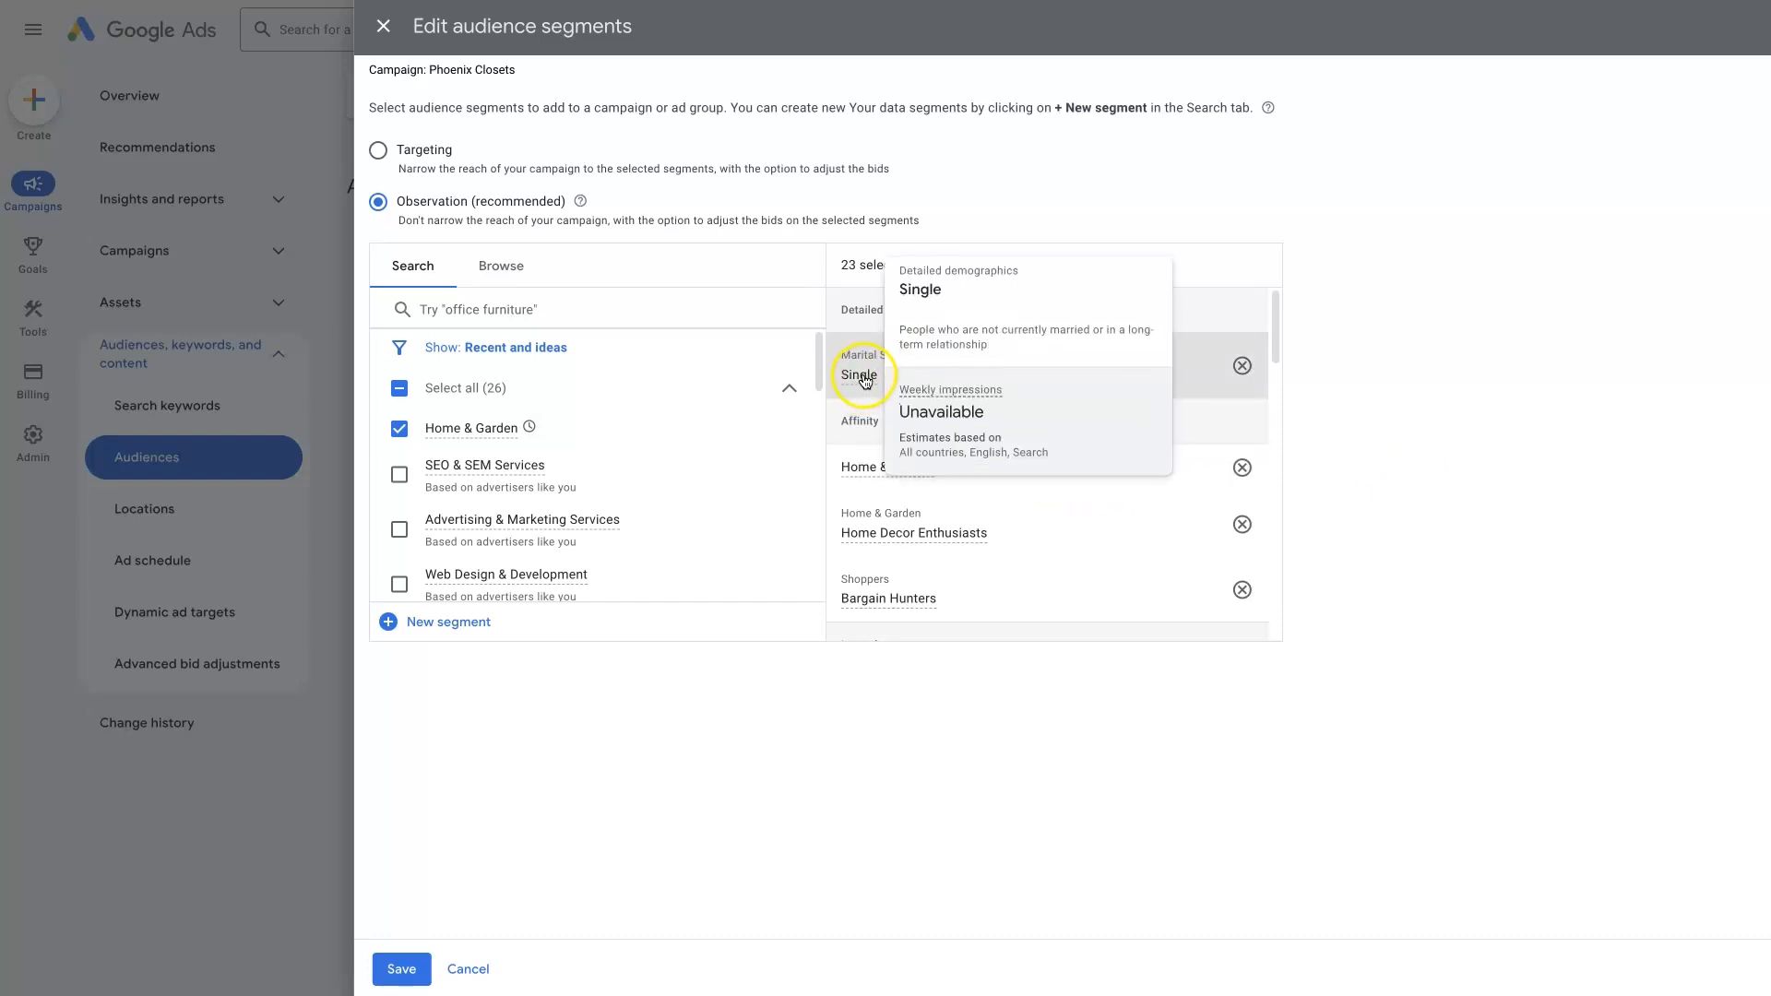
{"action": "mouse_move", "coordinate": [607, 418]}
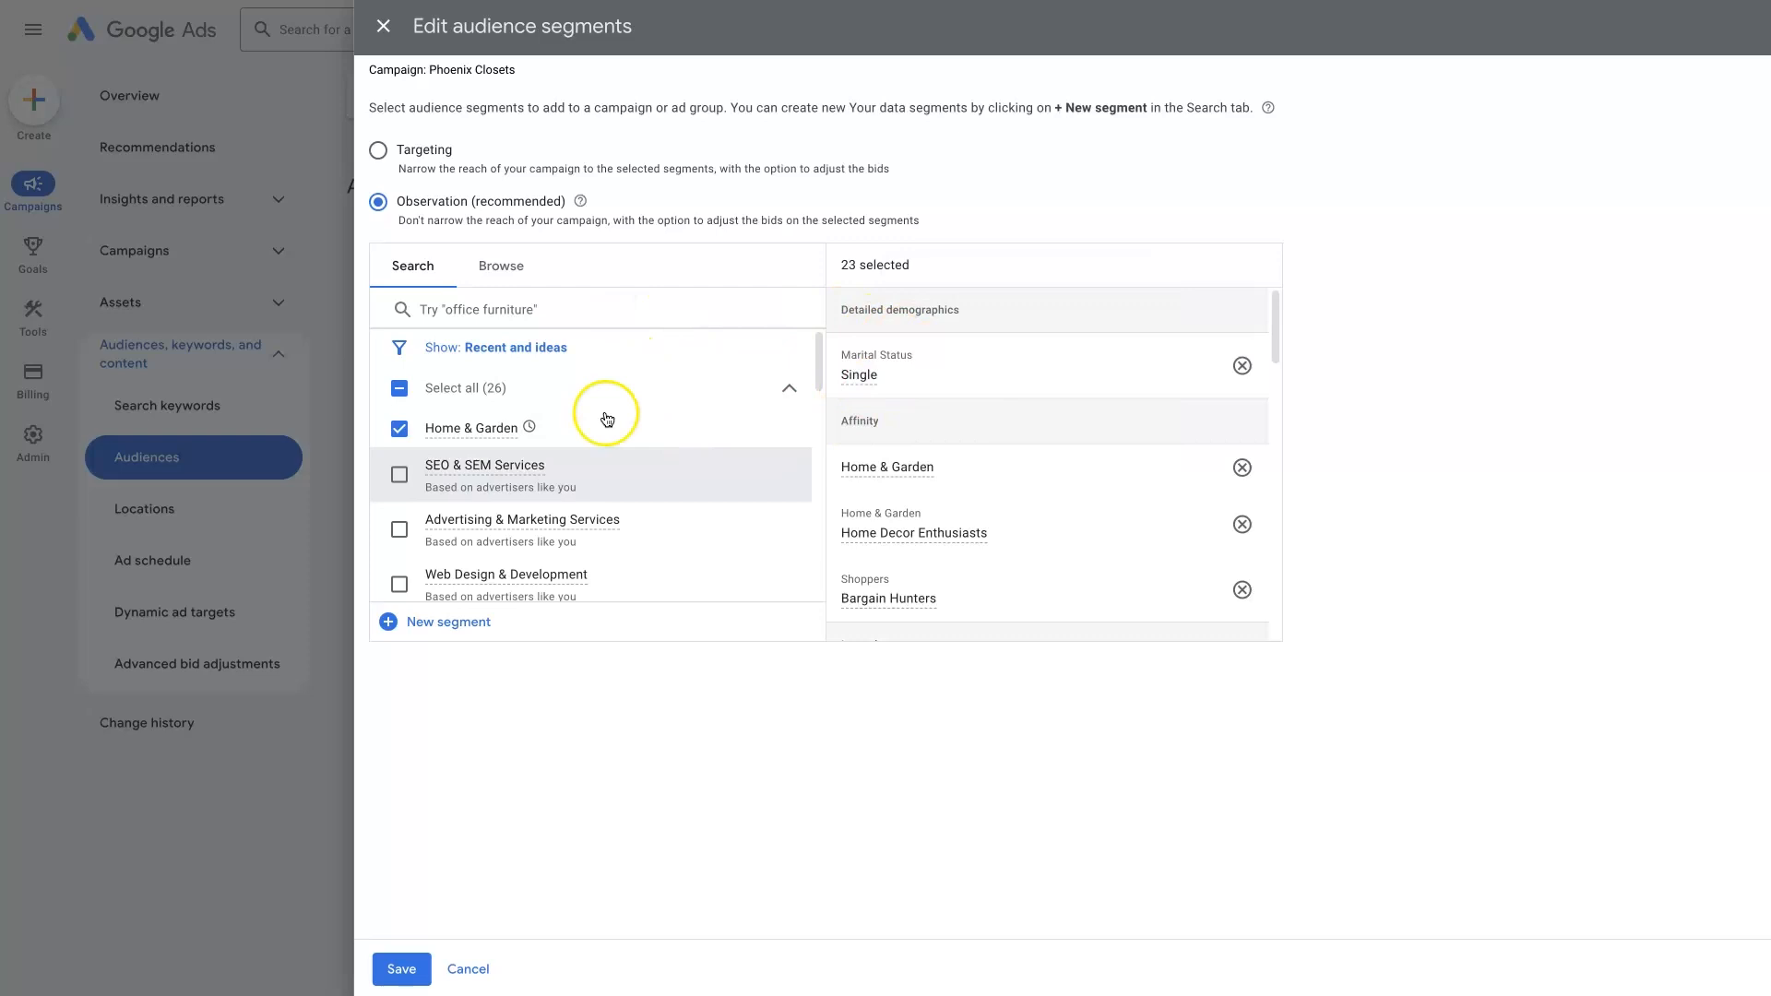
{"action": "mouse_move", "coordinate": [565, 452]}
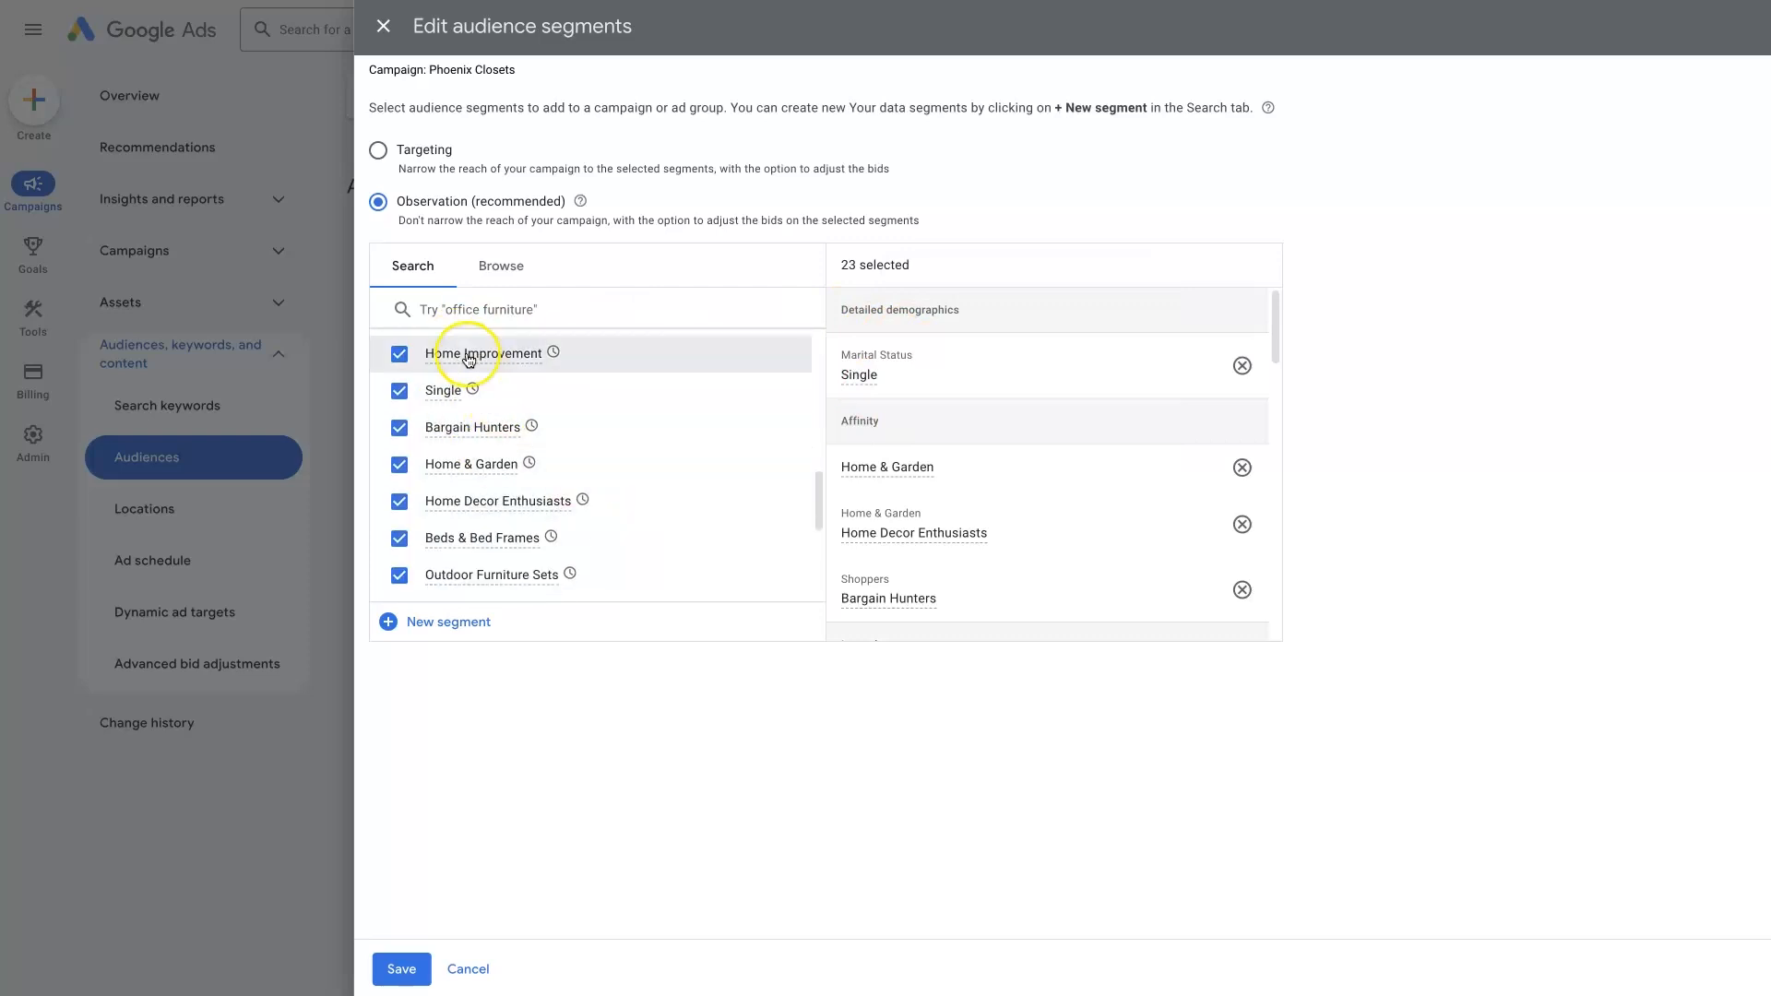
{"action": "mouse_move", "coordinate": [499, 366]}
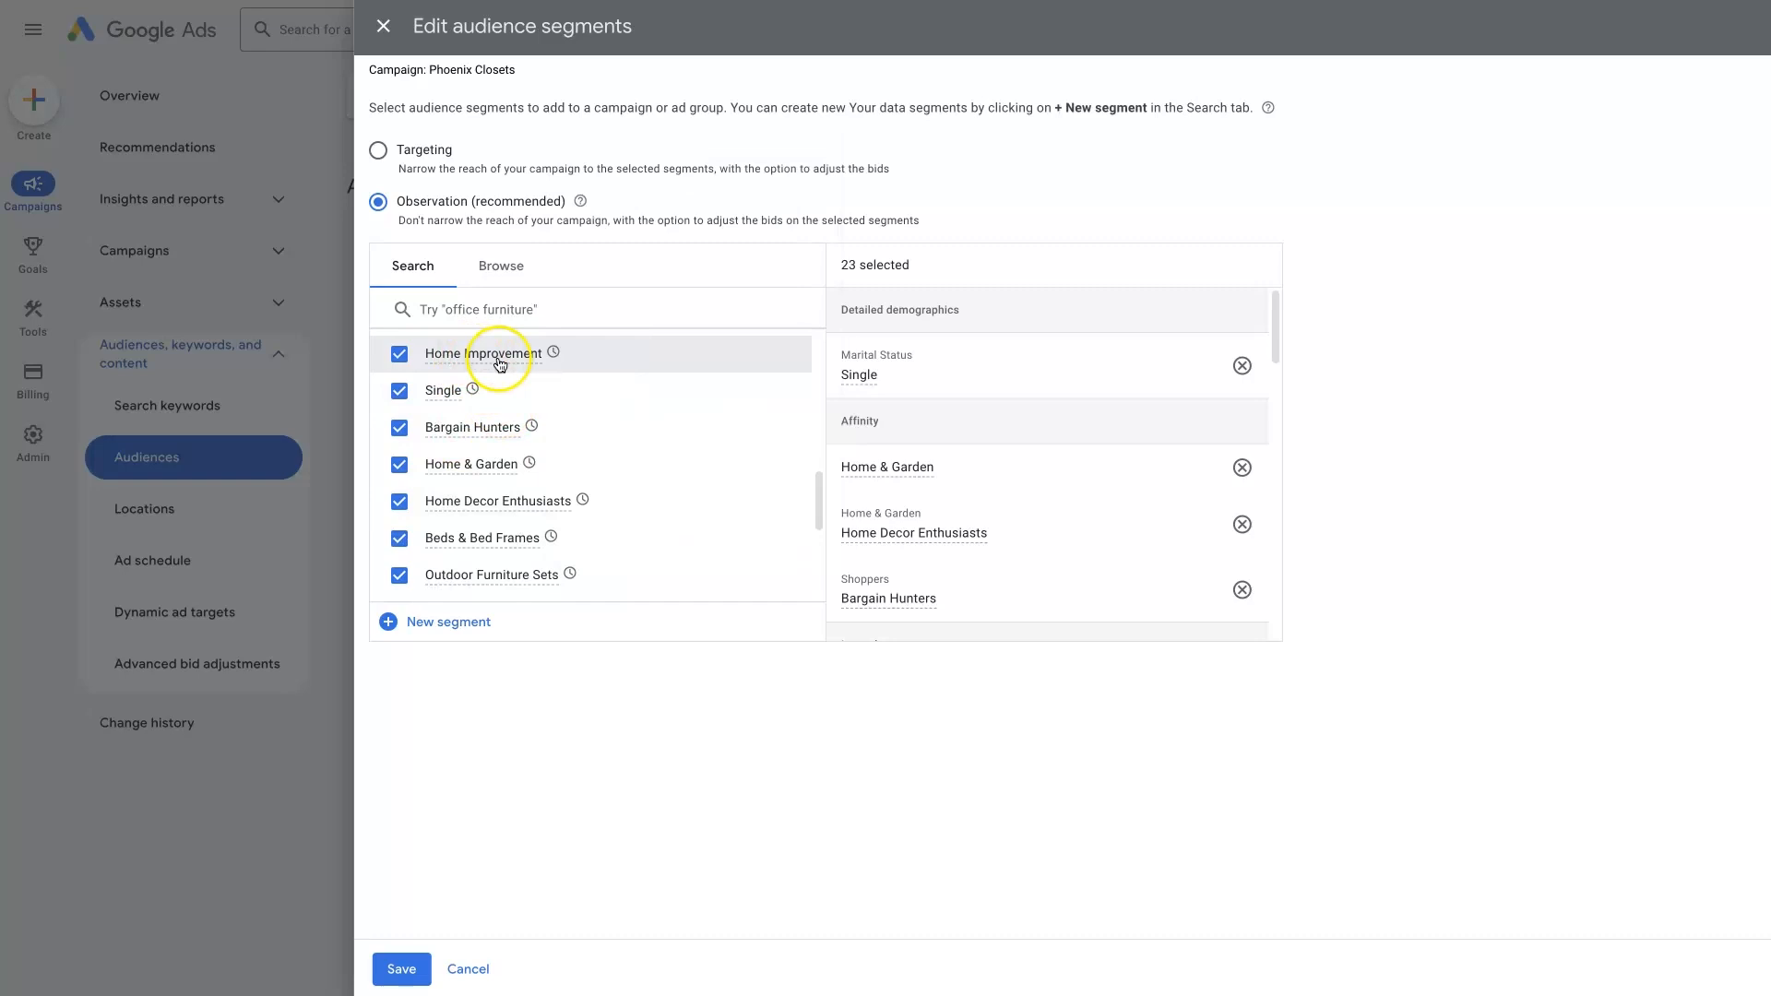
{"action": "mouse_move", "coordinate": [551, 498]}
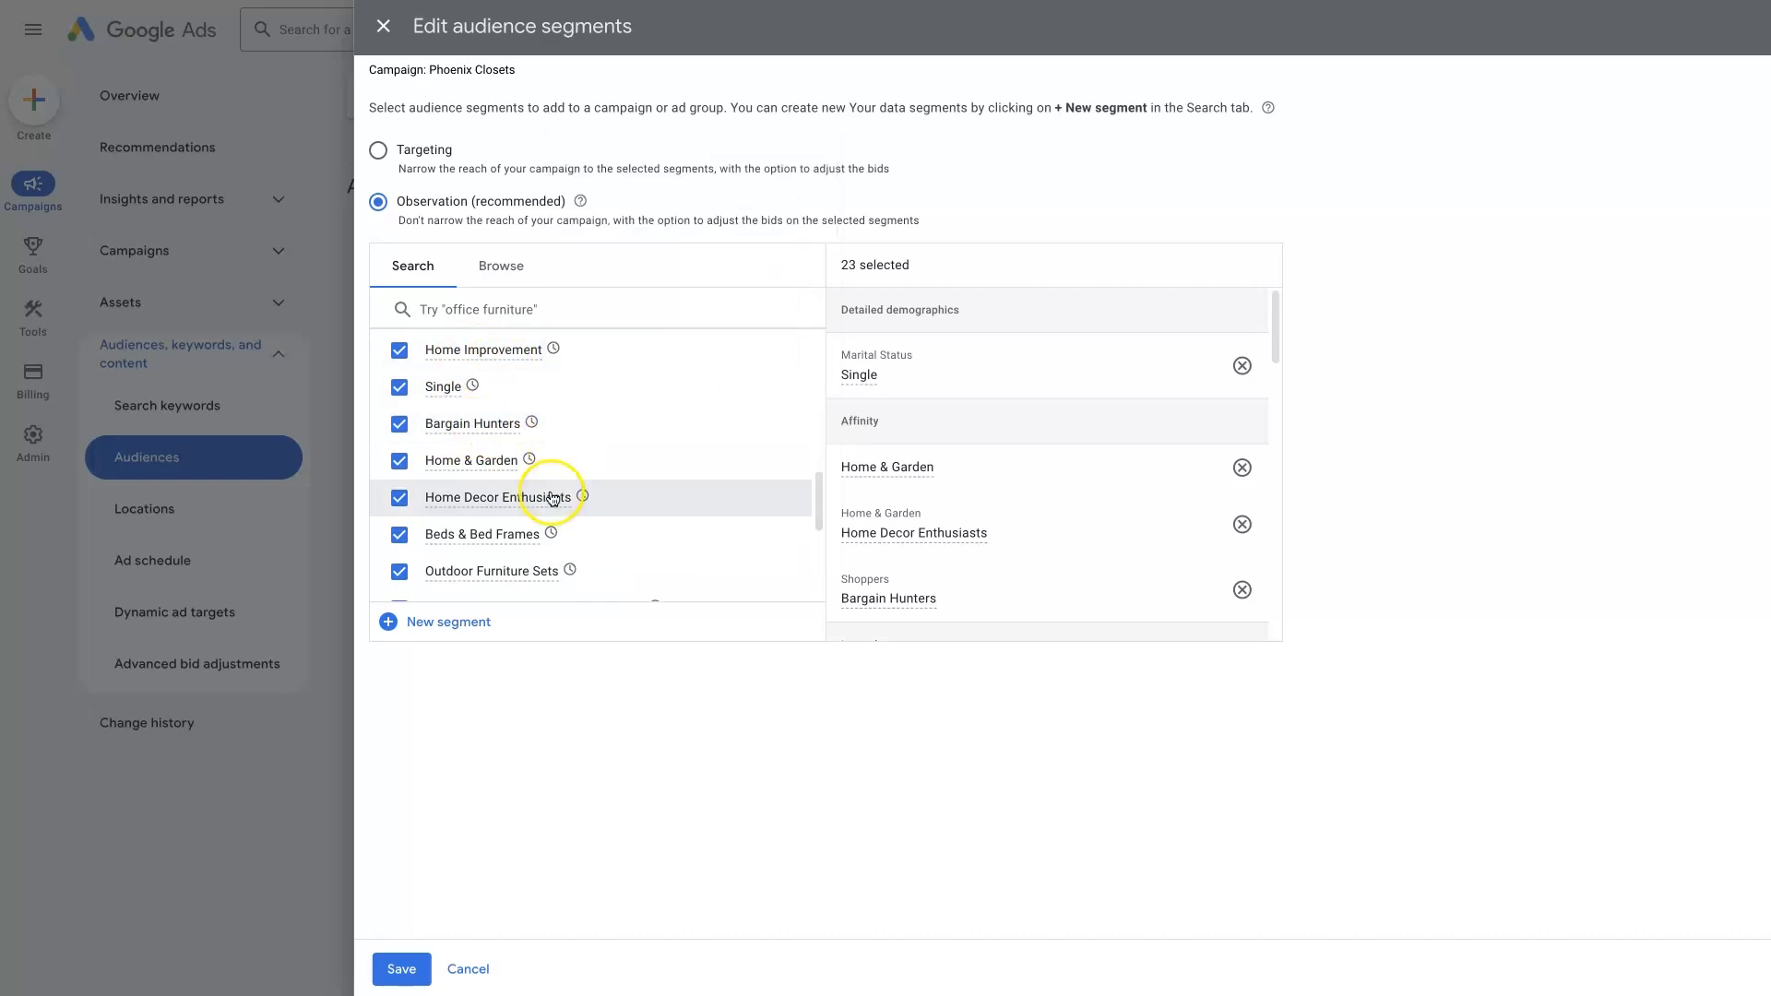
{"action": "scroll", "scroll_direction": "down", "scroll_amount": 3}
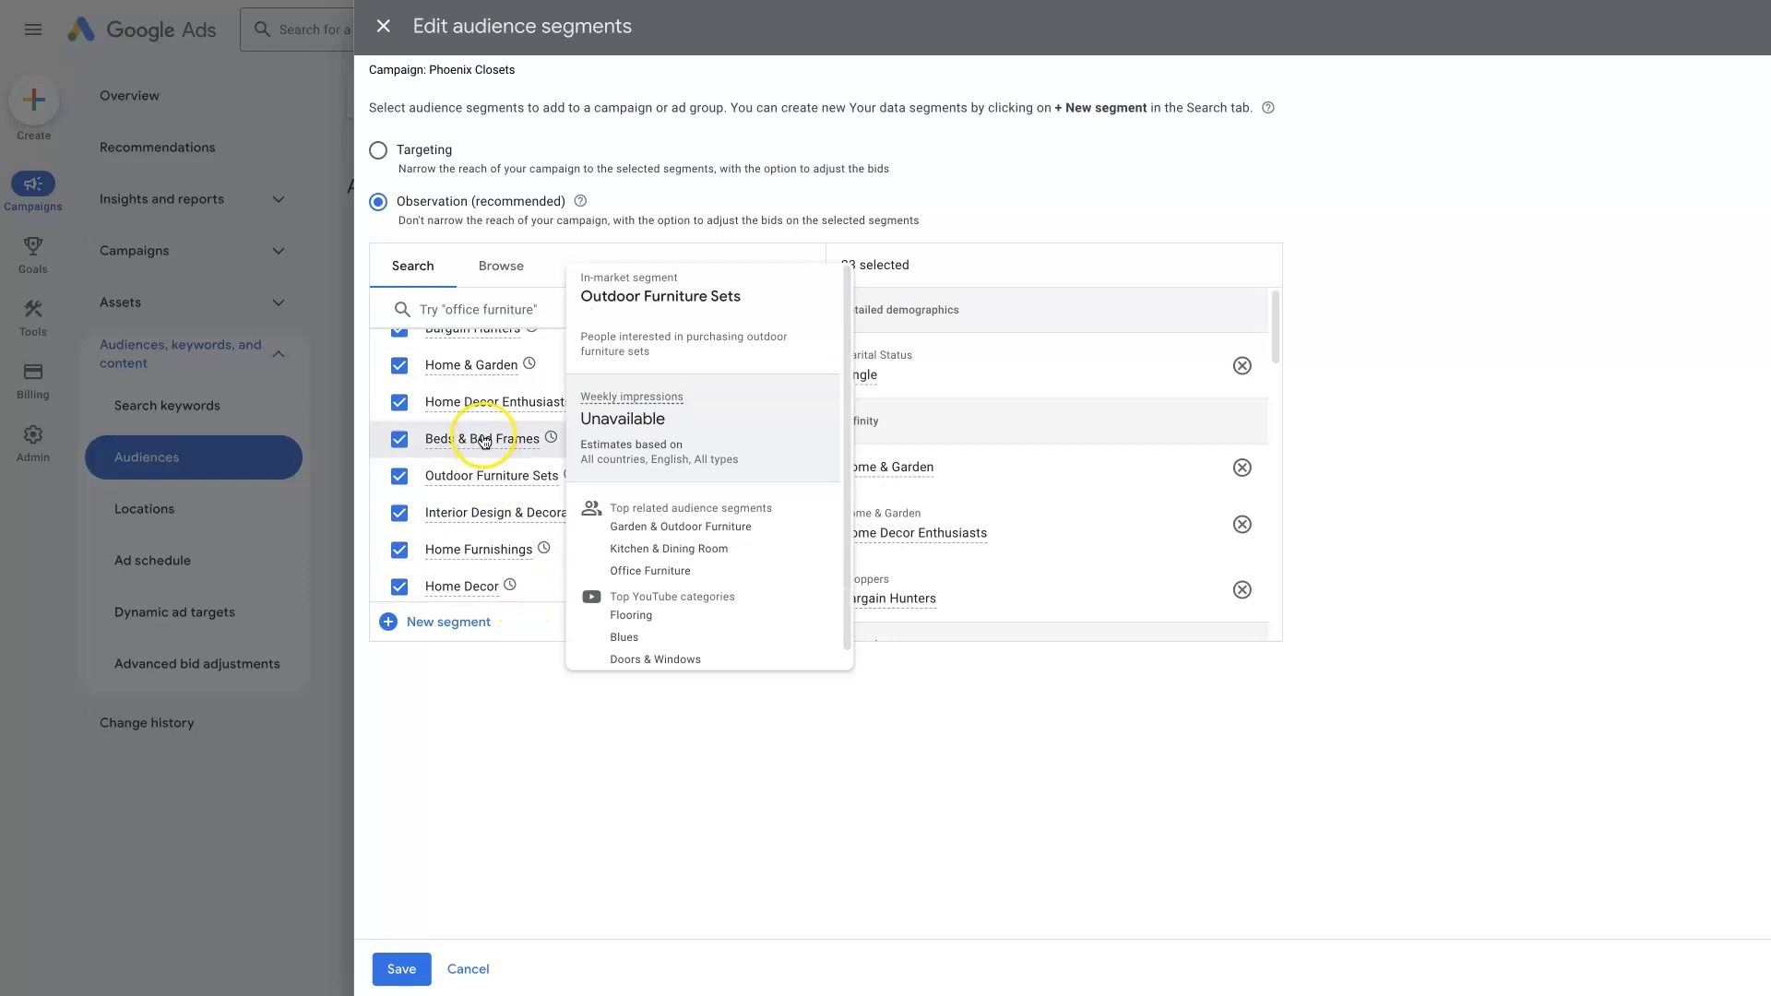
{"action": "mouse_move", "coordinate": [484, 438]}
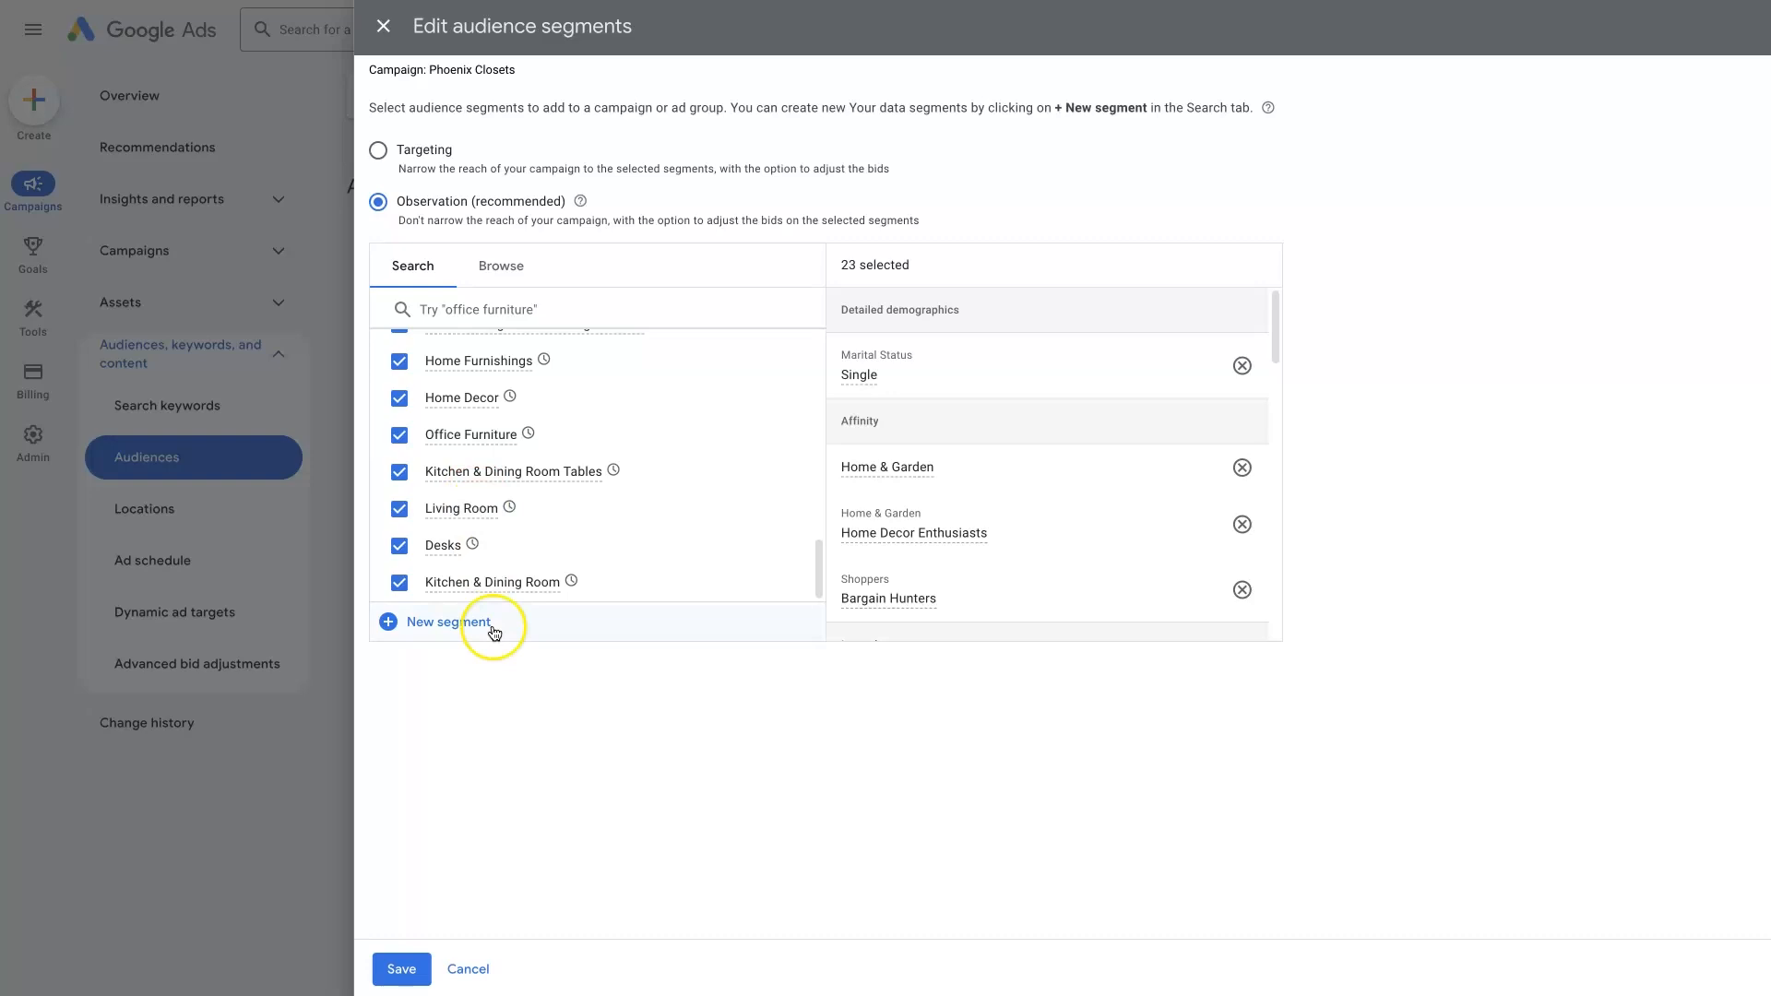
{"action": "scroll", "scroll_direction": "up", "scroll_amount": 3}
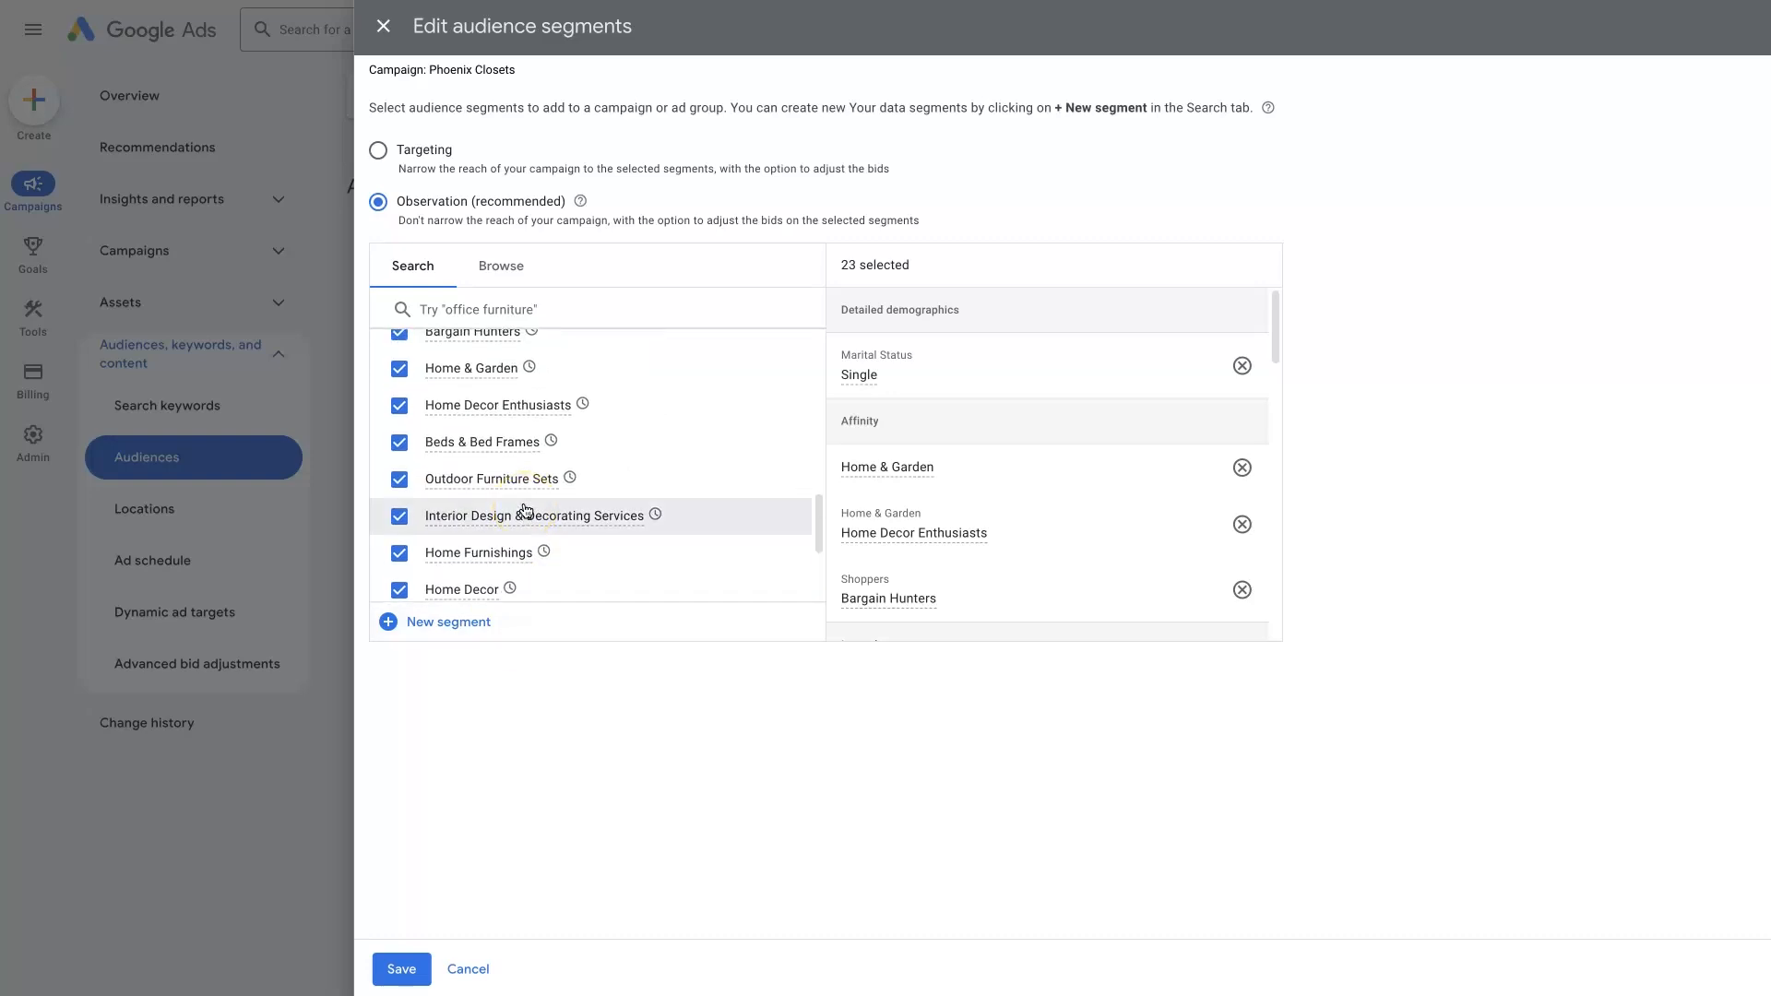
{"action": "mouse_move", "coordinate": [519, 508]}
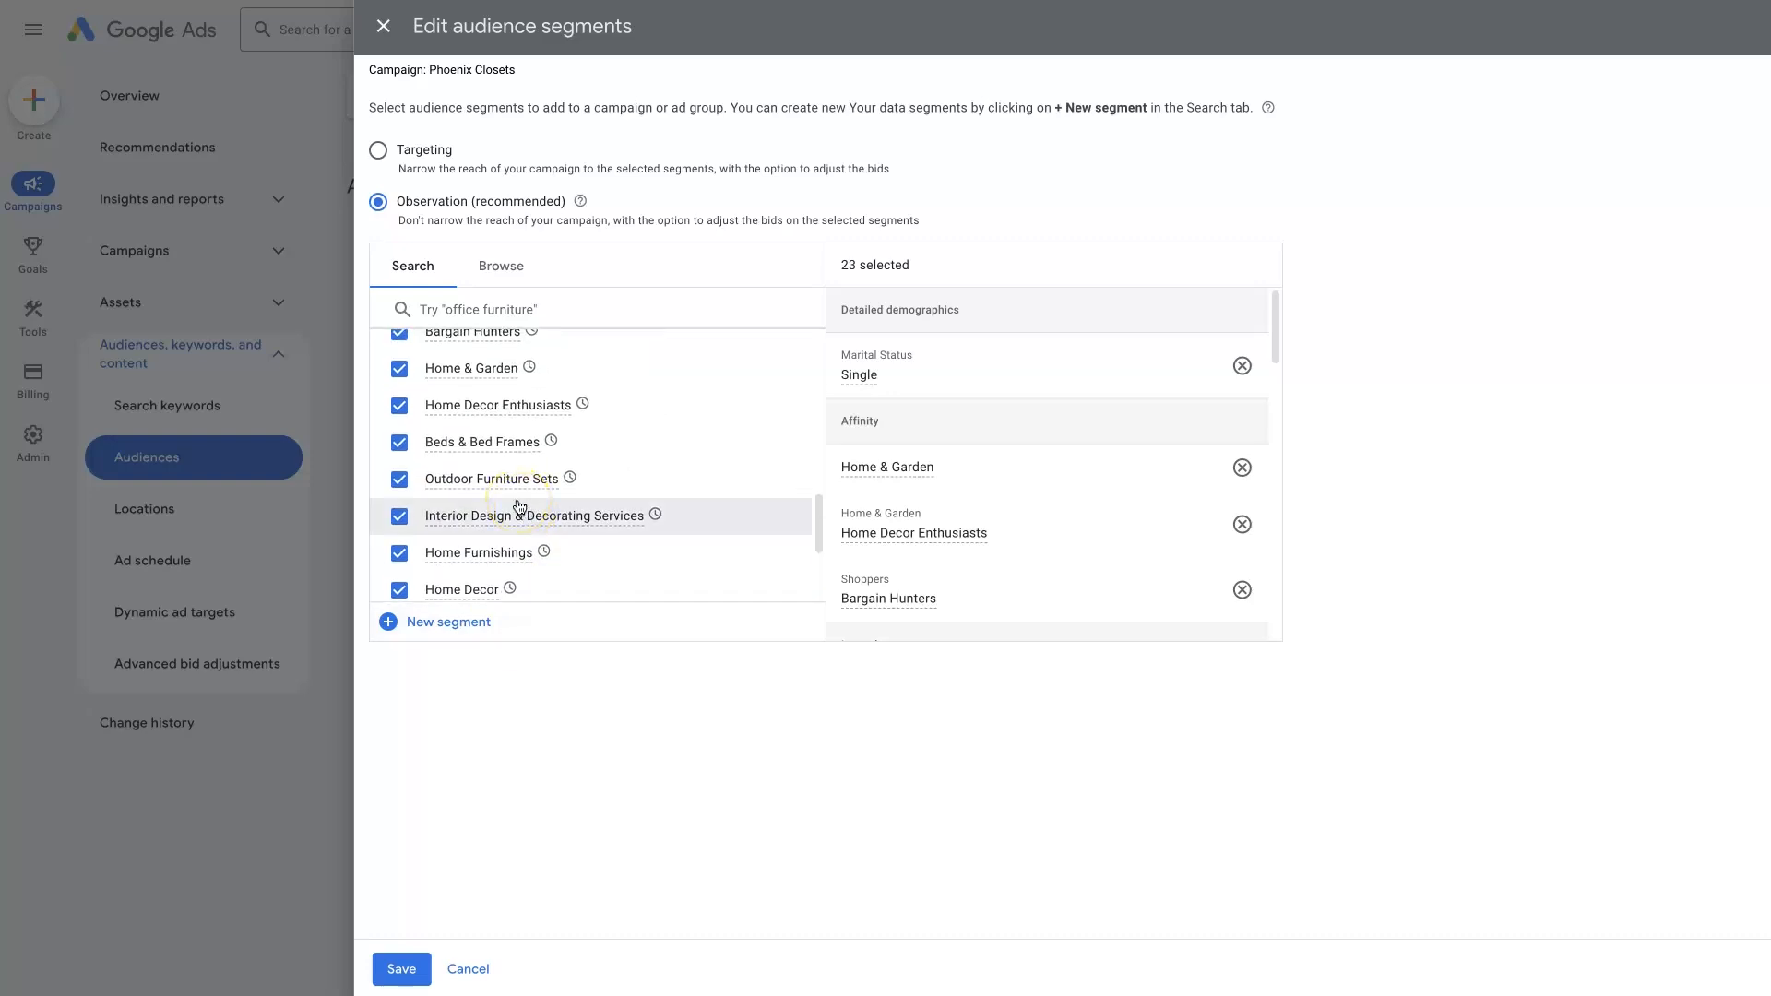
{"action": "scroll", "scroll_direction": "down", "scroll_amount": 3}
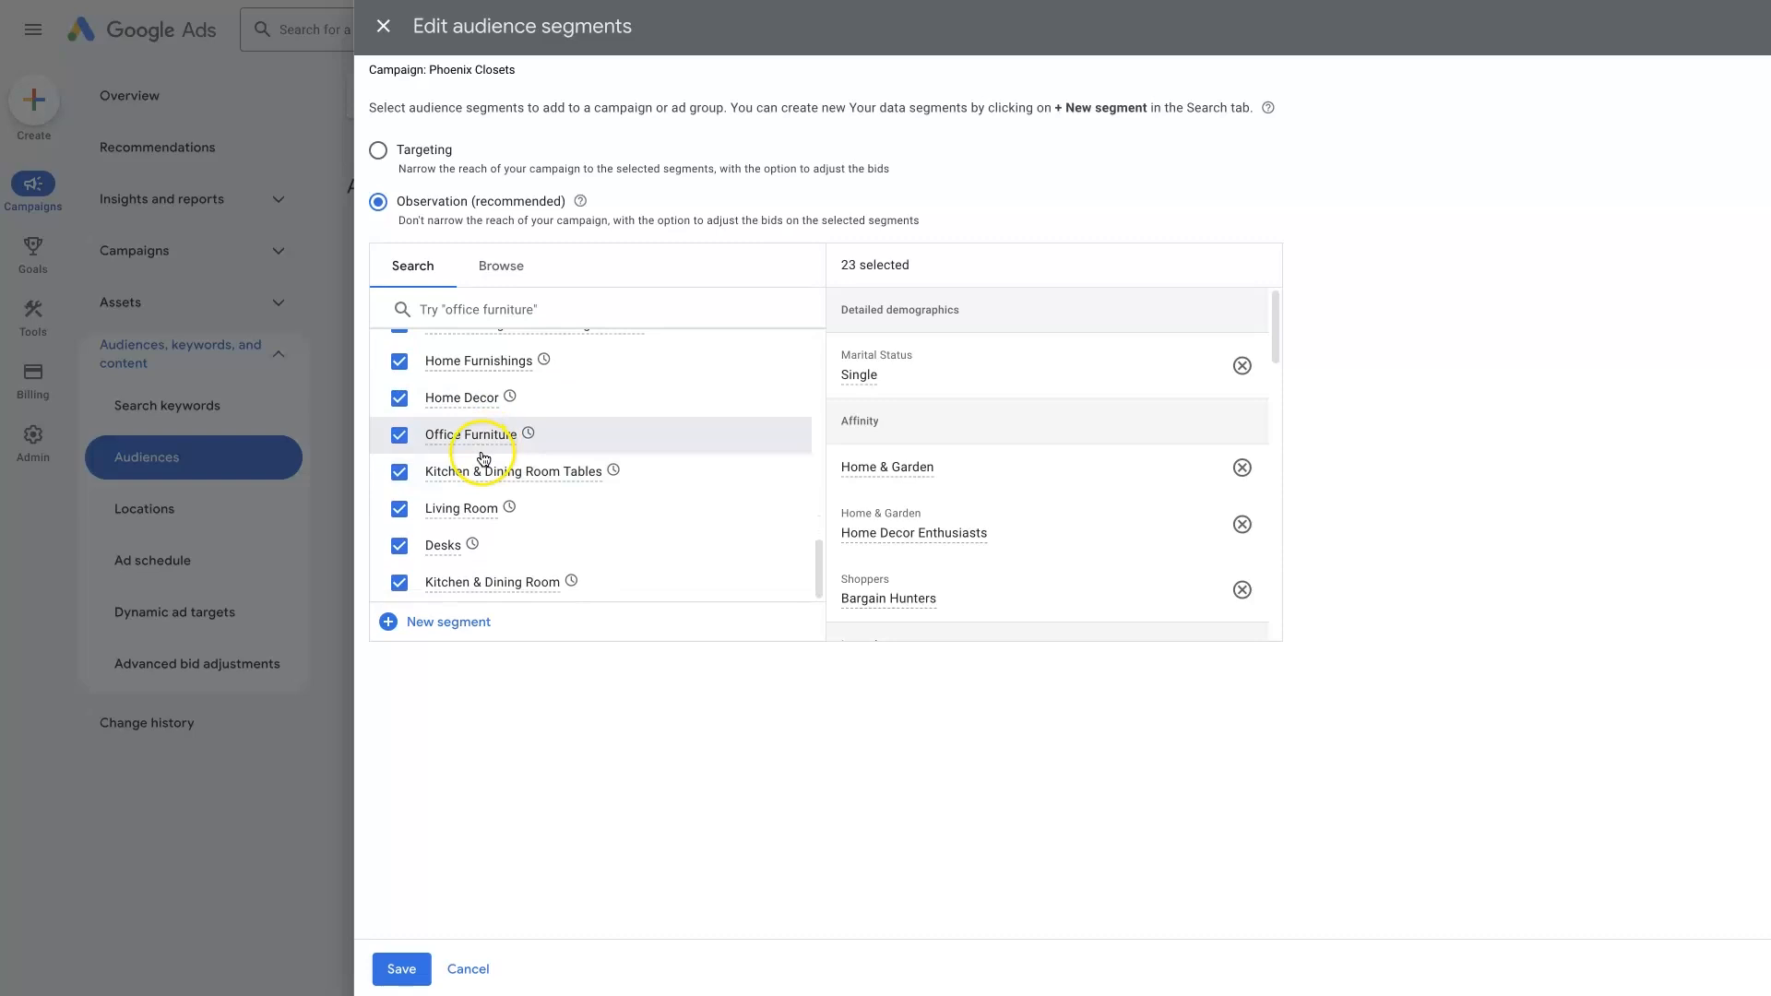
{"action": "mouse_move", "coordinate": [510, 509]}
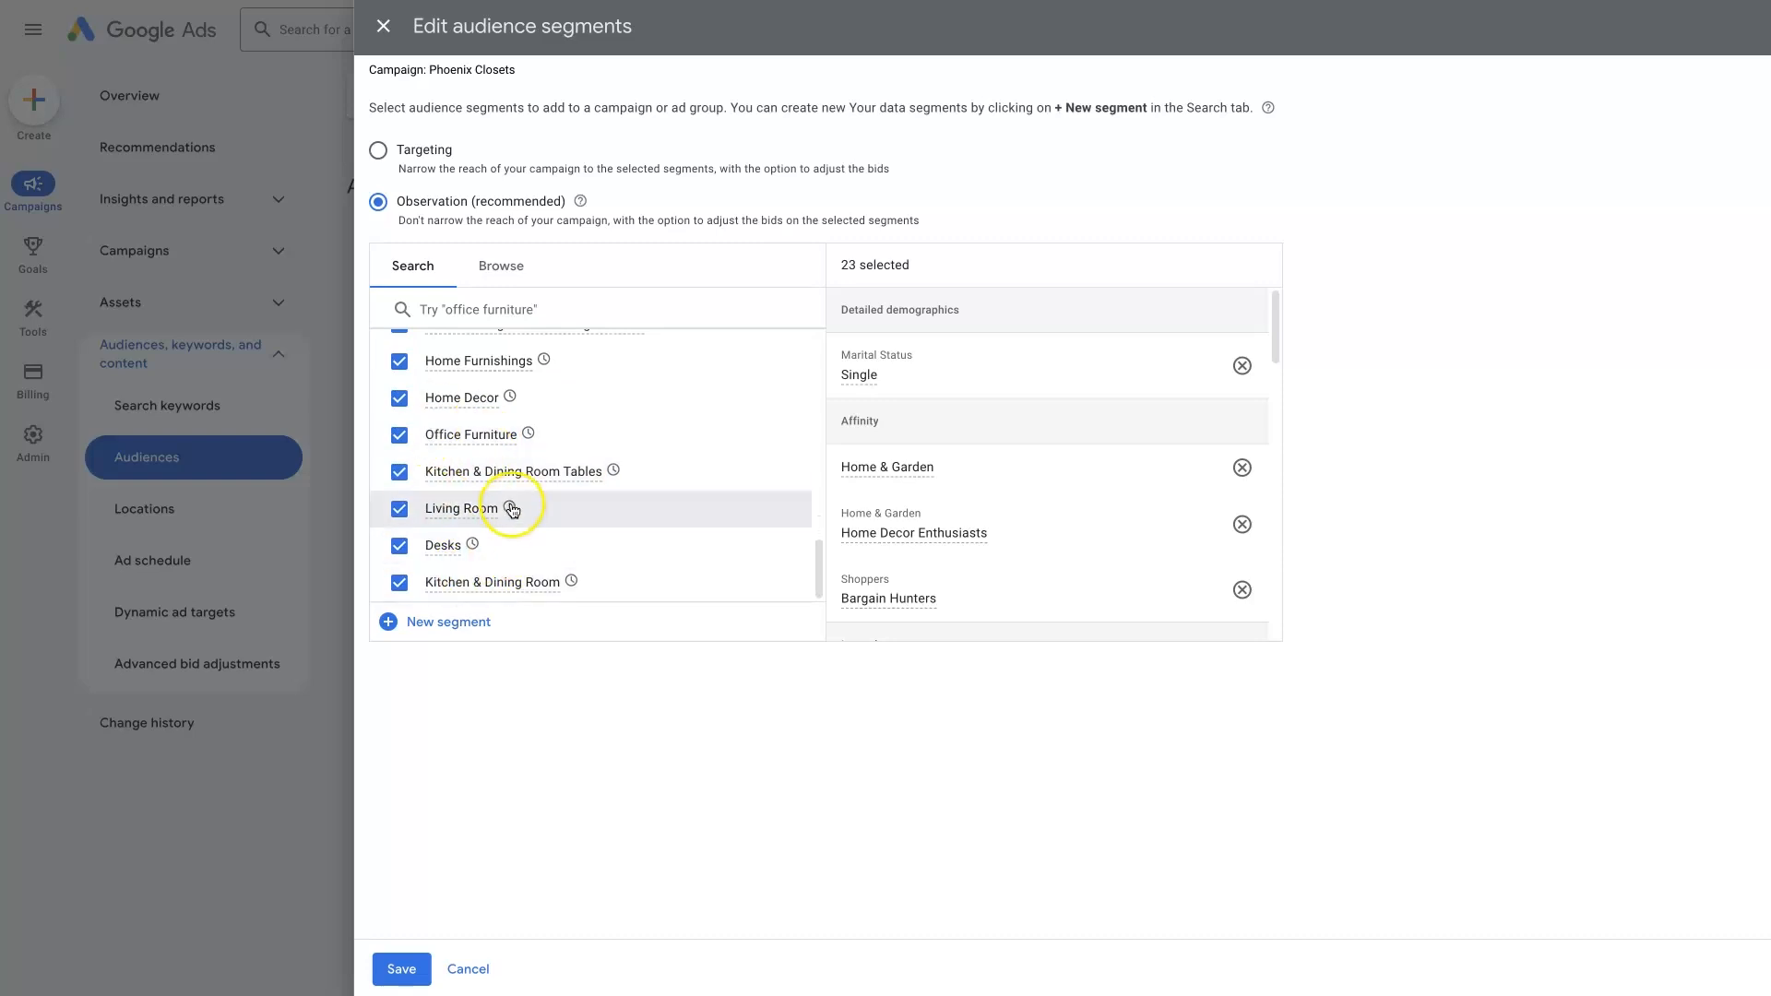
{"action": "left_click", "coordinate": [500, 266]}
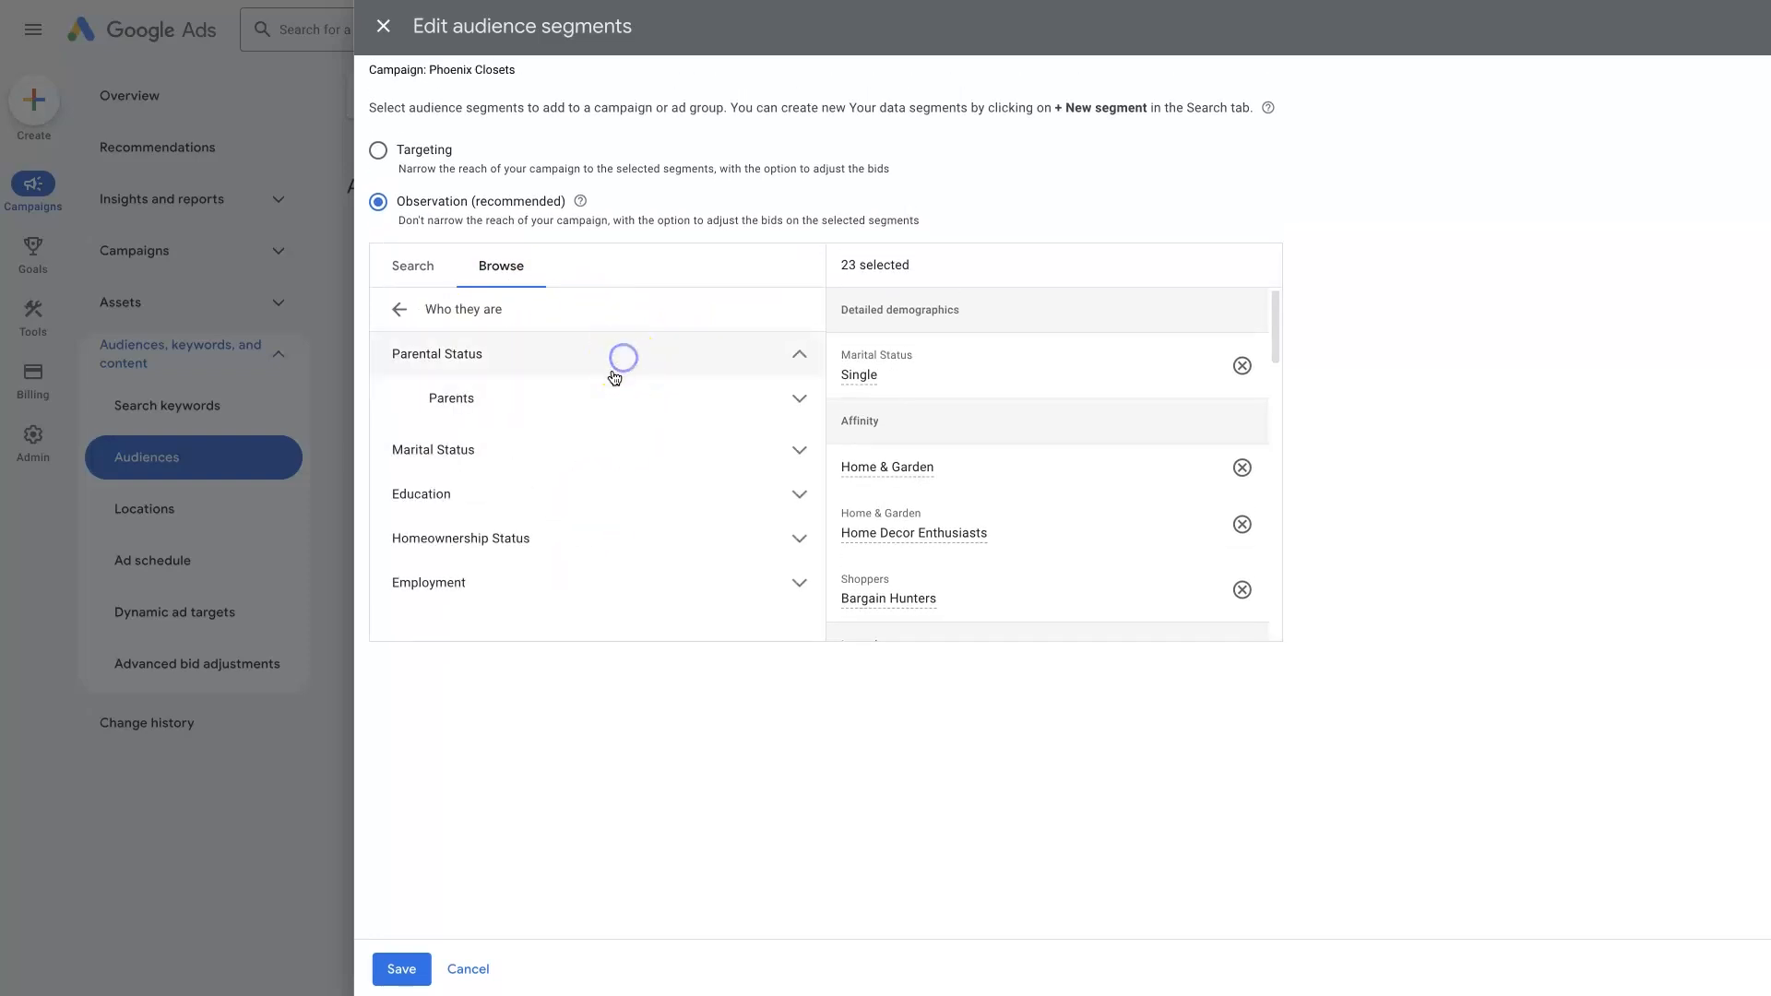
Tick In a Relationship under Marital Status beside Married and Single, reaching 25 segments
{"action": "left_click", "coordinate": [449, 398]}
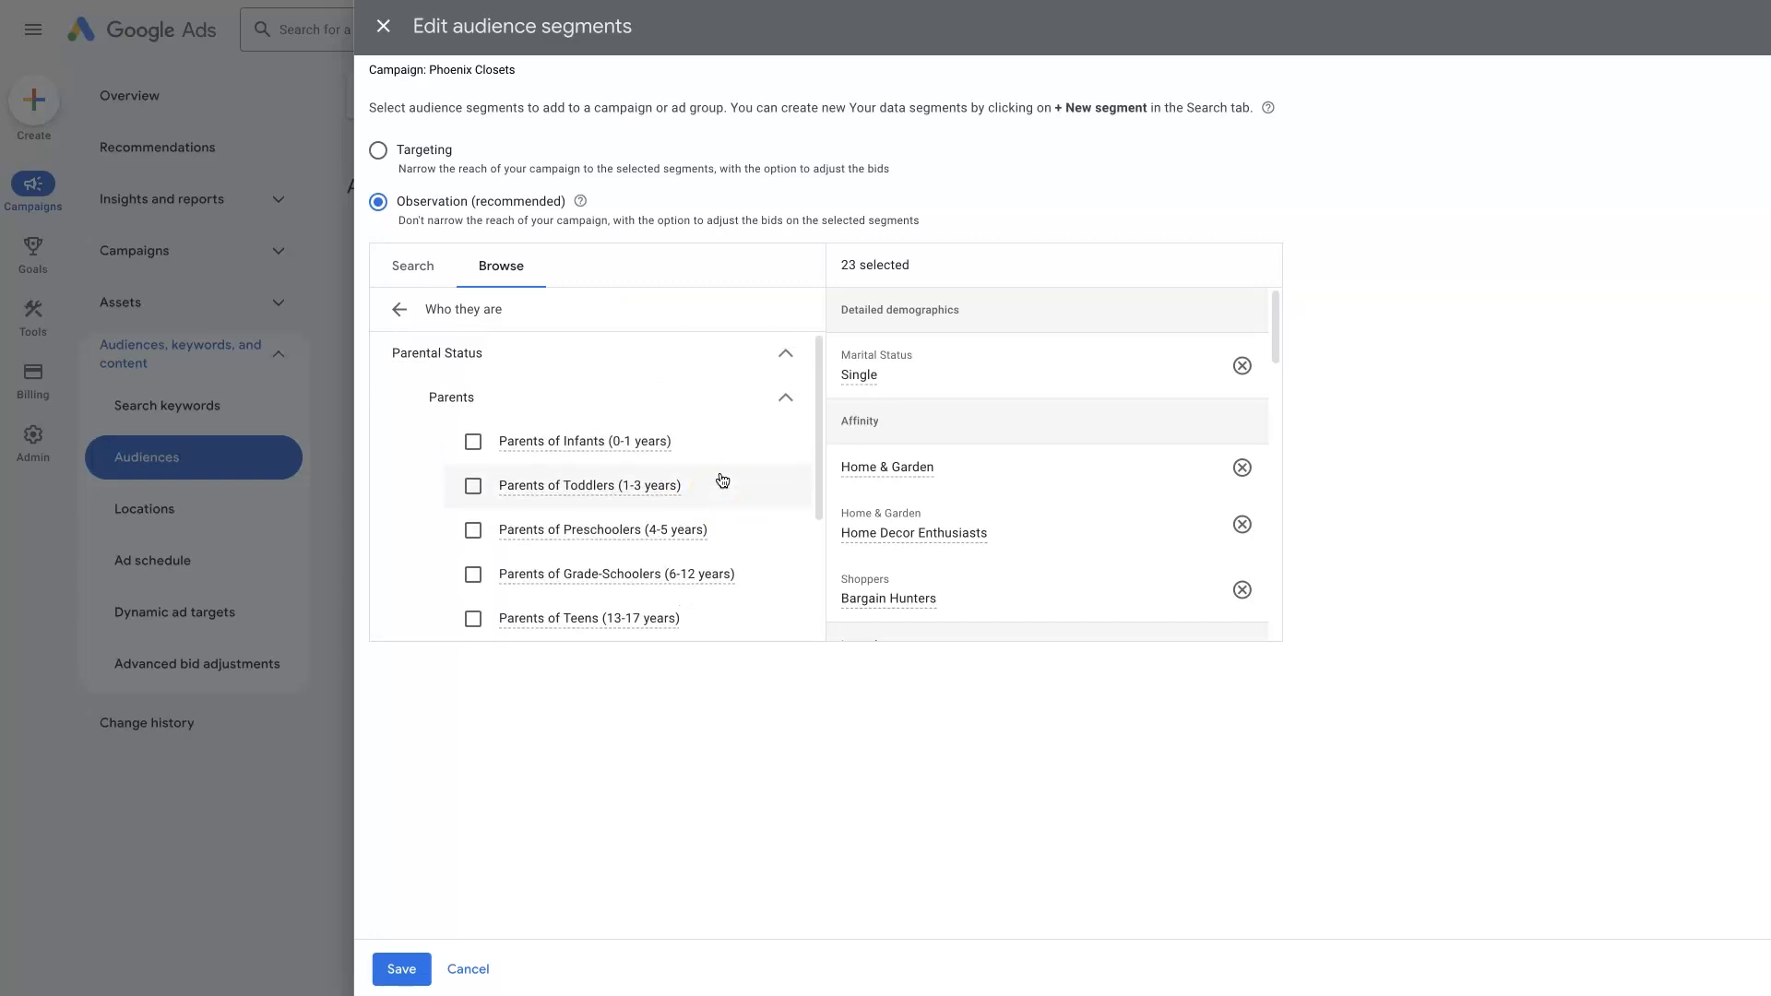
{"action": "left_click", "coordinate": [786, 353]}
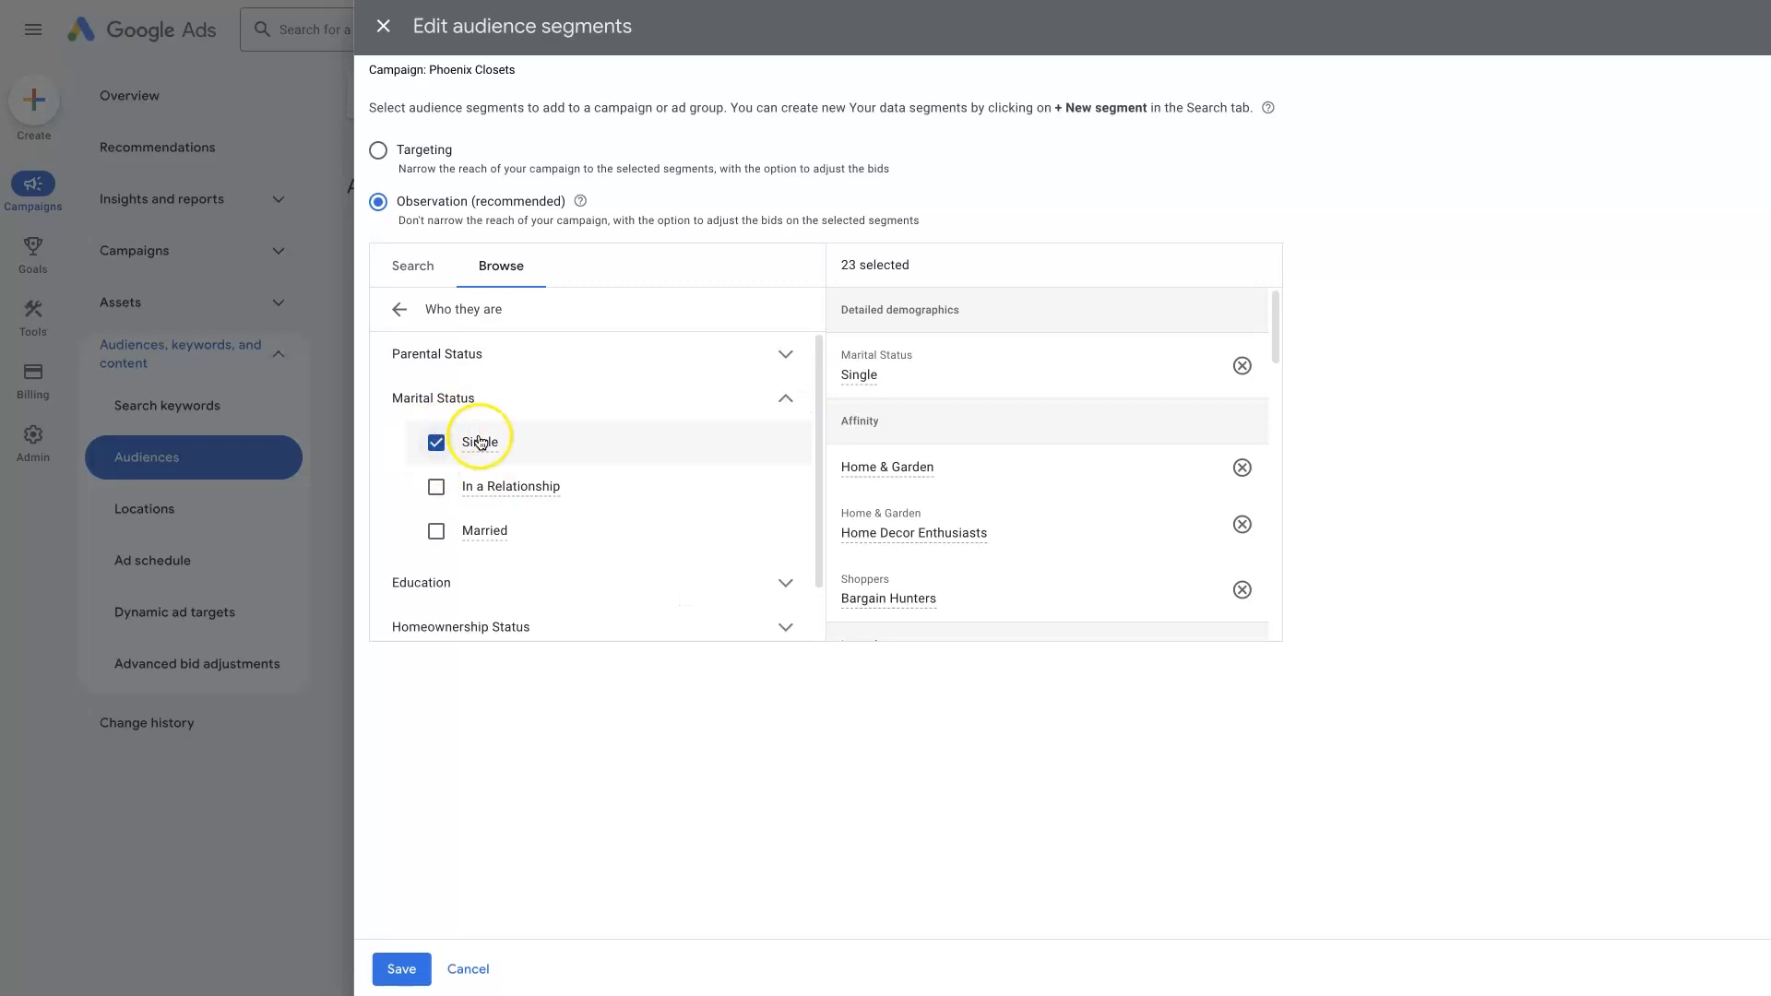
{"action": "left_click", "coordinate": [437, 532]}
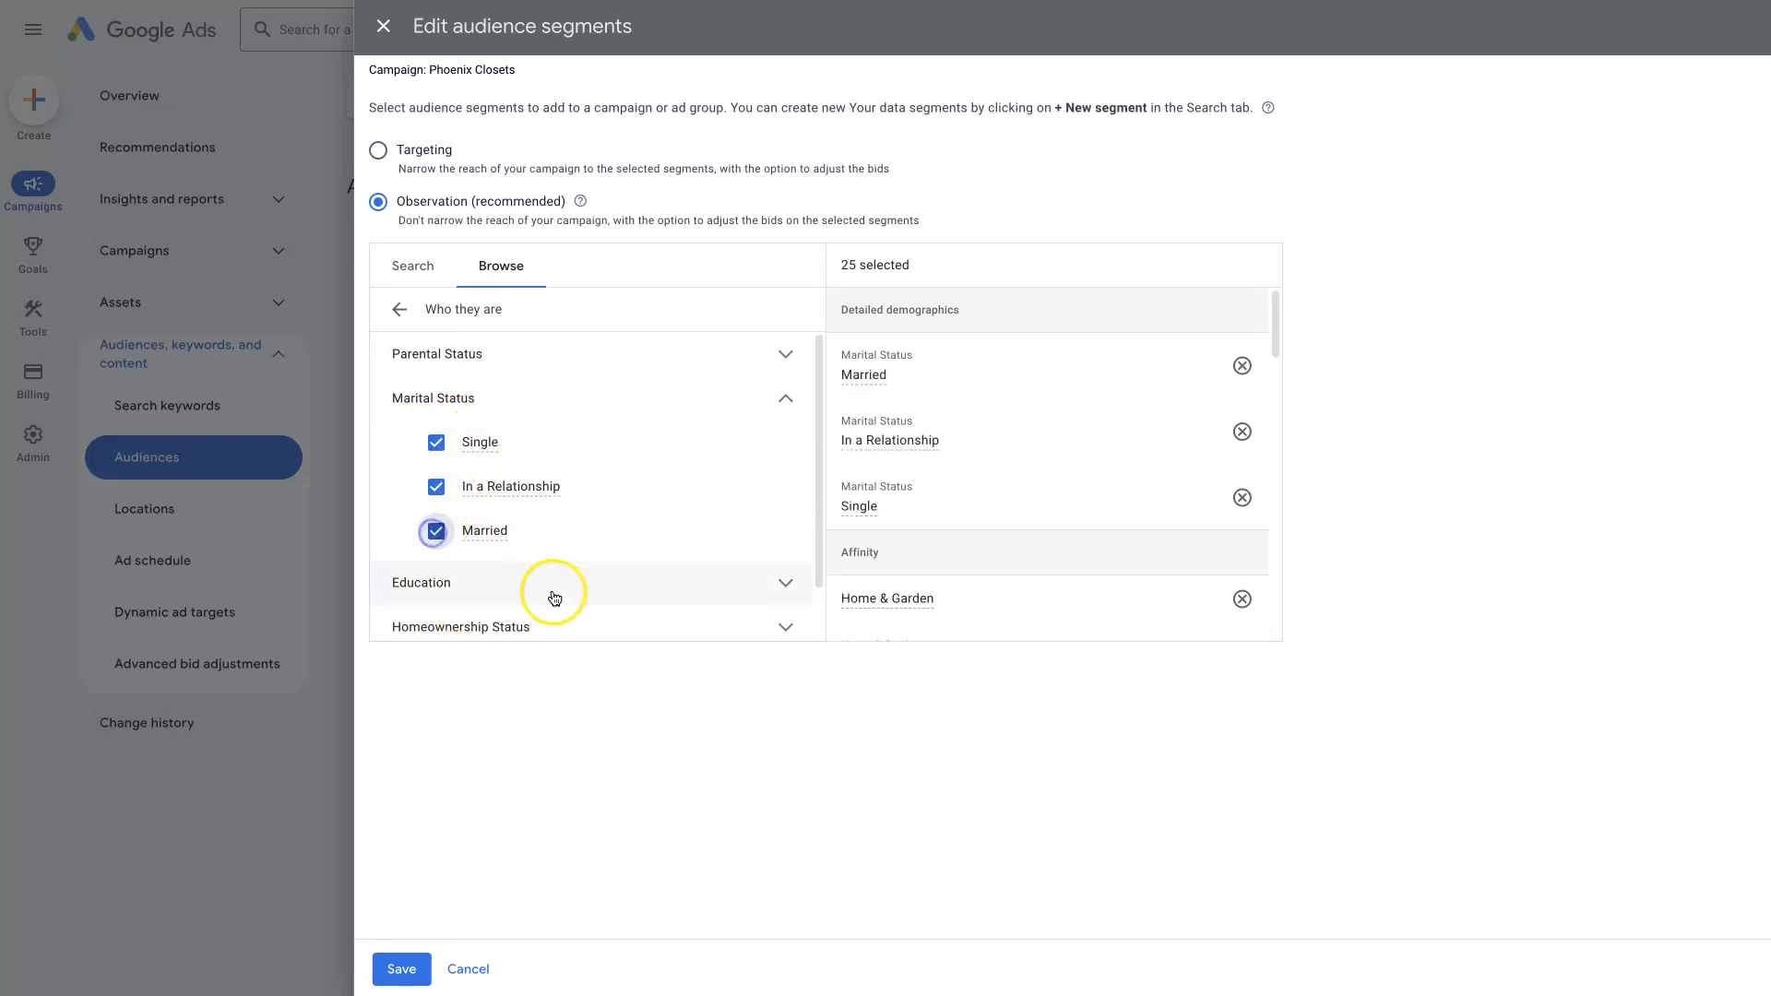
{"action": "mouse_move", "coordinate": [774, 398]}
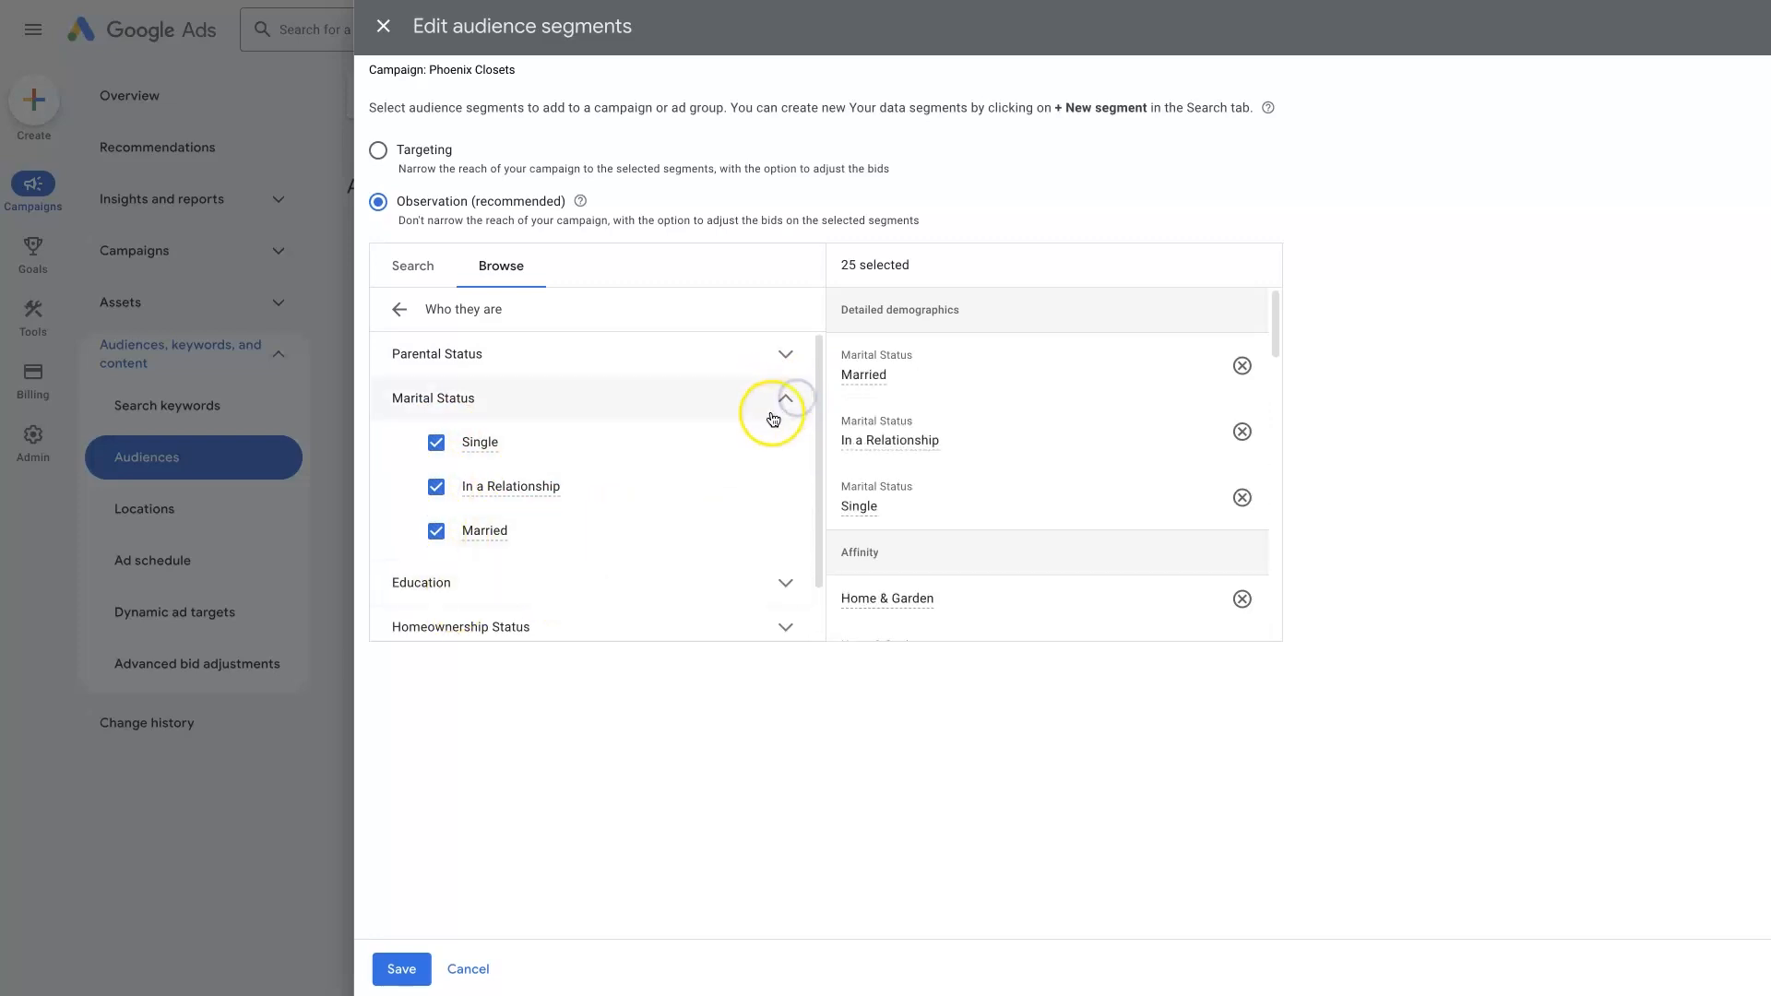
{"action": "left_click", "coordinate": [786, 397]}
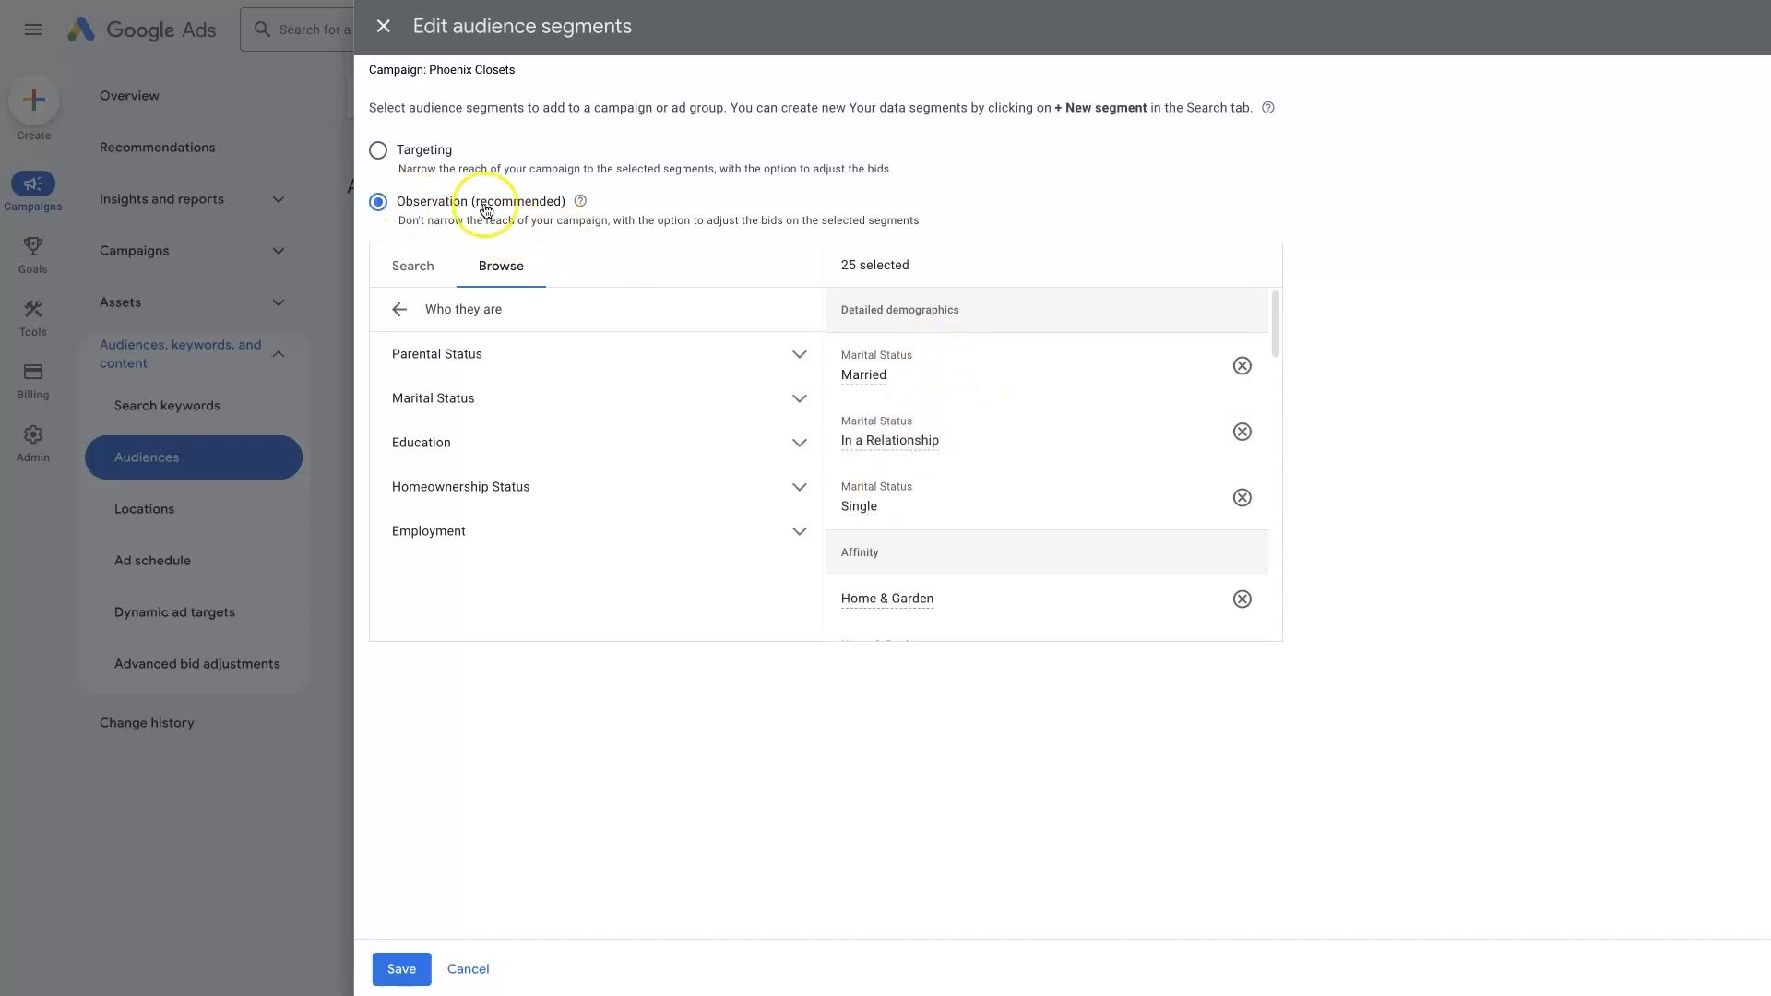
{"action": "mouse_move", "coordinate": [1002, 477]}
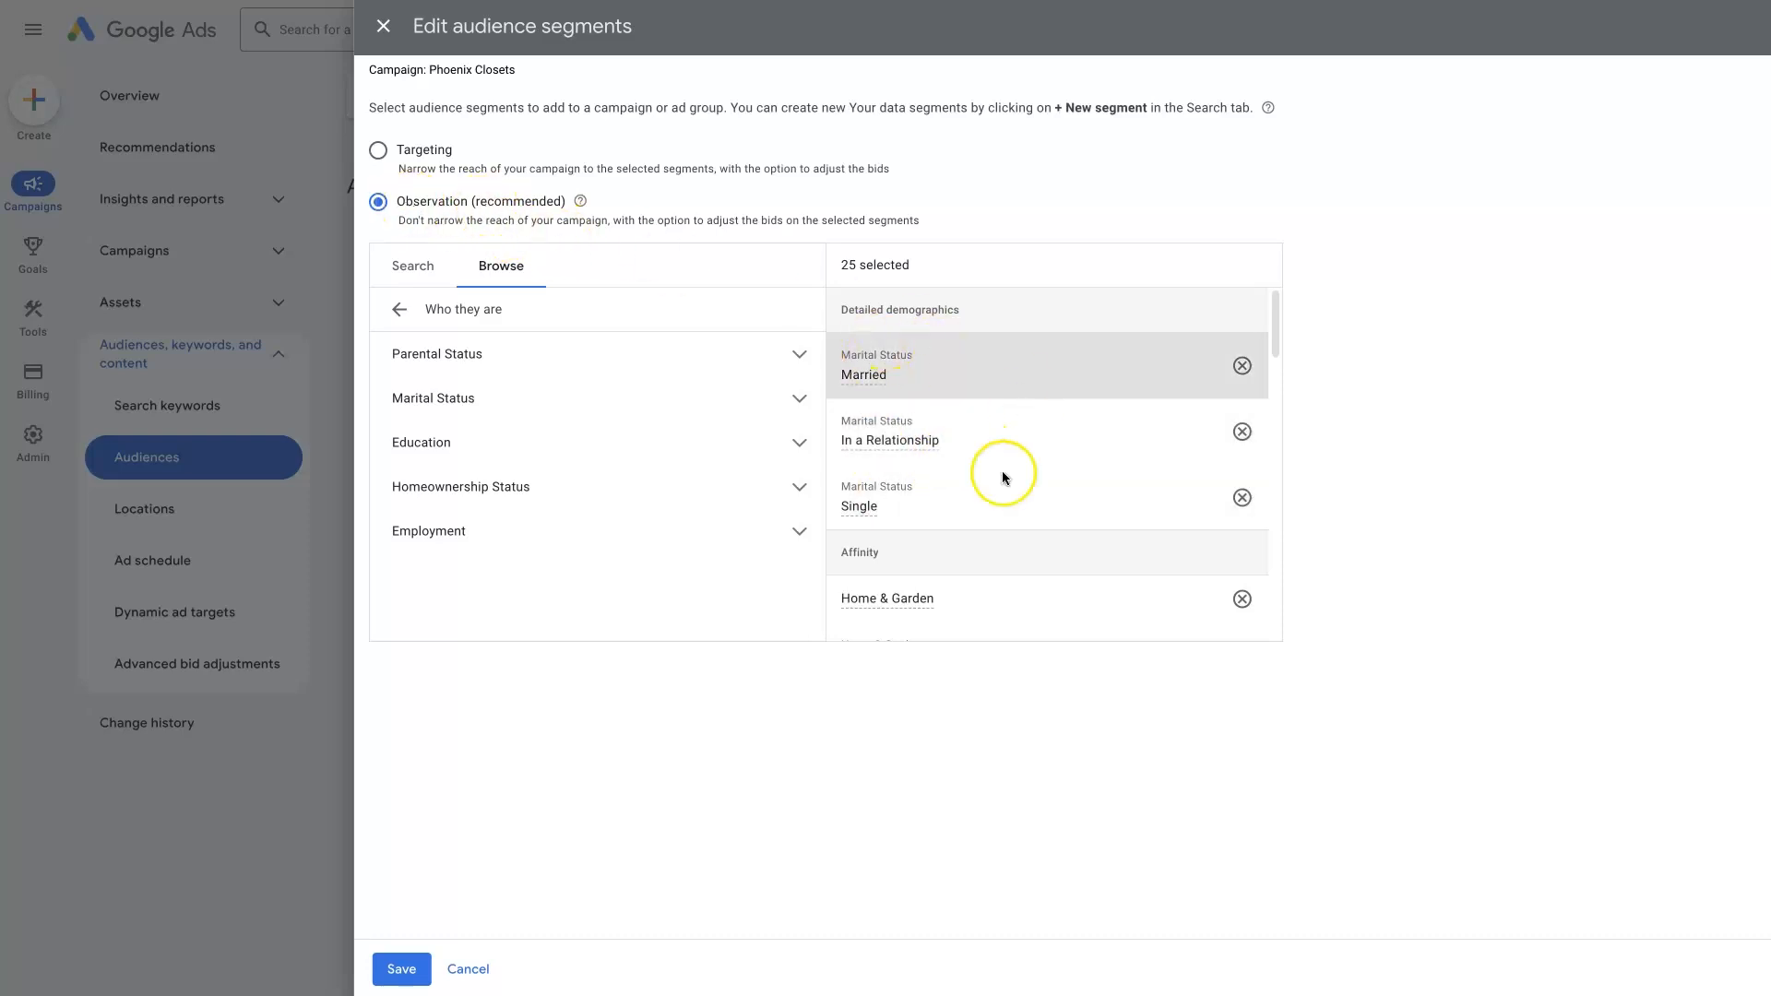
{"action": "mouse_move", "coordinate": [985, 390]}
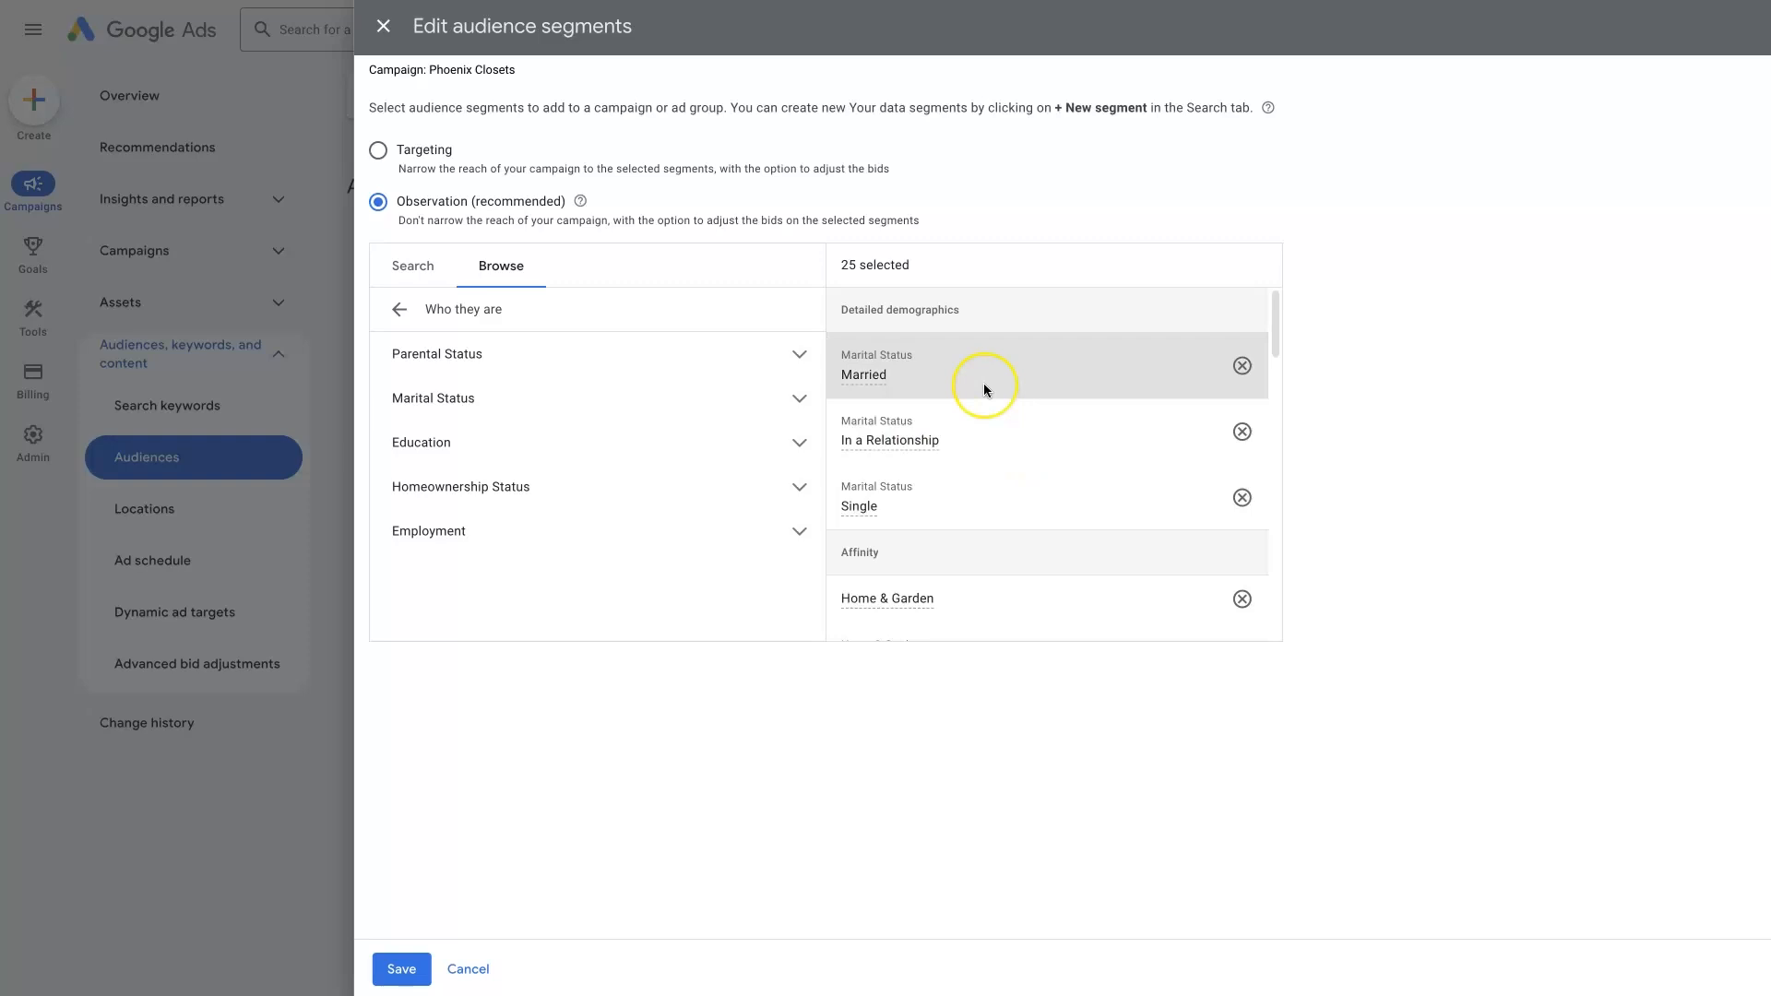
{"action": "mouse_move", "coordinate": [919, 331]}
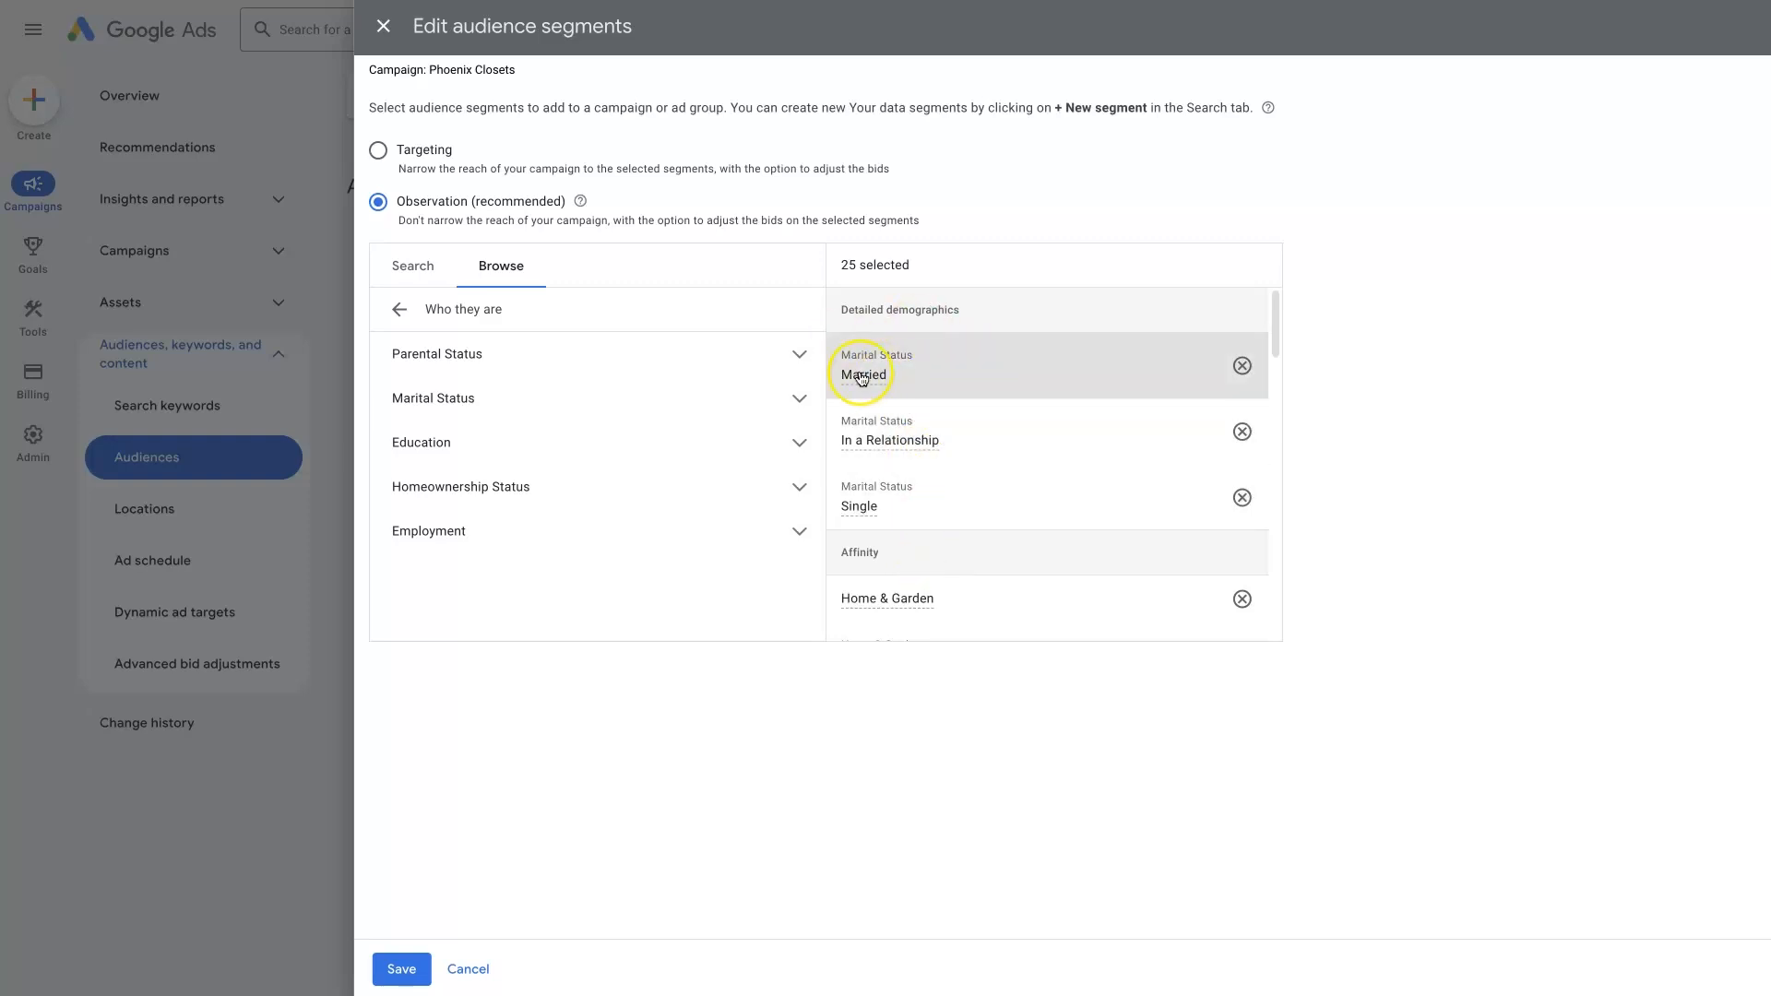
{"action": "mouse_move", "coordinate": [861, 374]}
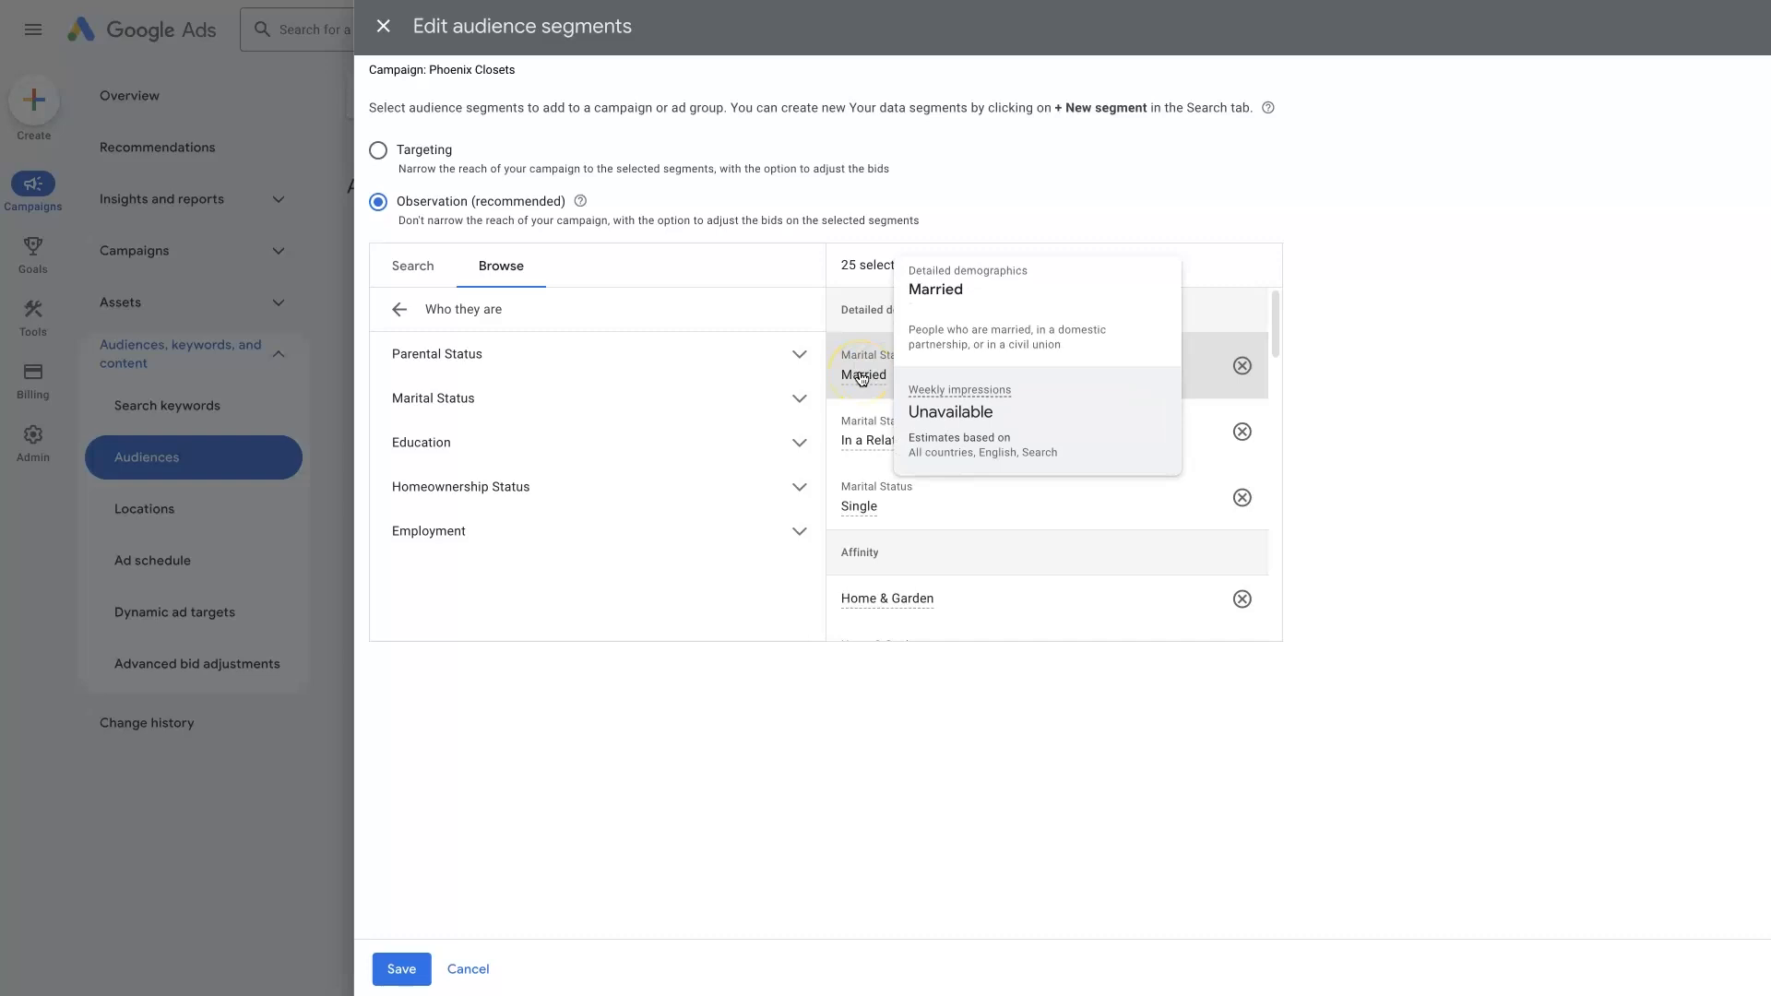
{"action": "mouse_move", "coordinate": [1374, 397]}
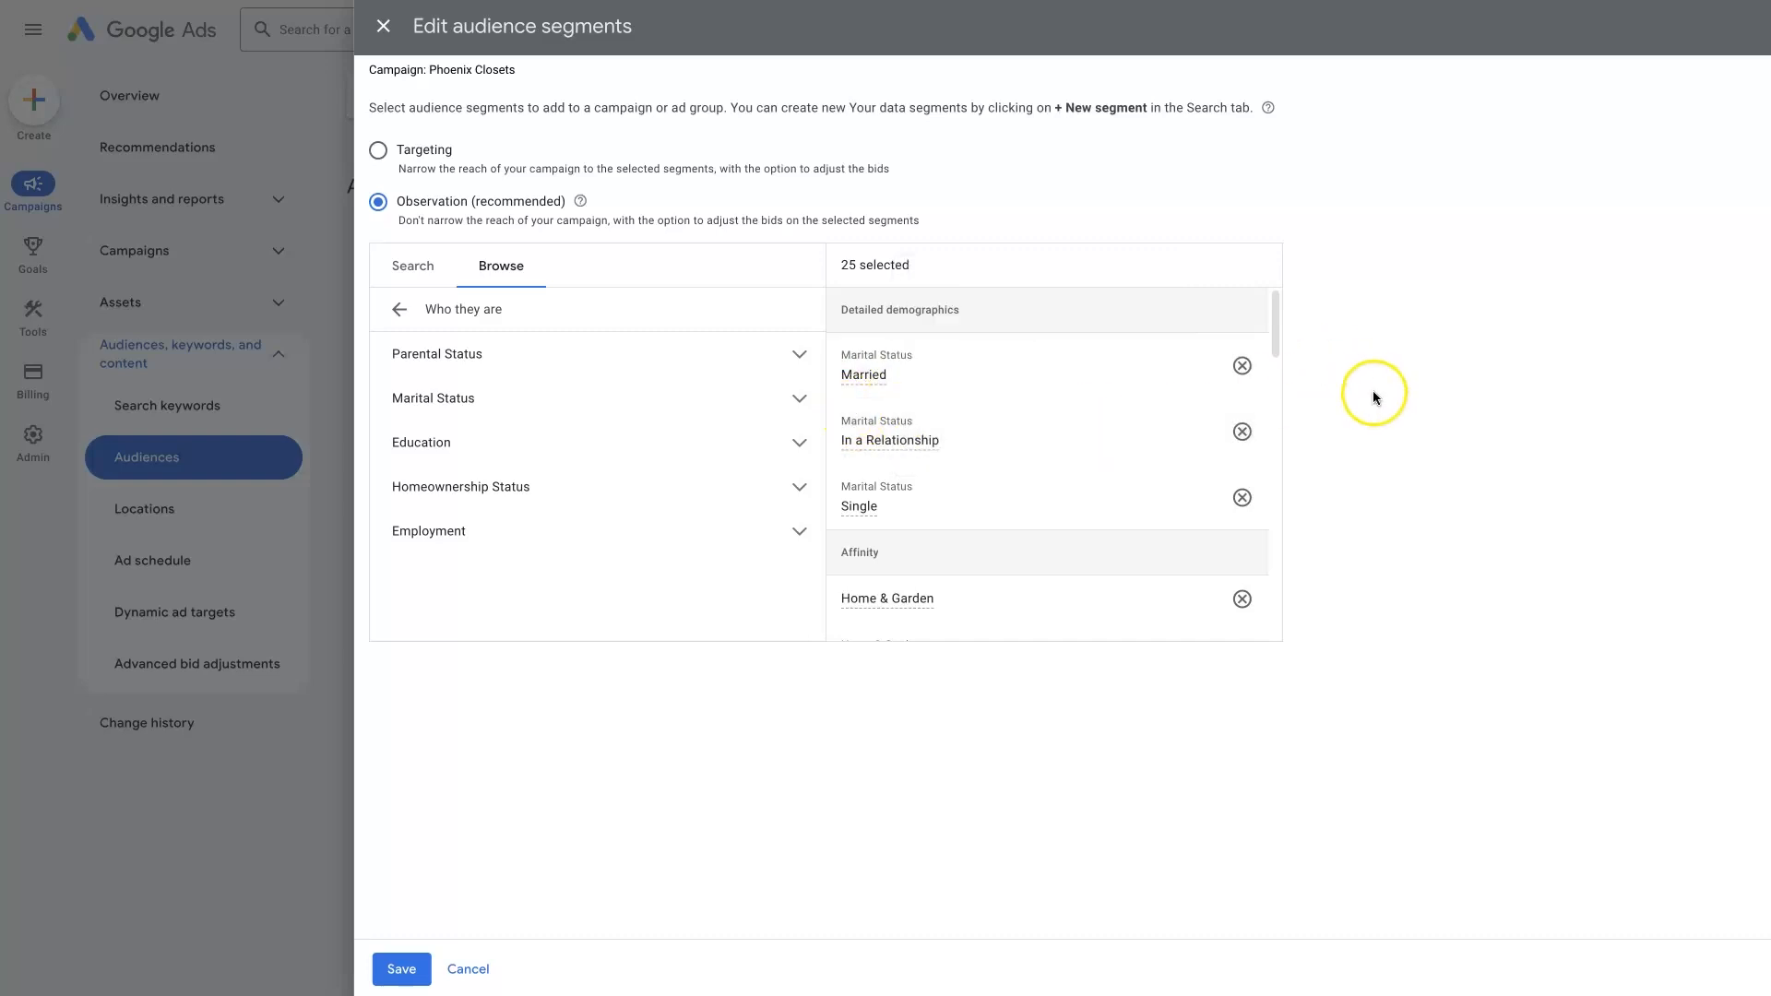
{"action": "mouse_move", "coordinate": [1416, 513]}
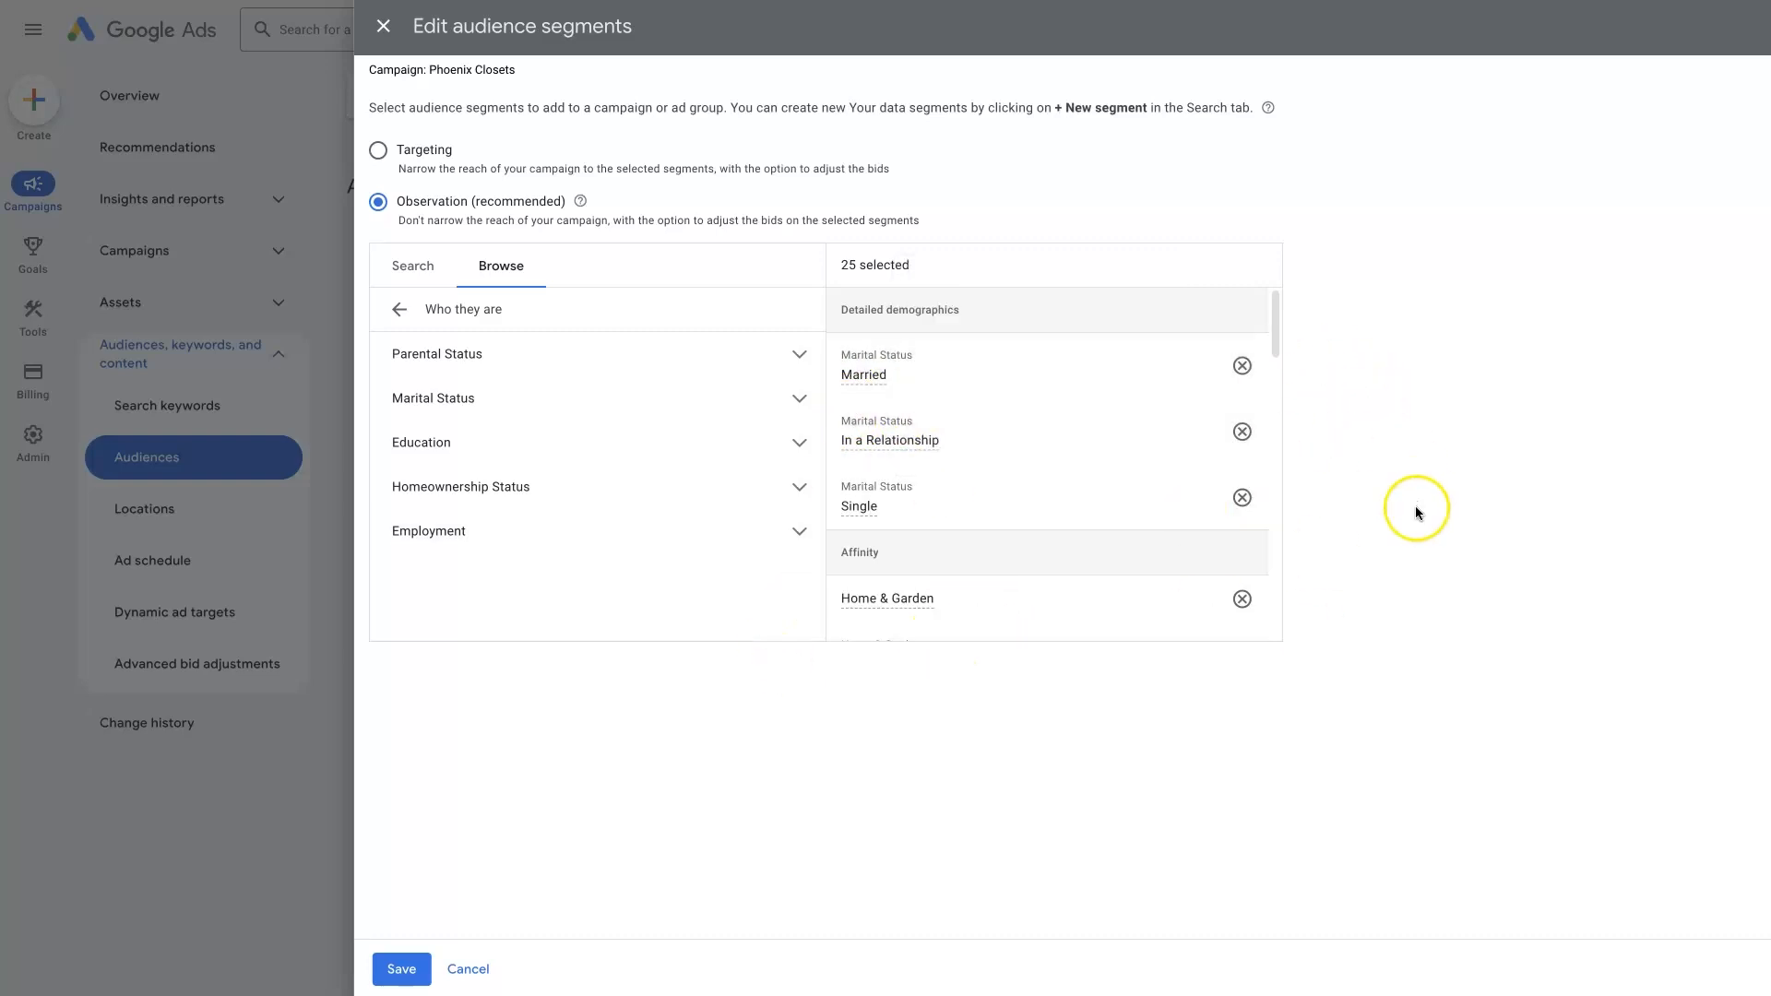
{"action": "mouse_move", "coordinate": [1419, 512]}
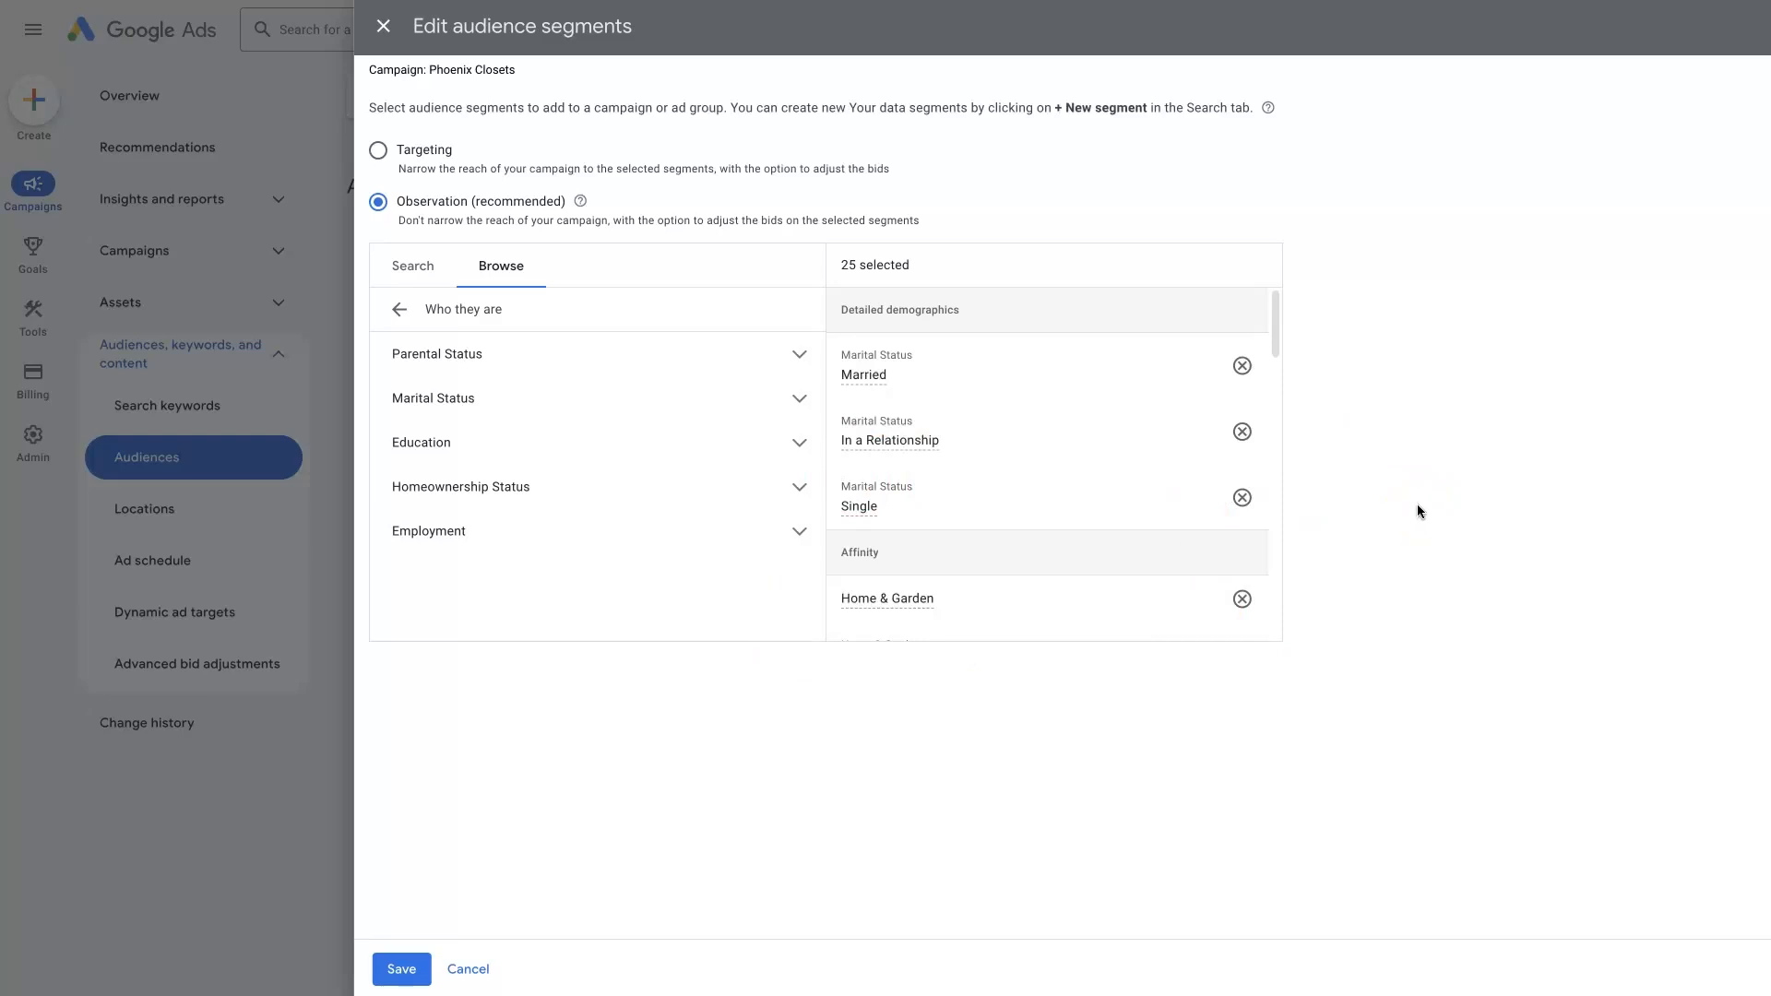
{"action": "mouse_move", "coordinate": [1318, 471]}
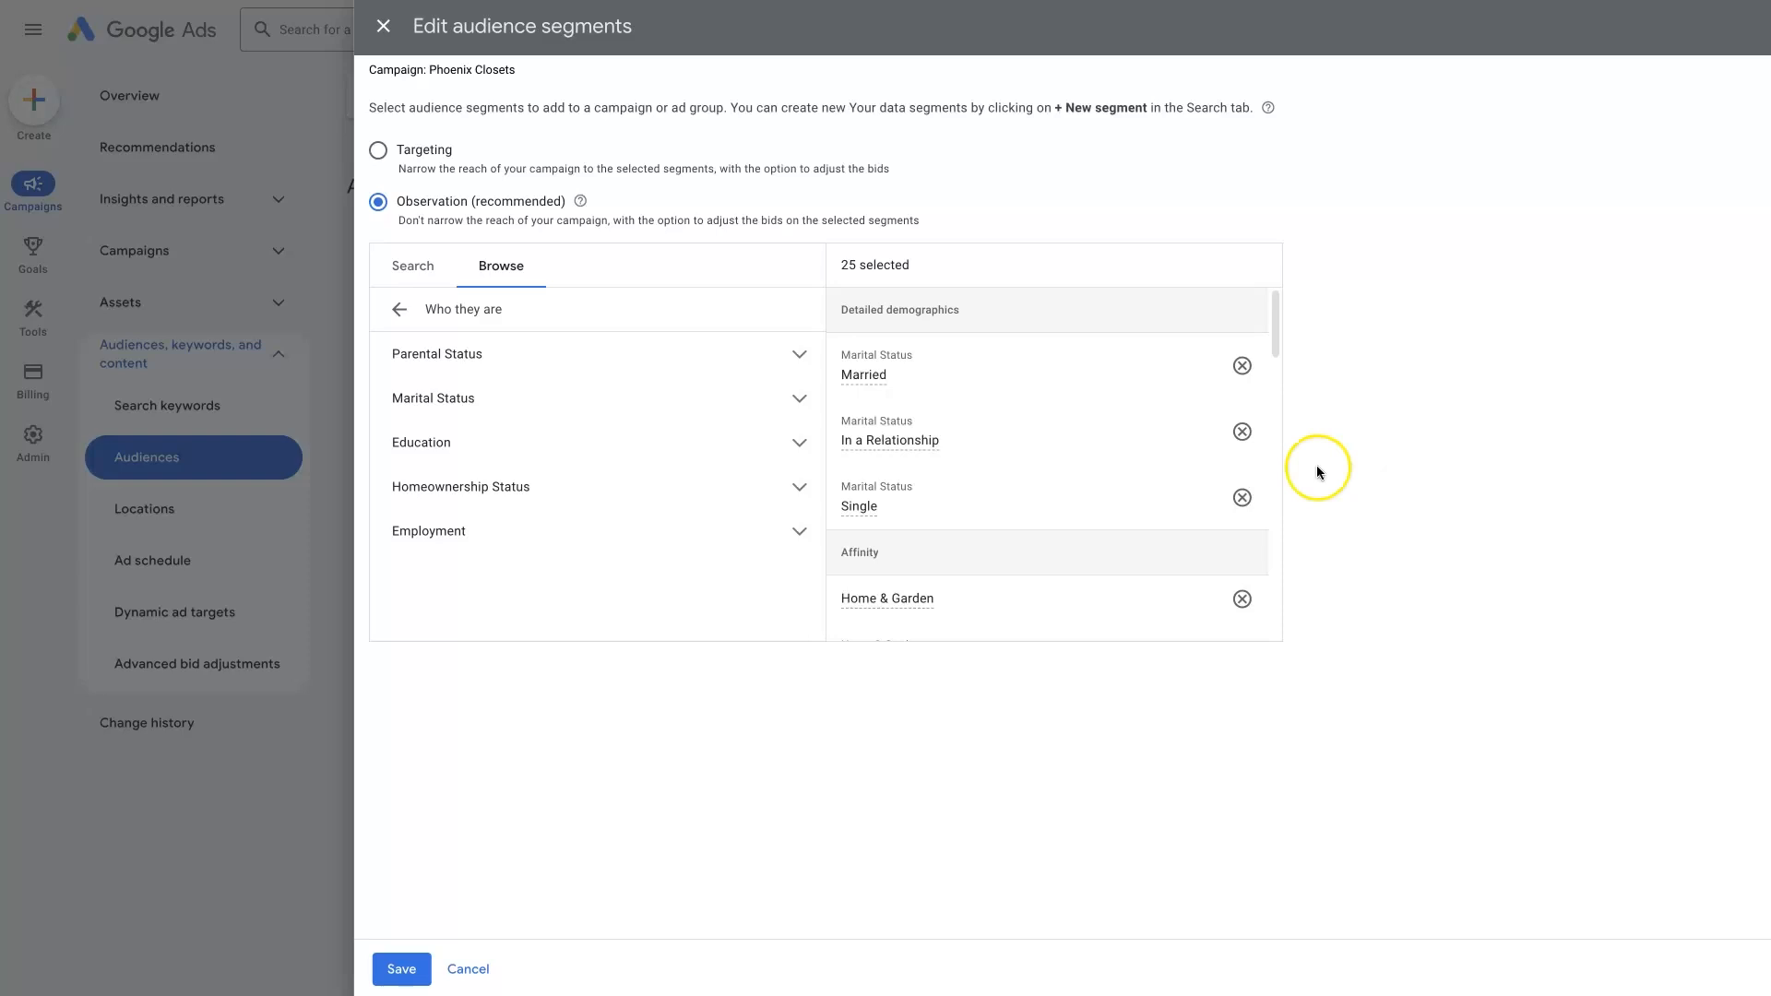
{"action": "mouse_move", "coordinate": [889, 439]}
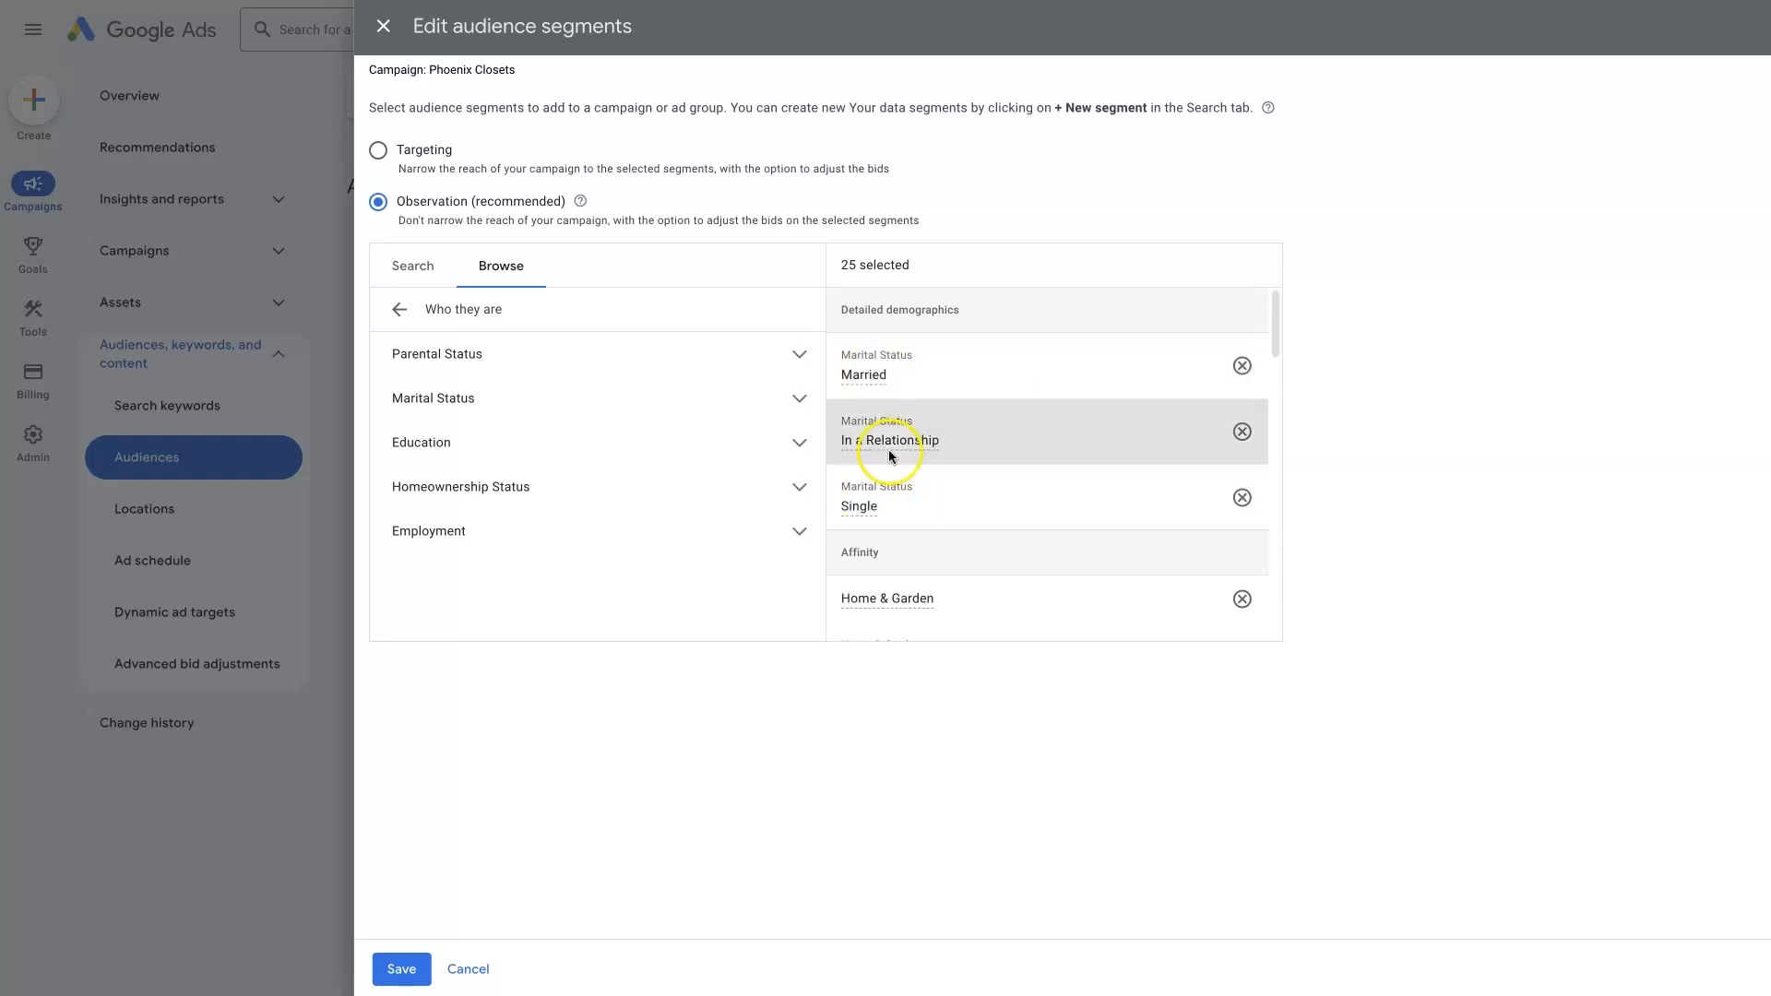
{"action": "mouse_move", "coordinate": [1419, 449]}
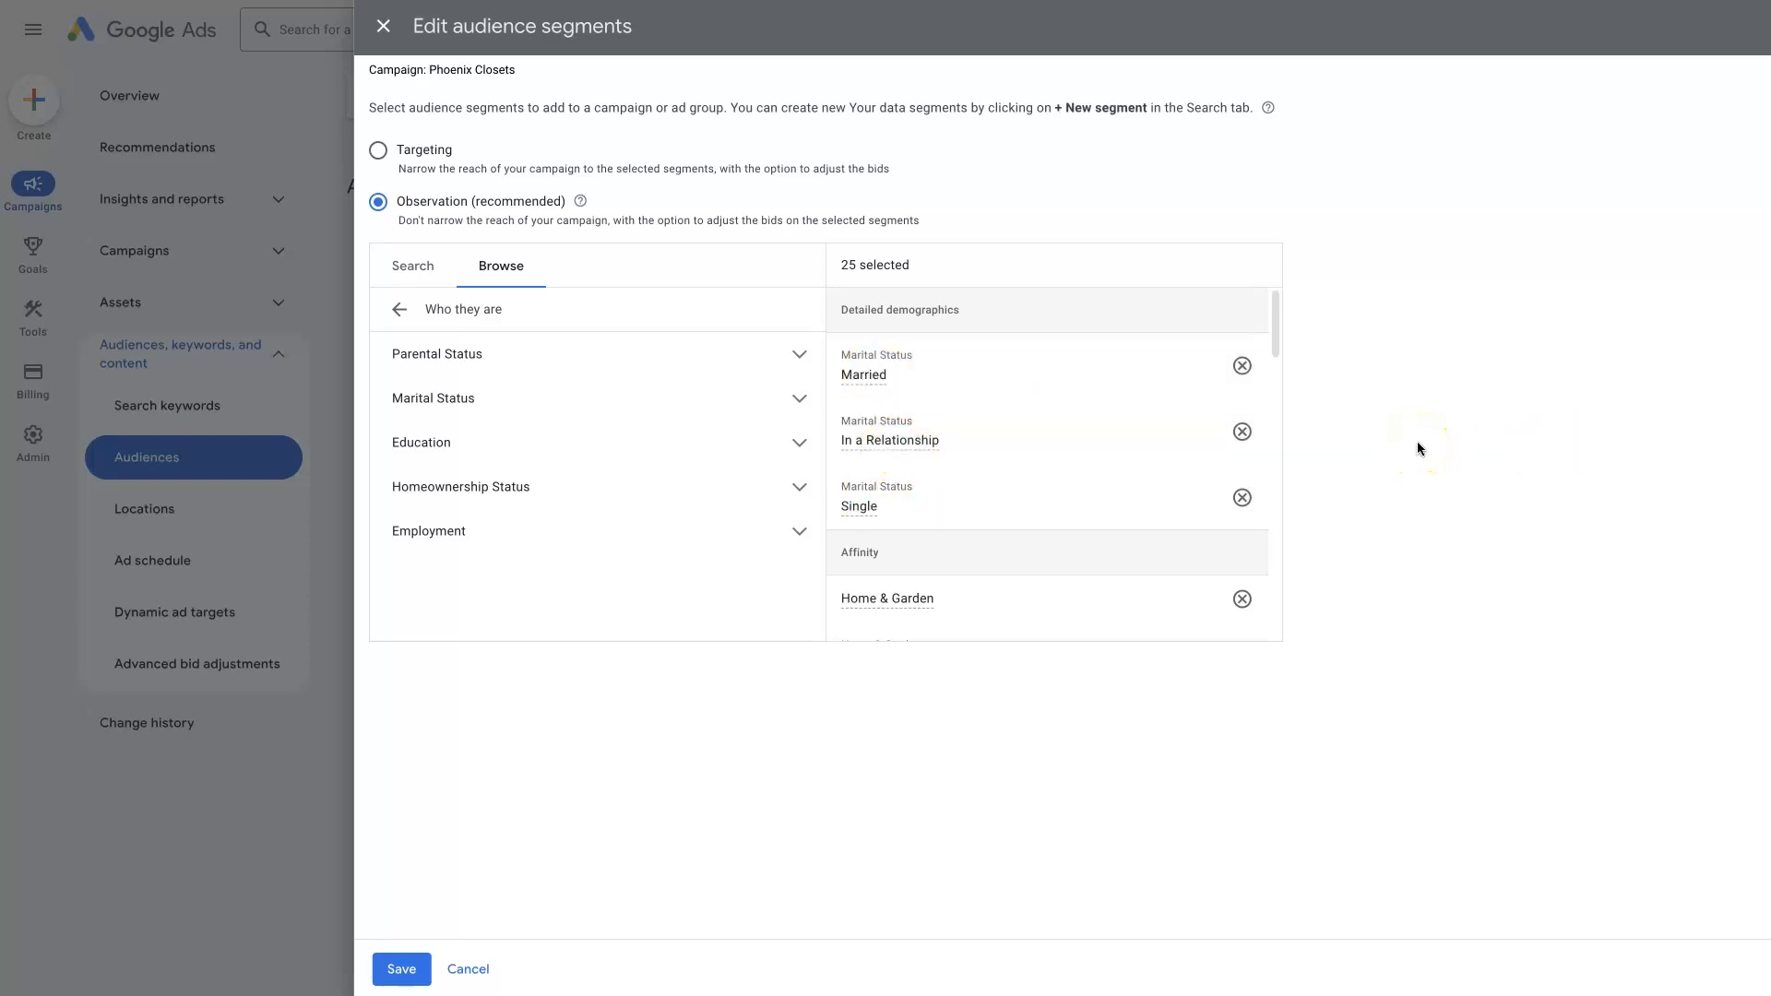
{"action": "mouse_move", "coordinate": [954, 373]}
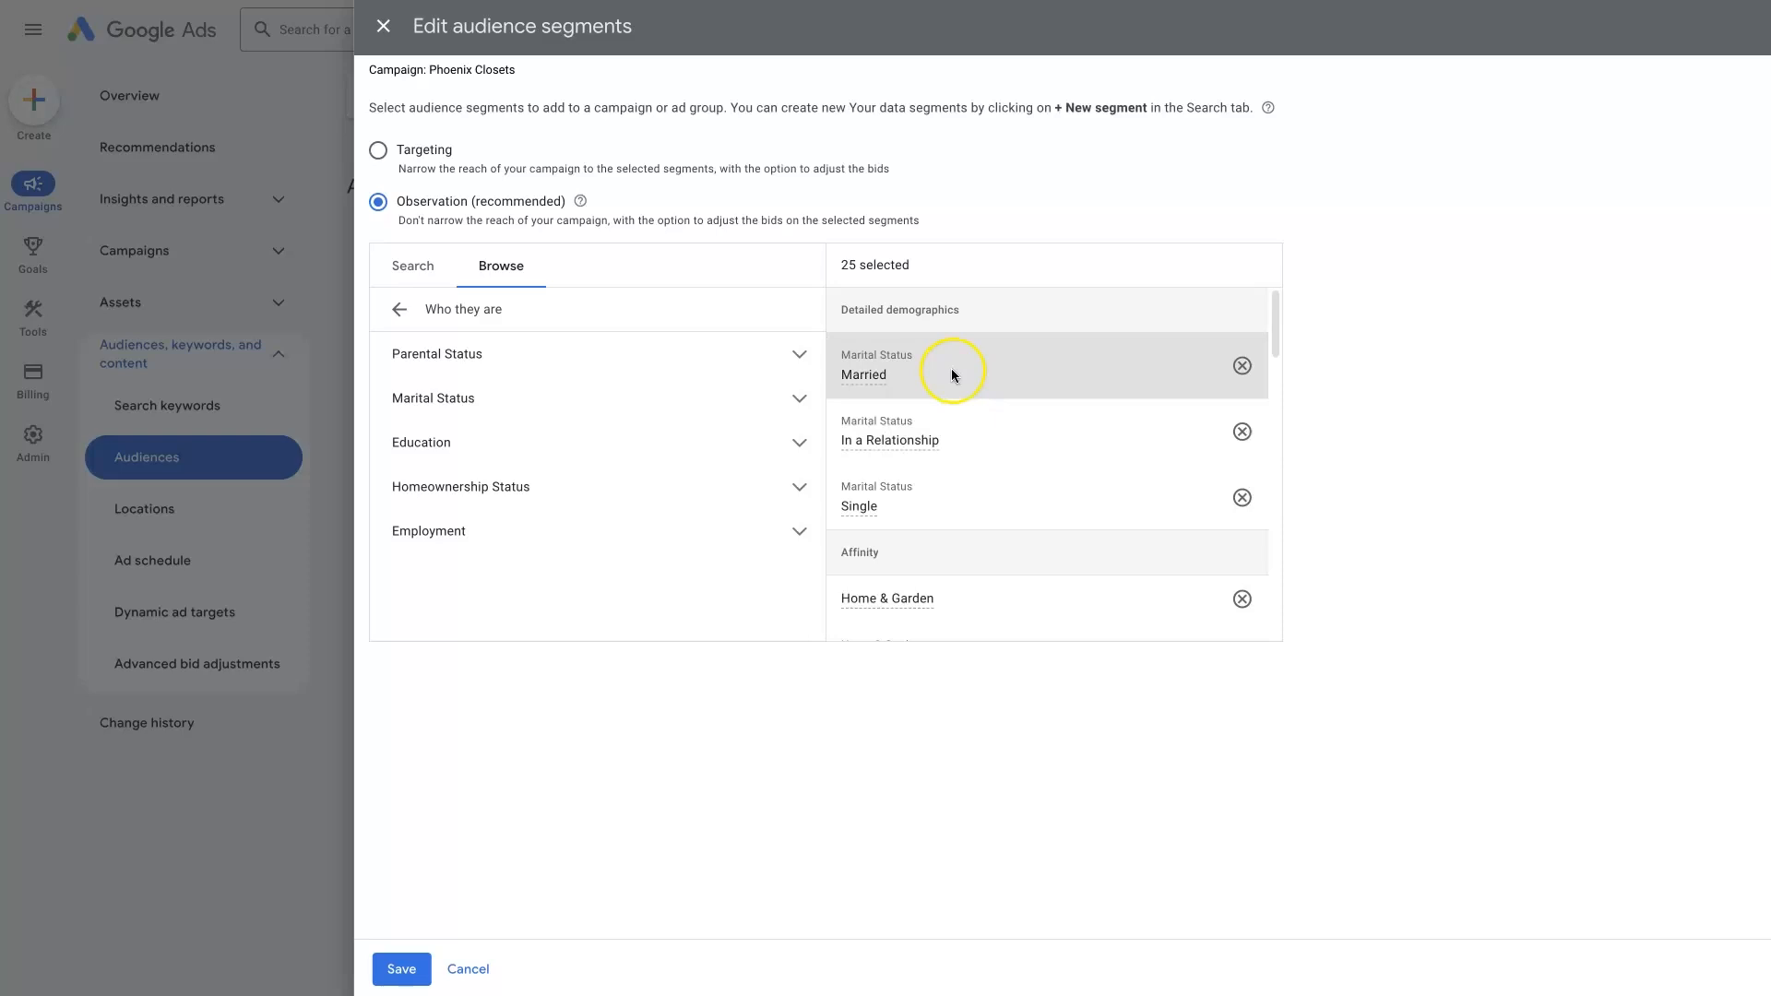
{"action": "mouse_move", "coordinate": [1079, 372]}
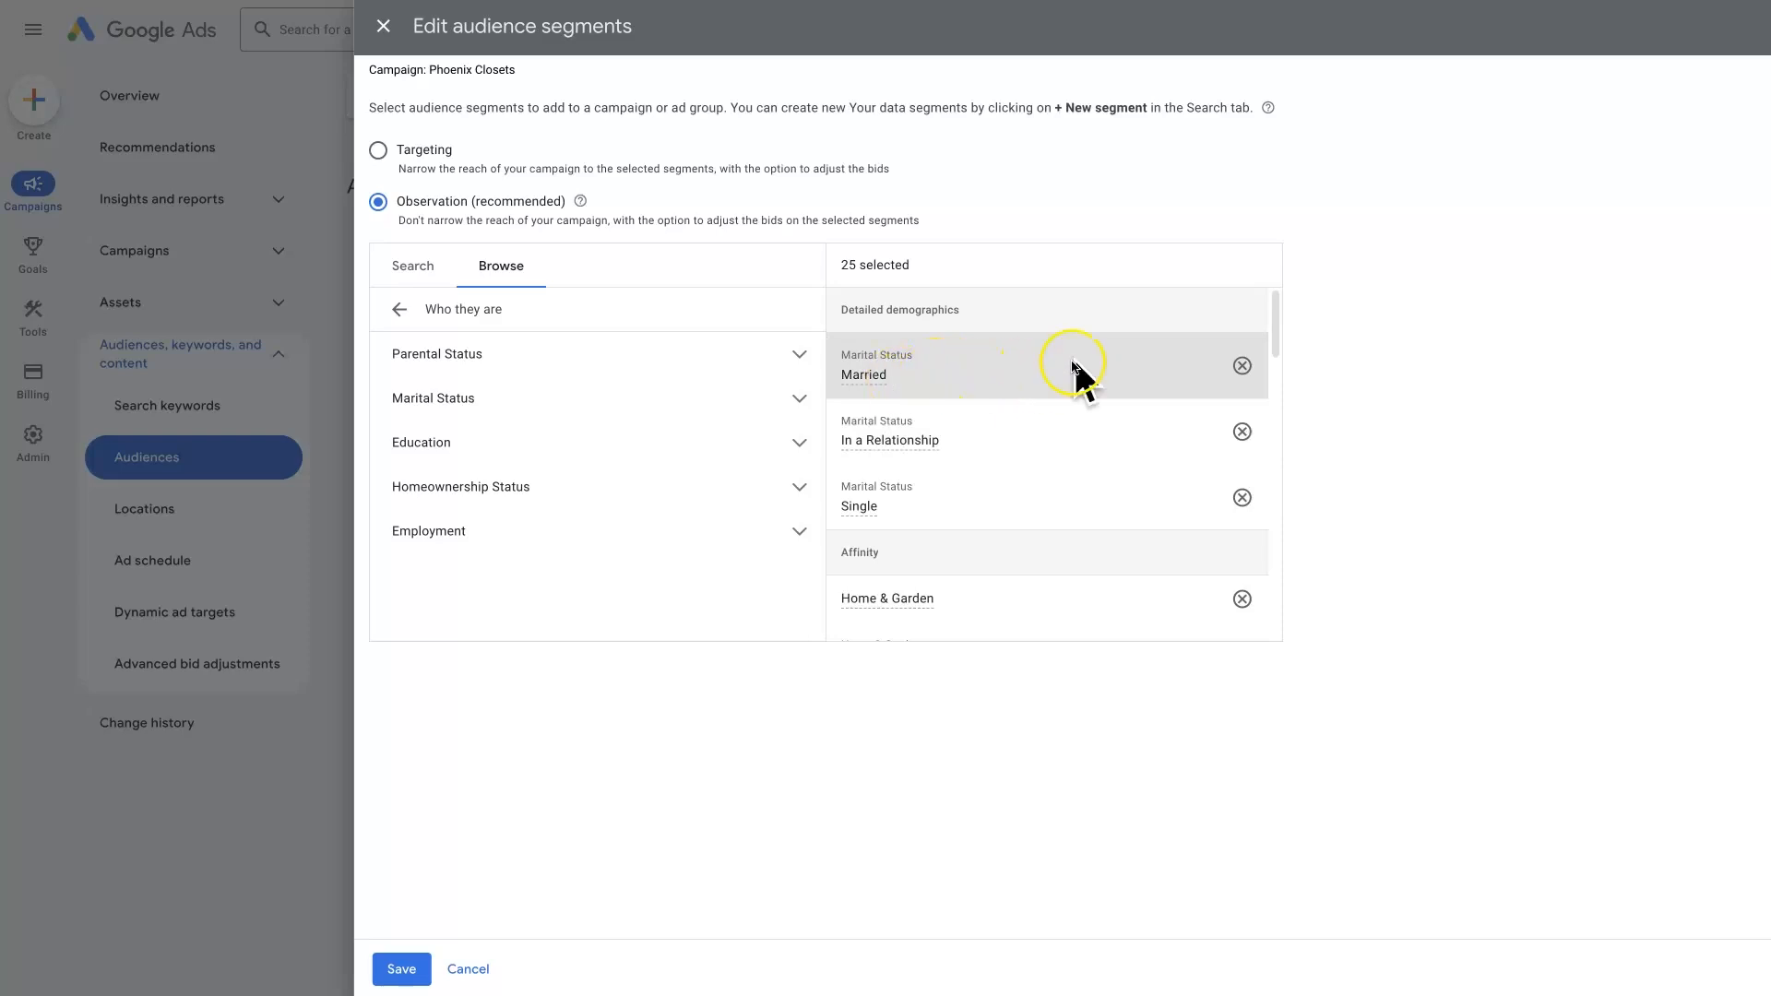
{"action": "mouse_move", "coordinate": [1088, 372]}
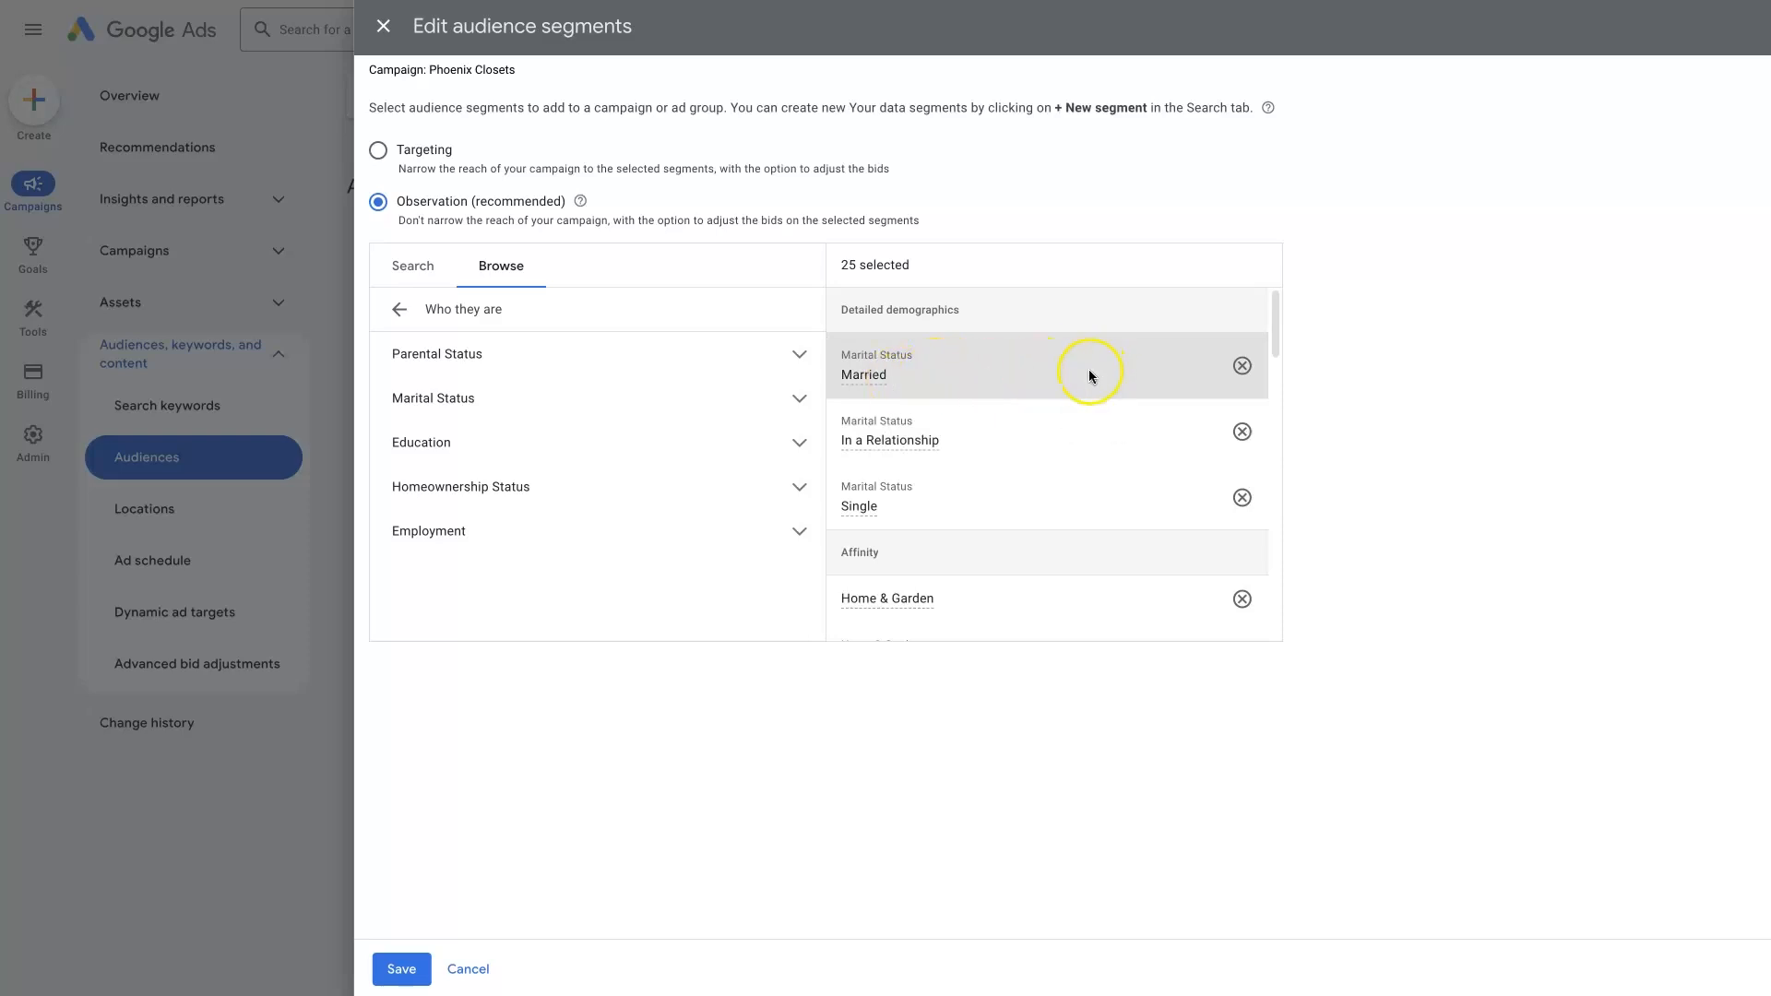
{"action": "mouse_move", "coordinate": [986, 451]}
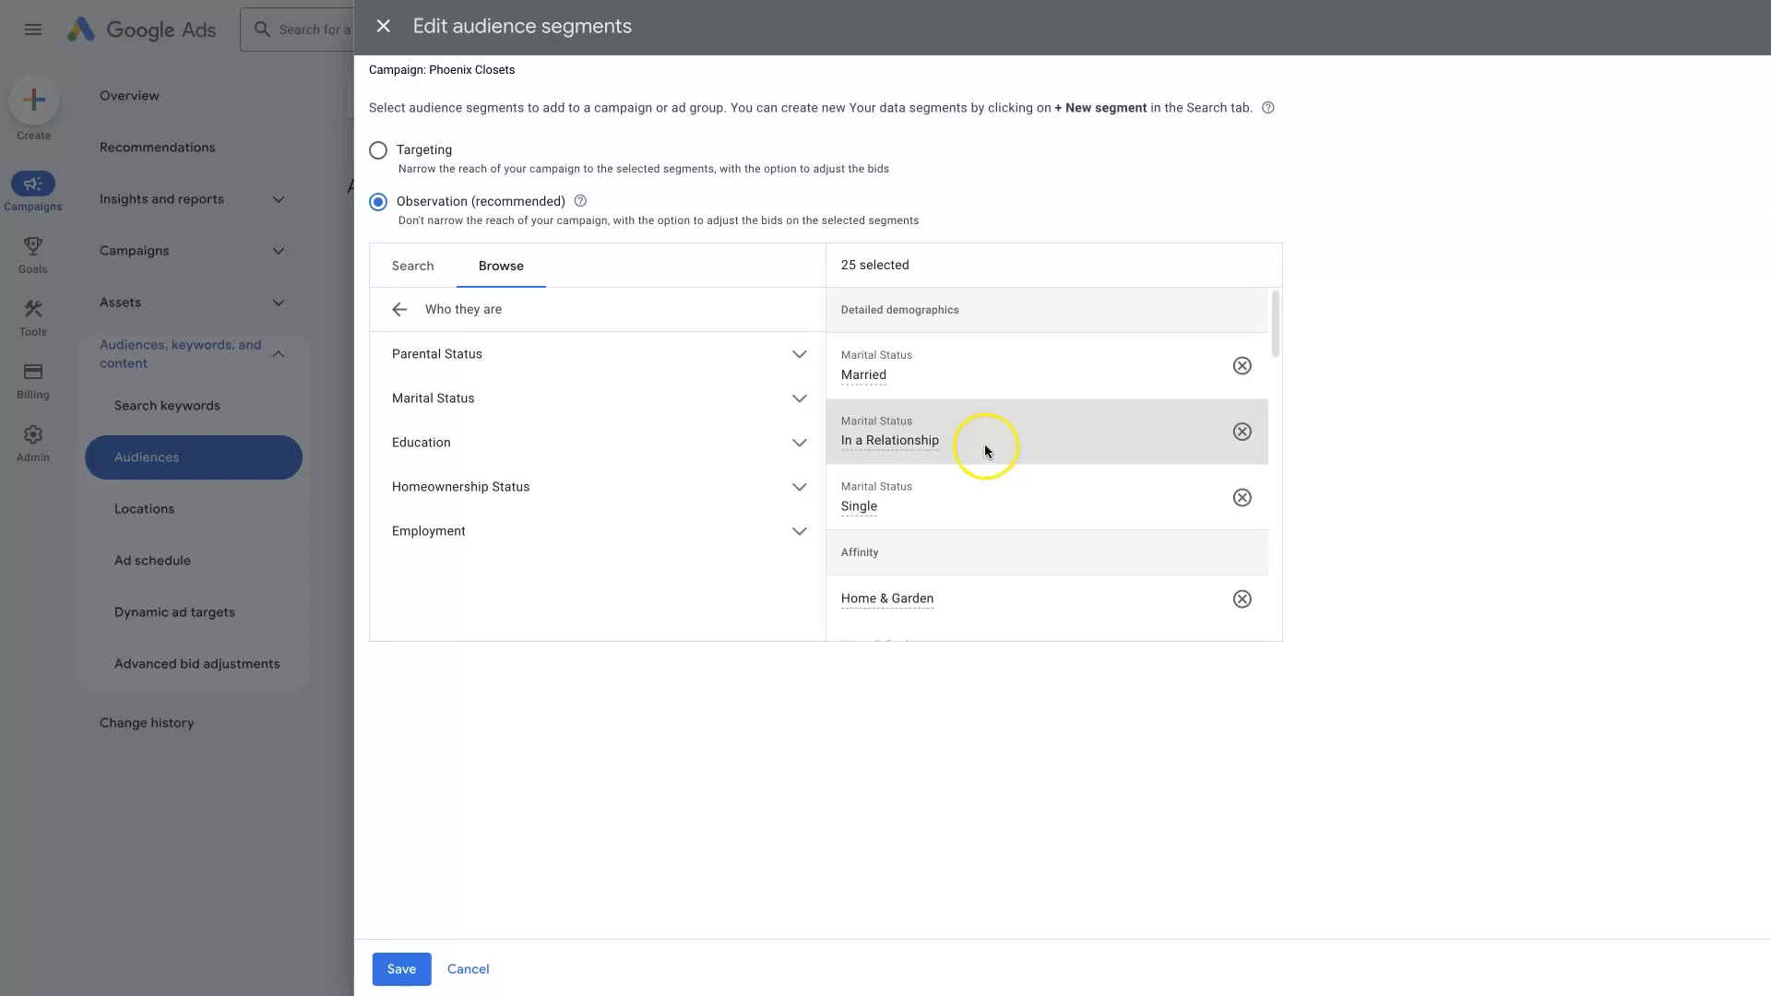
{"action": "mouse_move", "coordinate": [986, 439]}
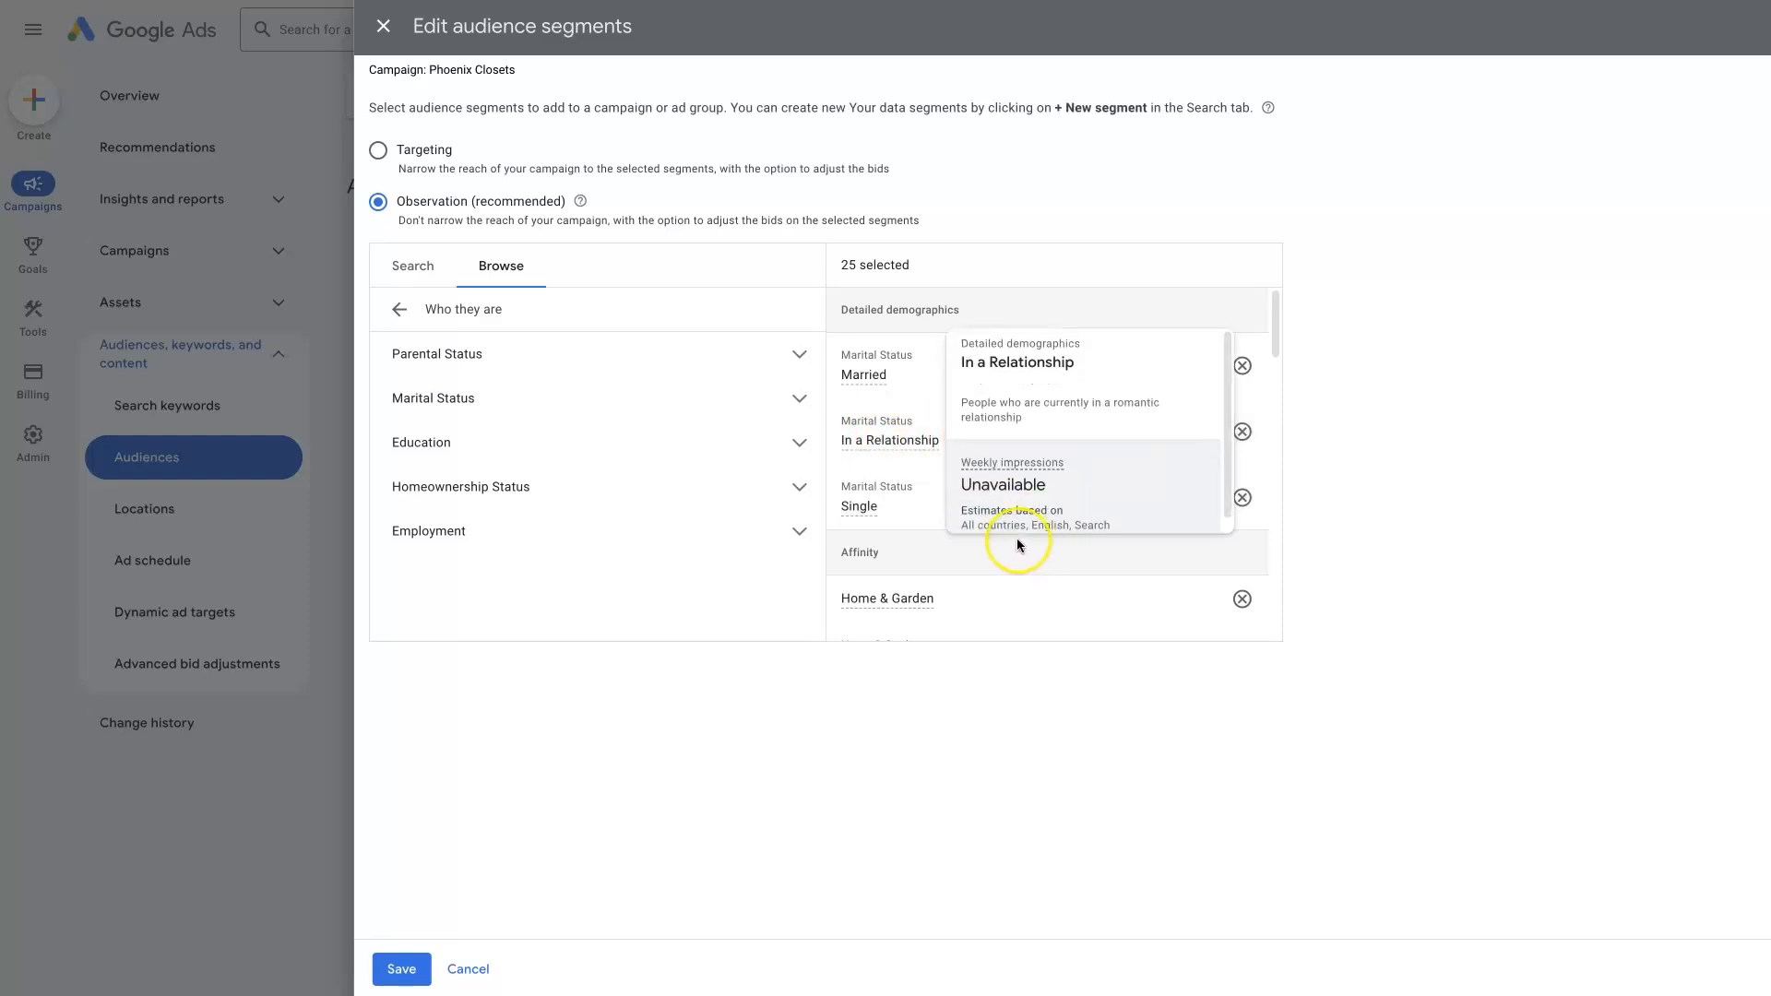
{"action": "mouse_move", "coordinate": [1404, 444]}
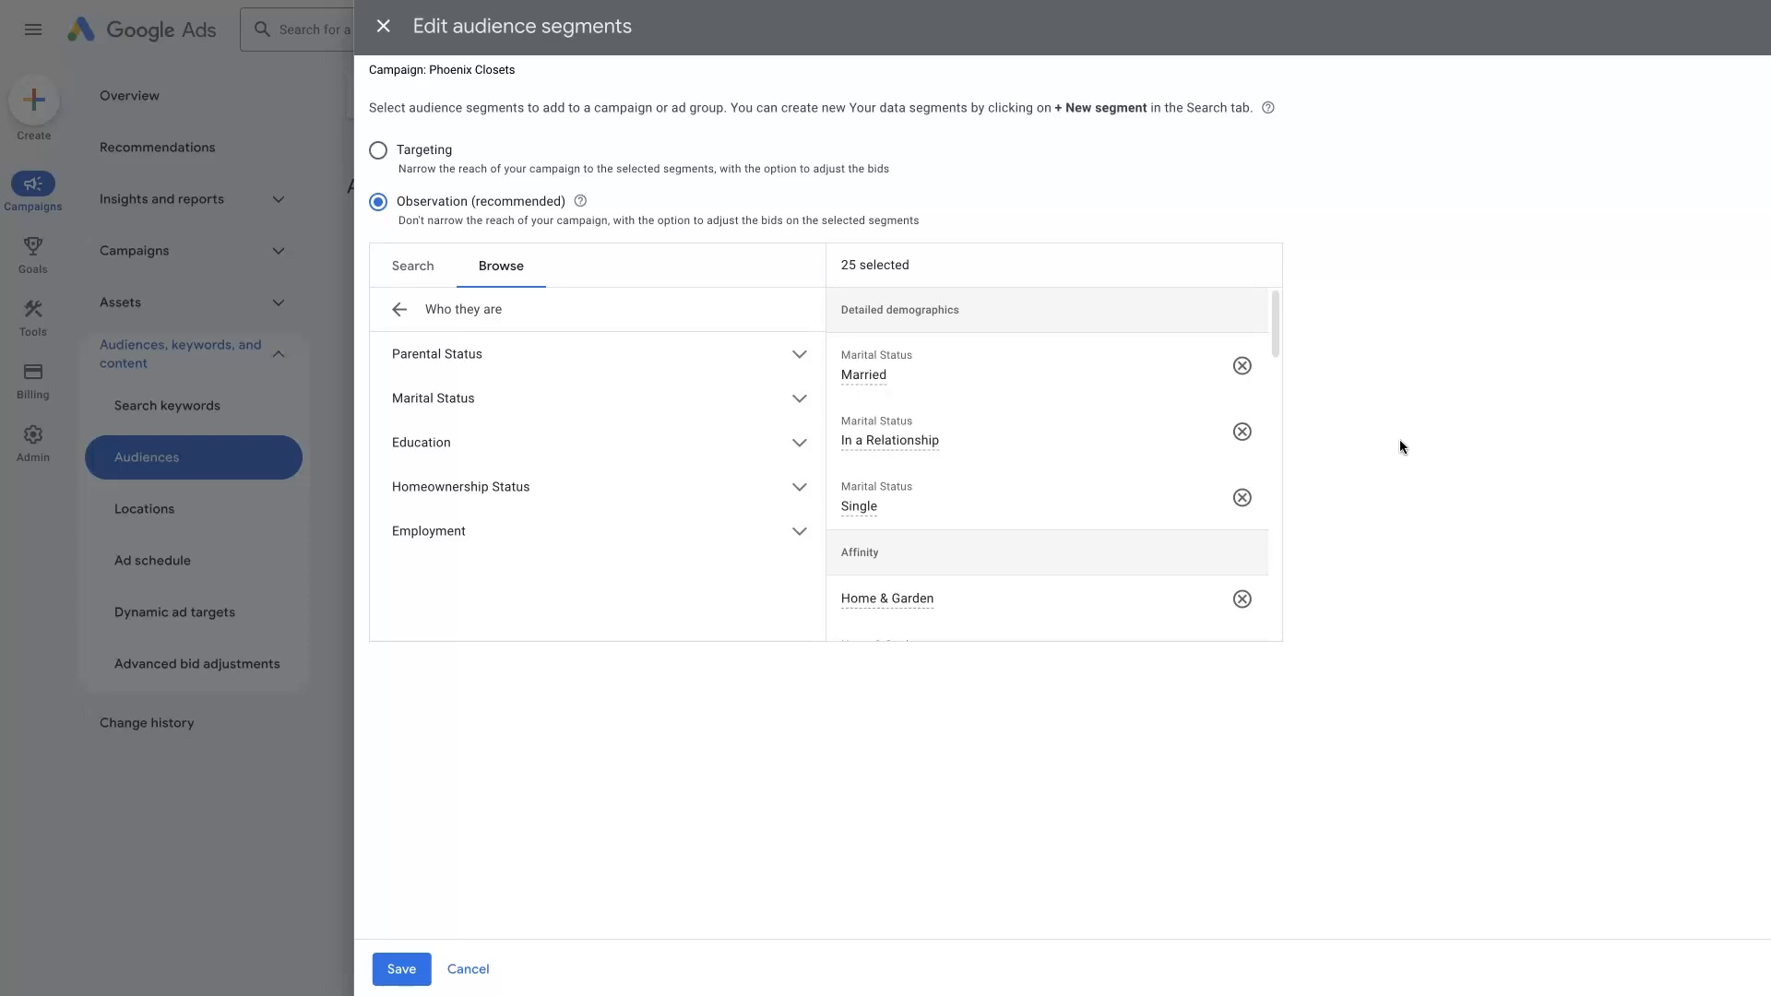
{"action": "mouse_move", "coordinate": [629, 435]}
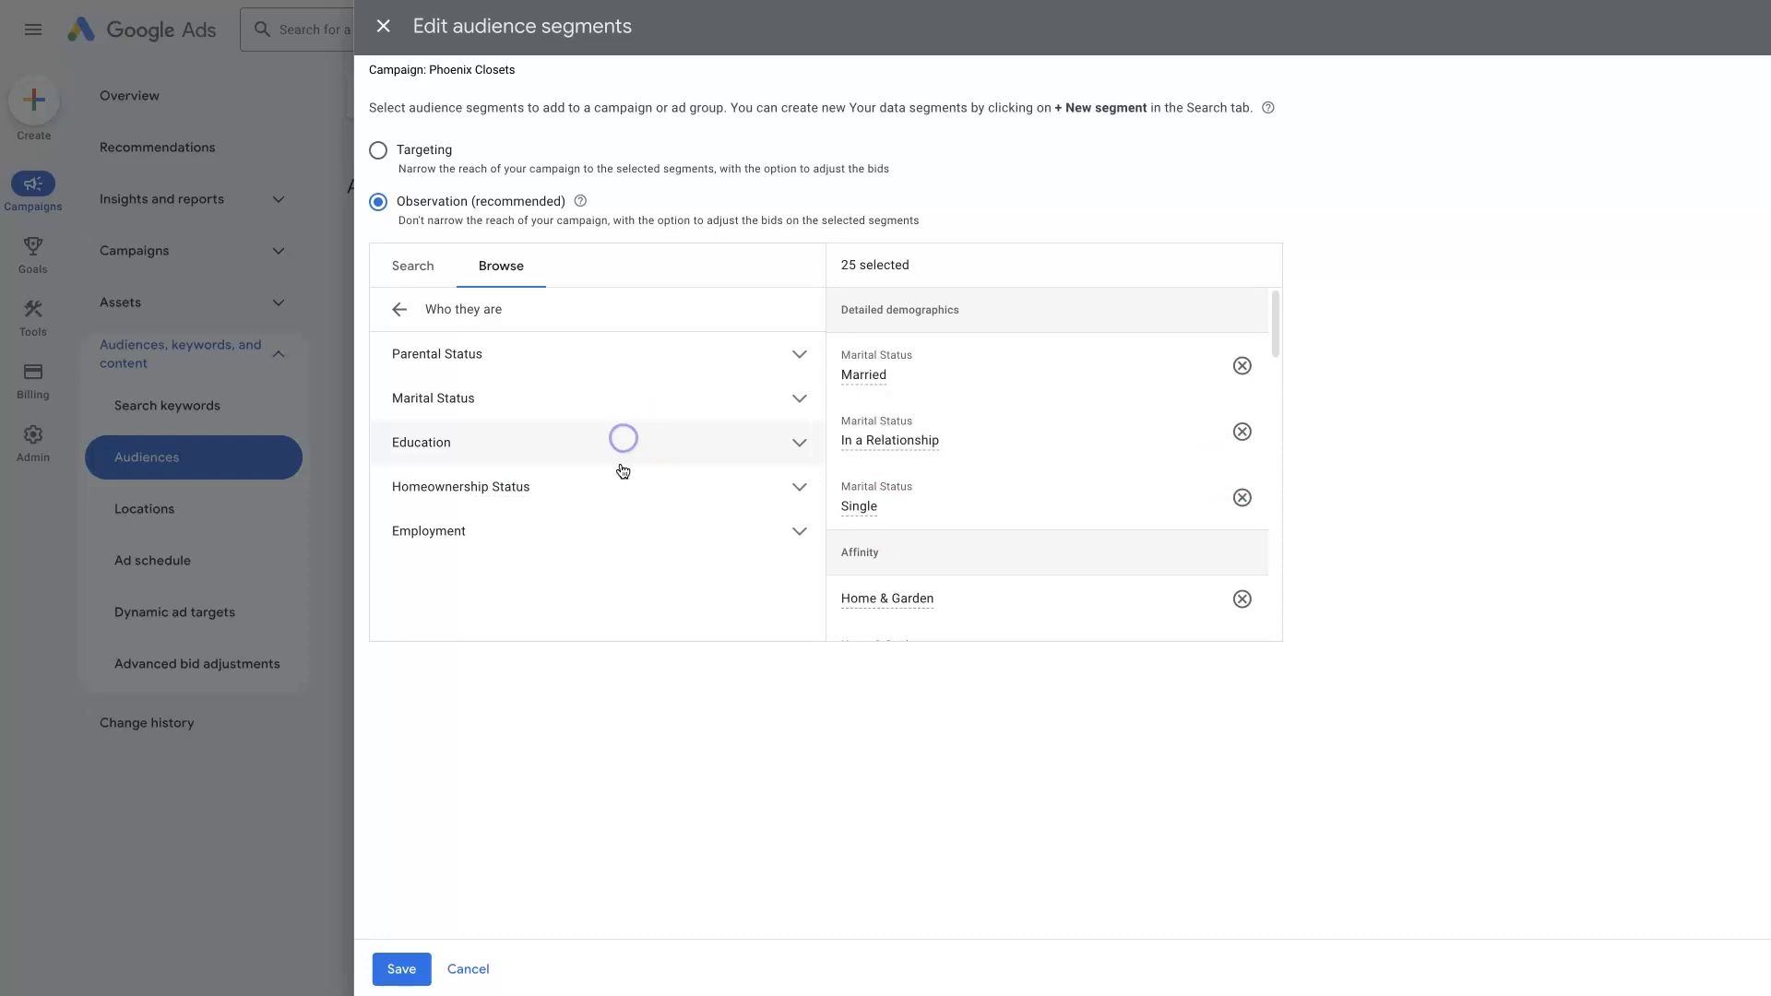
{"action": "mouse_move", "coordinate": [623, 508]}
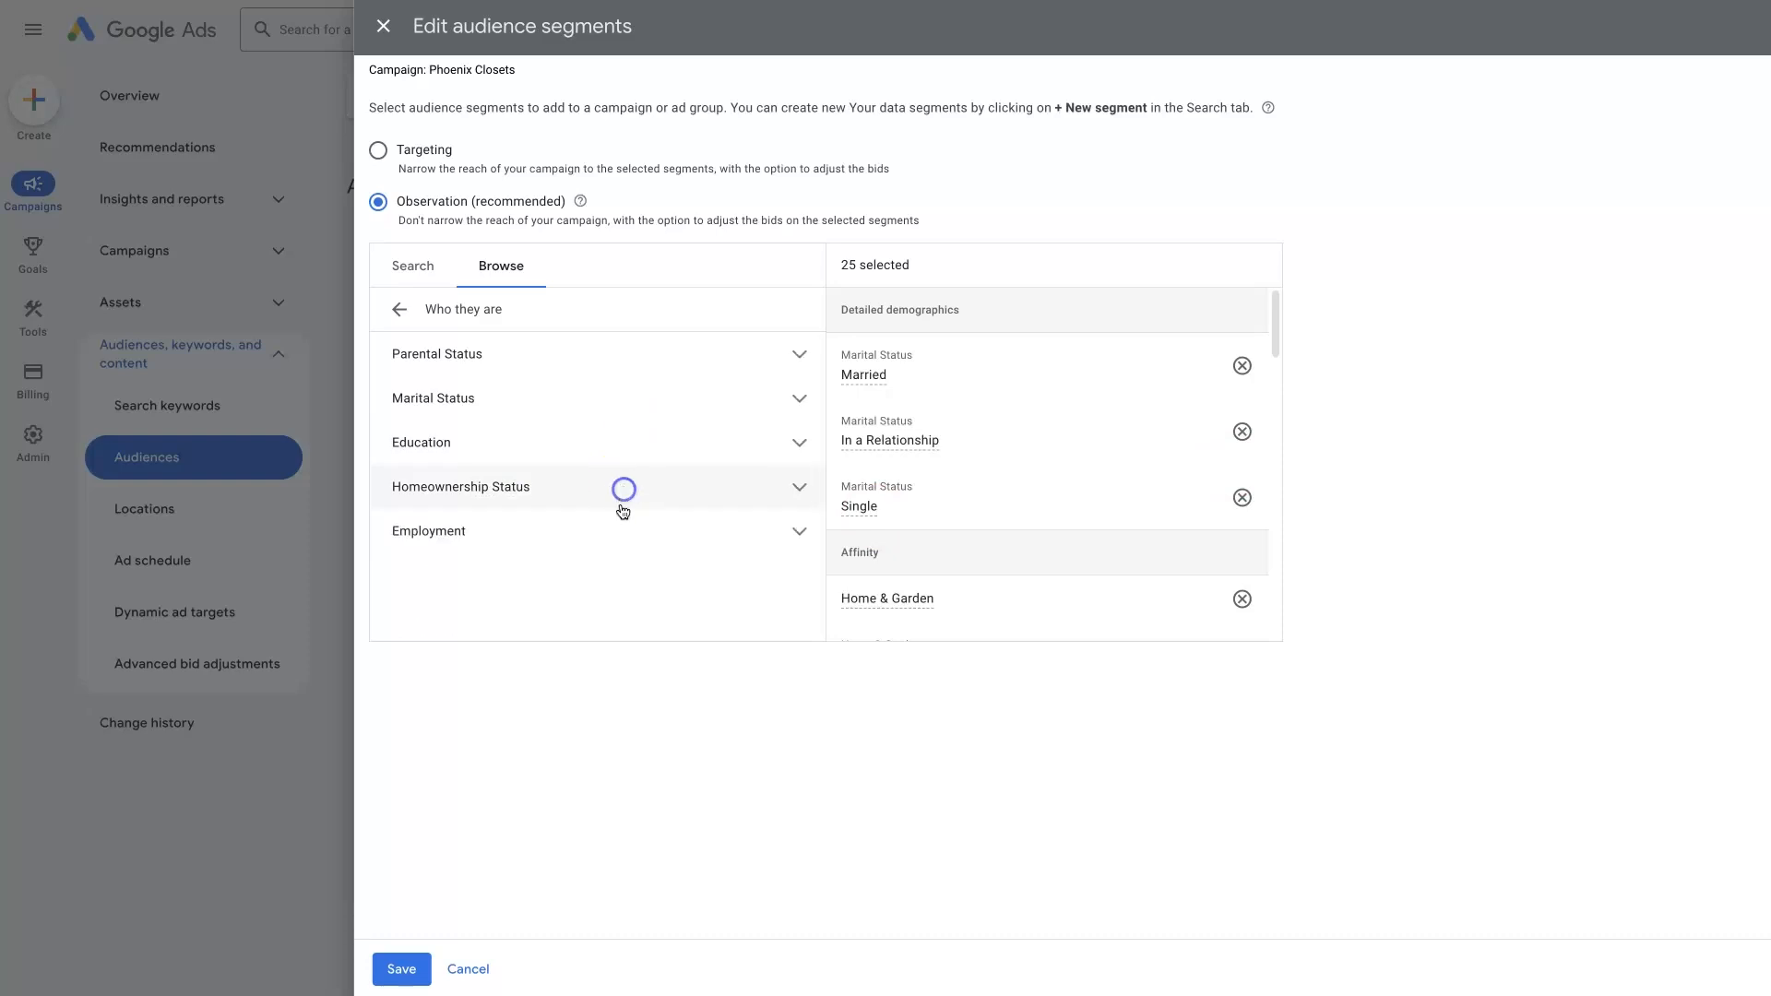
Tick Homeowners under Homeownership Status for 26 segments, then return to Browse categories
{"action": "left_click", "coordinate": [459, 487]}
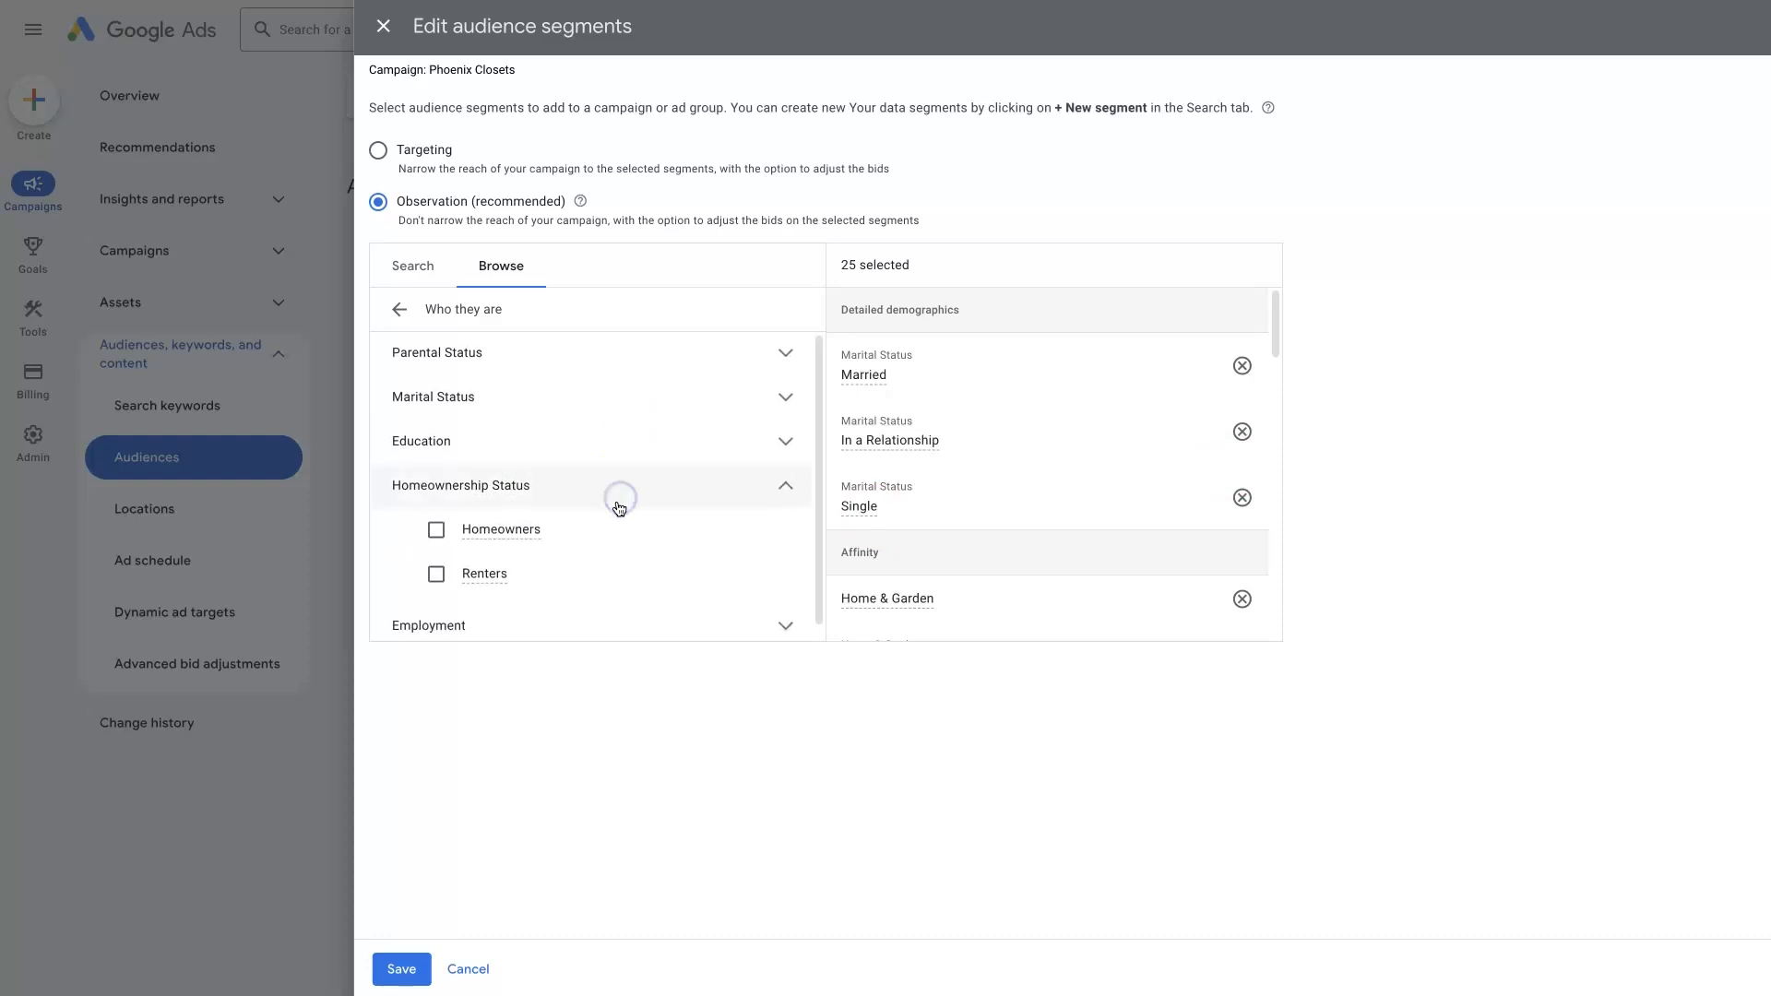
{"action": "left_click", "coordinate": [437, 529]}
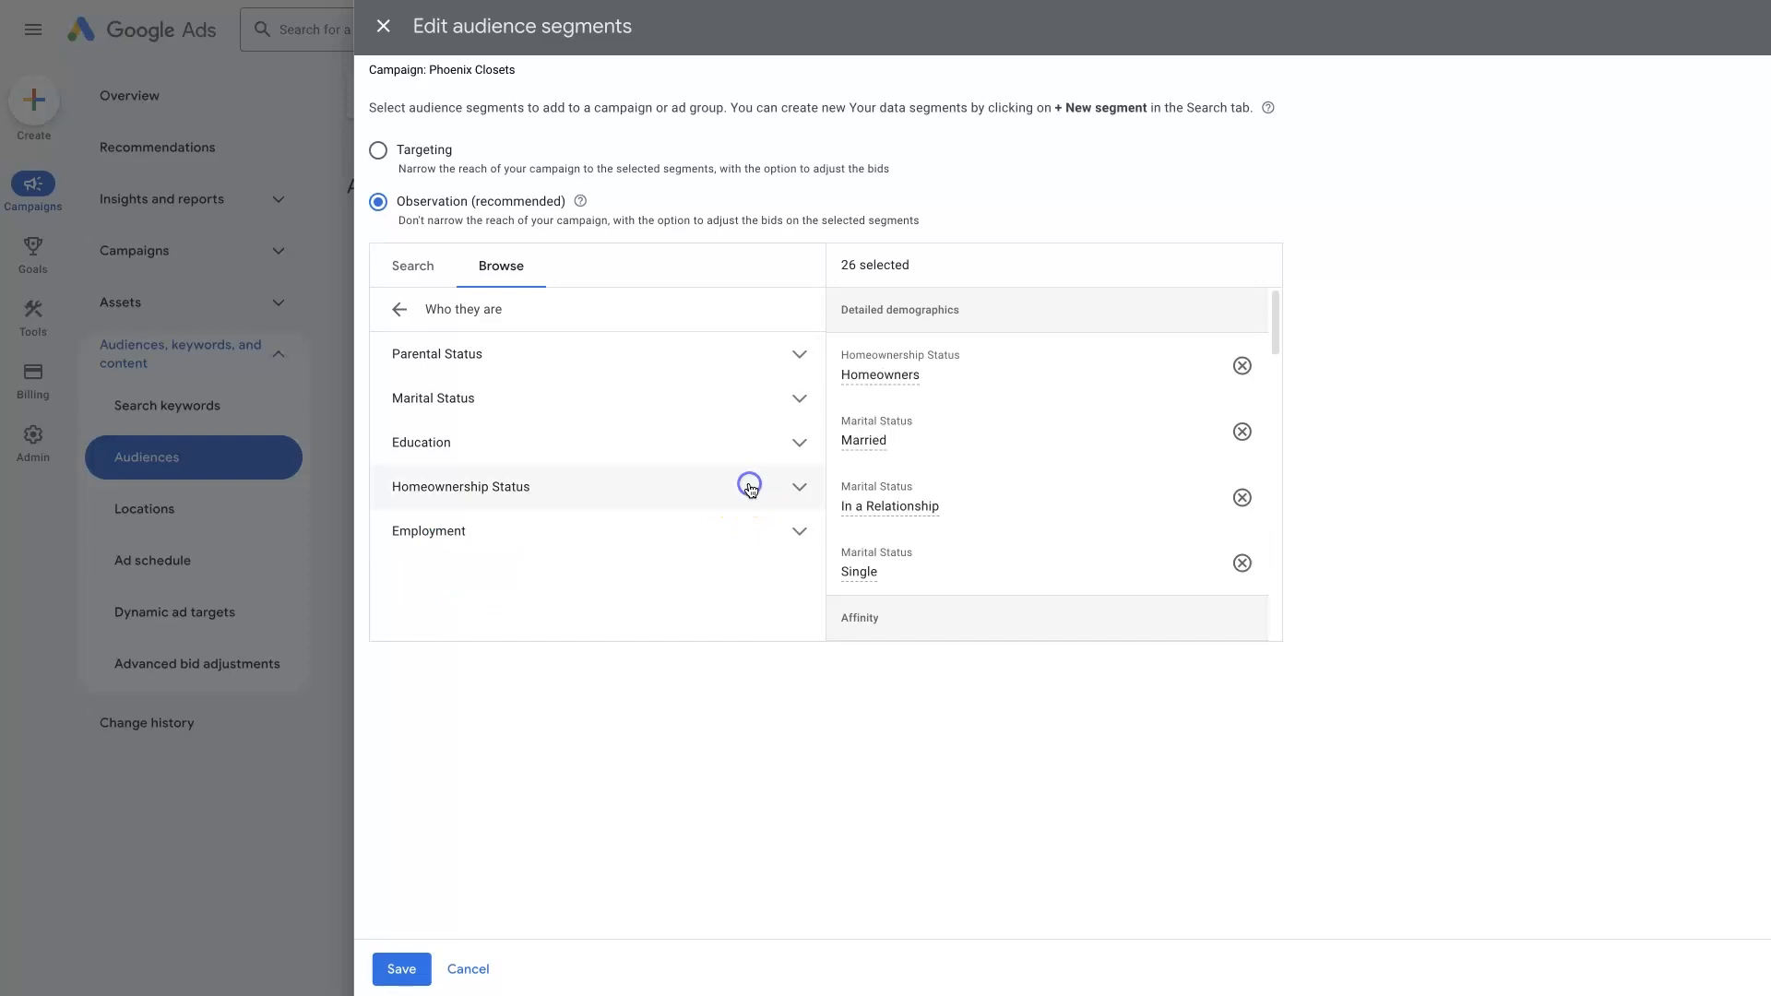
{"action": "mouse_move", "coordinate": [541, 64]}
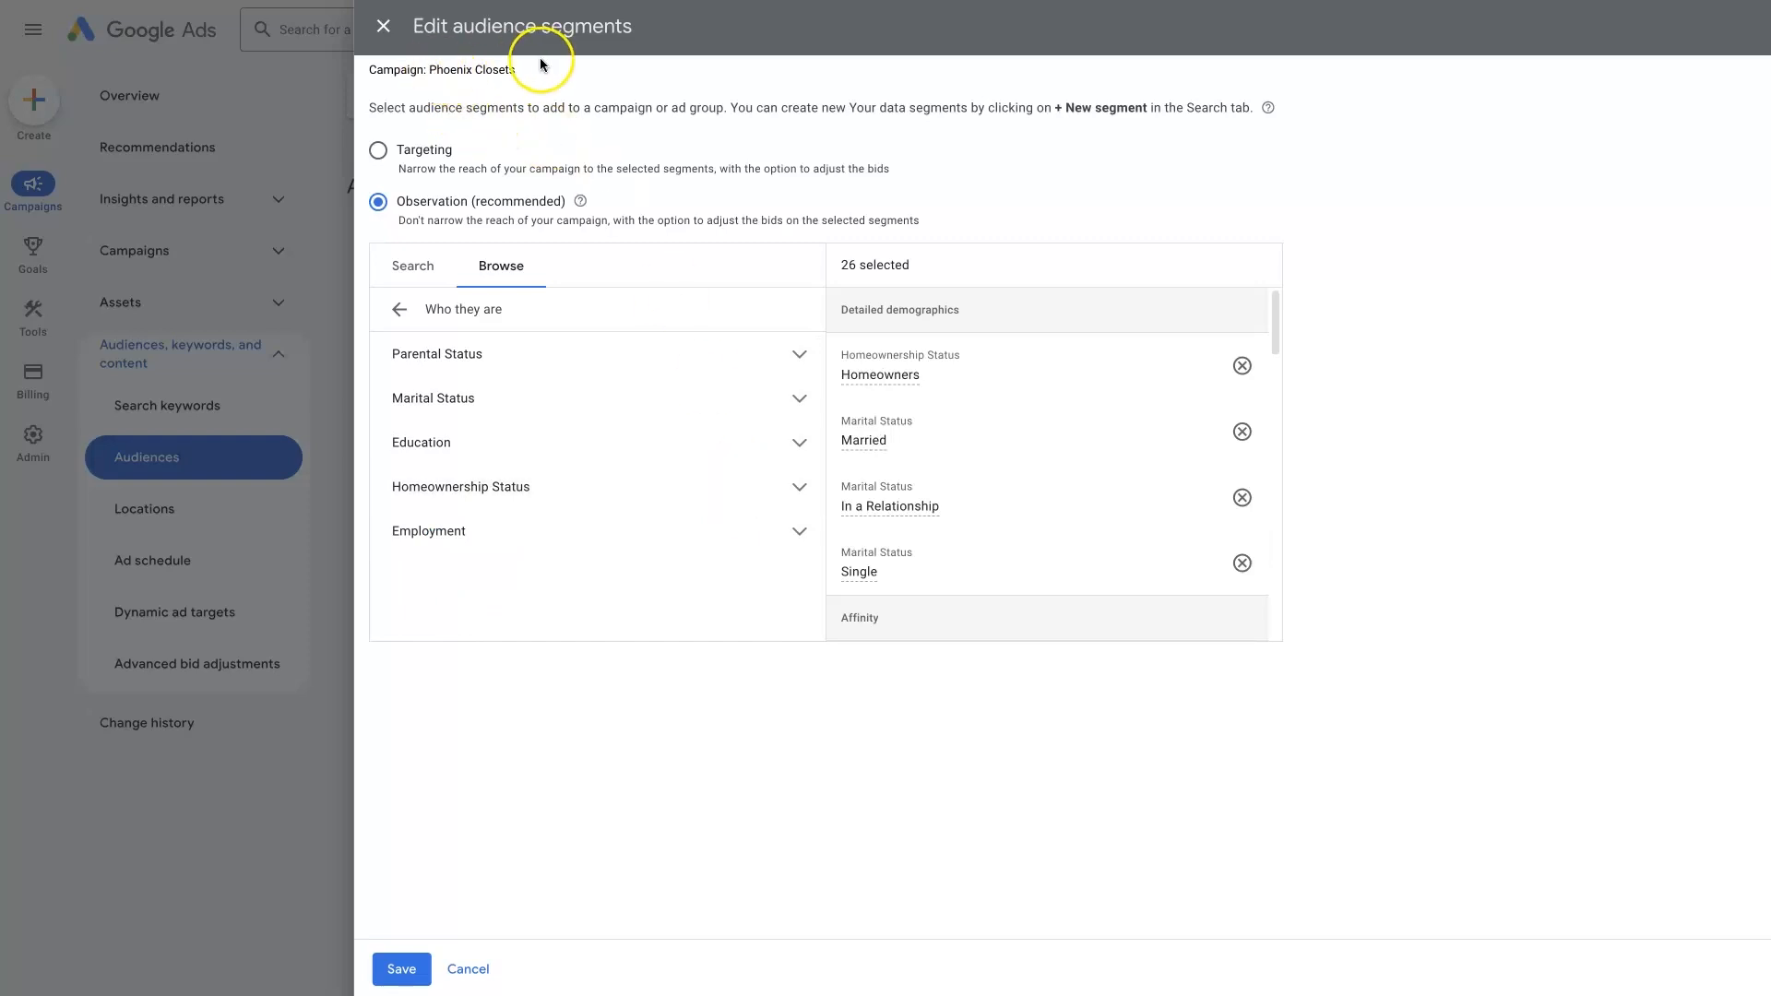
{"action": "mouse_move", "coordinate": [1409, 543]}
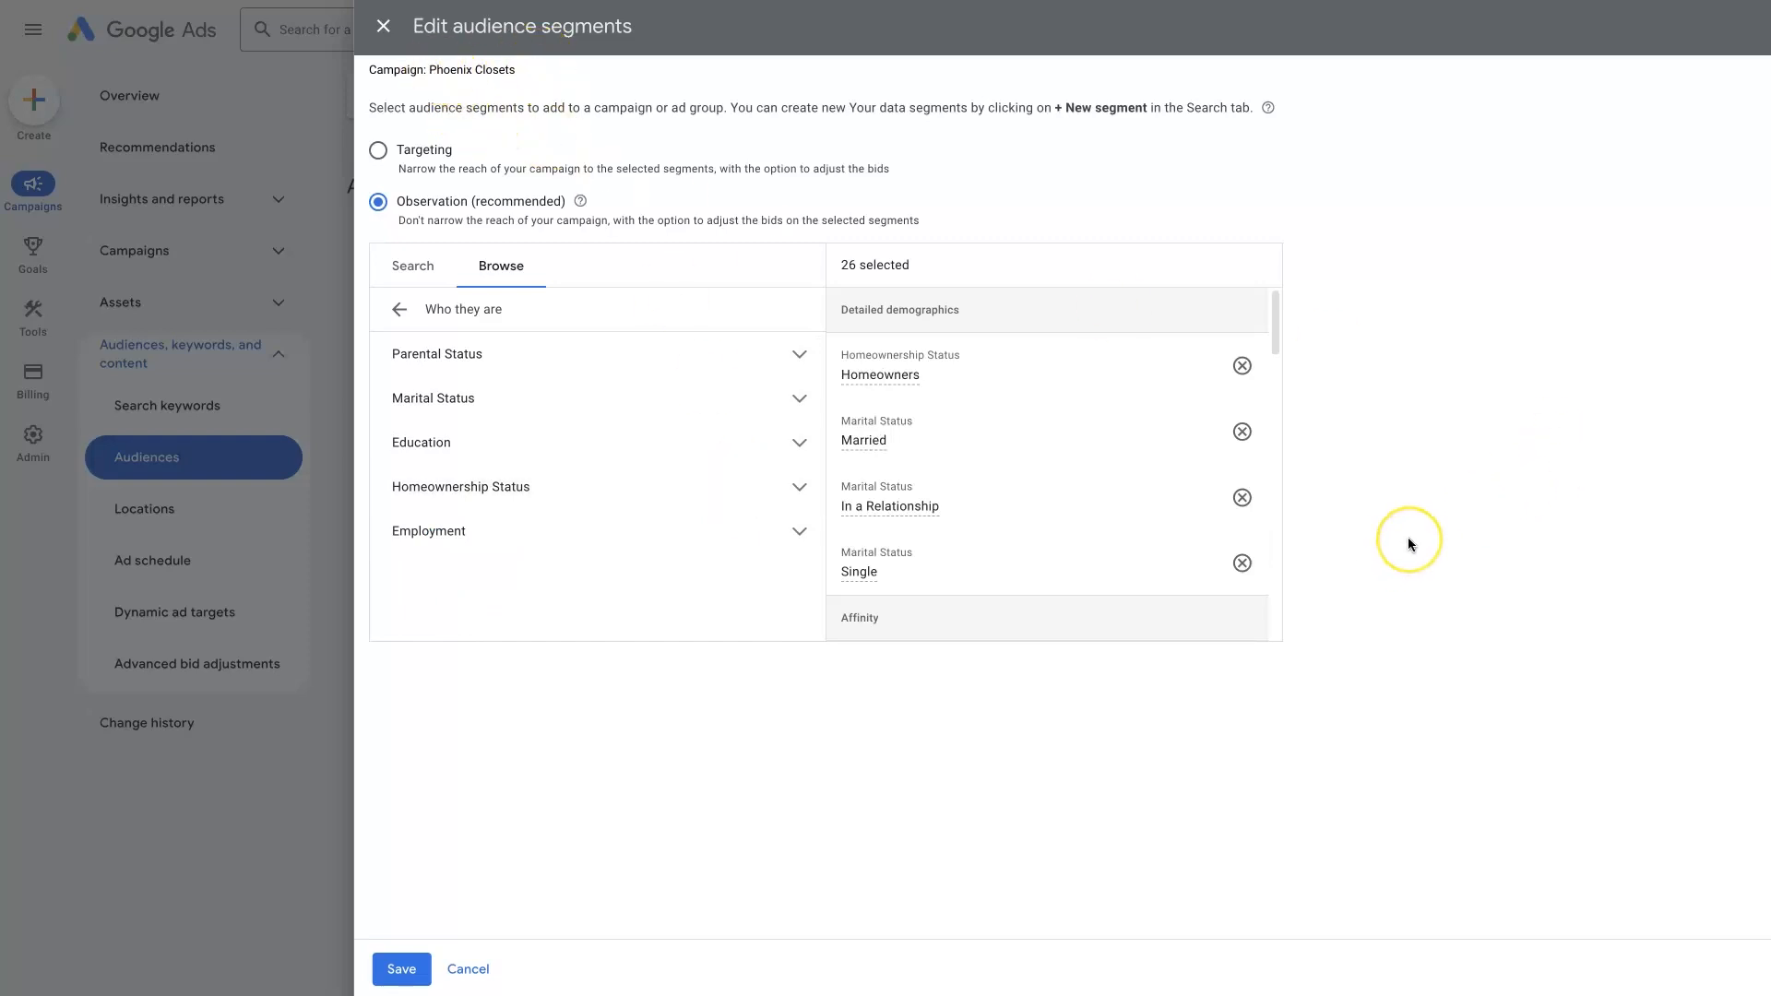
{"action": "mouse_move", "coordinate": [1408, 544]}
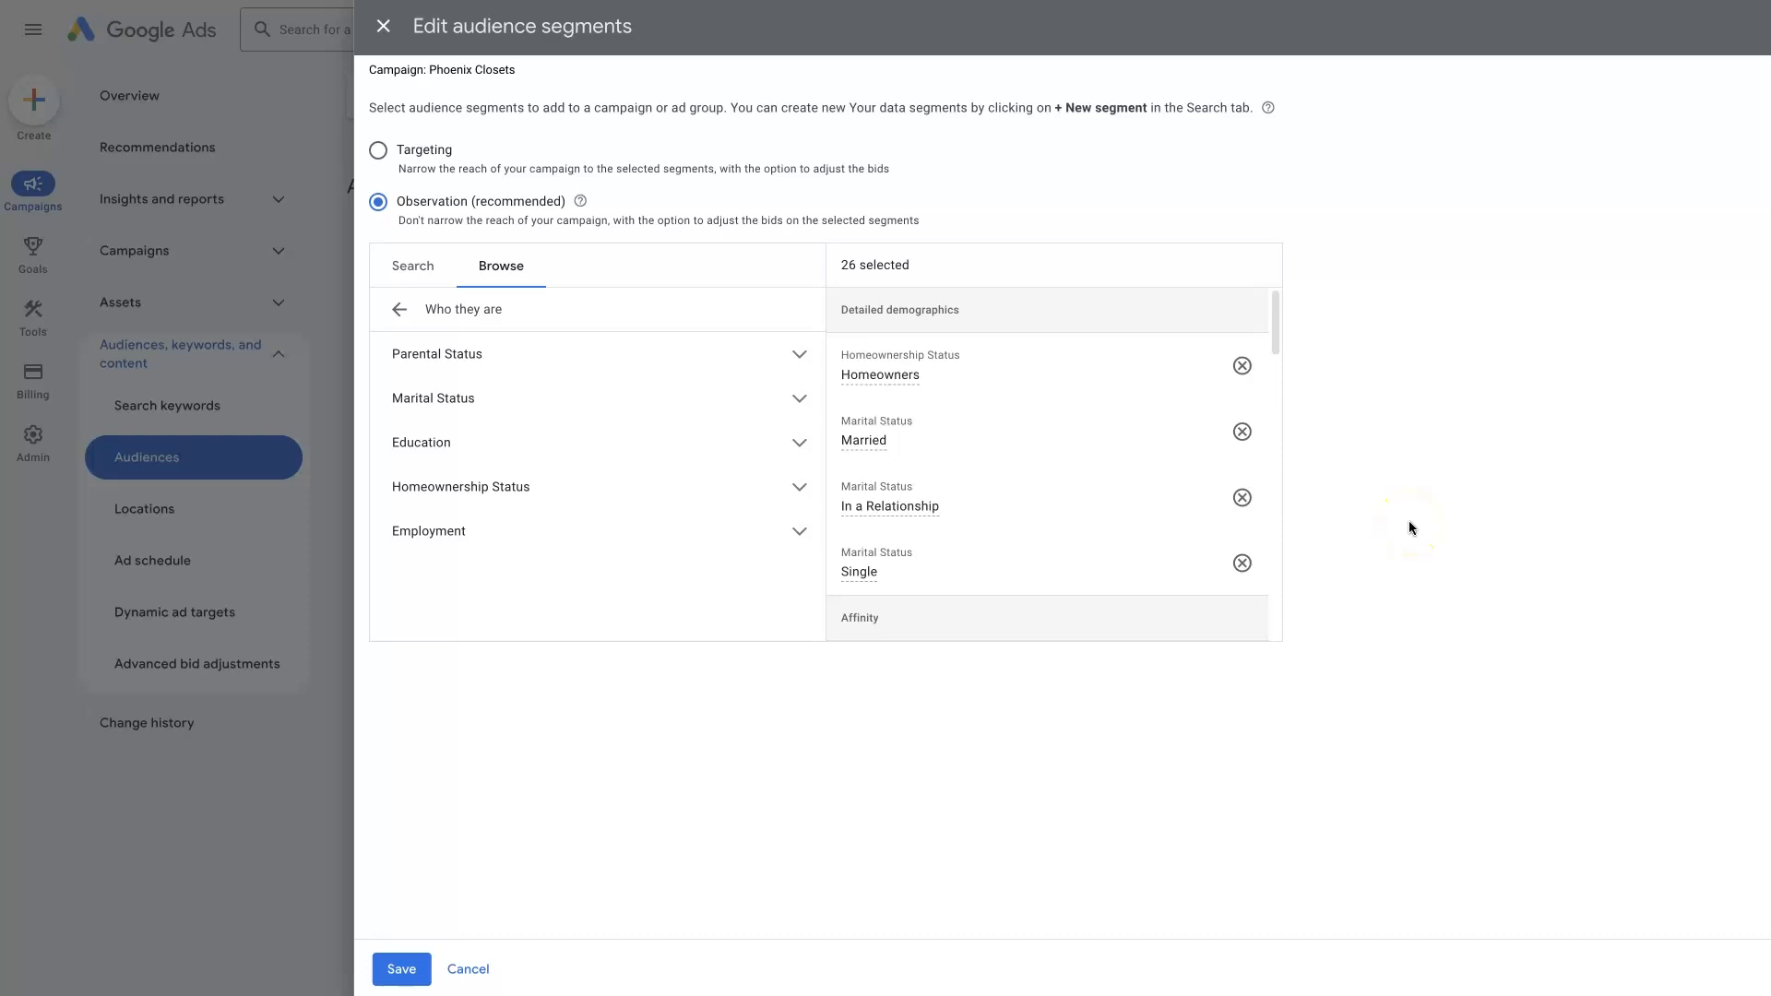
{"action": "mouse_move", "coordinate": [555, 559]}
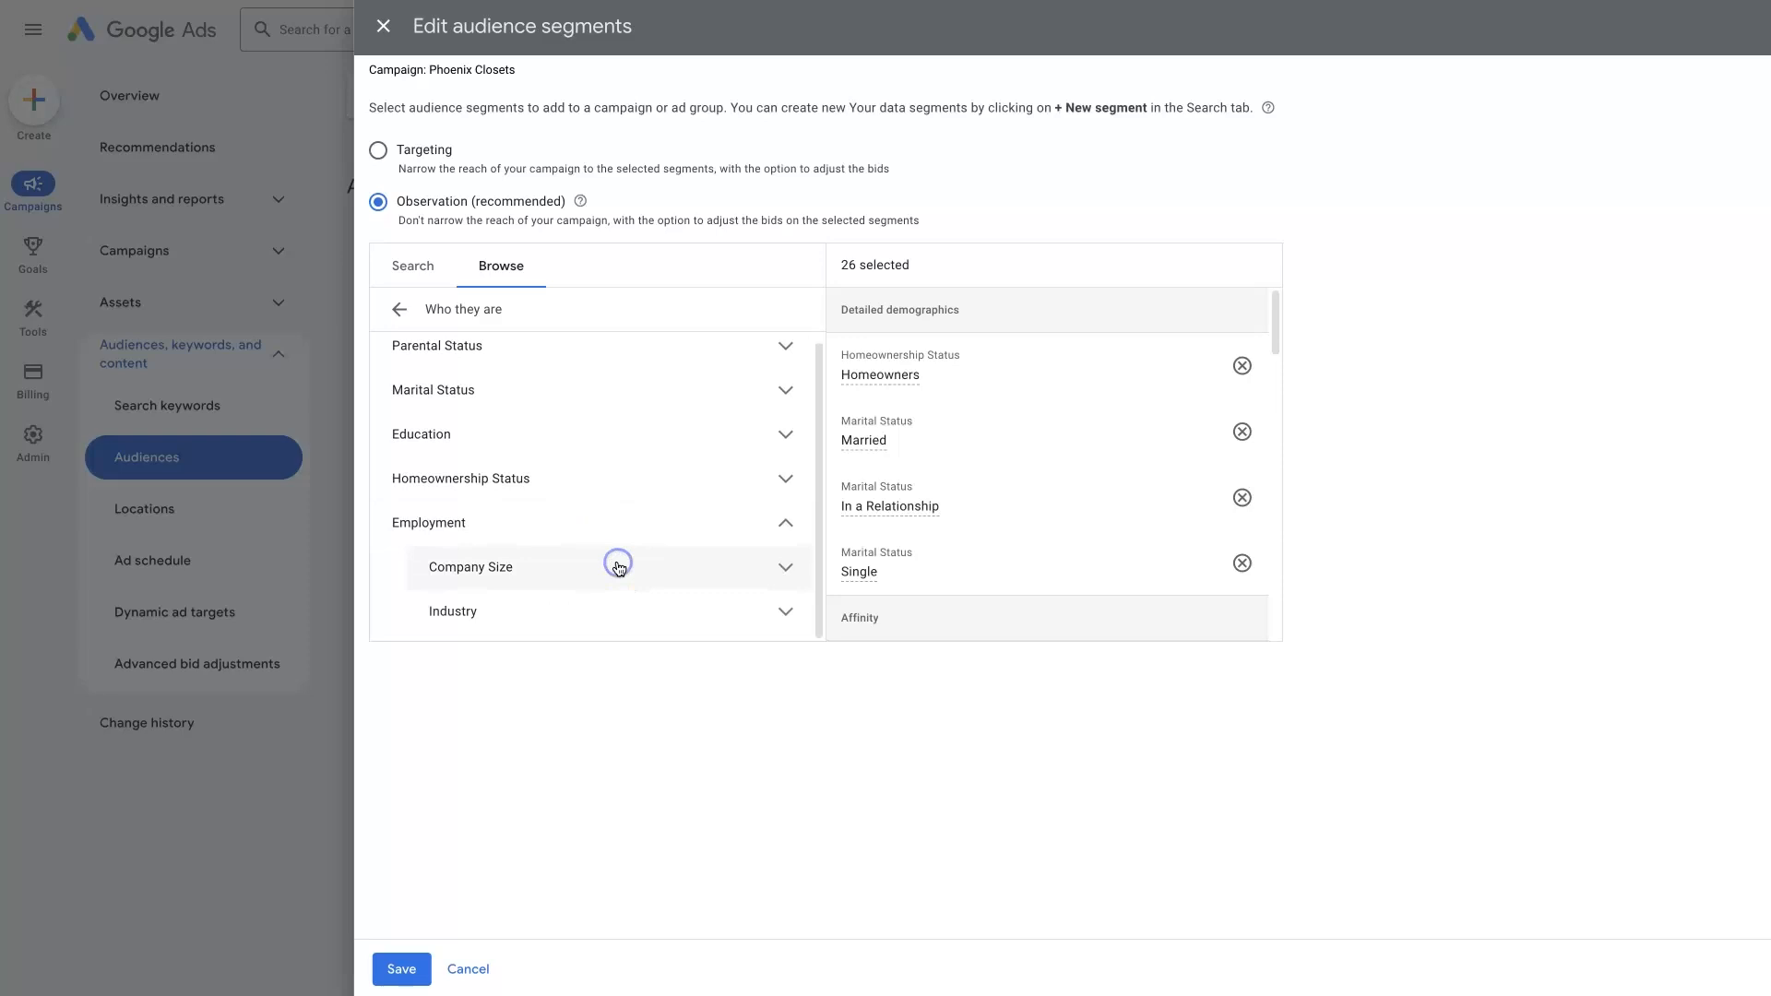
{"action": "left_click", "coordinate": [615, 565]}
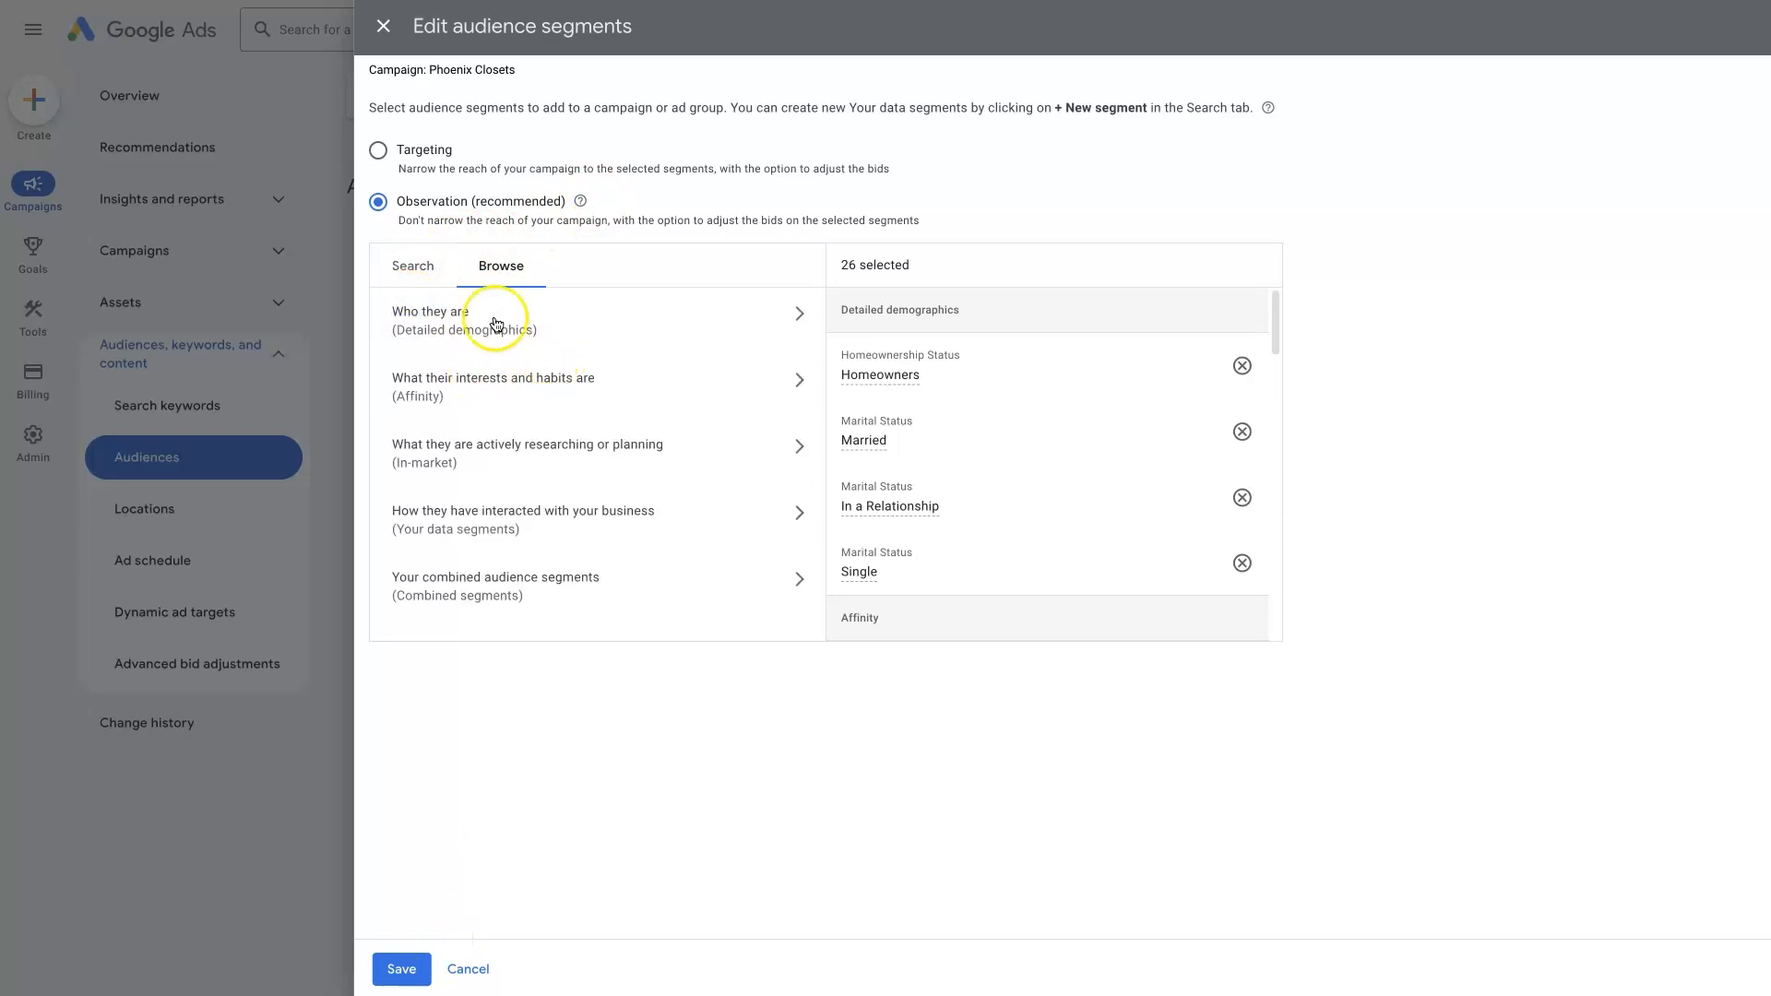
{"action": "mouse_move", "coordinate": [488, 399]}
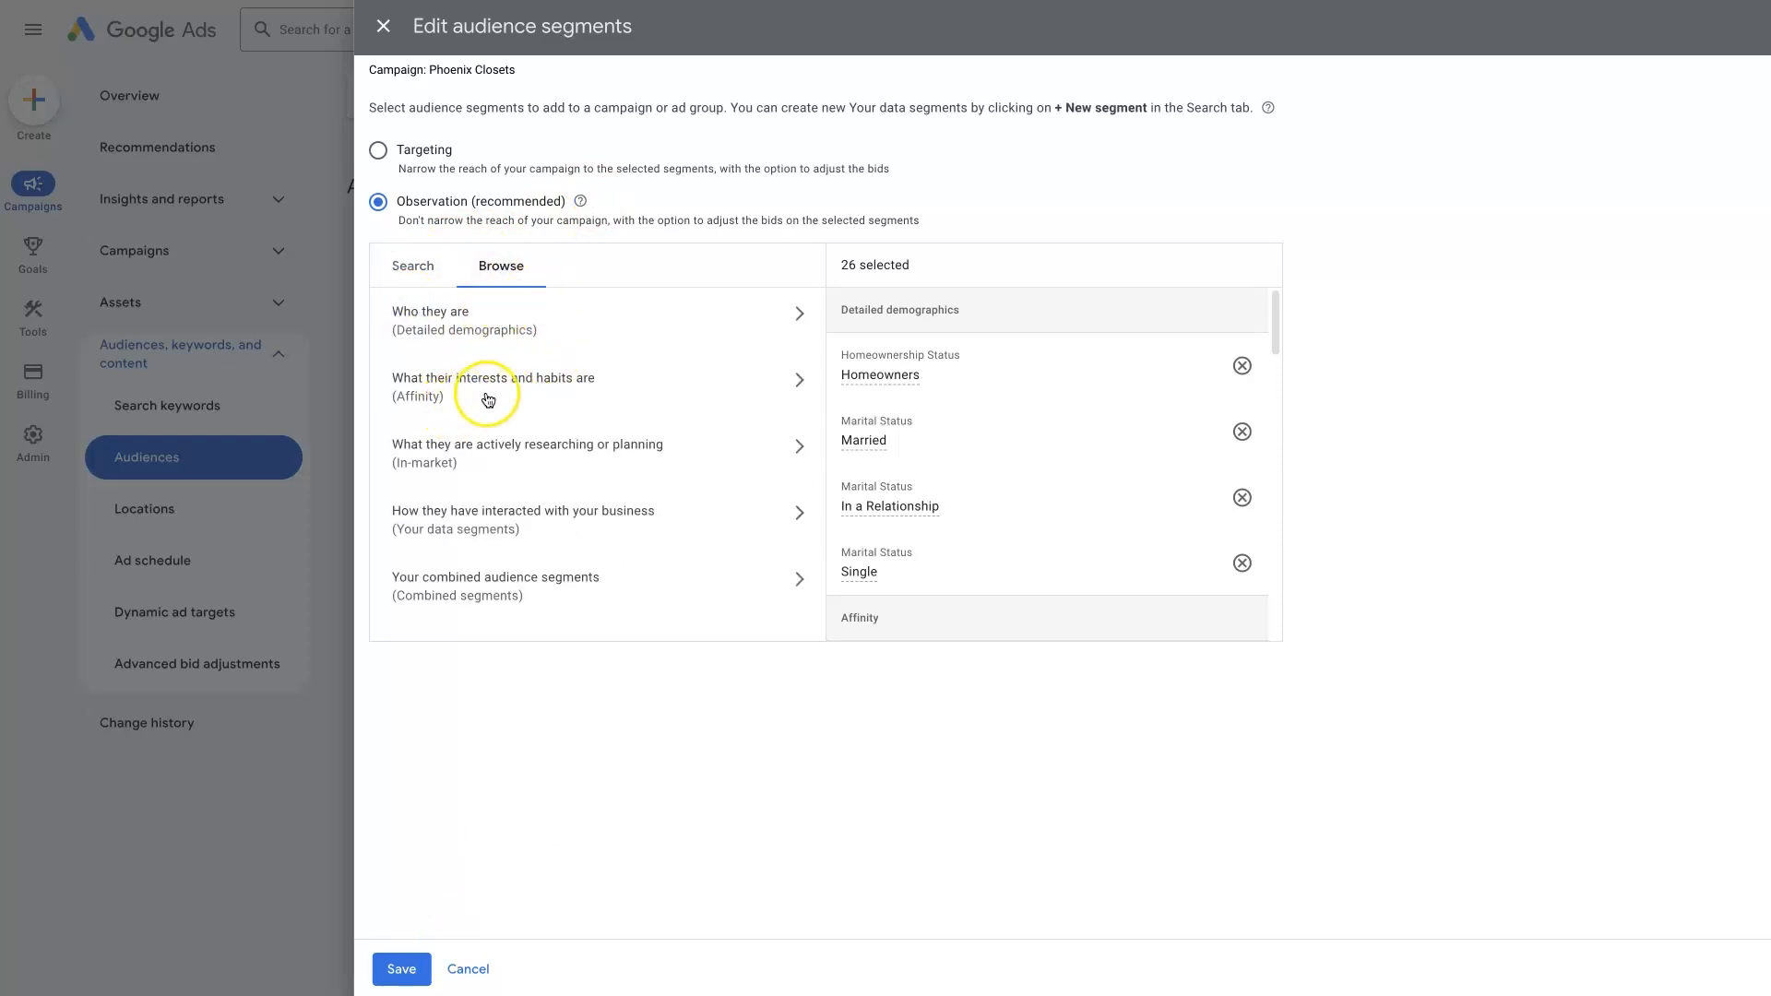
Tick Lifestyles & Hobbies under interests and habits Affinity, raising the selection to 27
{"action": "left_click", "coordinate": [494, 386]}
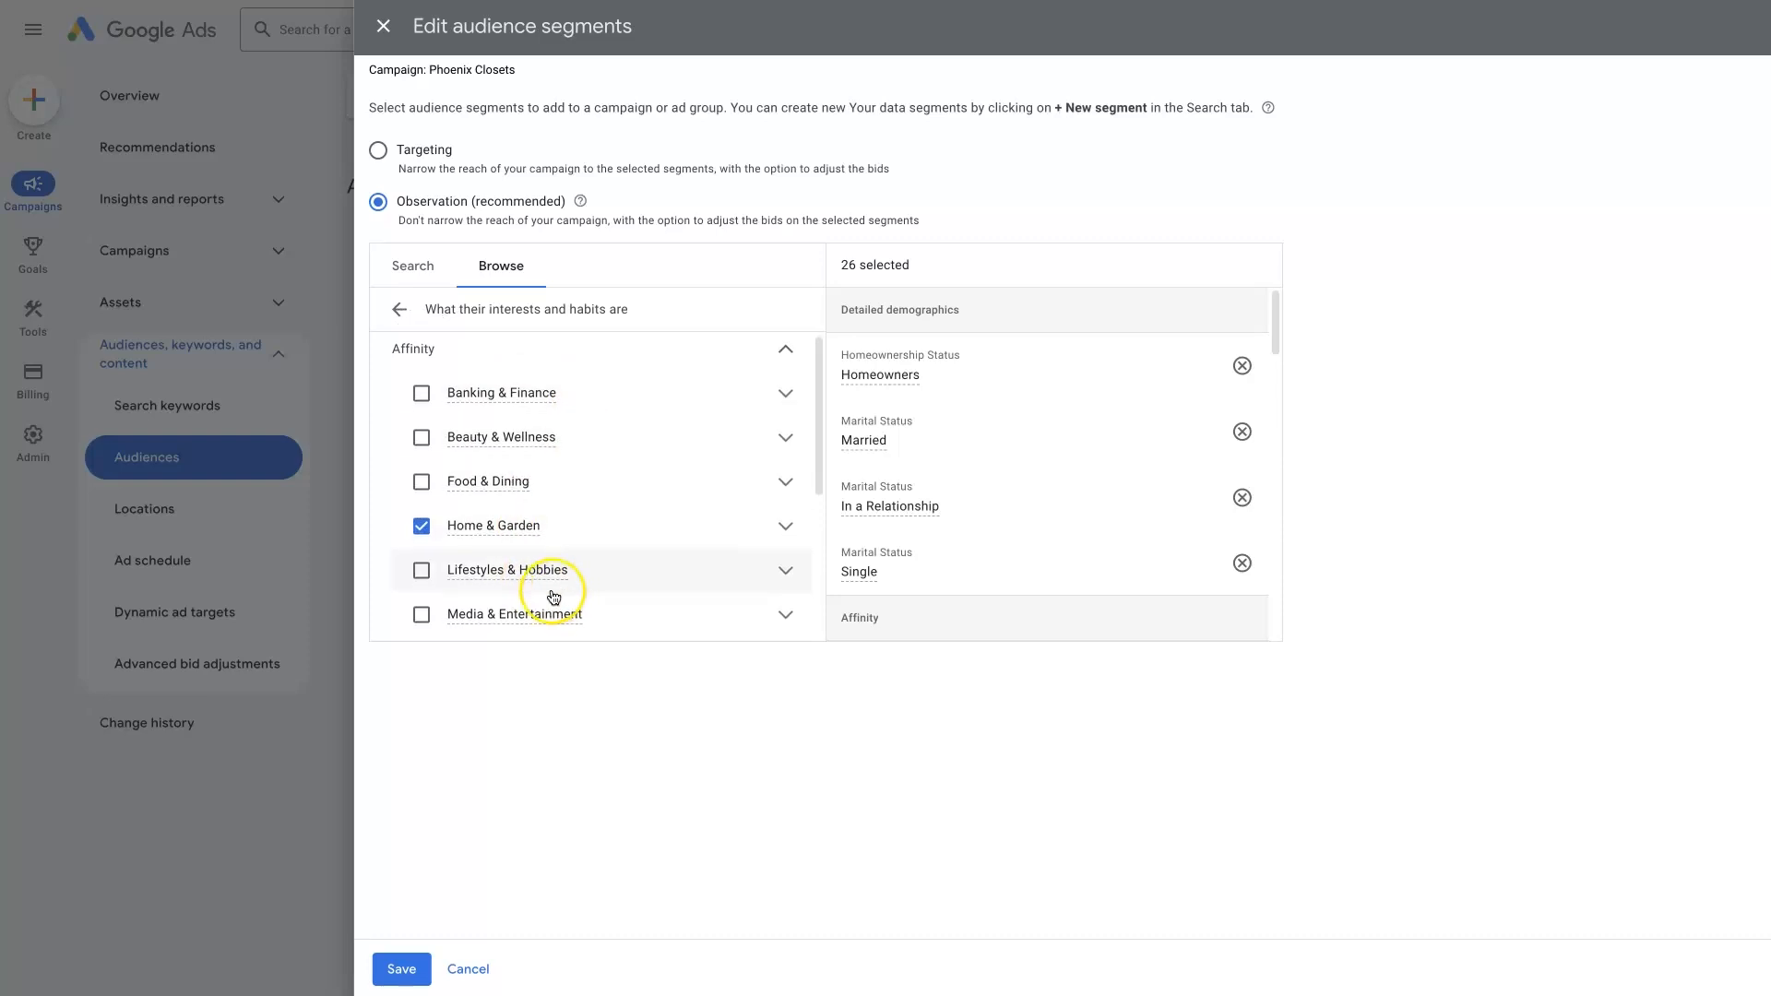
{"action": "left_click", "coordinate": [421, 569]}
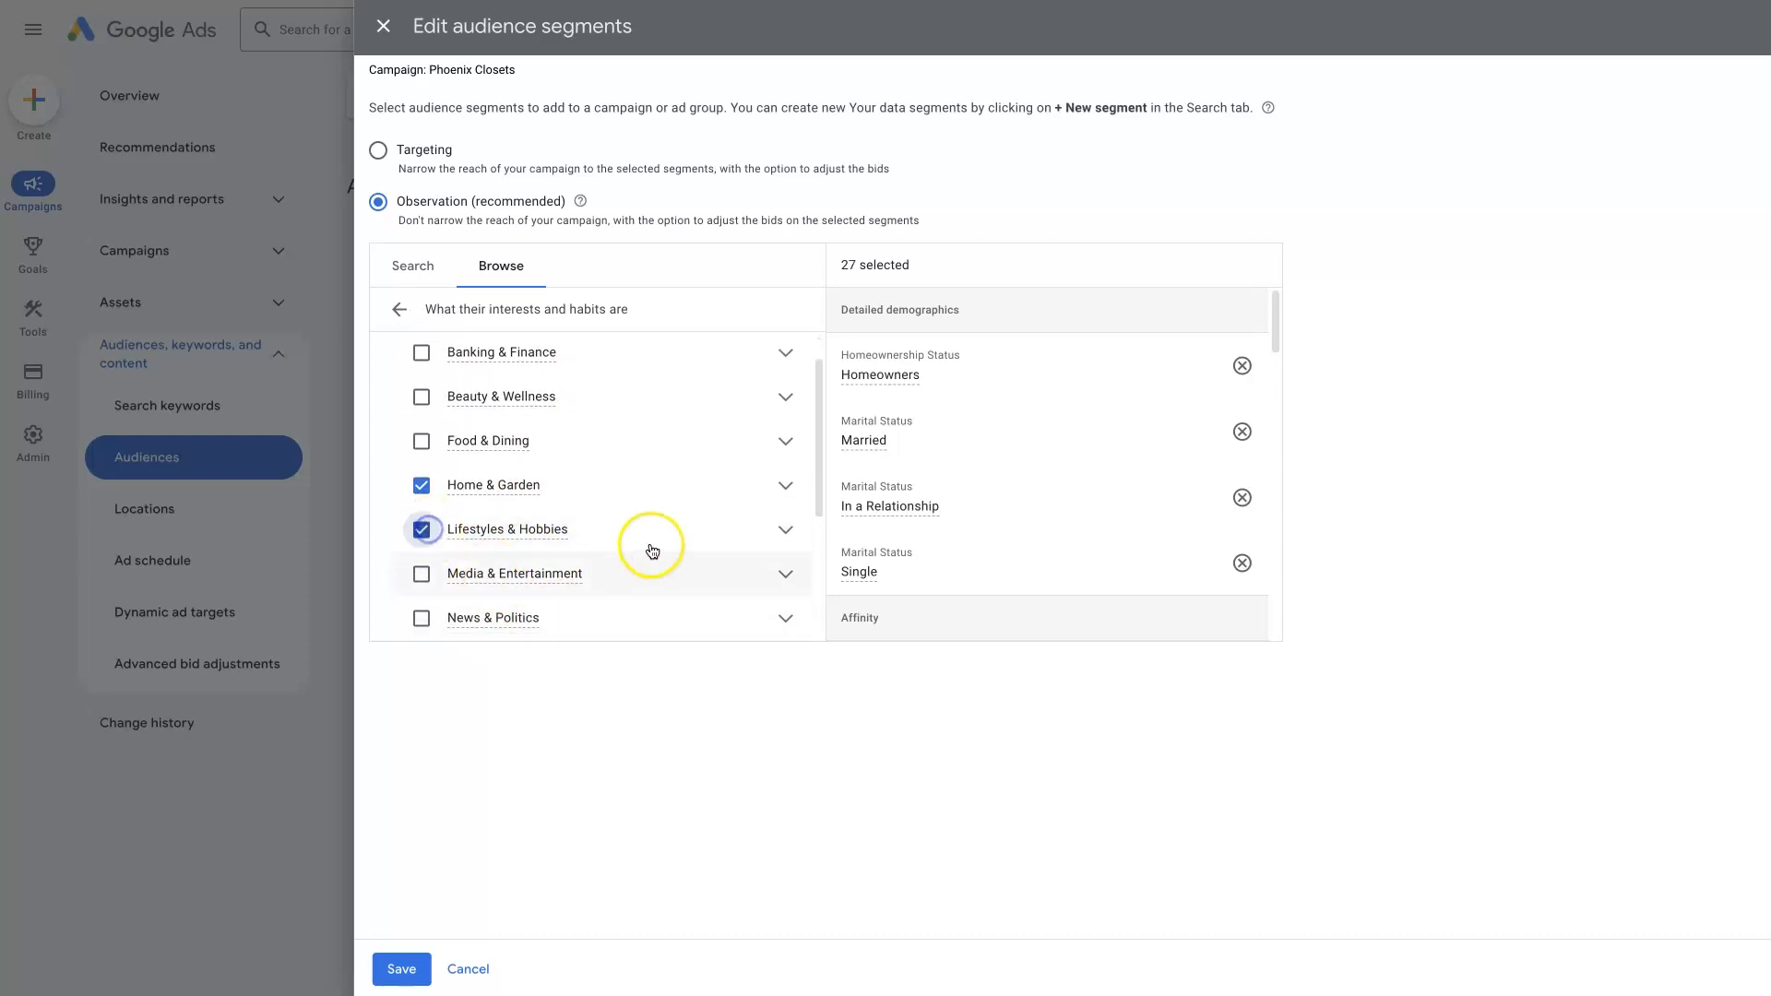
{"action": "scroll", "scroll_direction": "down", "scroll_amount": 3}
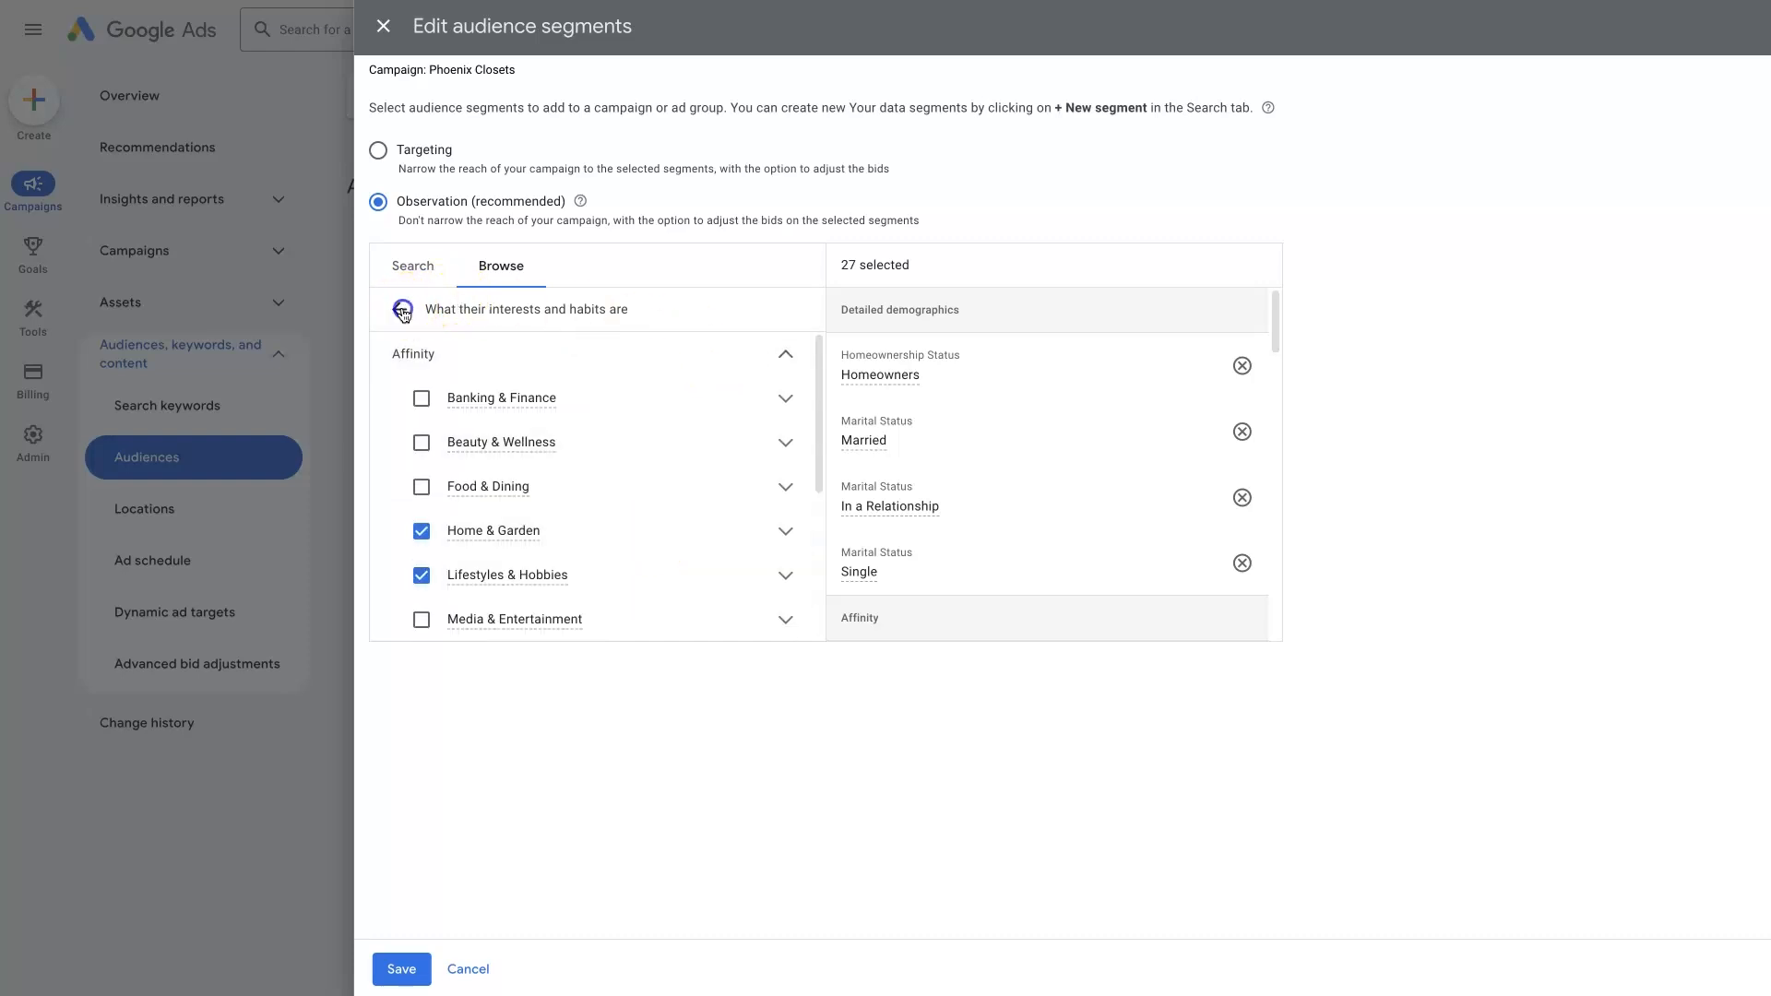
Browse the past-interaction and combined segment categories, which have no combined segments
{"action": "left_click", "coordinate": [403, 310]}
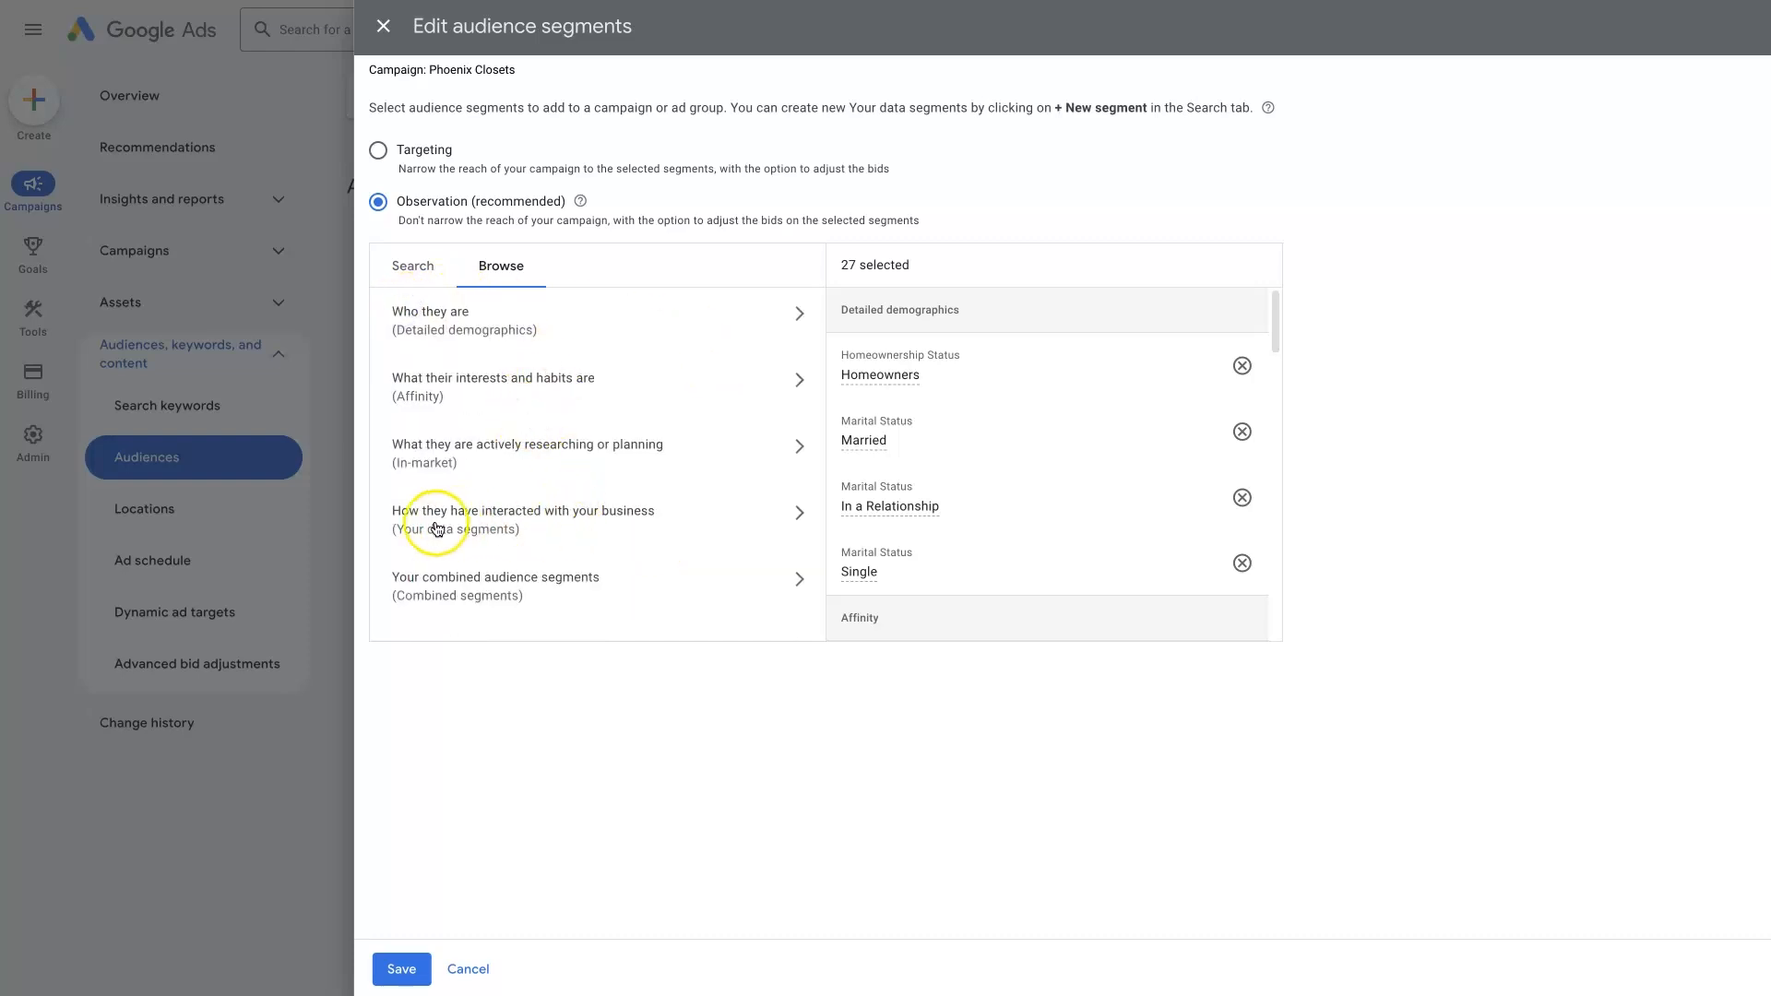
{"action": "left_click", "coordinate": [523, 519]}
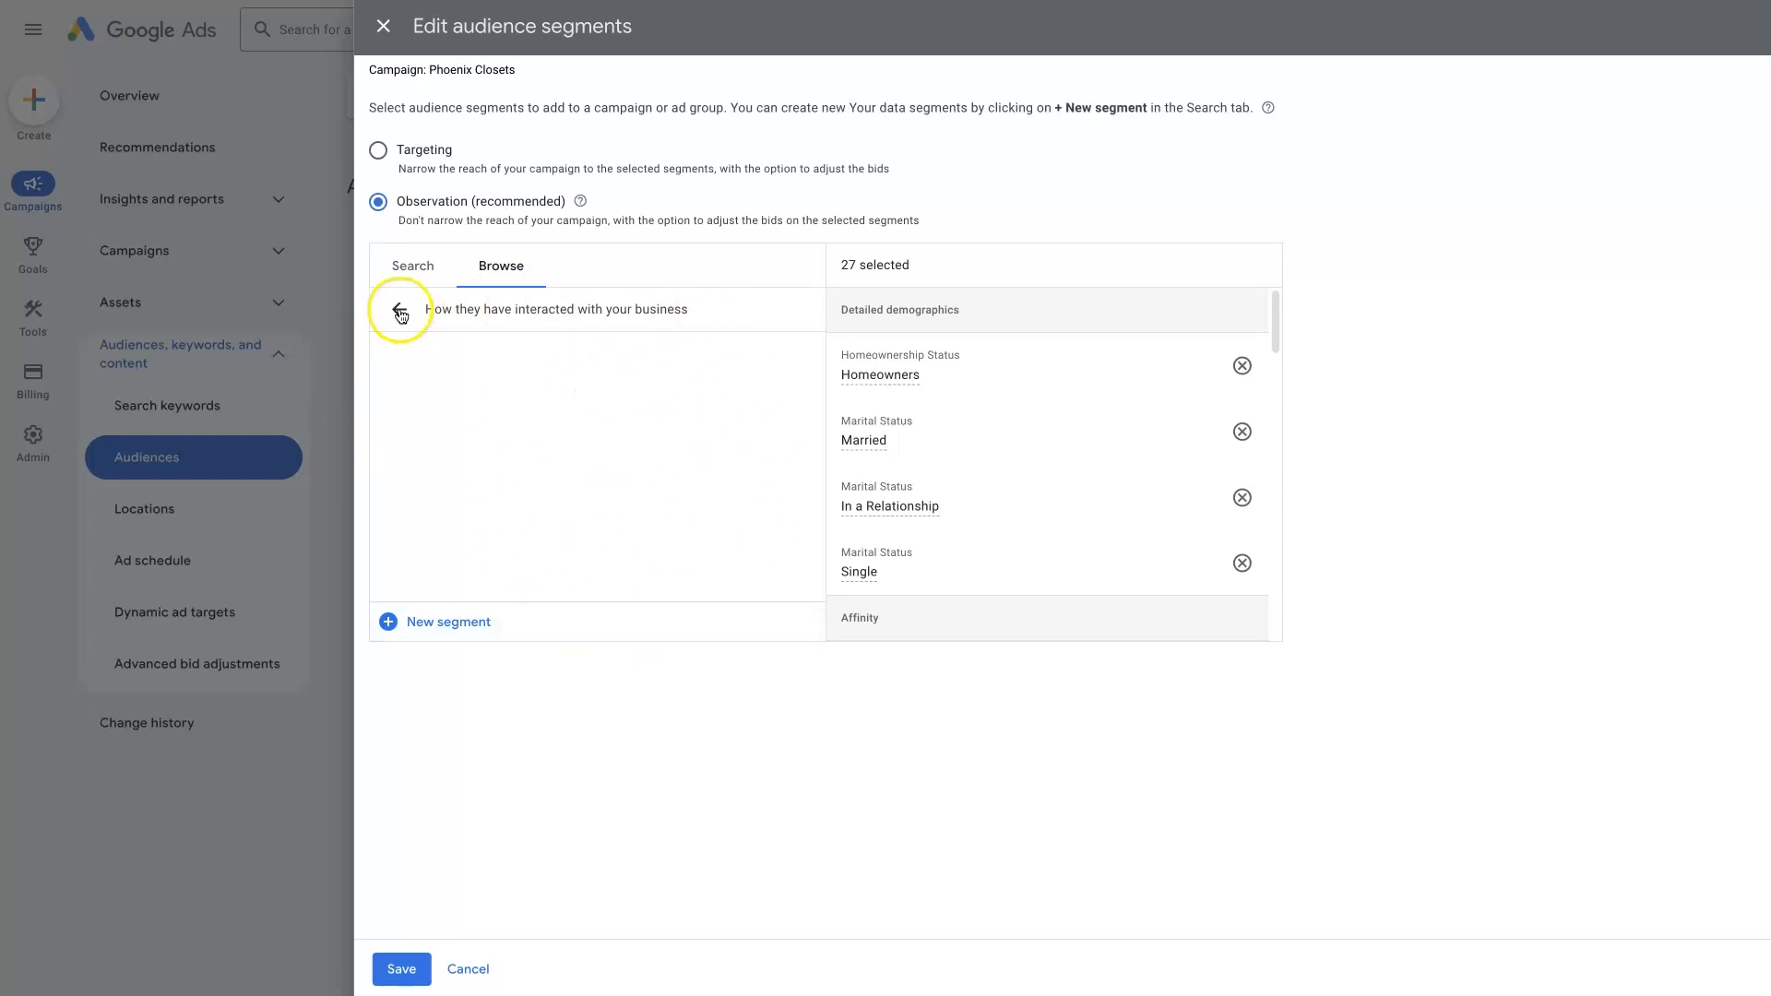
{"action": "left_click", "coordinate": [397, 308]}
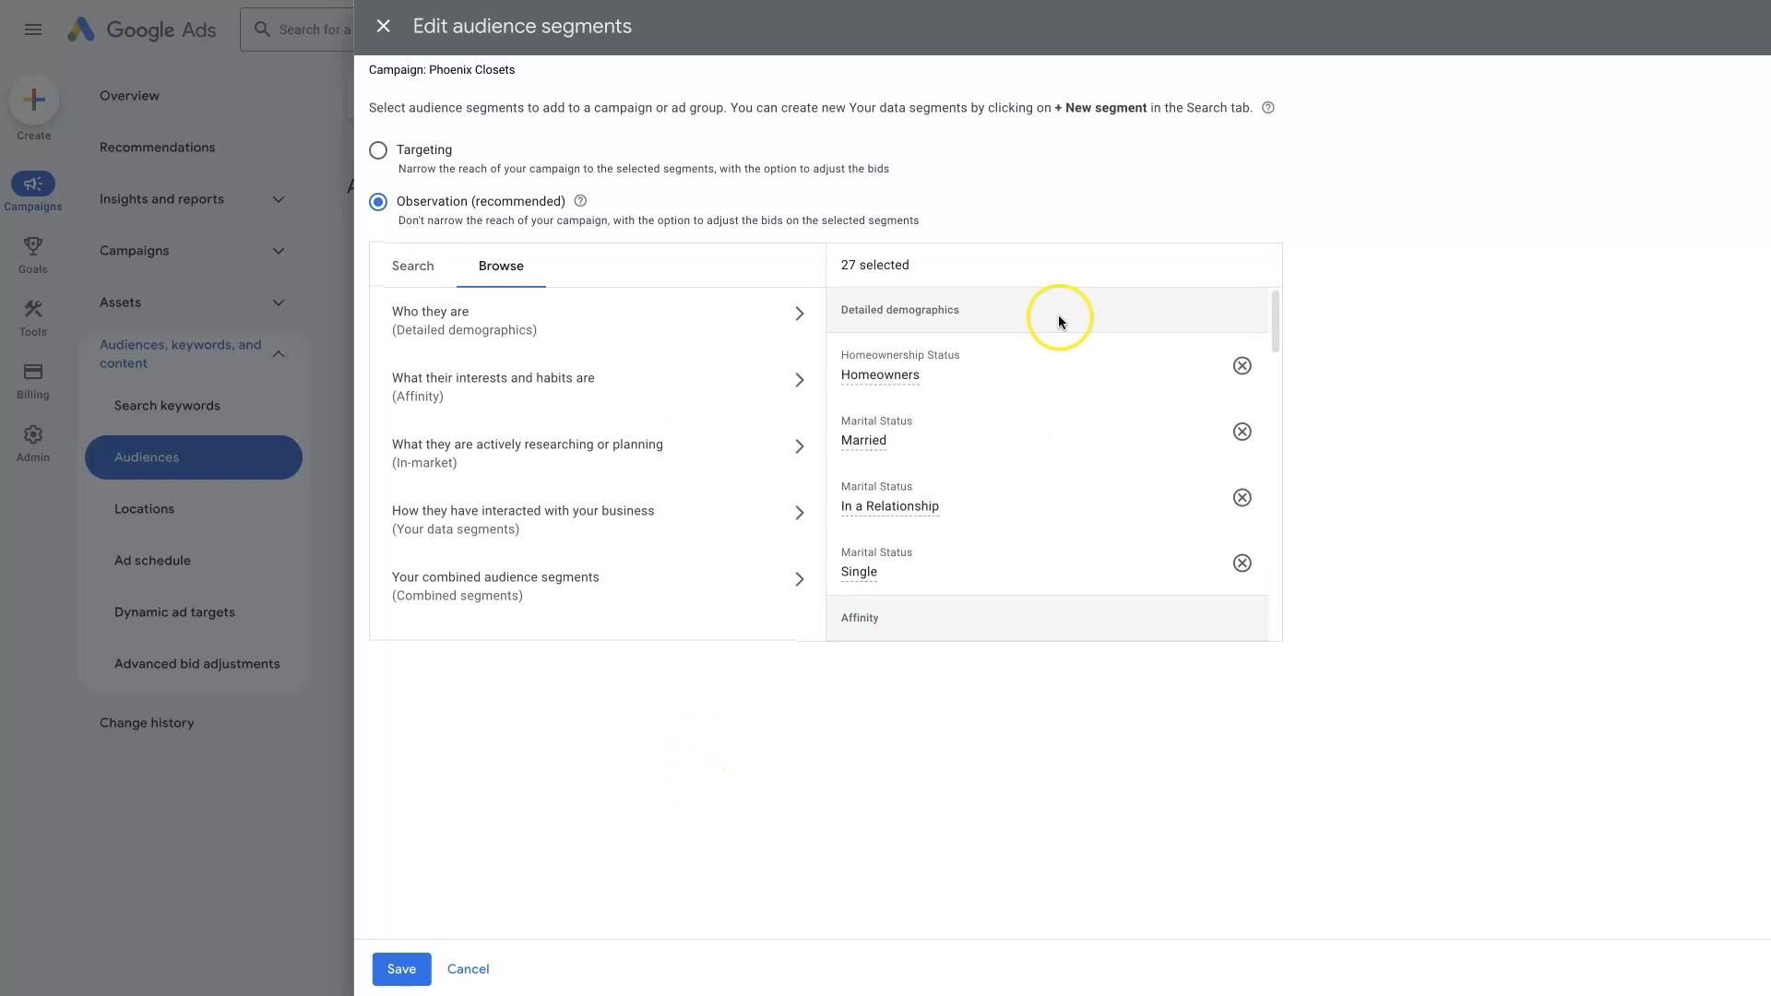
{"action": "mouse_move", "coordinate": [443, 593]}
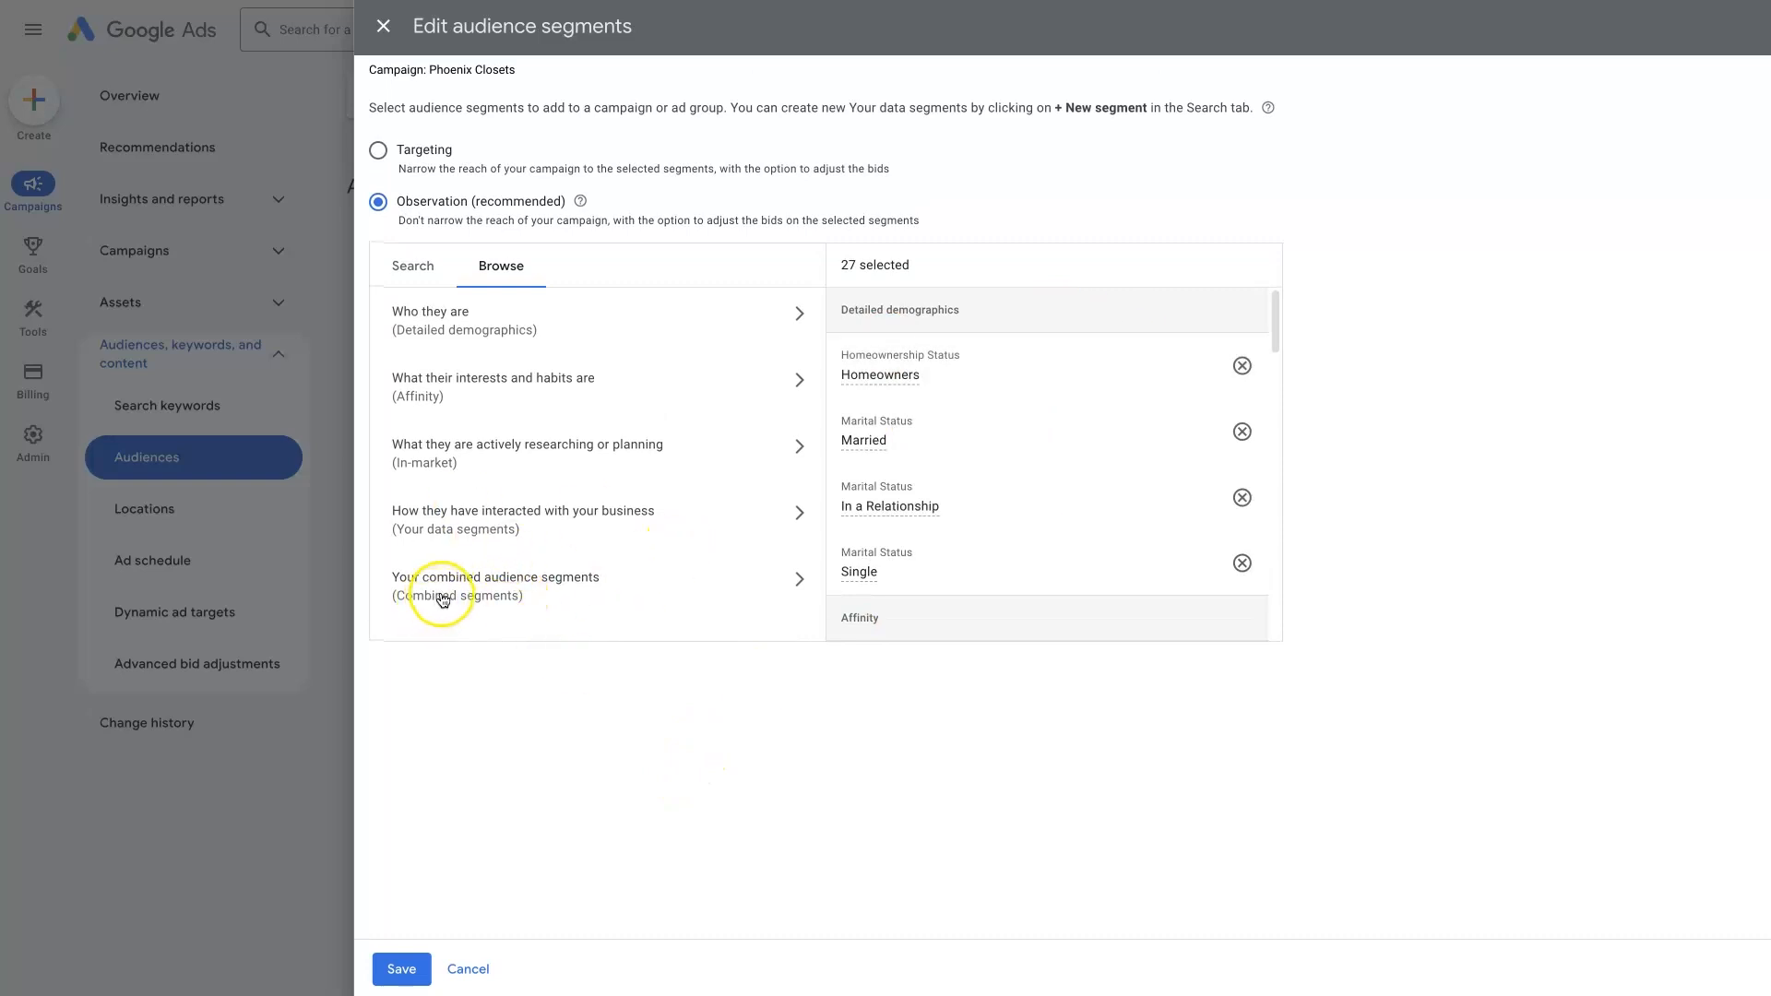
{"action": "left_click", "coordinate": [495, 585]}
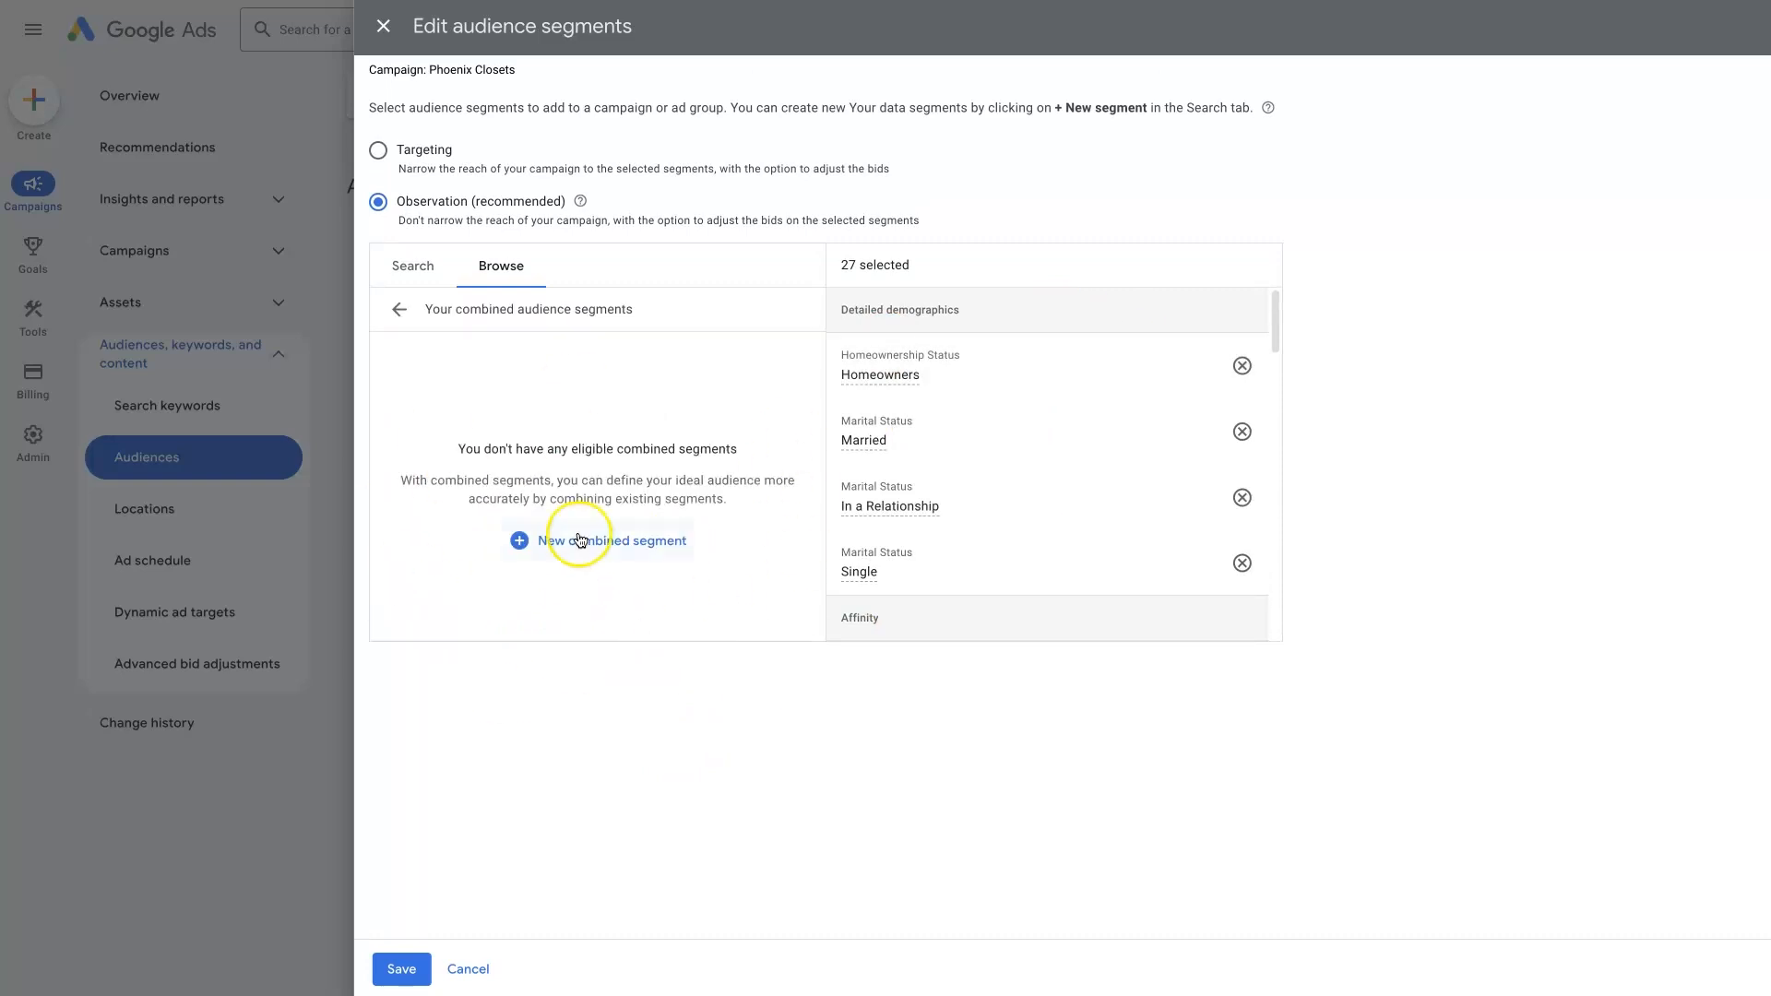
{"action": "mouse_move", "coordinate": [407, 314]}
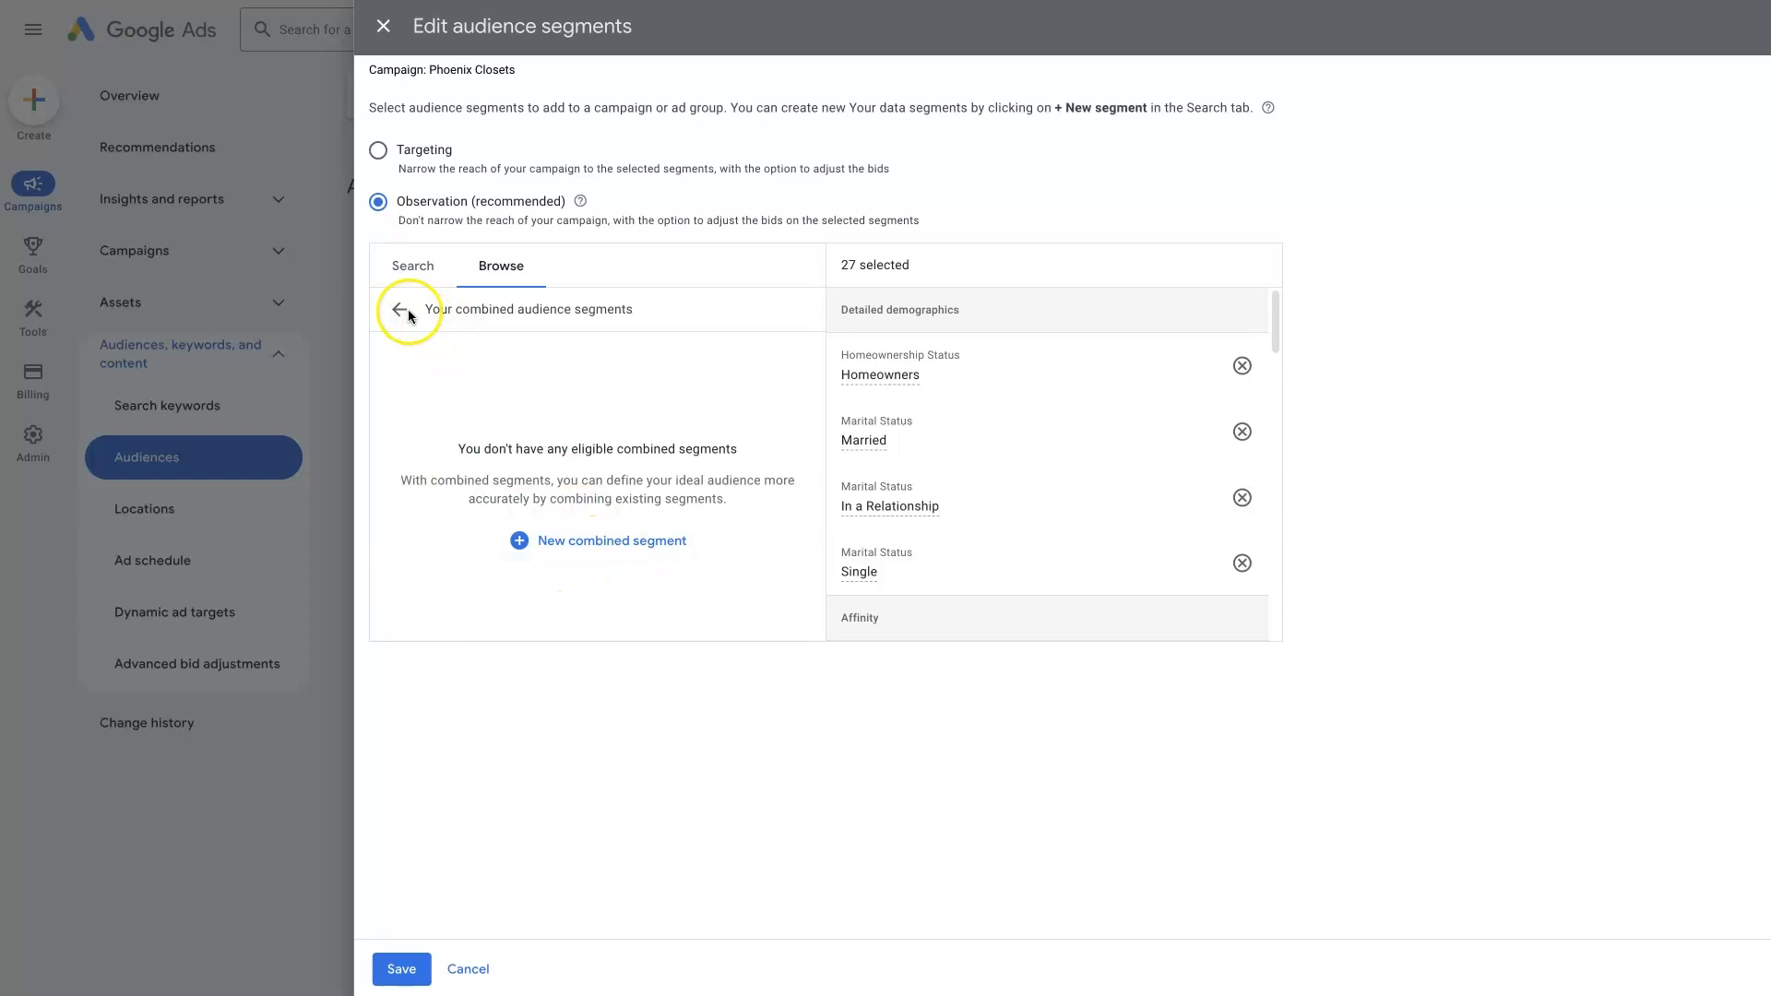
{"action": "left_click", "coordinate": [407, 313]}
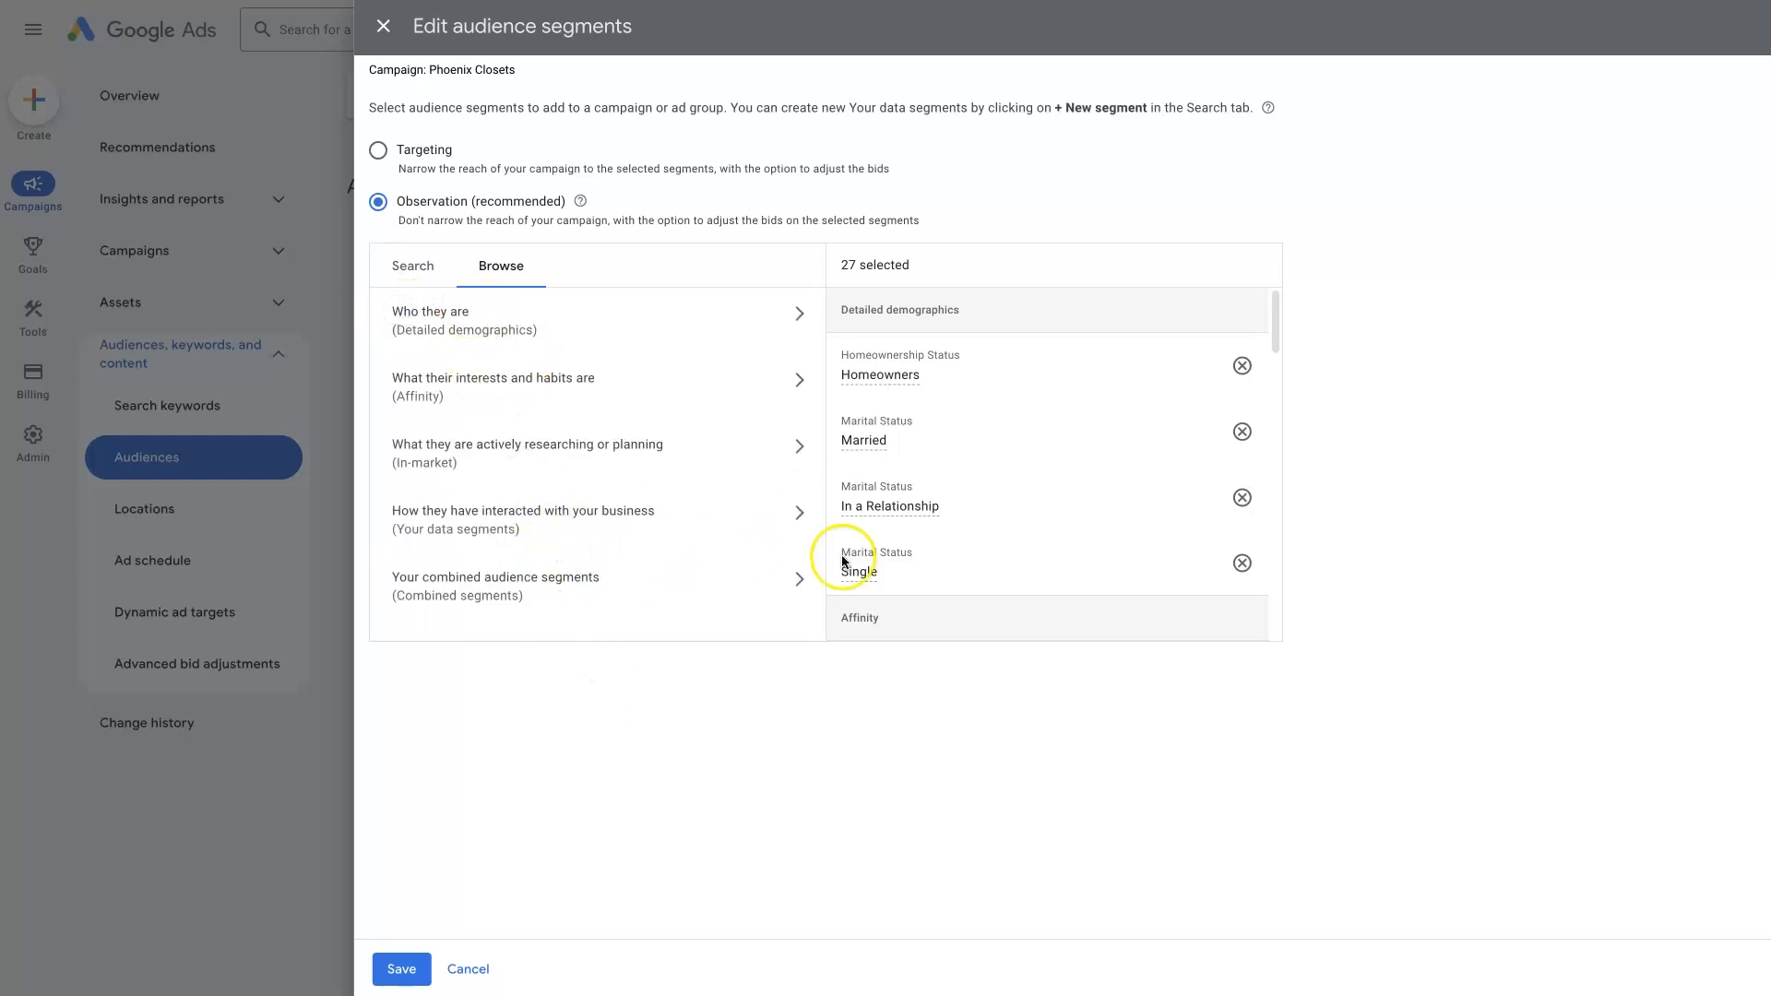
{"action": "left_click", "coordinate": [412, 265]}
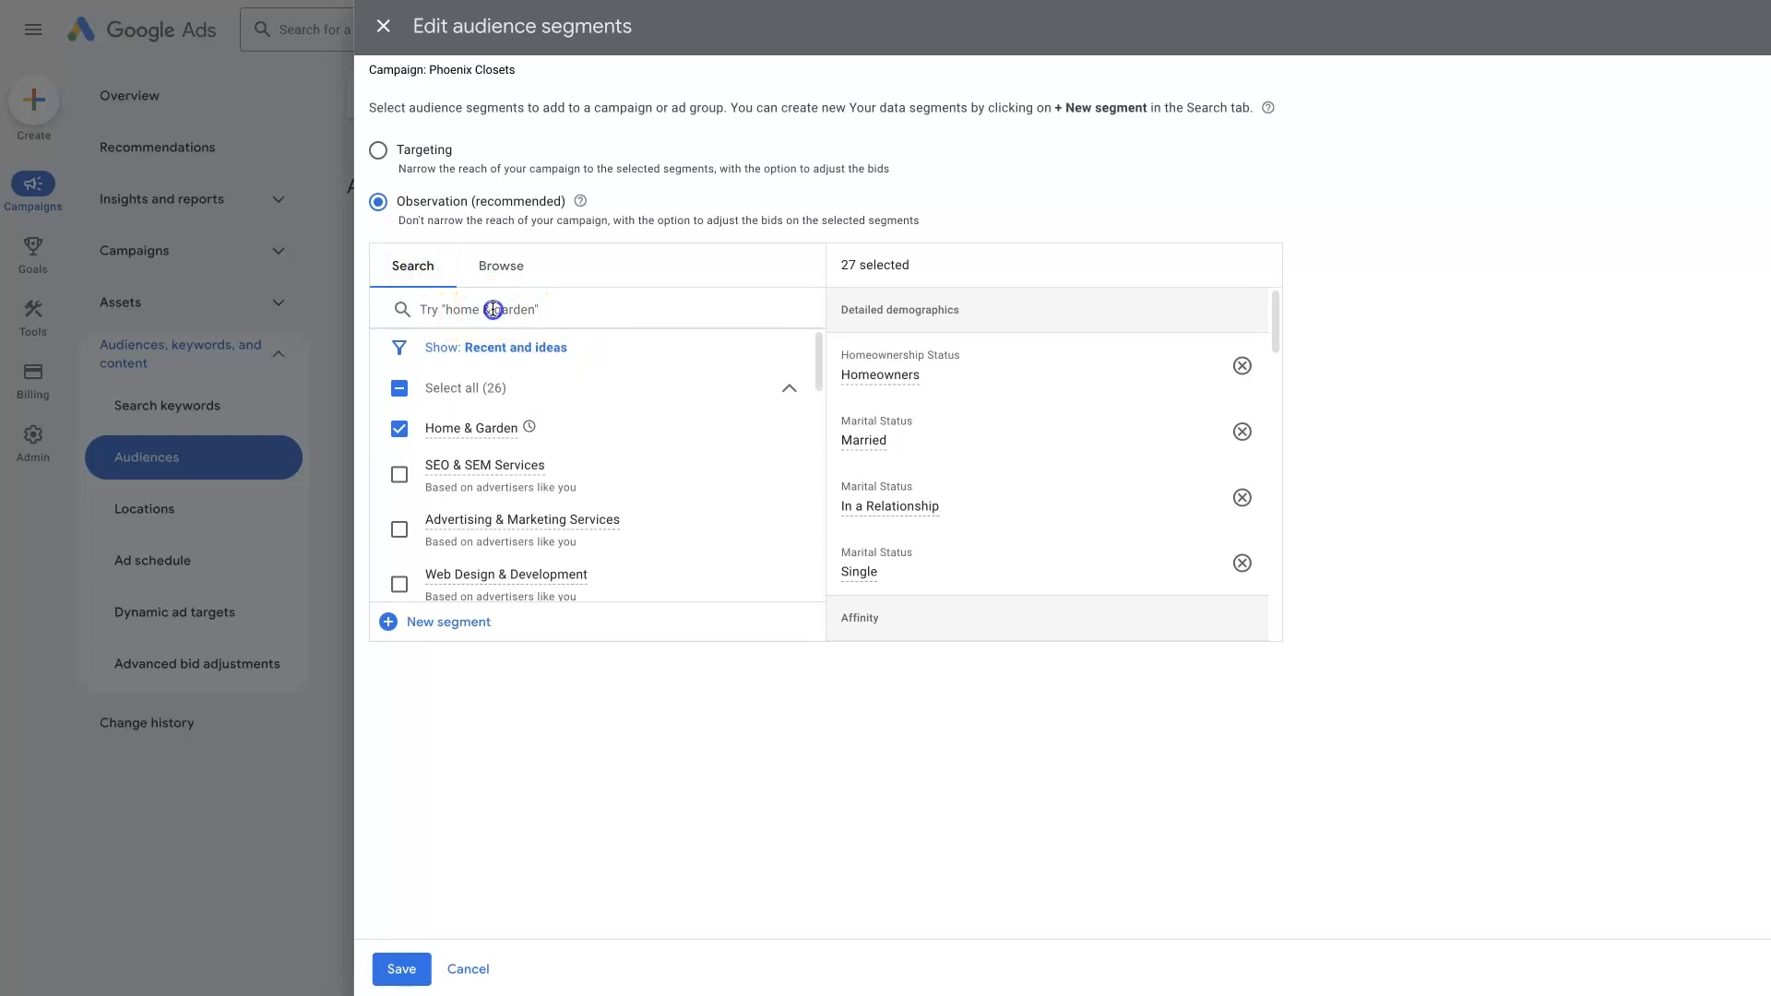
Search 'home' and tick Home Security, Home Theater Systems and Home & Garden Services
{"action": "type", "text": "home"}
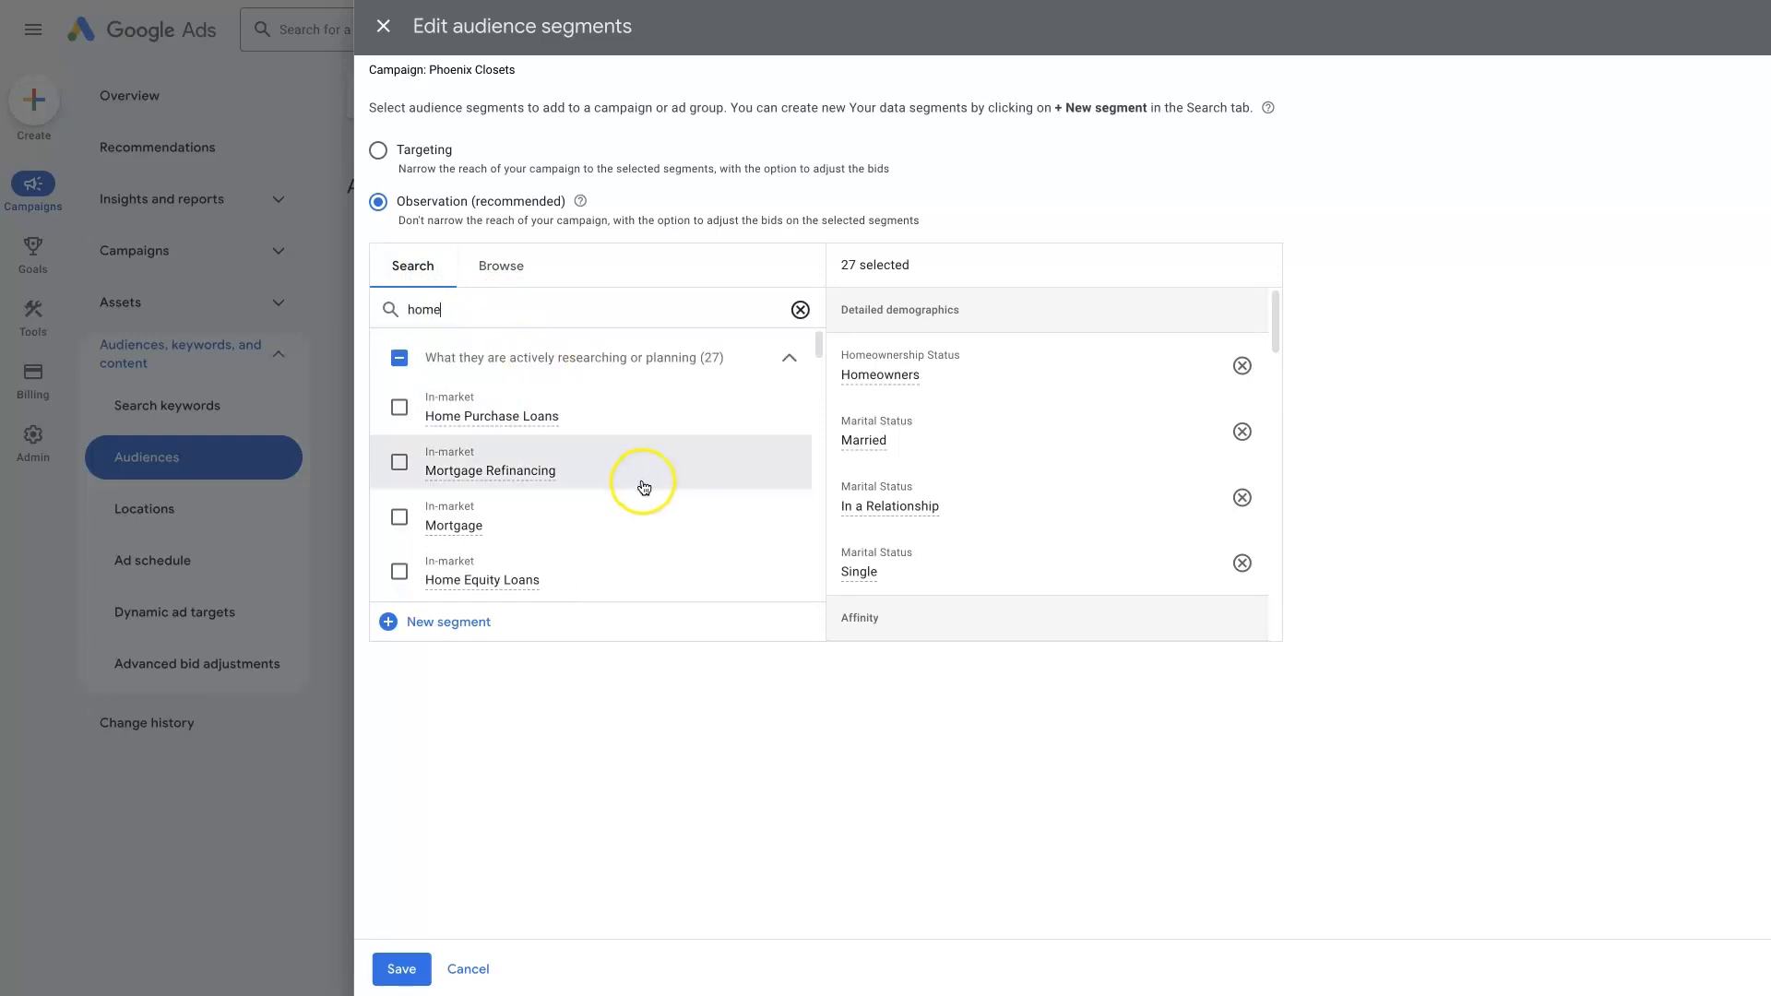
{"action": "scroll", "scroll_direction": "down", "scroll_amount": 3}
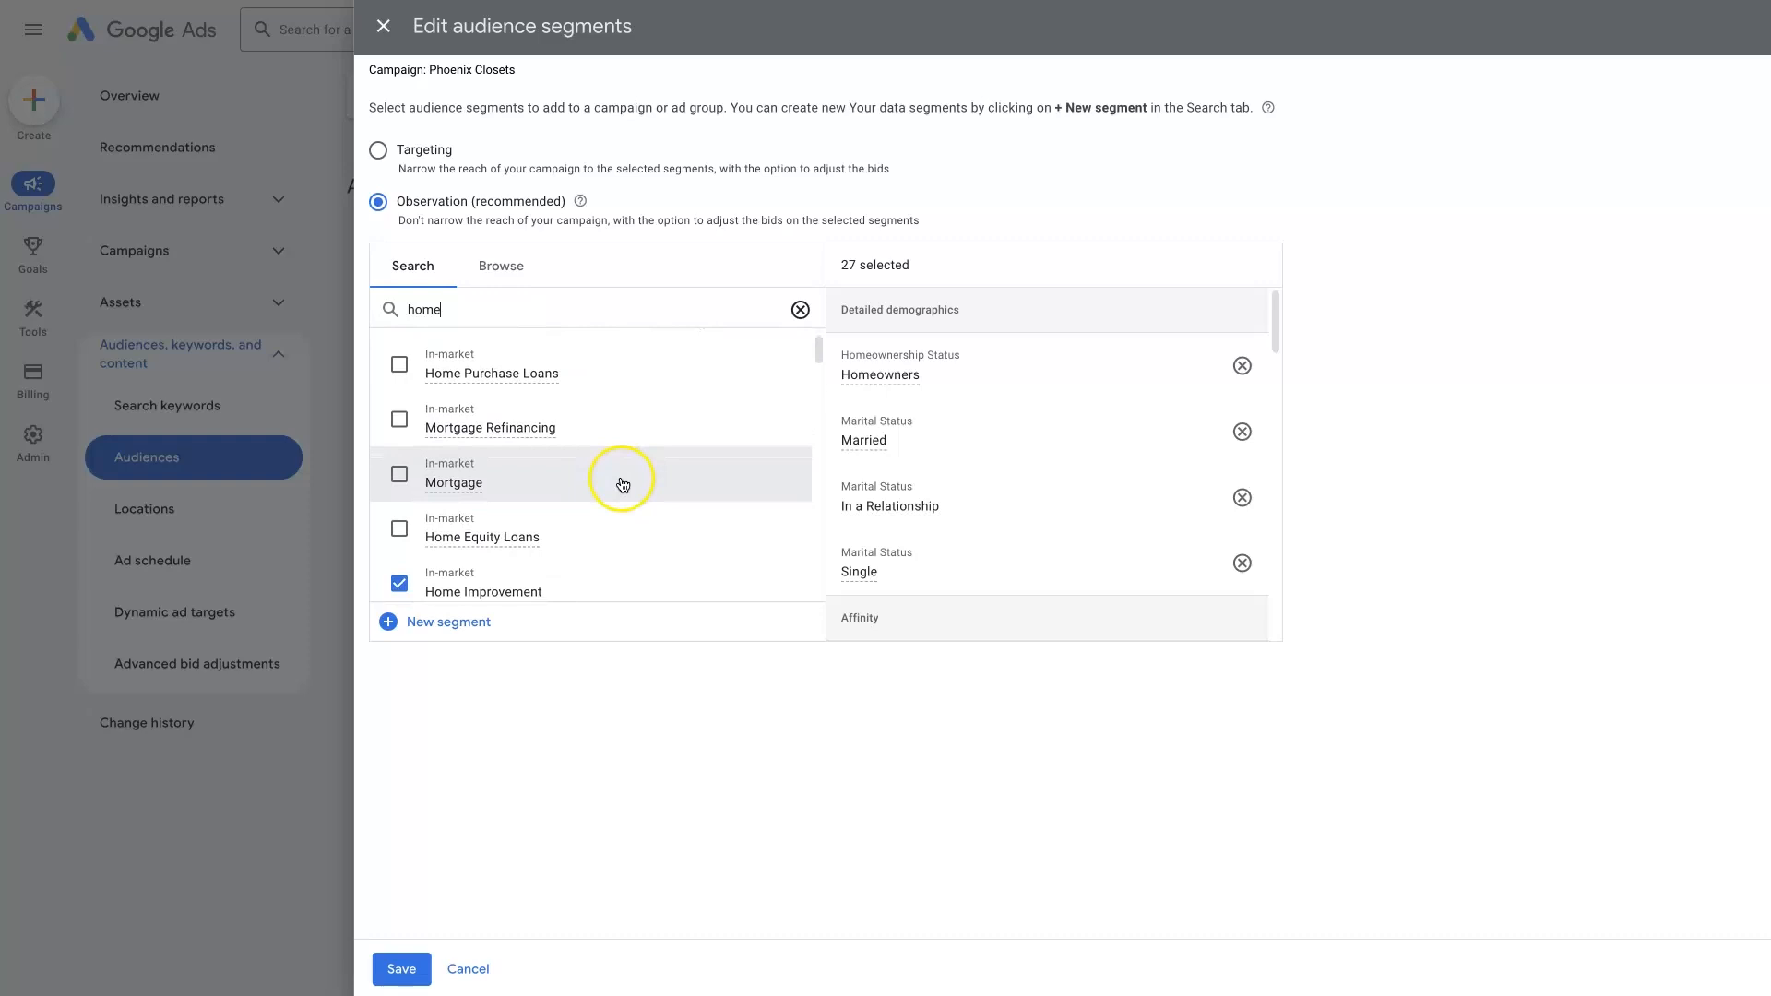
{"action": "scroll", "scroll_direction": "down", "scroll_amount": 3}
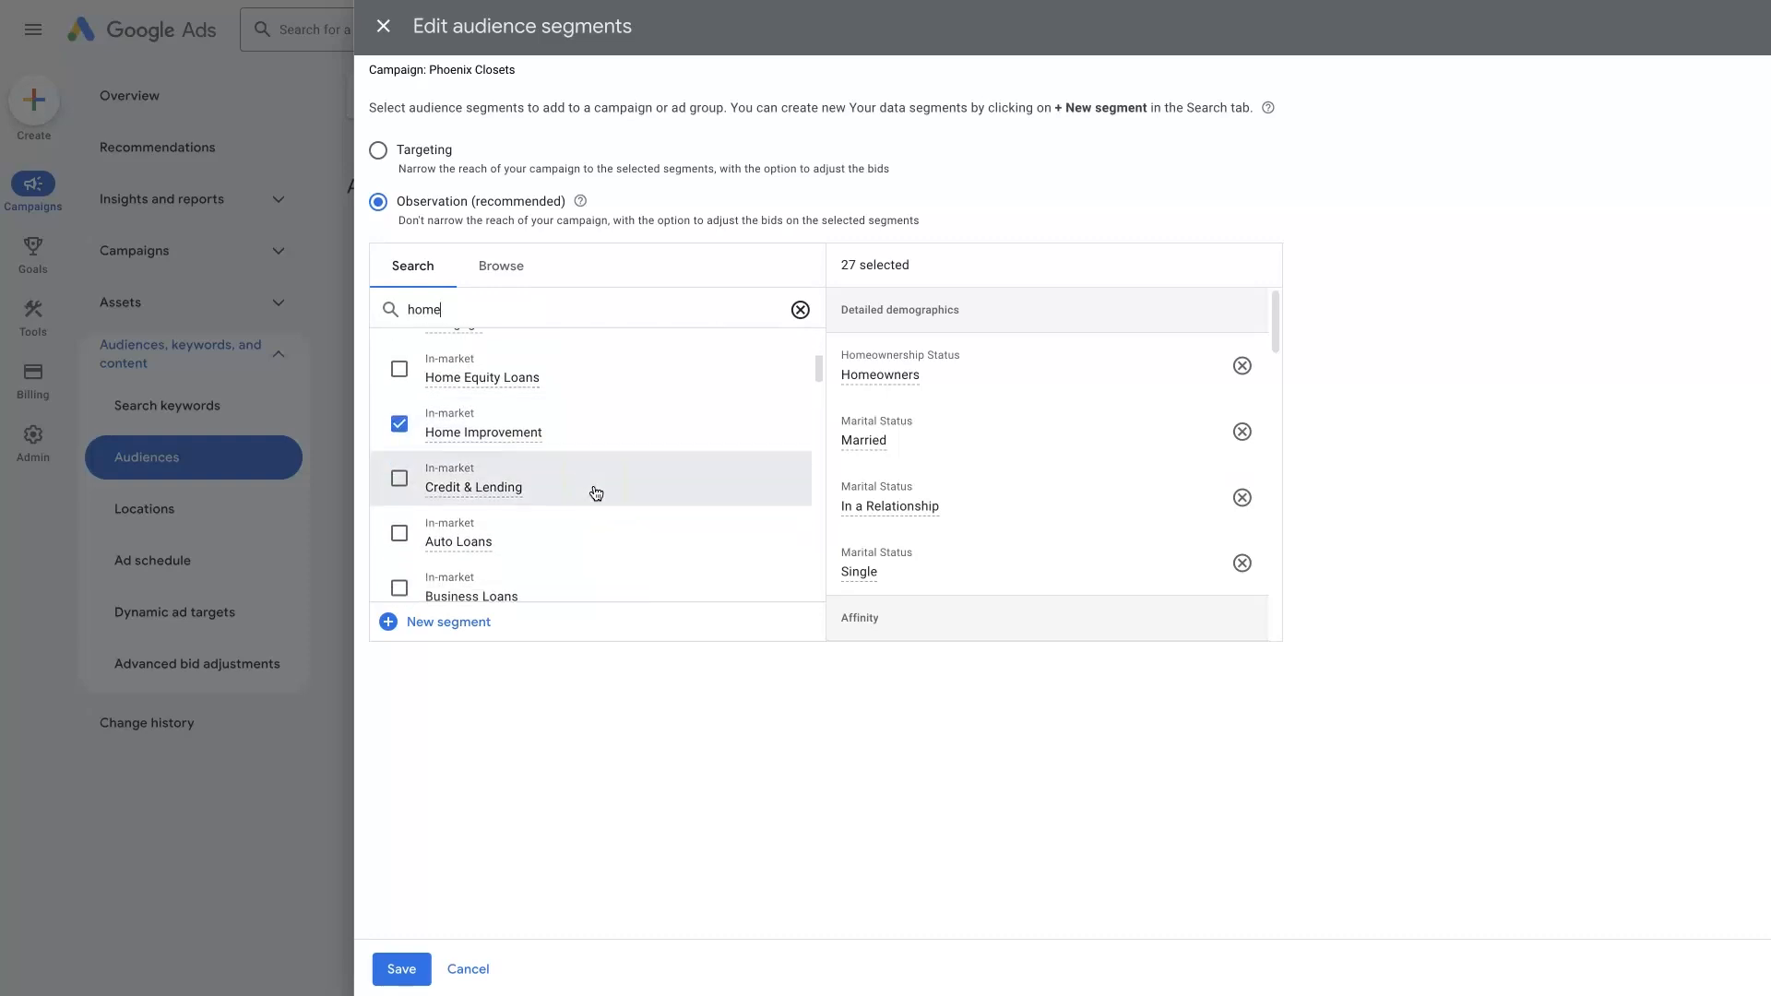
{"action": "scroll", "scroll_direction": "down", "scroll_amount": 3}
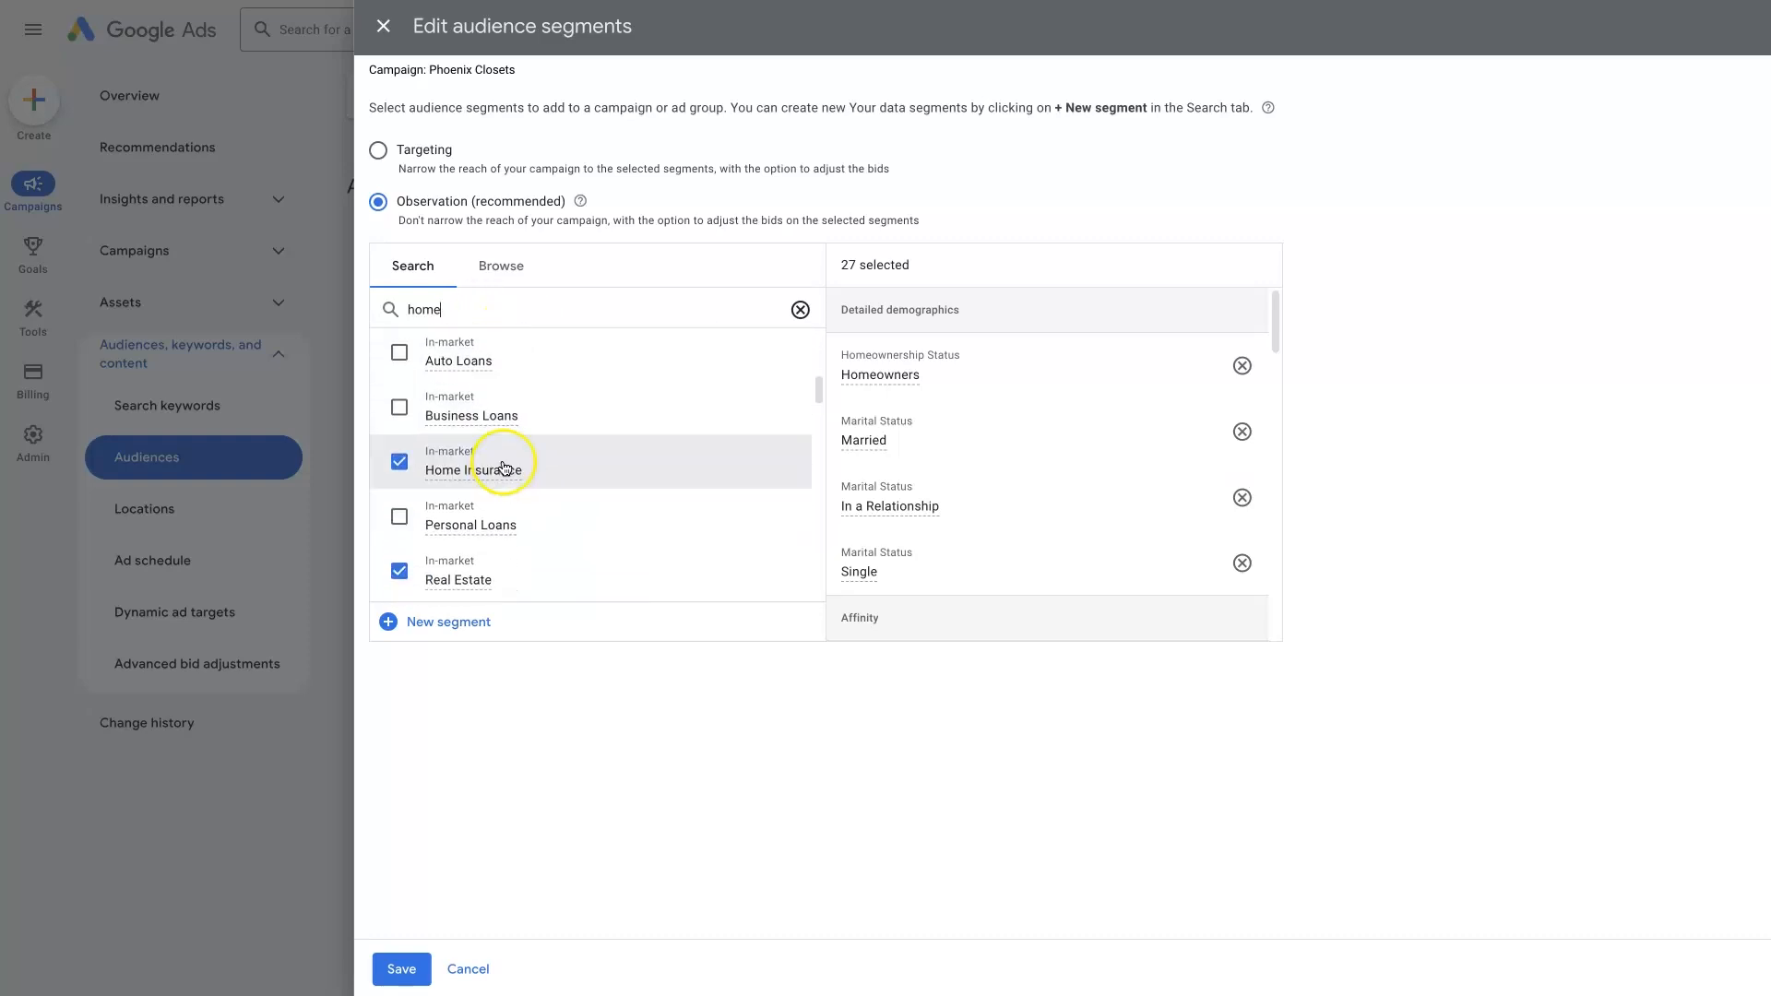
{"action": "scroll", "scroll_direction": "down", "scroll_amount": 3}
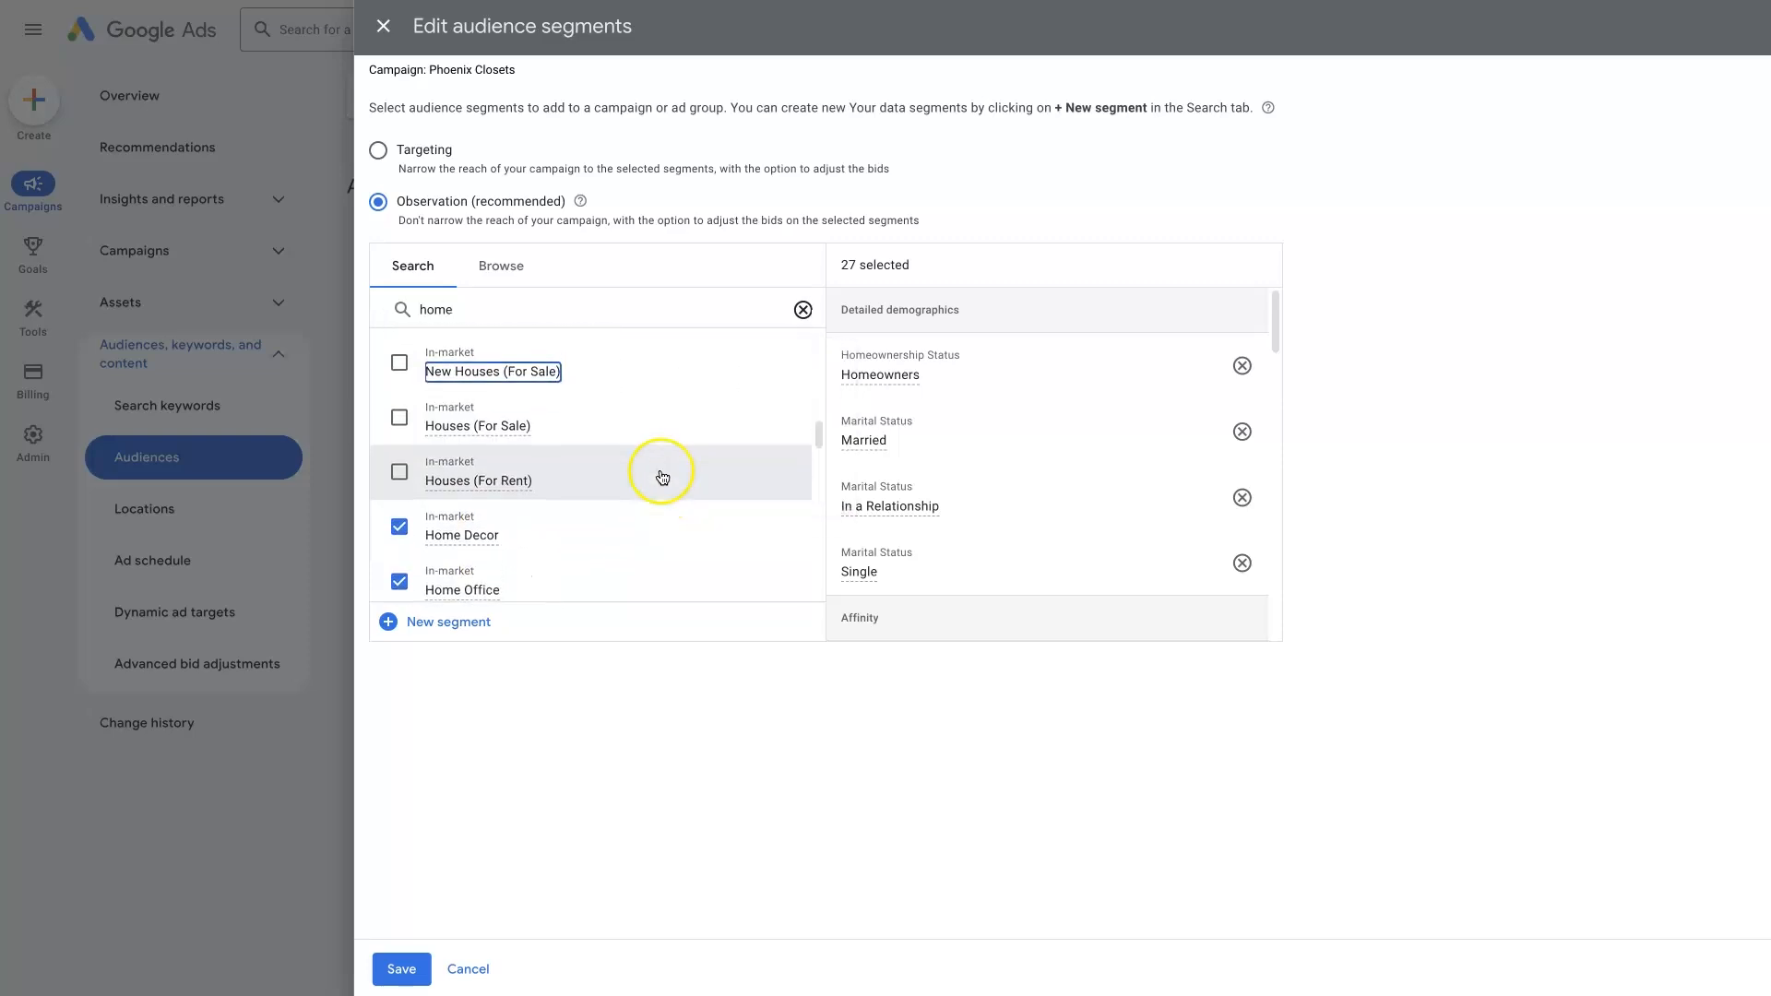
{"action": "scroll", "scroll_direction": "down", "scroll_amount": 3}
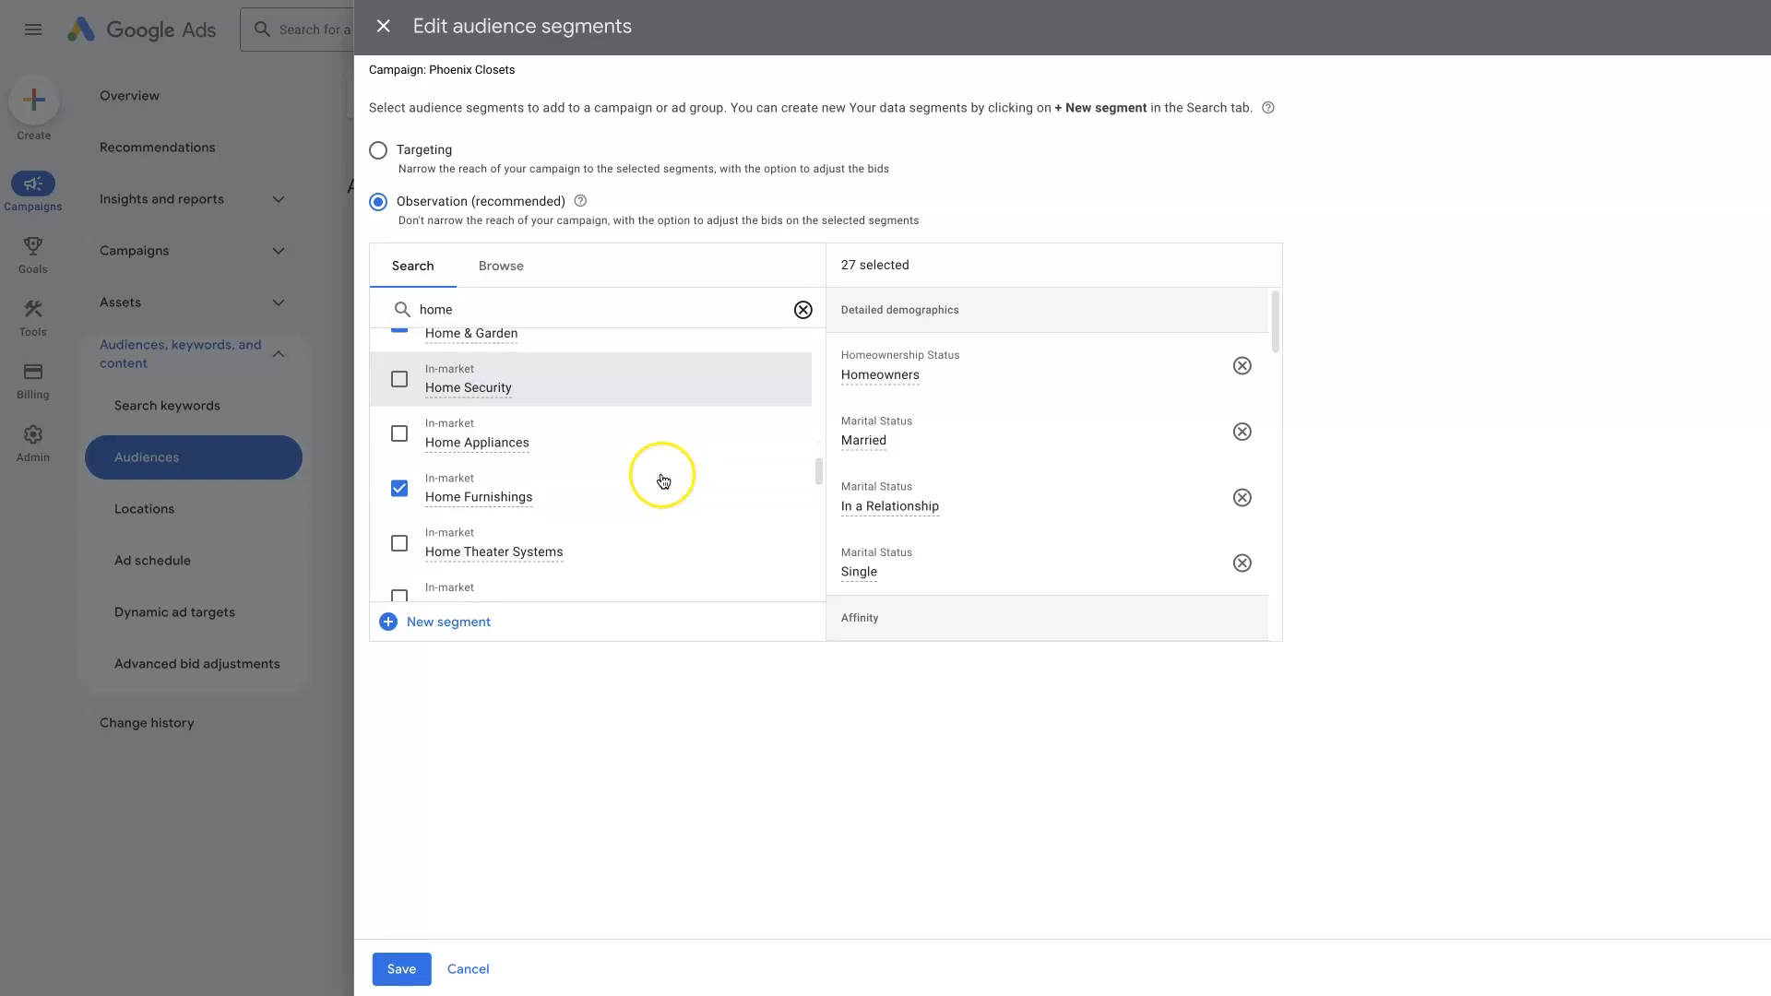
{"action": "left_click", "coordinate": [399, 379]}
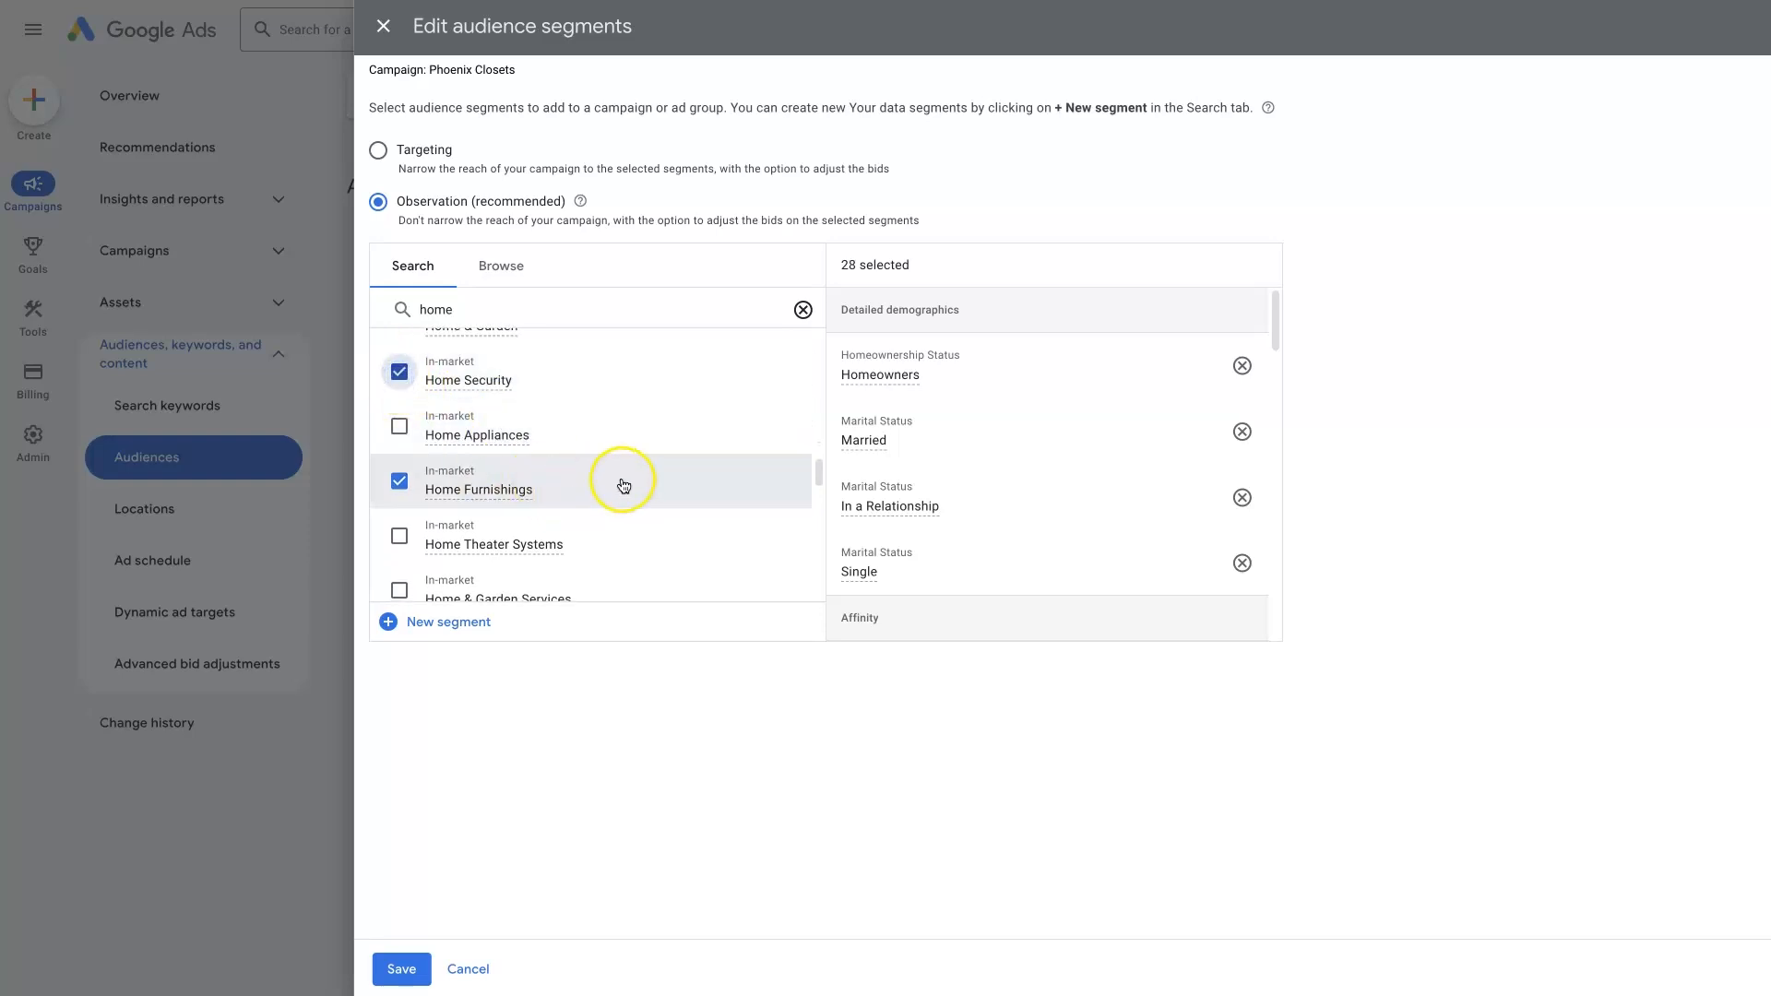
{"action": "scroll", "scroll_direction": "down", "scroll_amount": 3}
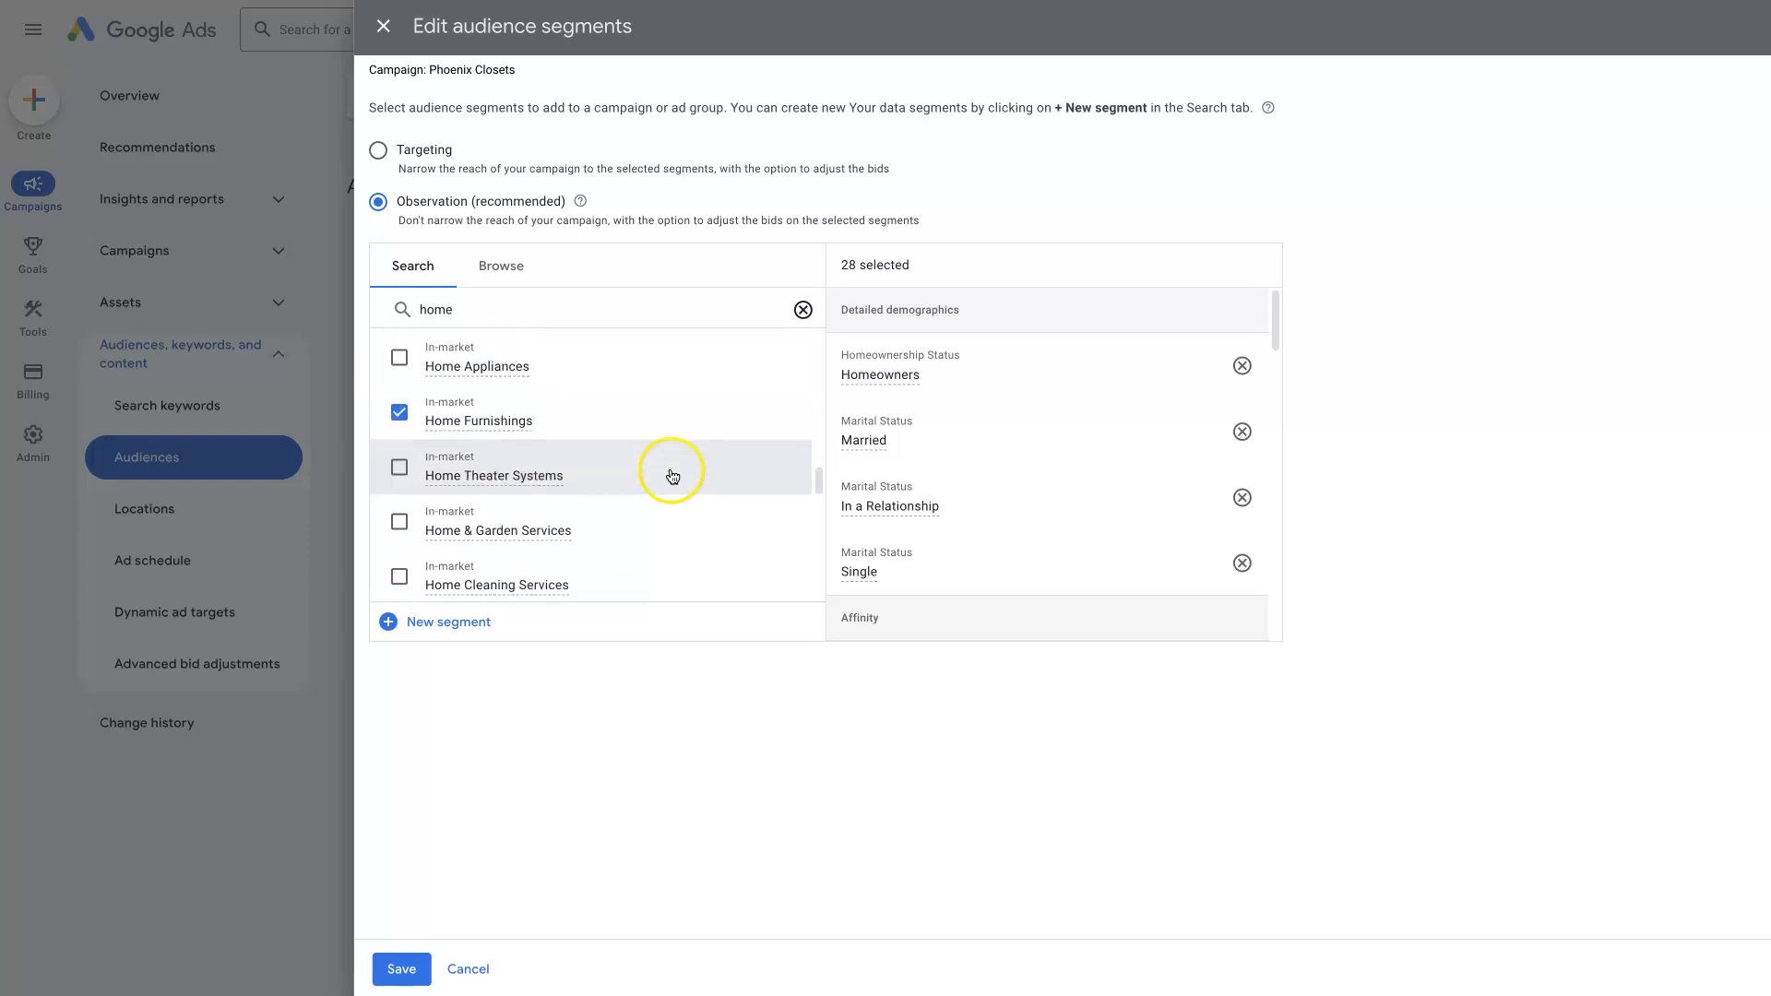
{"action": "left_click", "coordinate": [399, 467]}
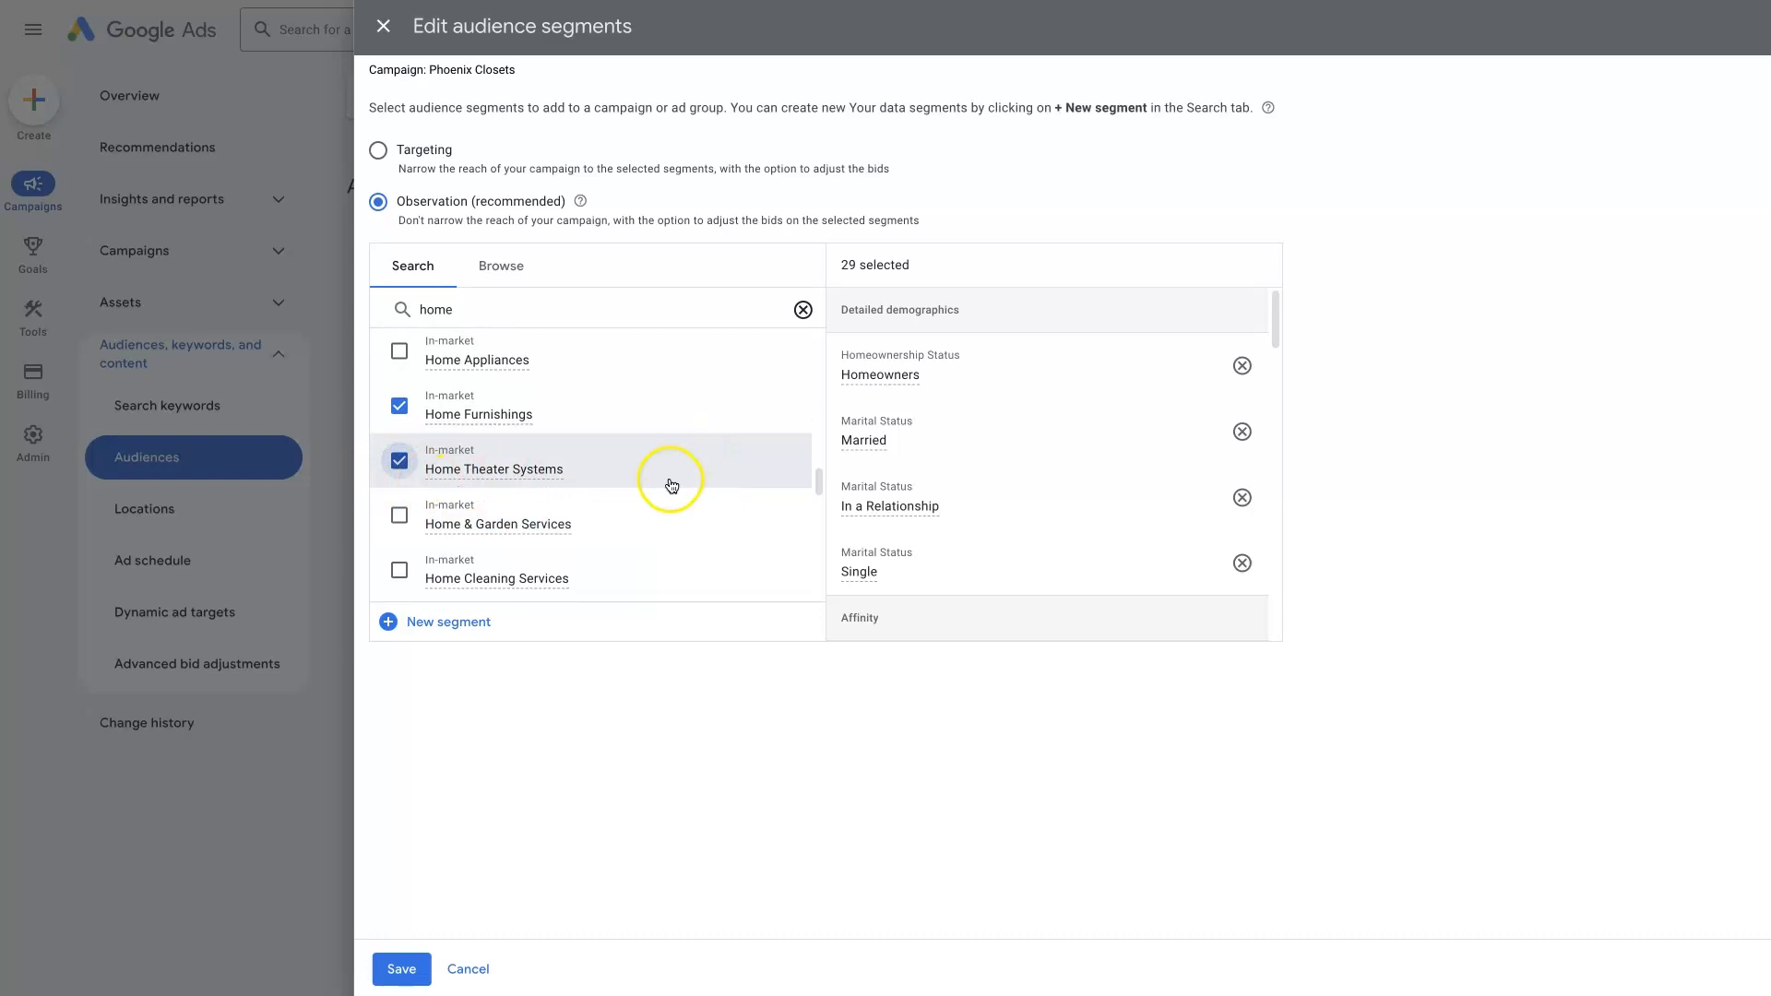
{"action": "scroll", "scroll_direction": "down", "scroll_amount": 3}
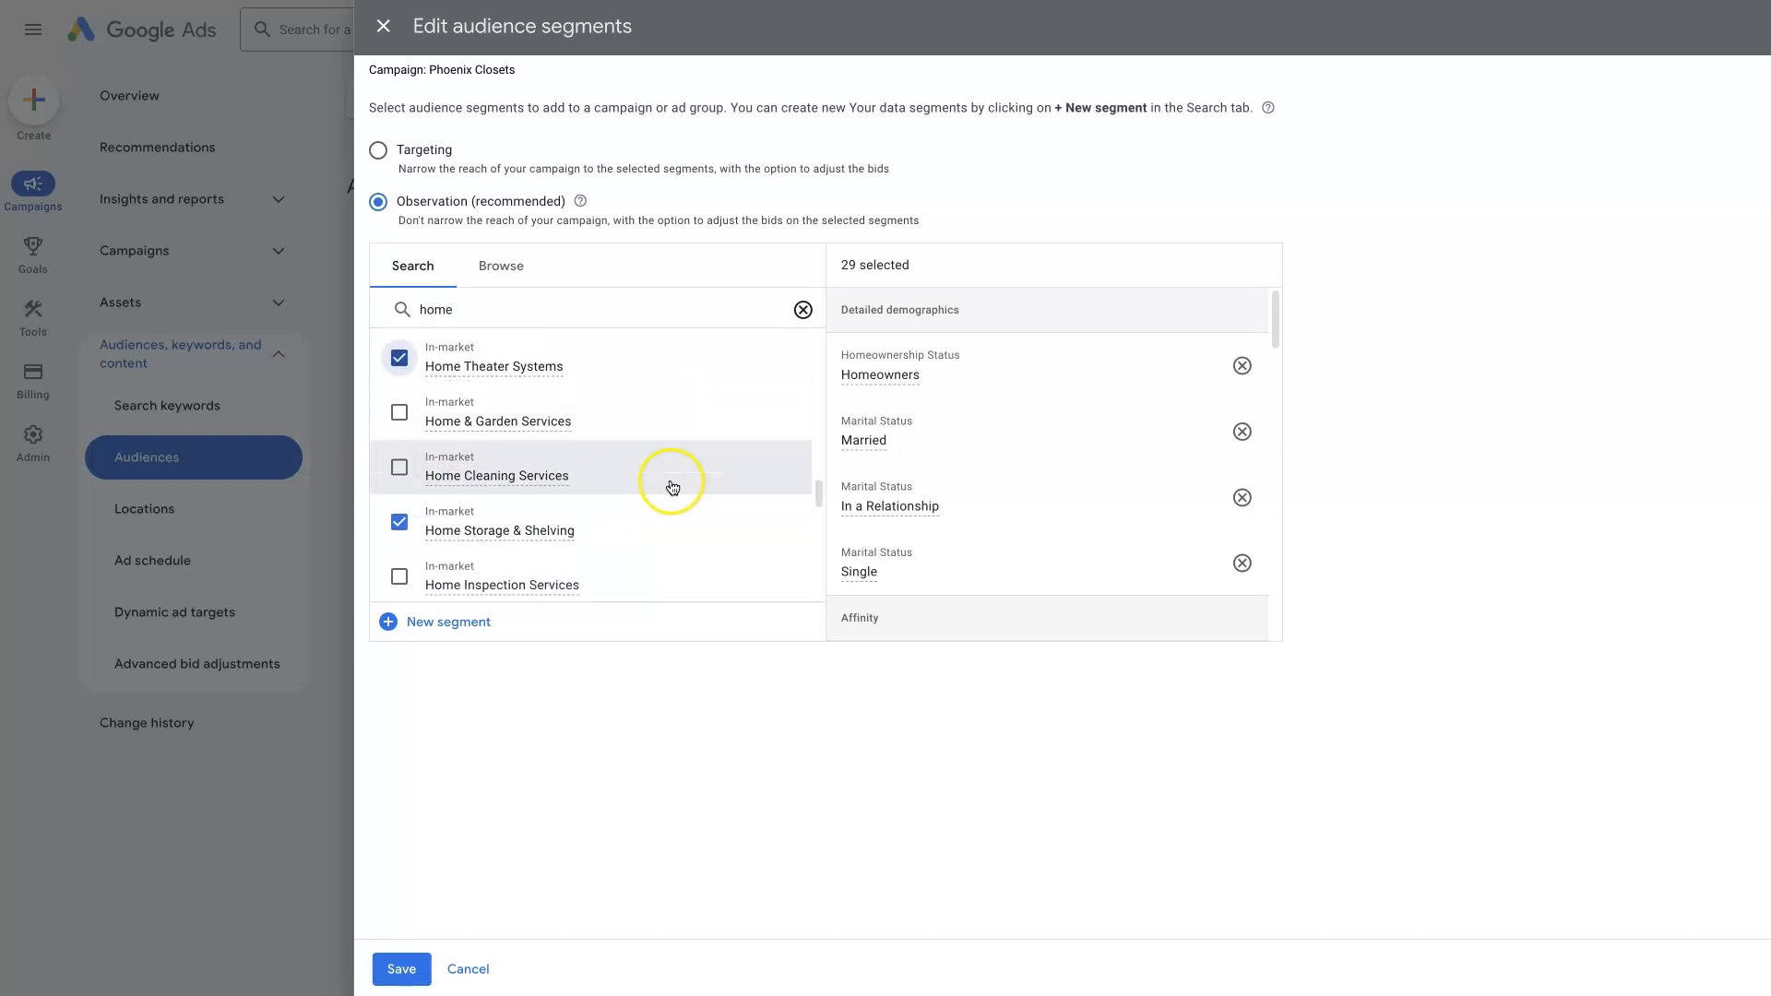
{"action": "left_click", "coordinate": [398, 412]}
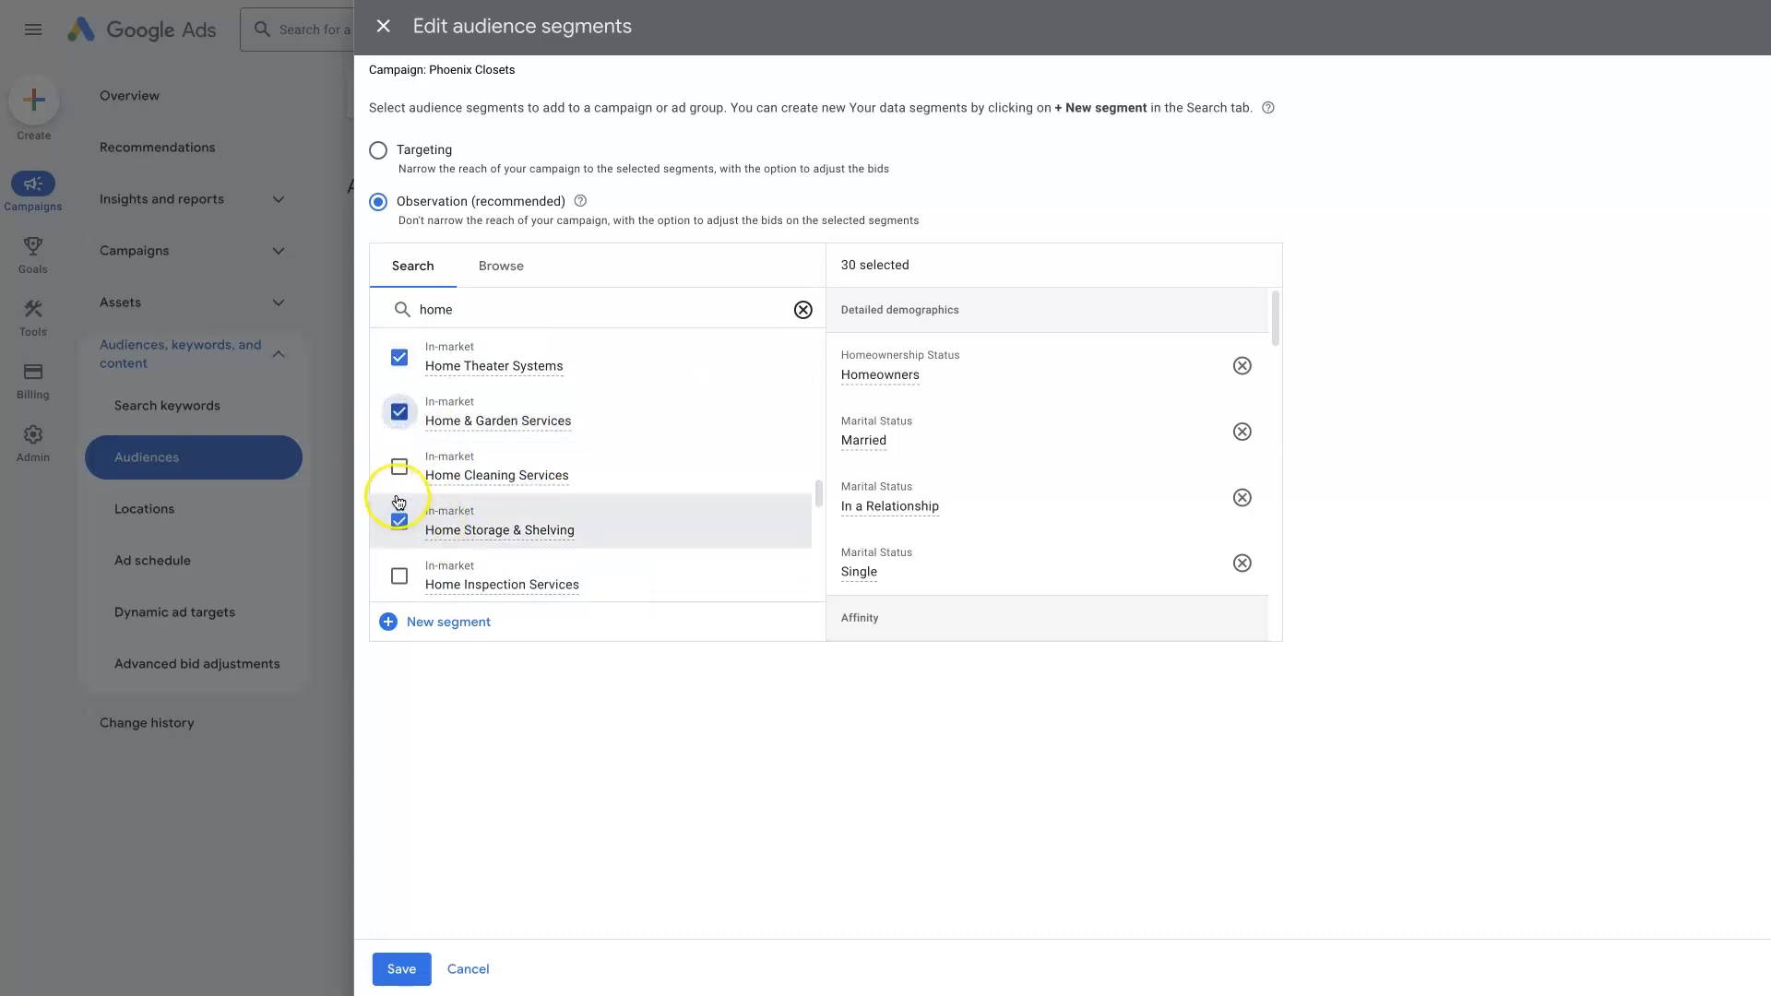
{"action": "scroll", "scroll_direction": "down", "scroll_amount": 3}
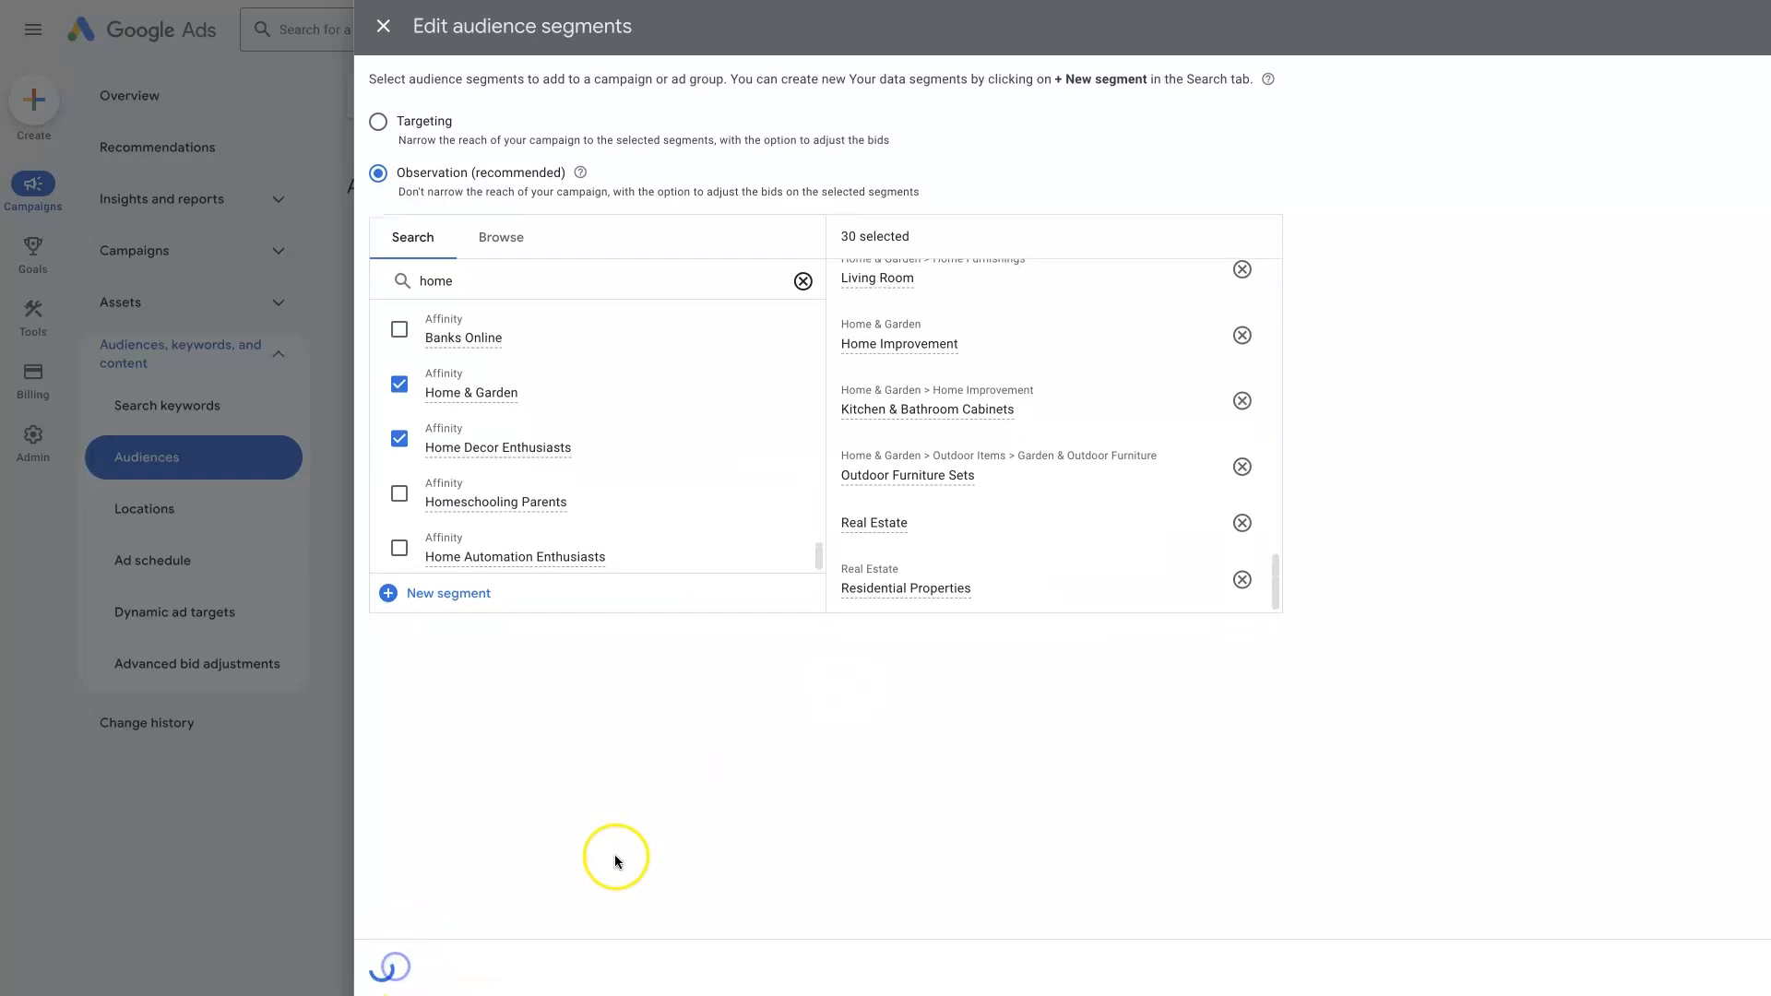
Save the 30 segments and review the Audiences table showing Home Theater Systems and Home Security
{"action": "left_click", "coordinate": [382, 26]}
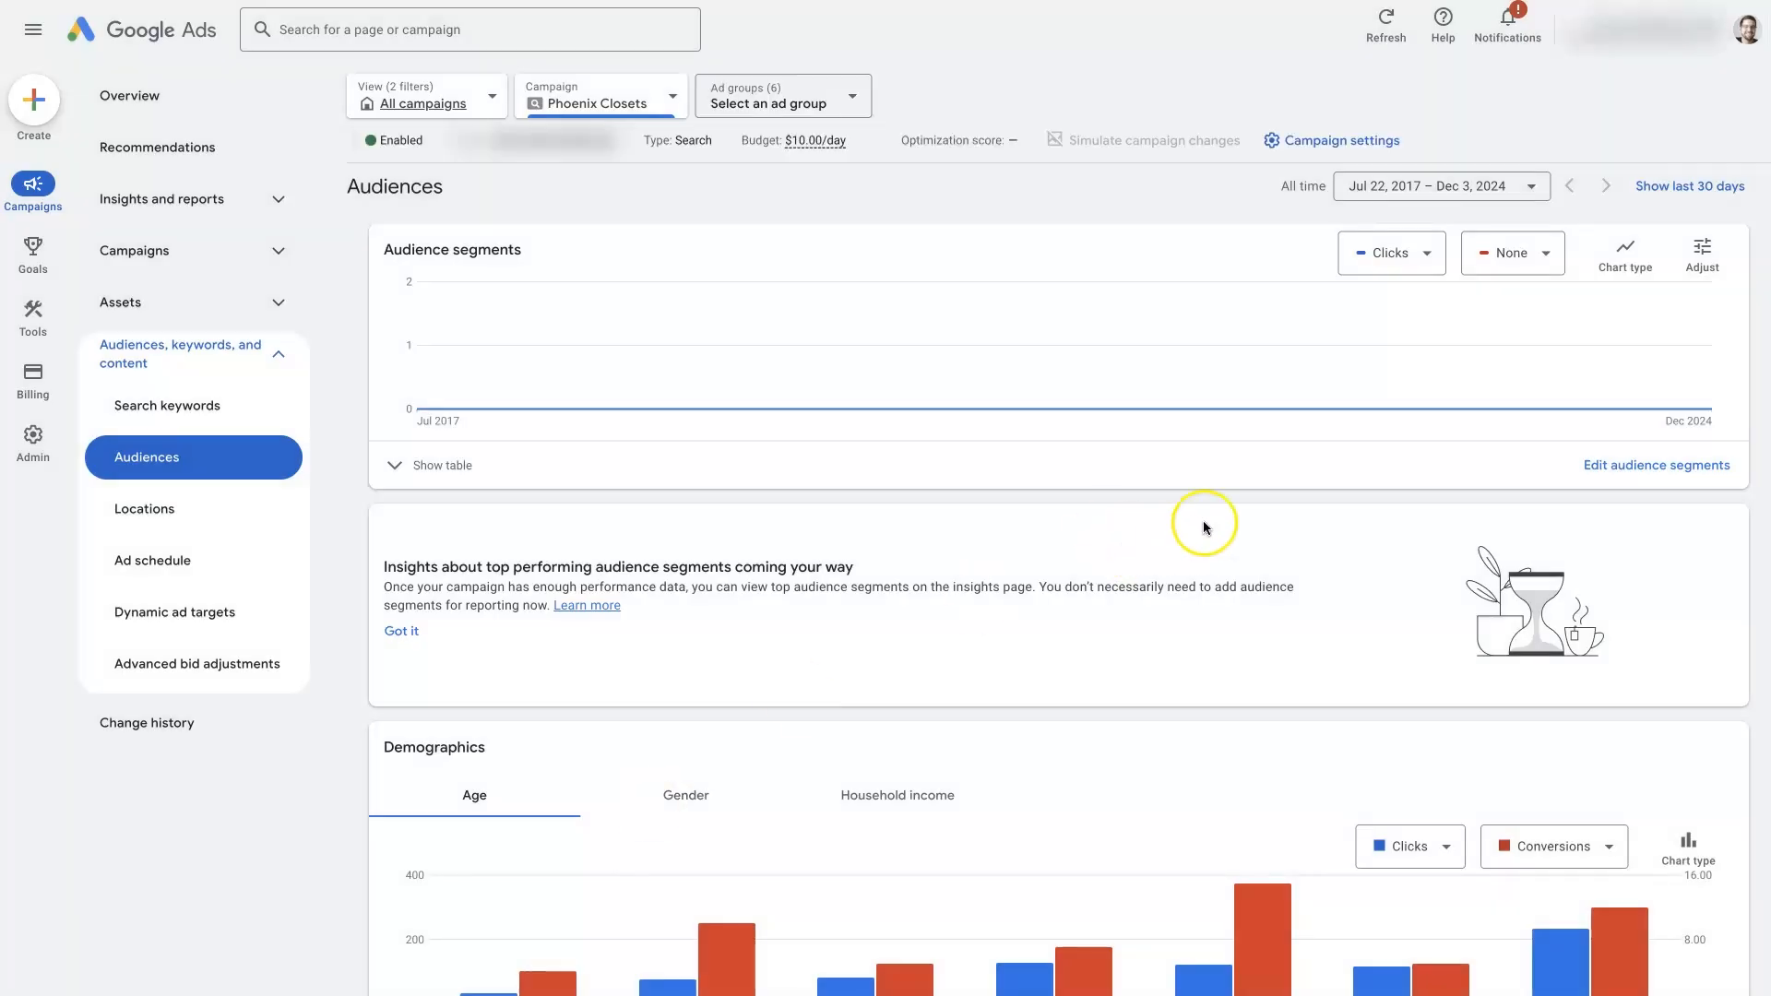
{"action": "mouse_move", "coordinate": [1593, 372]}
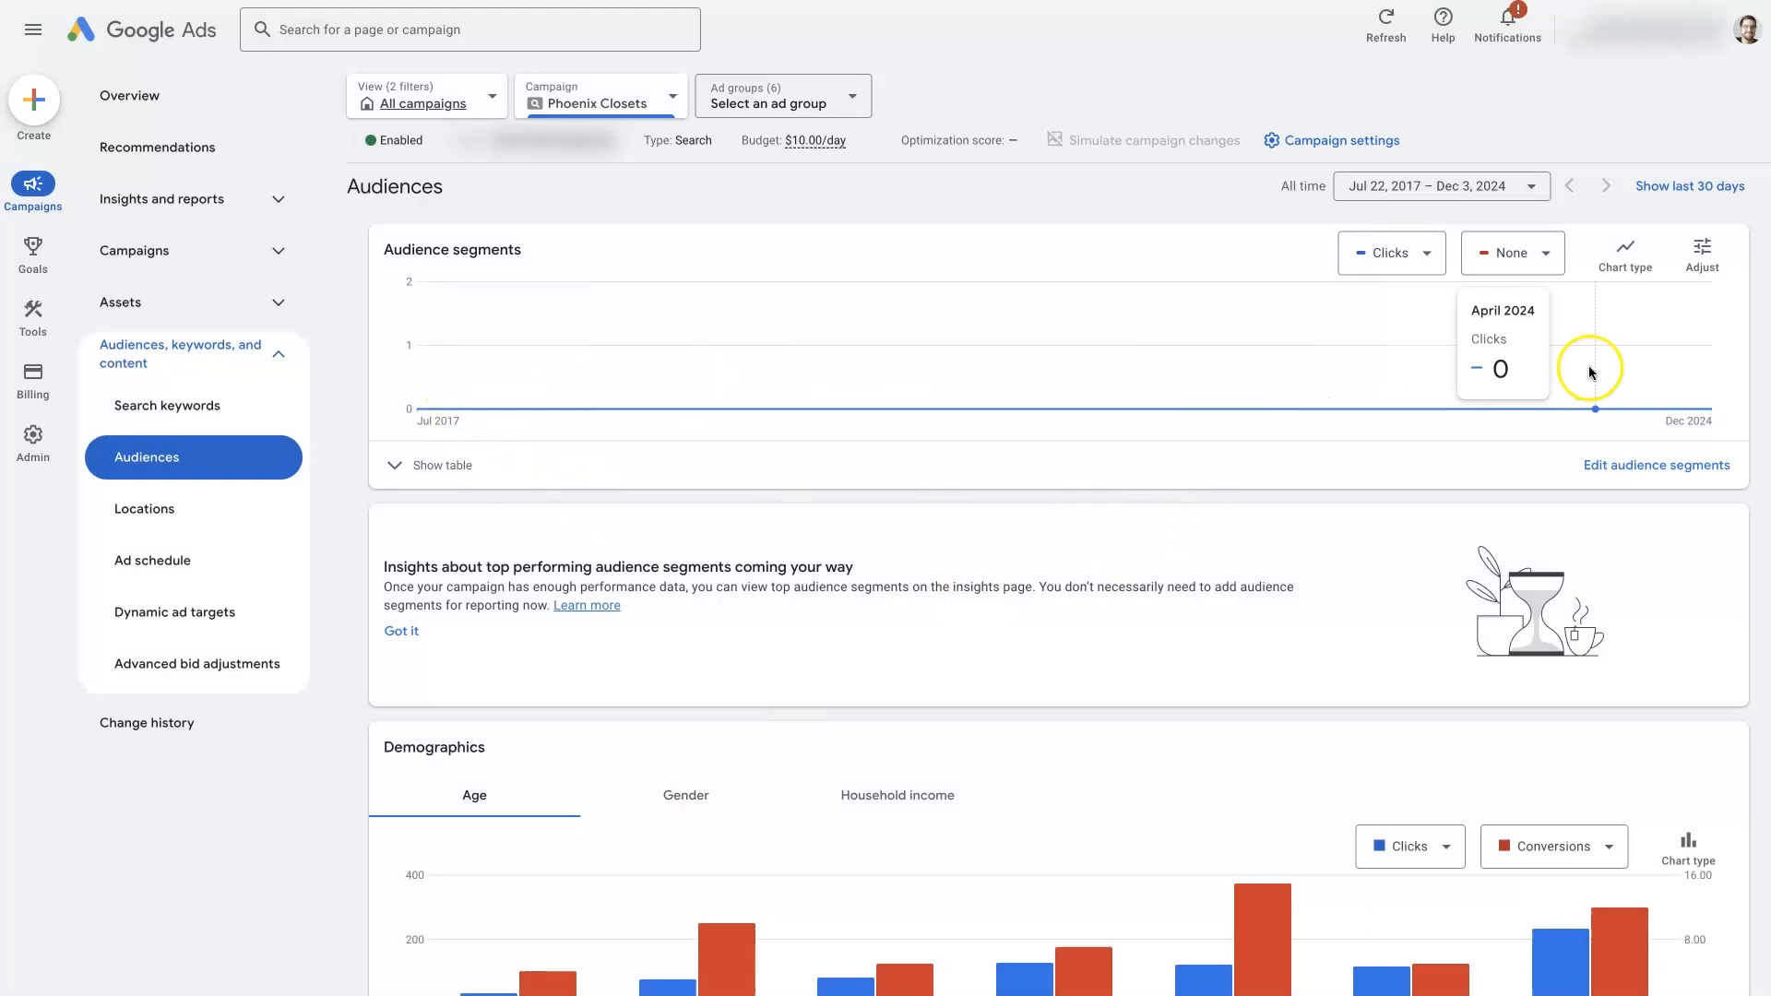
{"action": "mouse_move", "coordinate": [1587, 357]}
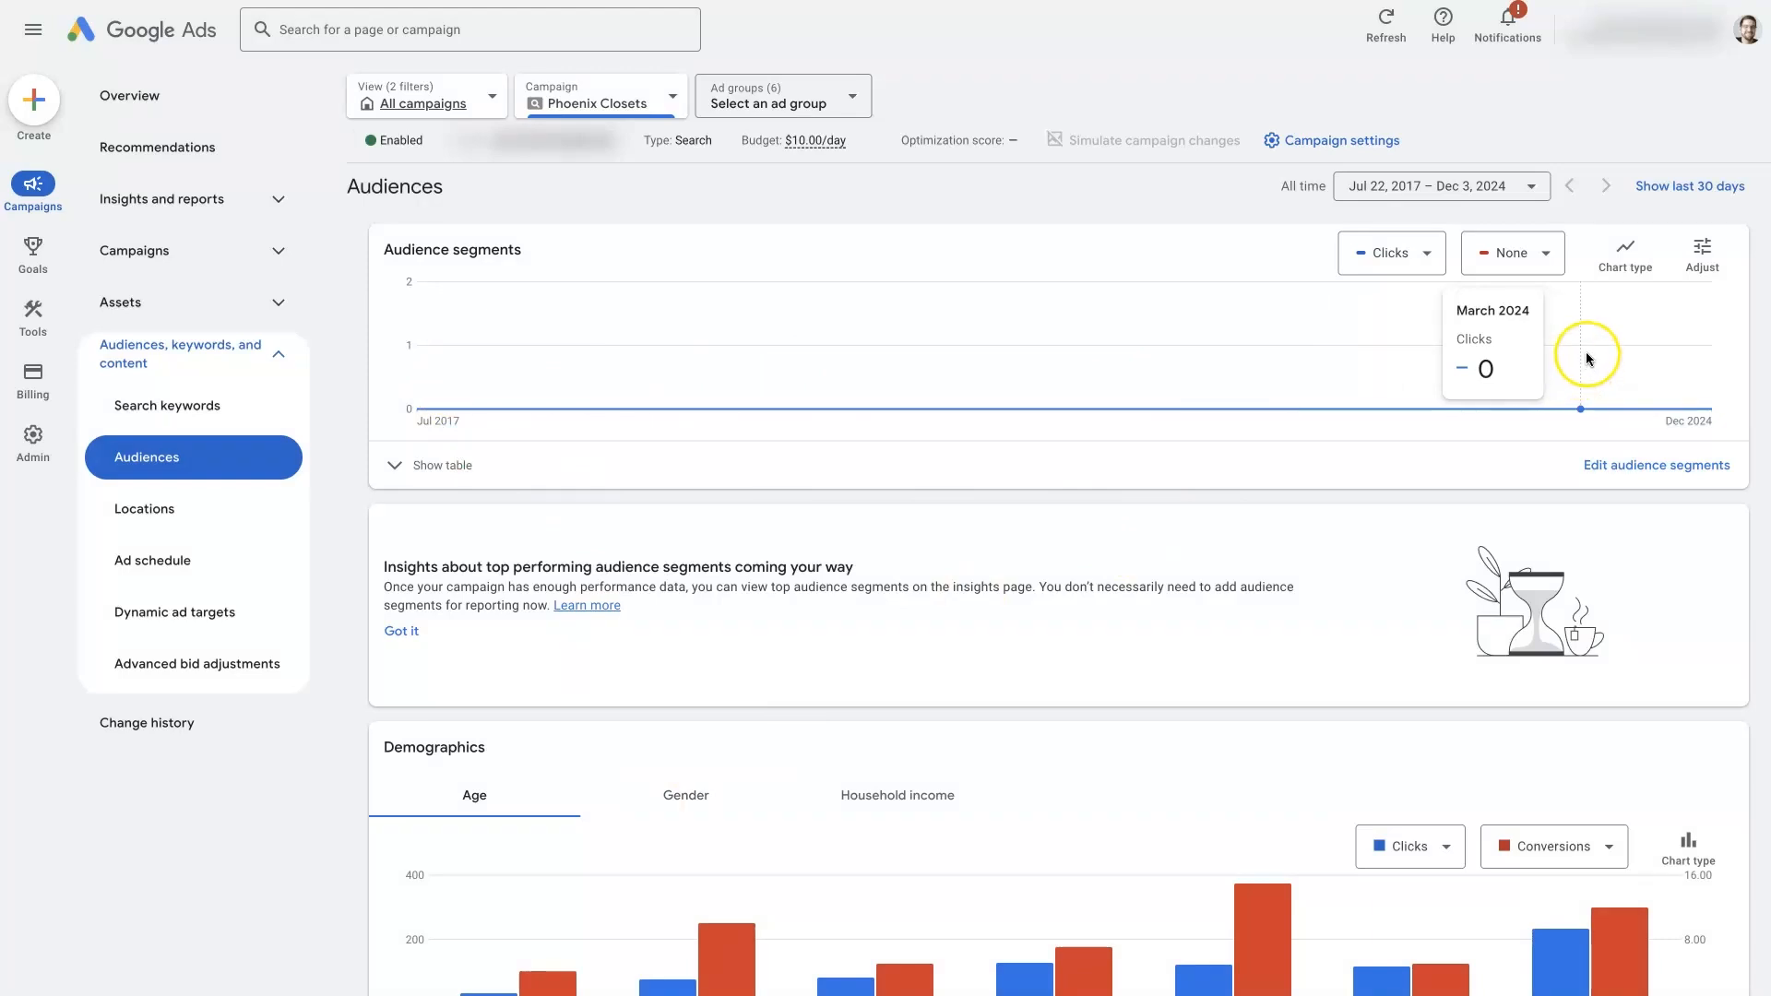
{"action": "mouse_move", "coordinate": [1242, 357]}
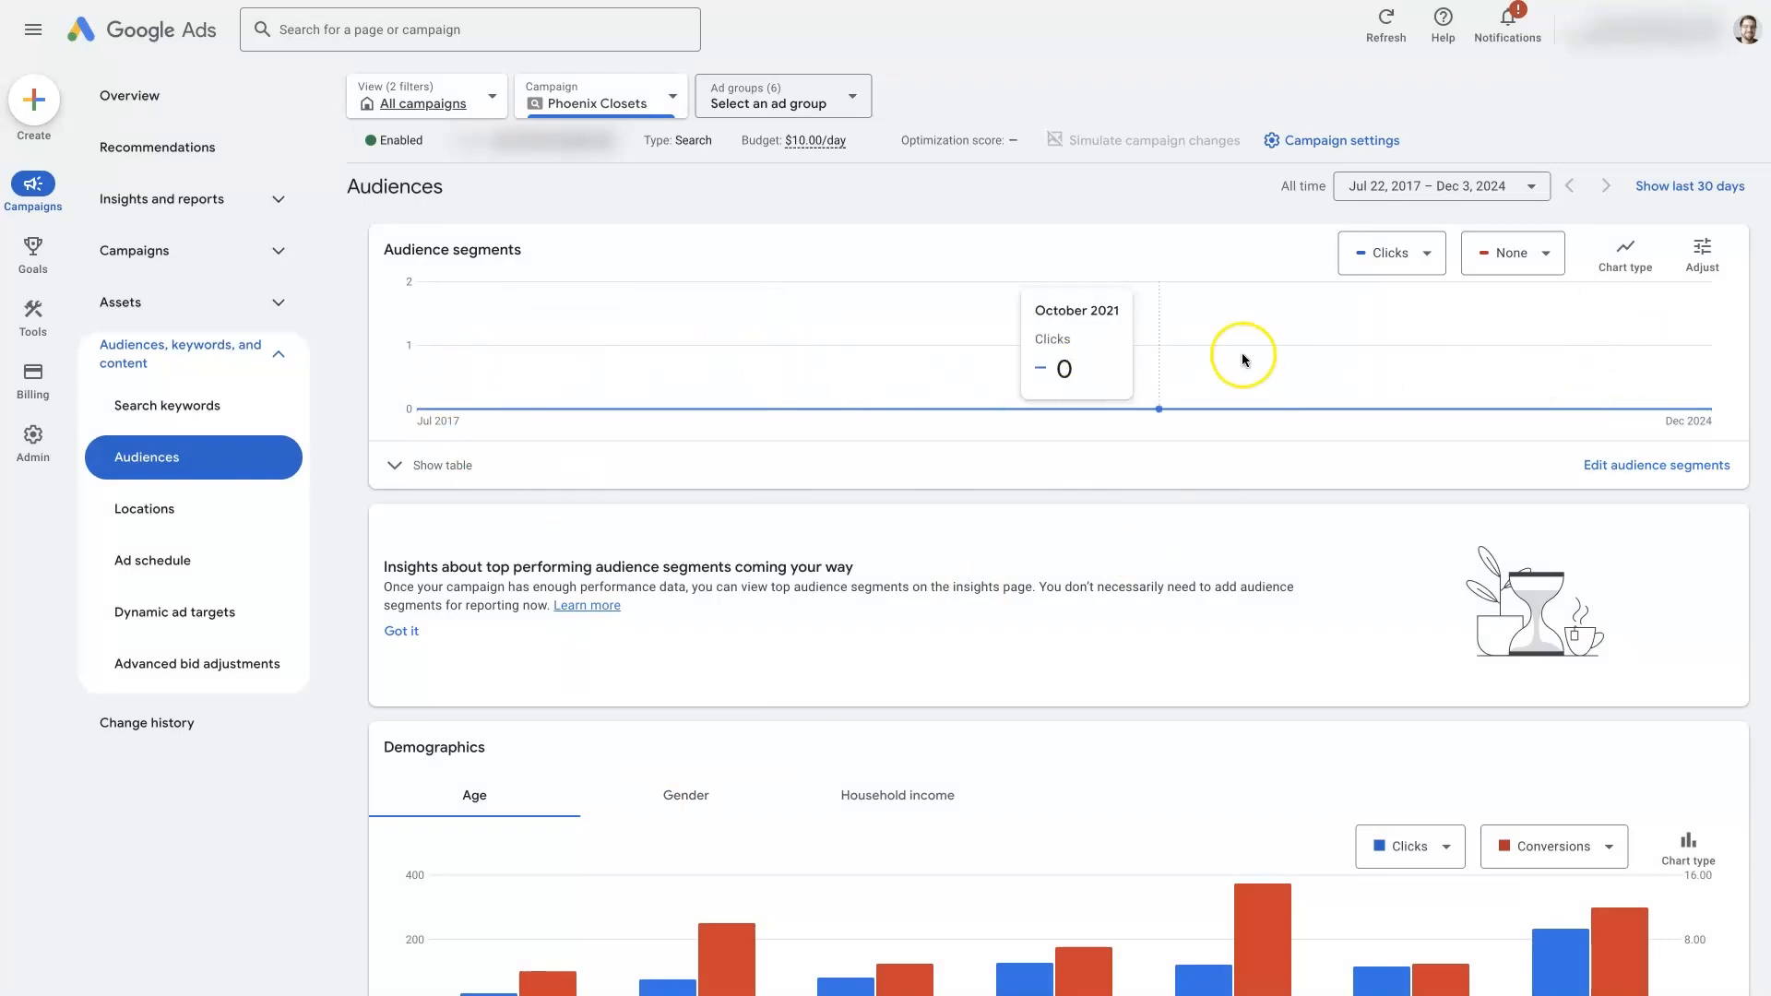
{"action": "mouse_move", "coordinate": [1588, 344]}
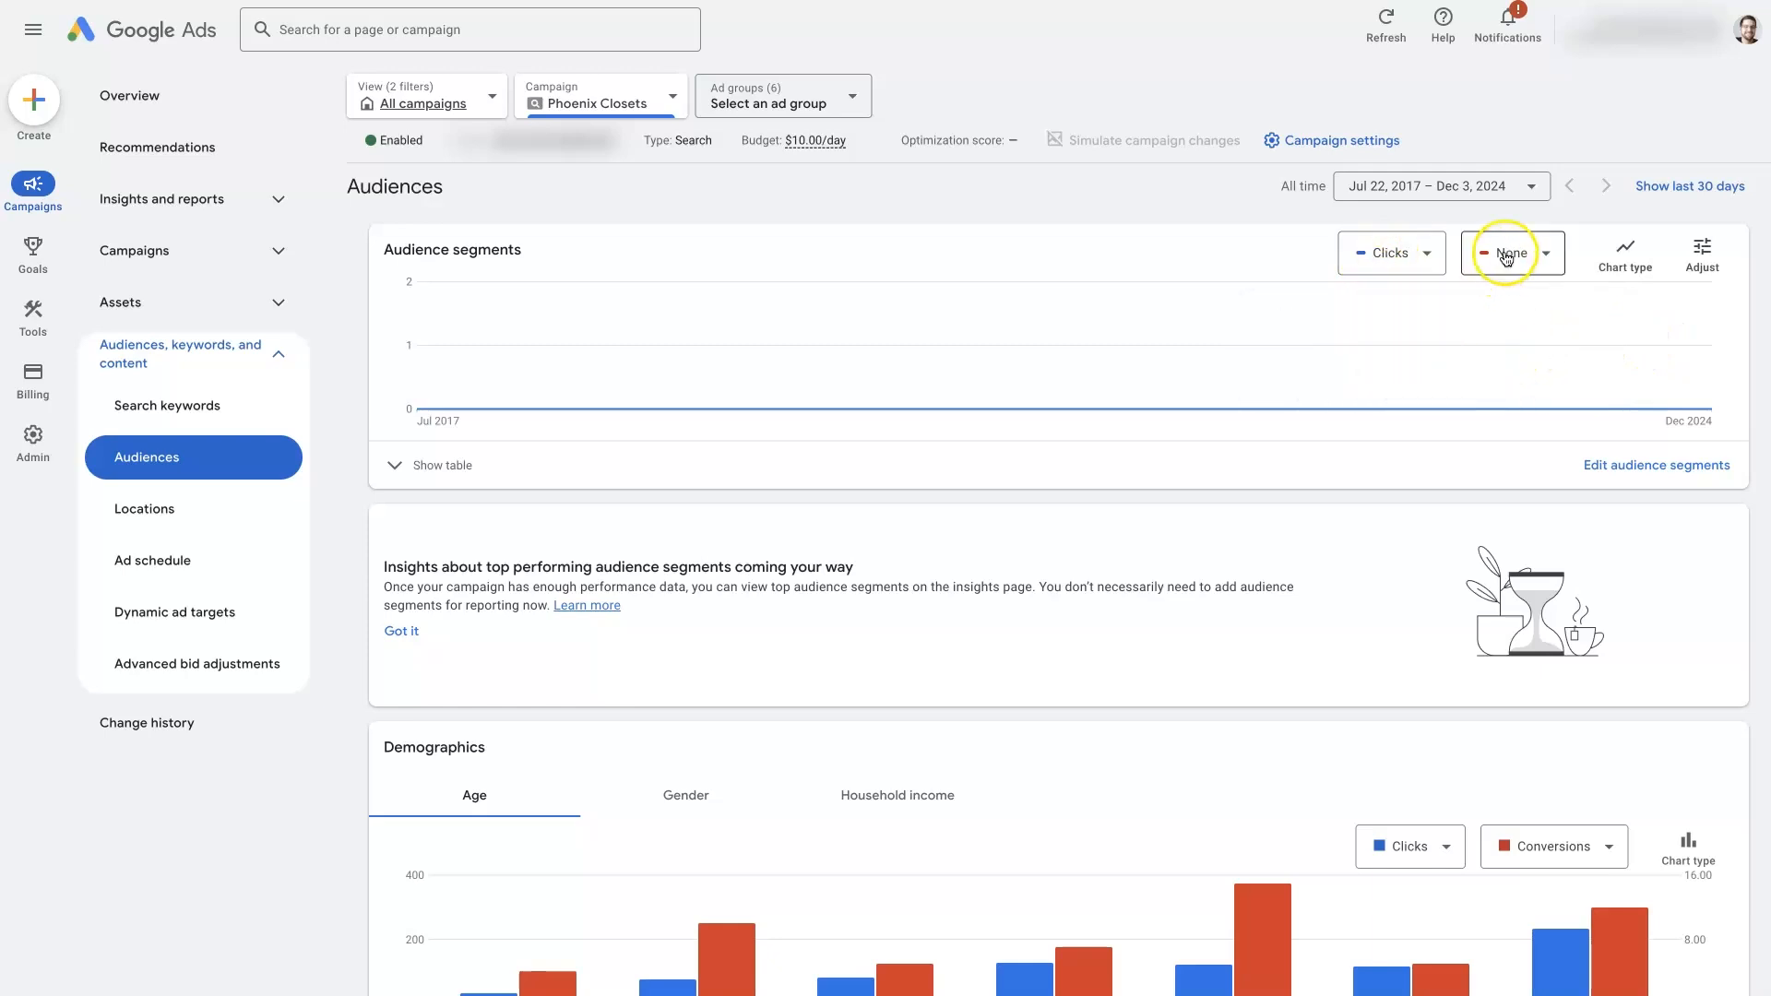
{"action": "left_click", "coordinate": [1513, 253]}
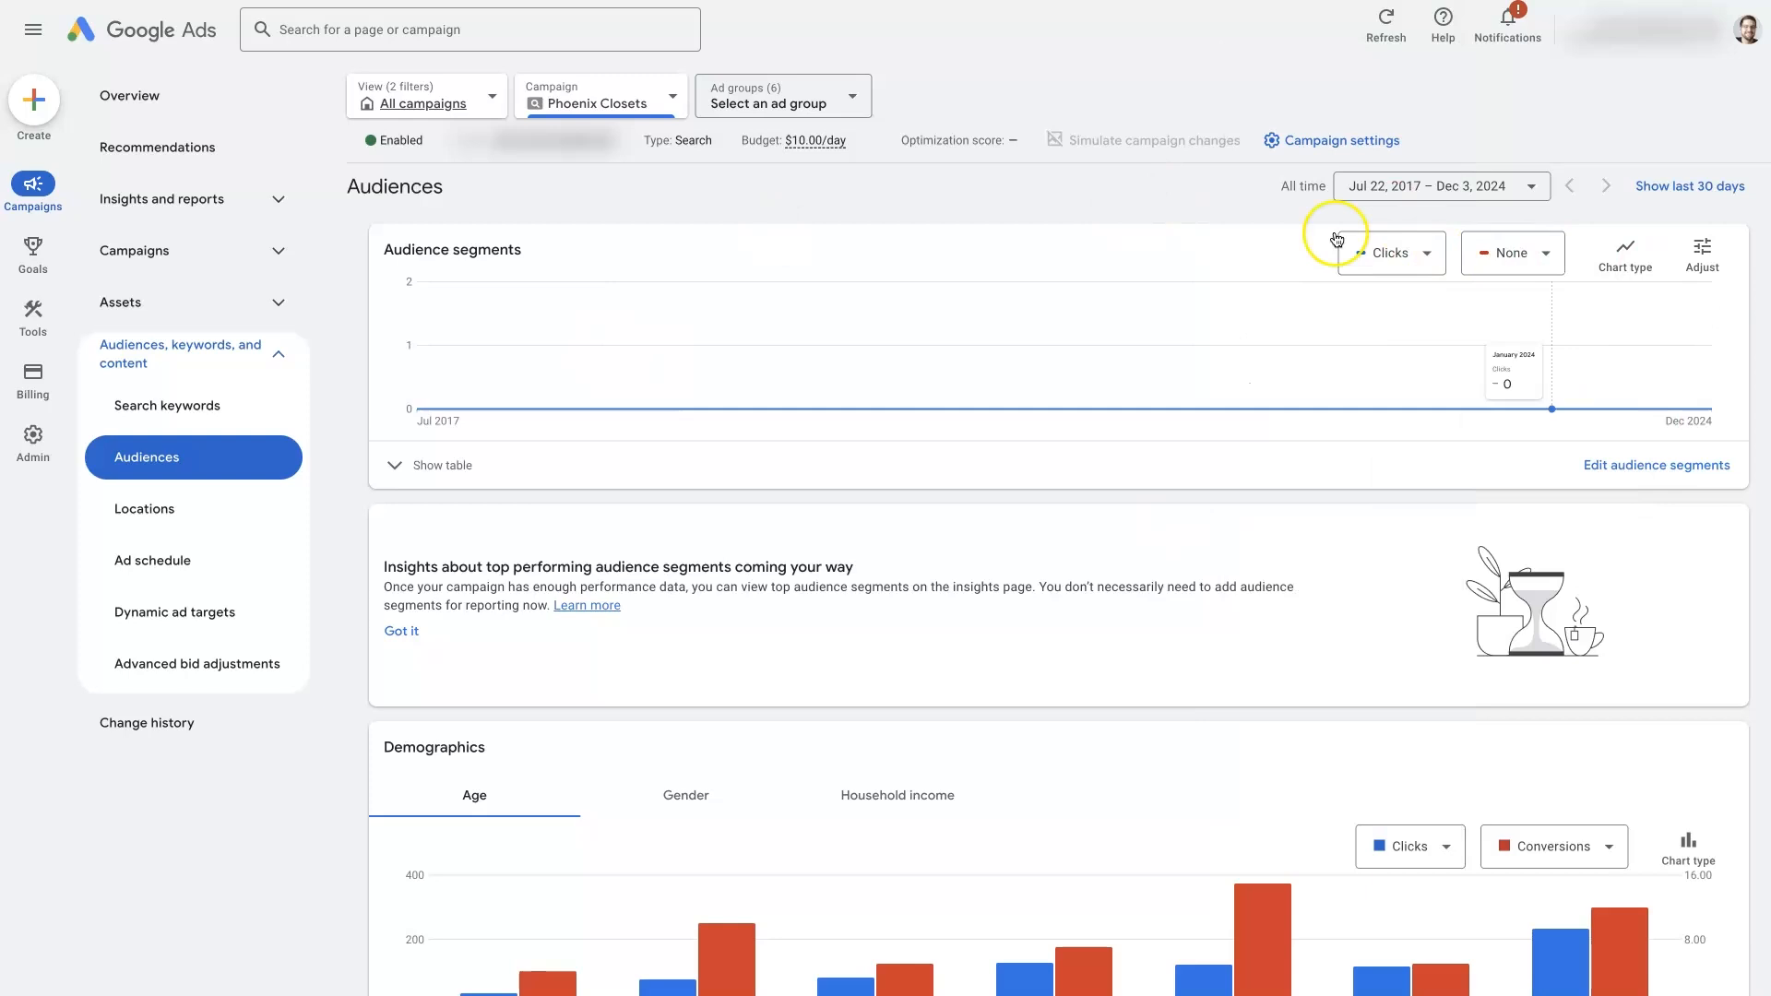
{"action": "mouse_move", "coordinate": [1499, 288]}
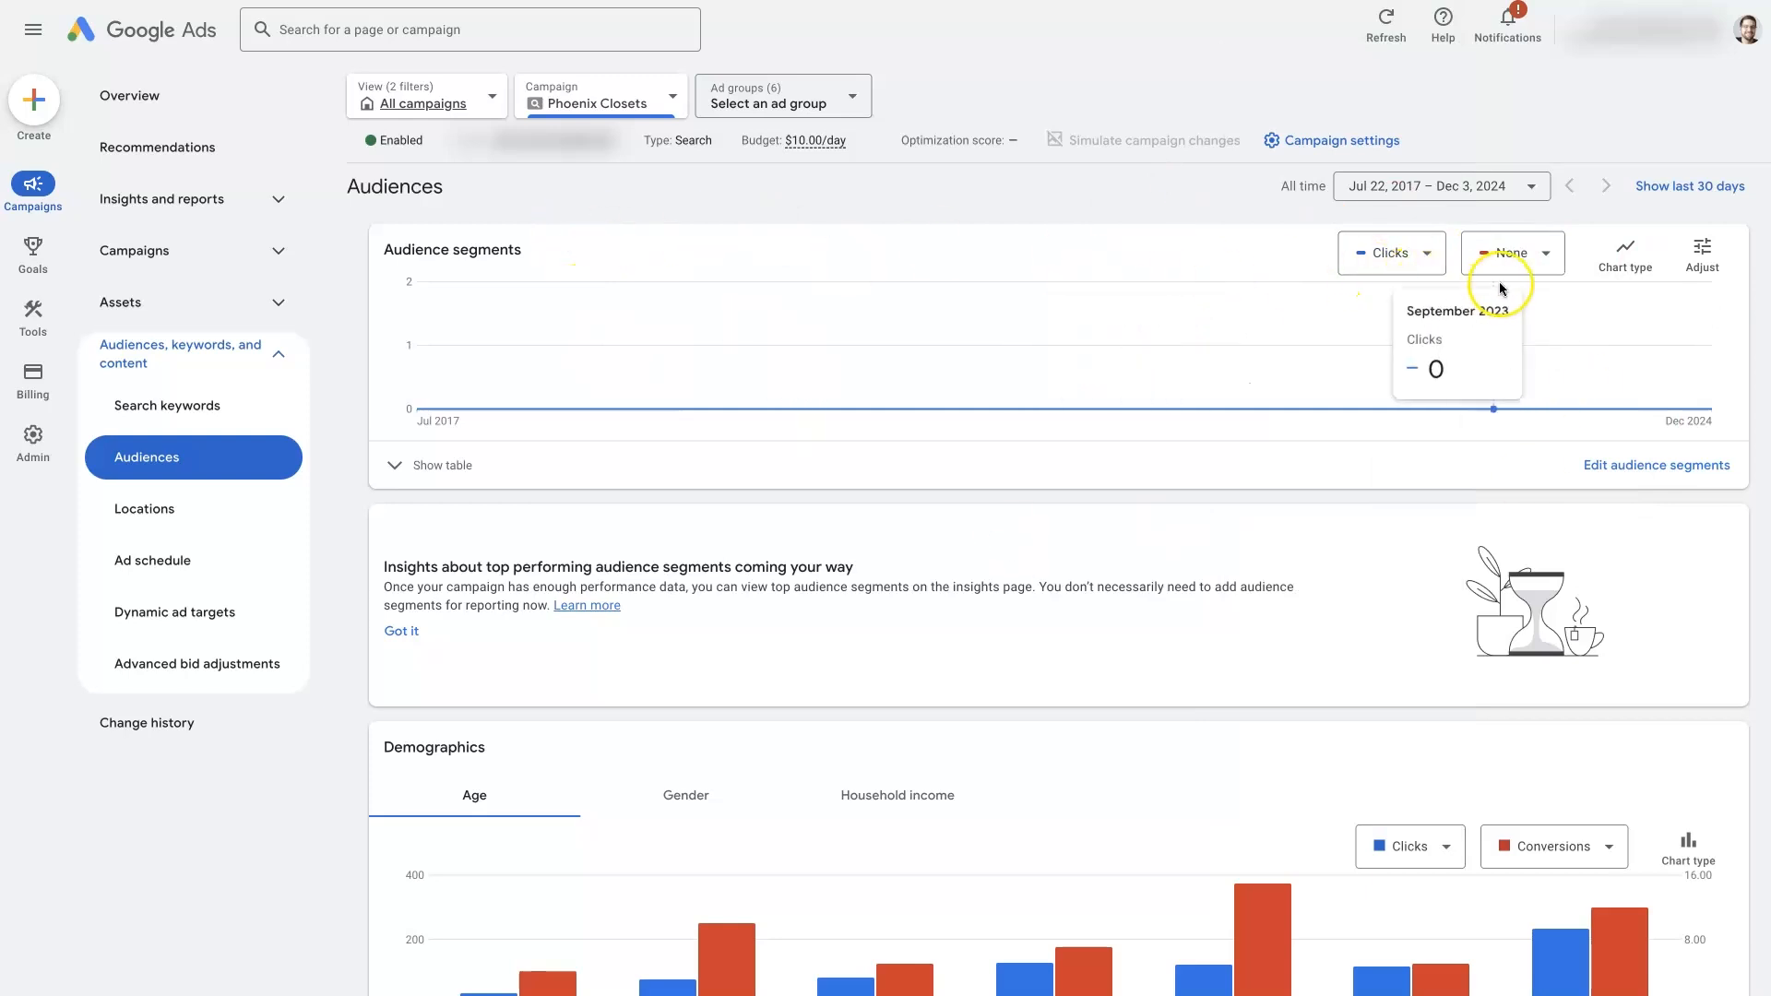
{"action": "left_click", "coordinate": [1511, 251]}
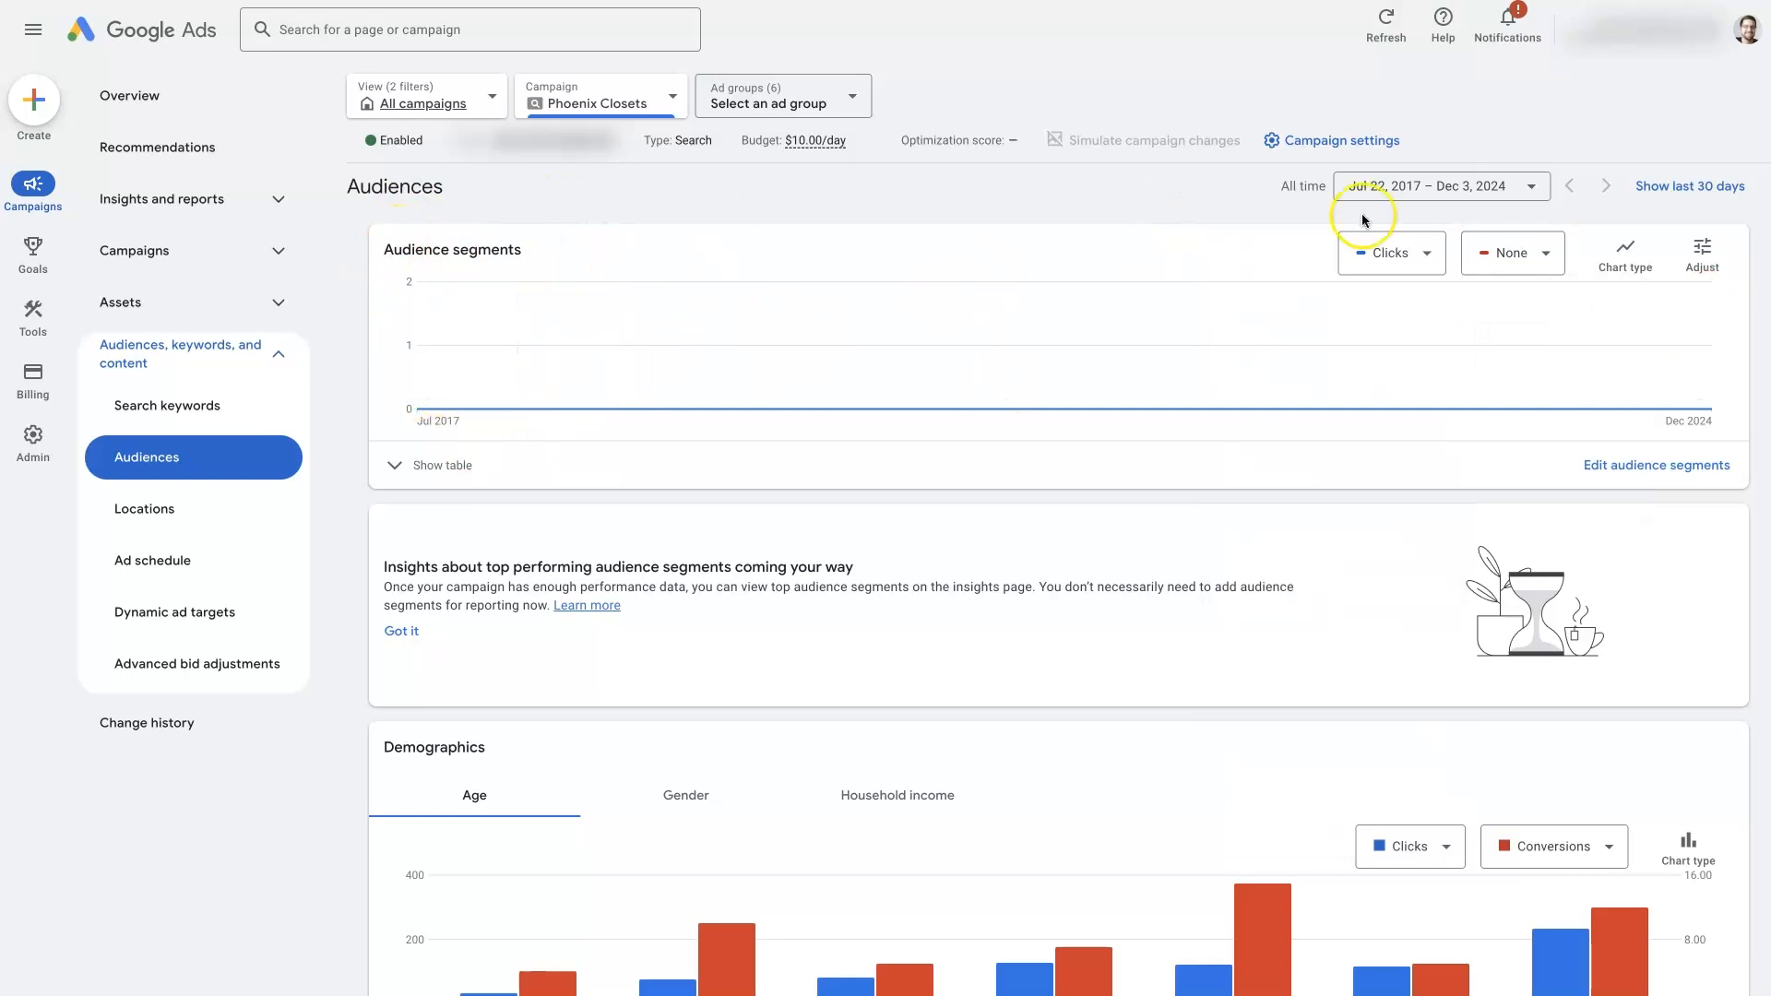
{"action": "left_click", "coordinate": [442, 465]}
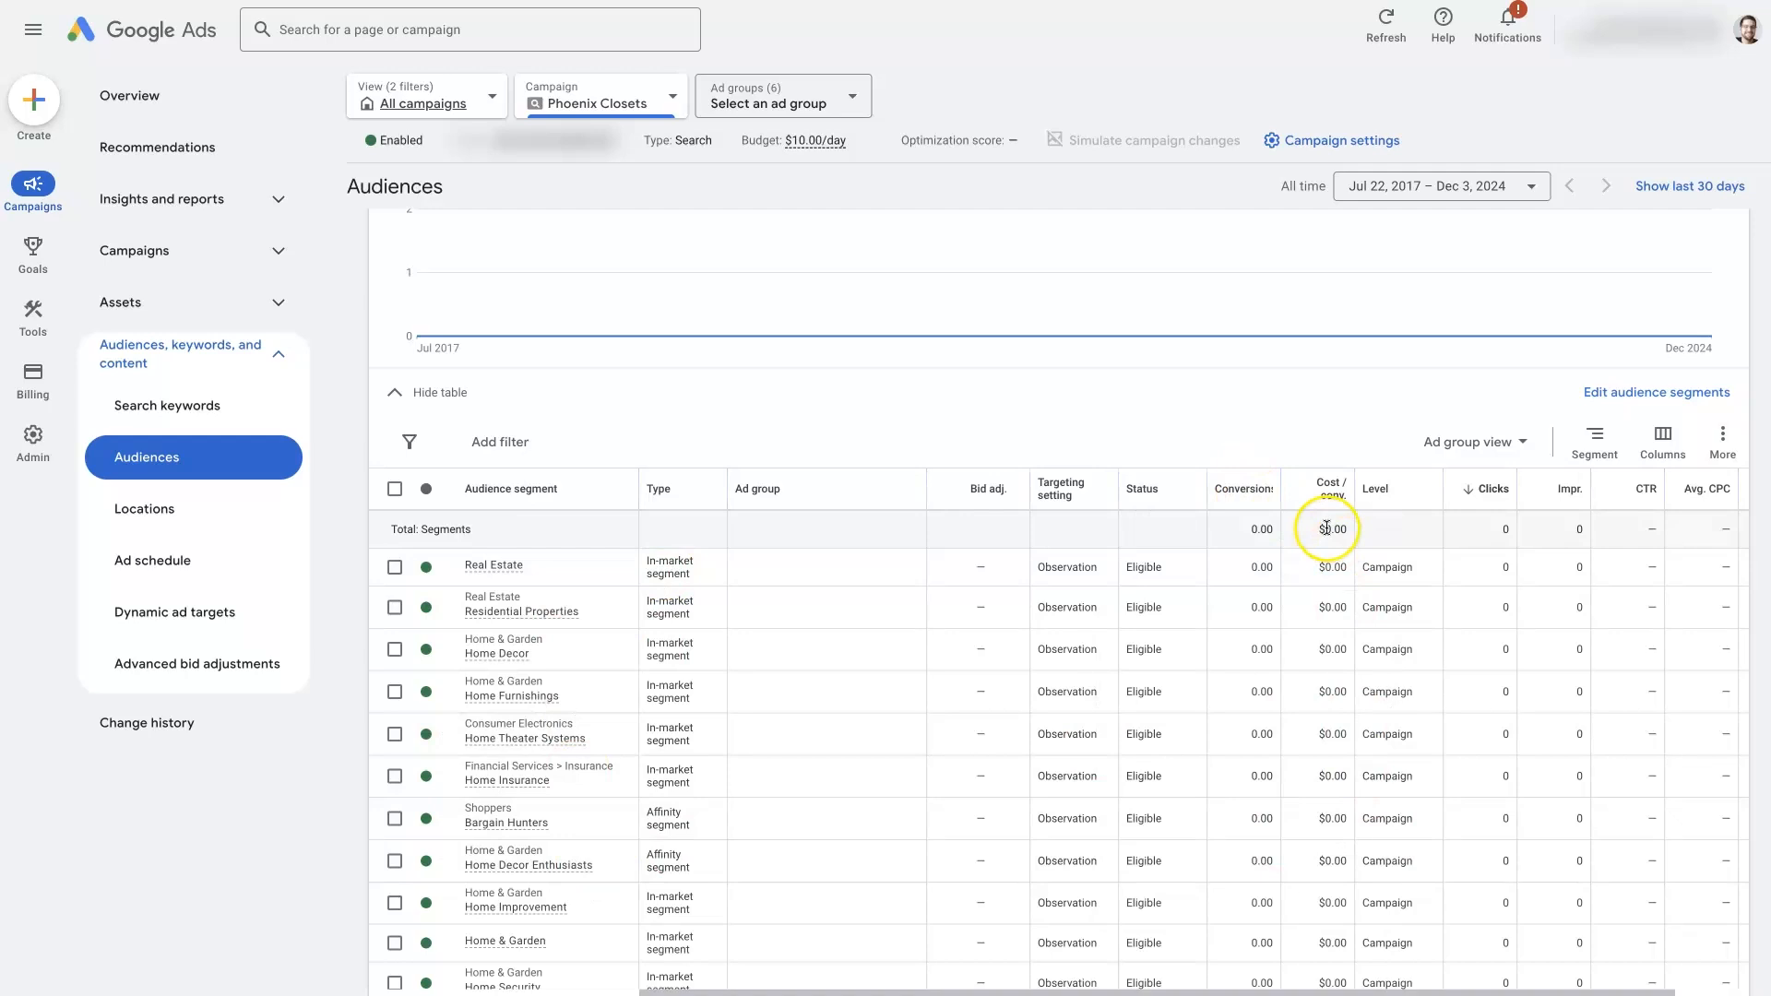
{"action": "mouse_move", "coordinate": [1489, 593]}
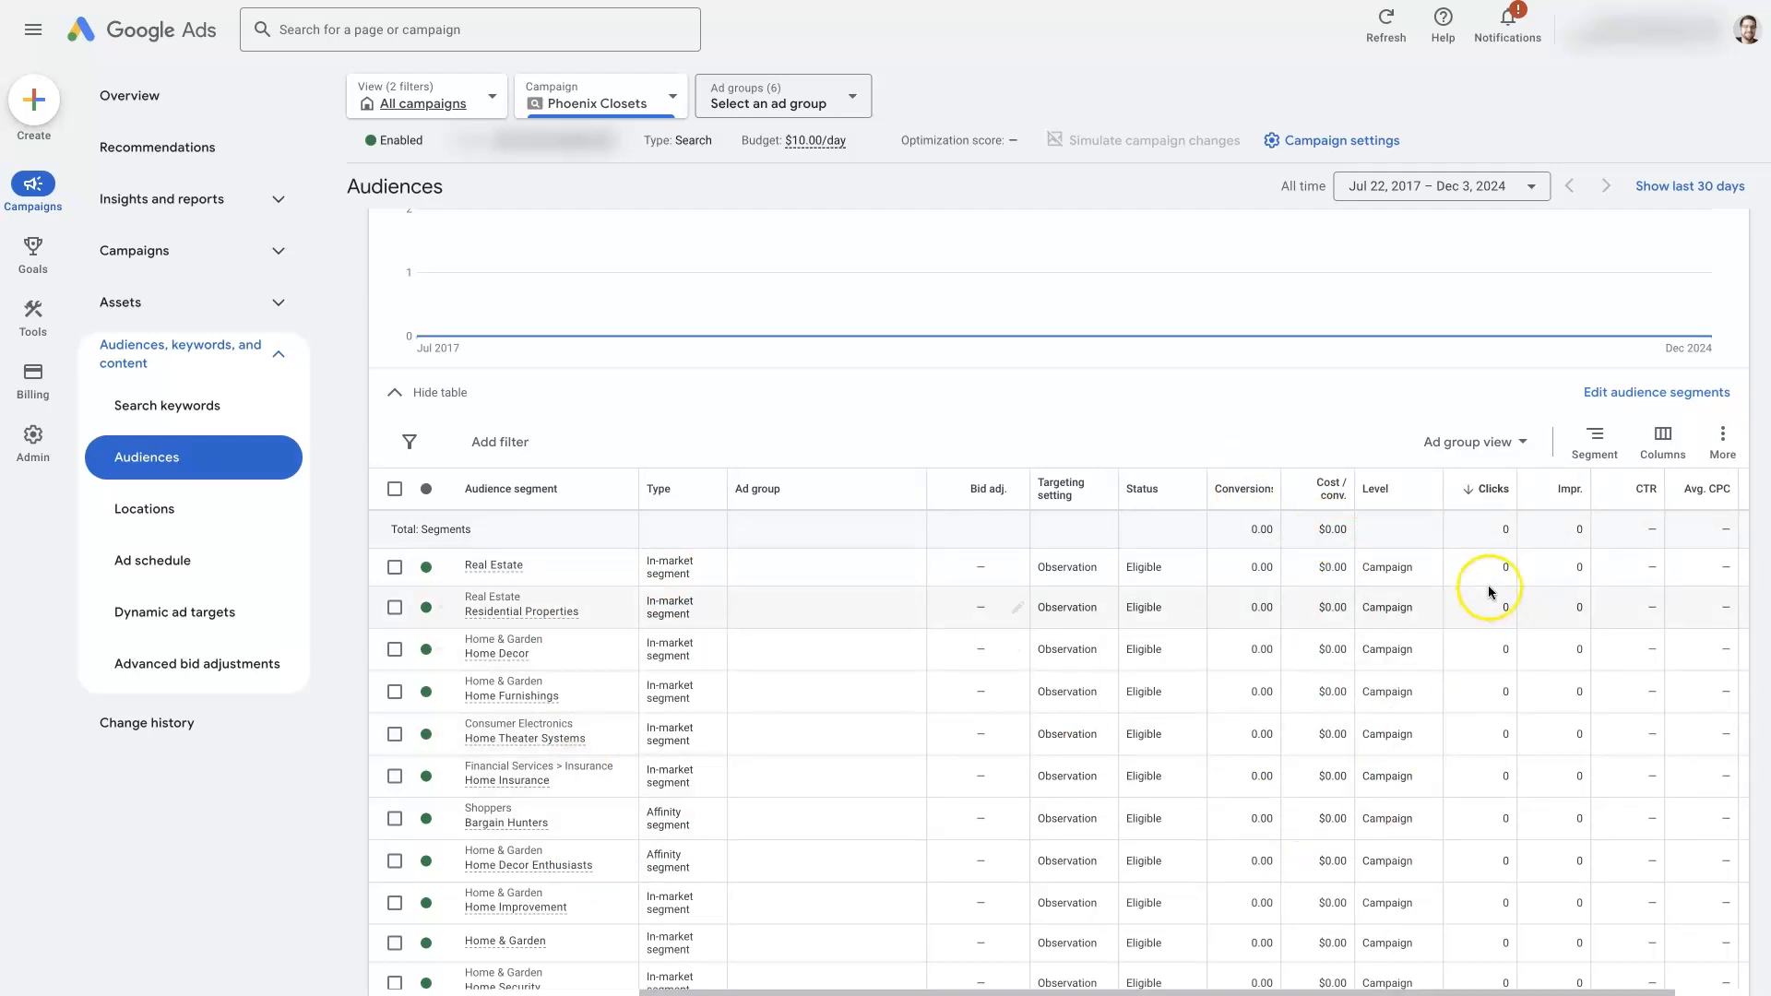
{"action": "mouse_move", "coordinate": [1474, 731]}
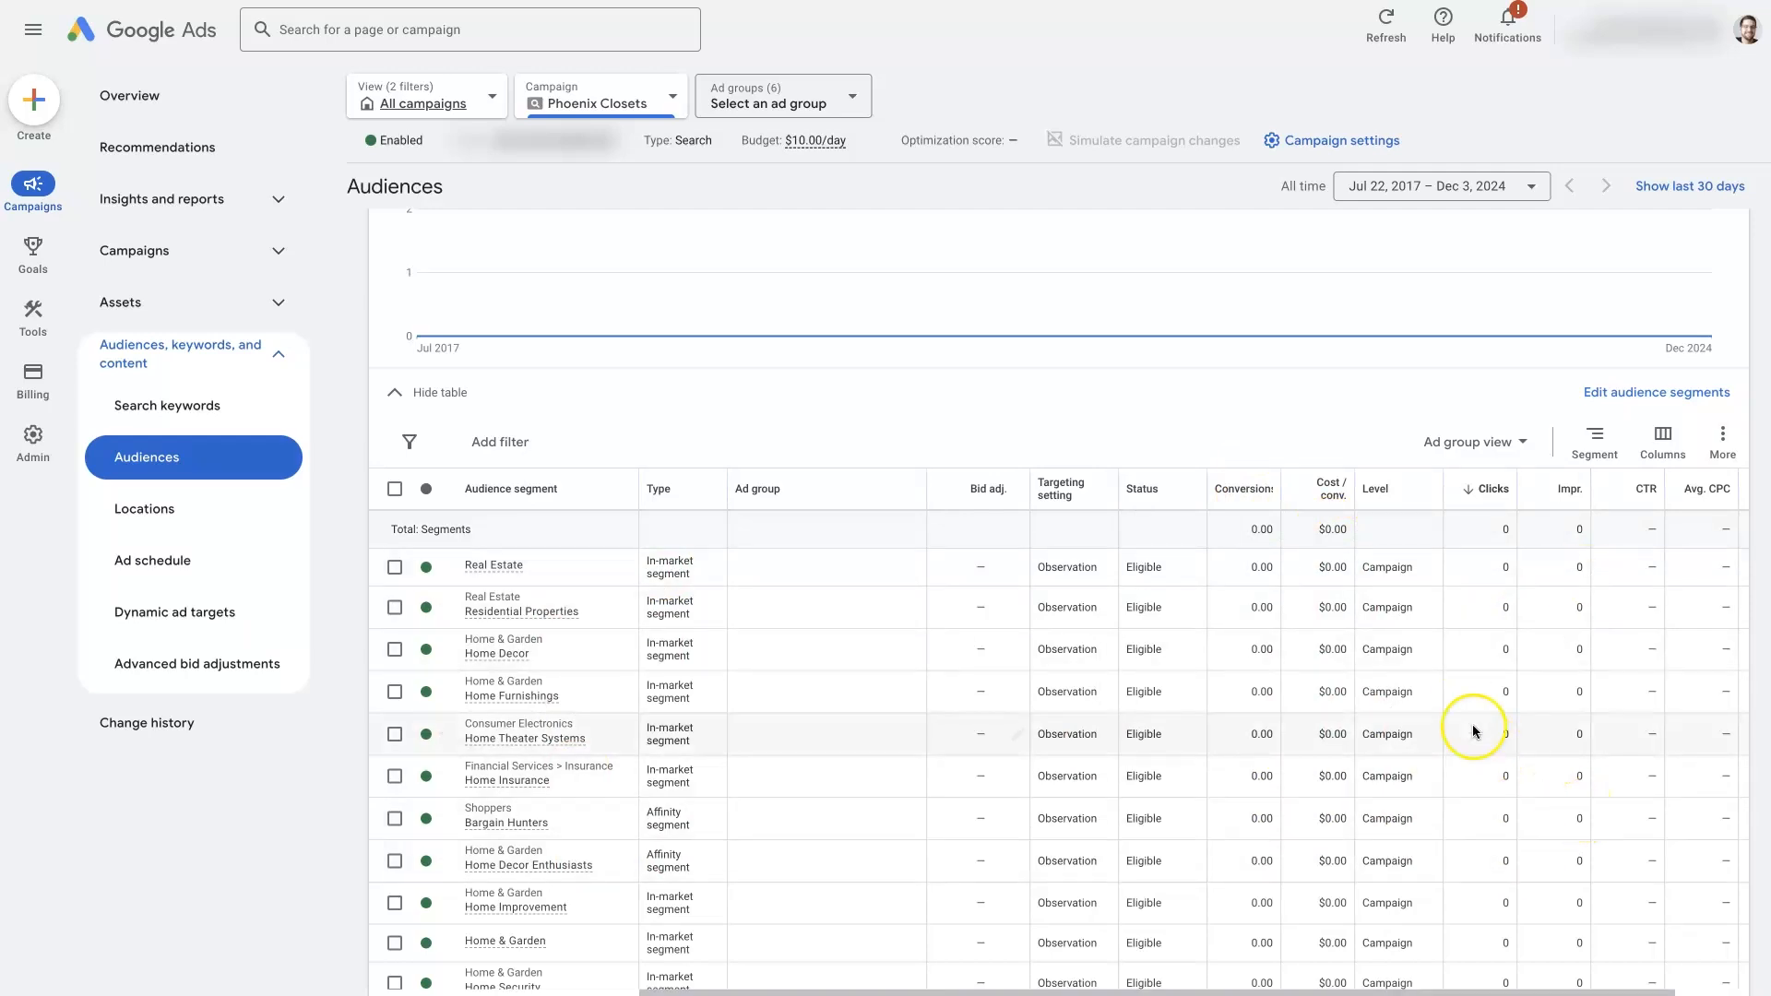
Scroll the segments table down to Homeowners and the Married, Single, In a Relationship rows
{"action": "scroll", "scroll_direction": "down", "scroll_amount": 3}
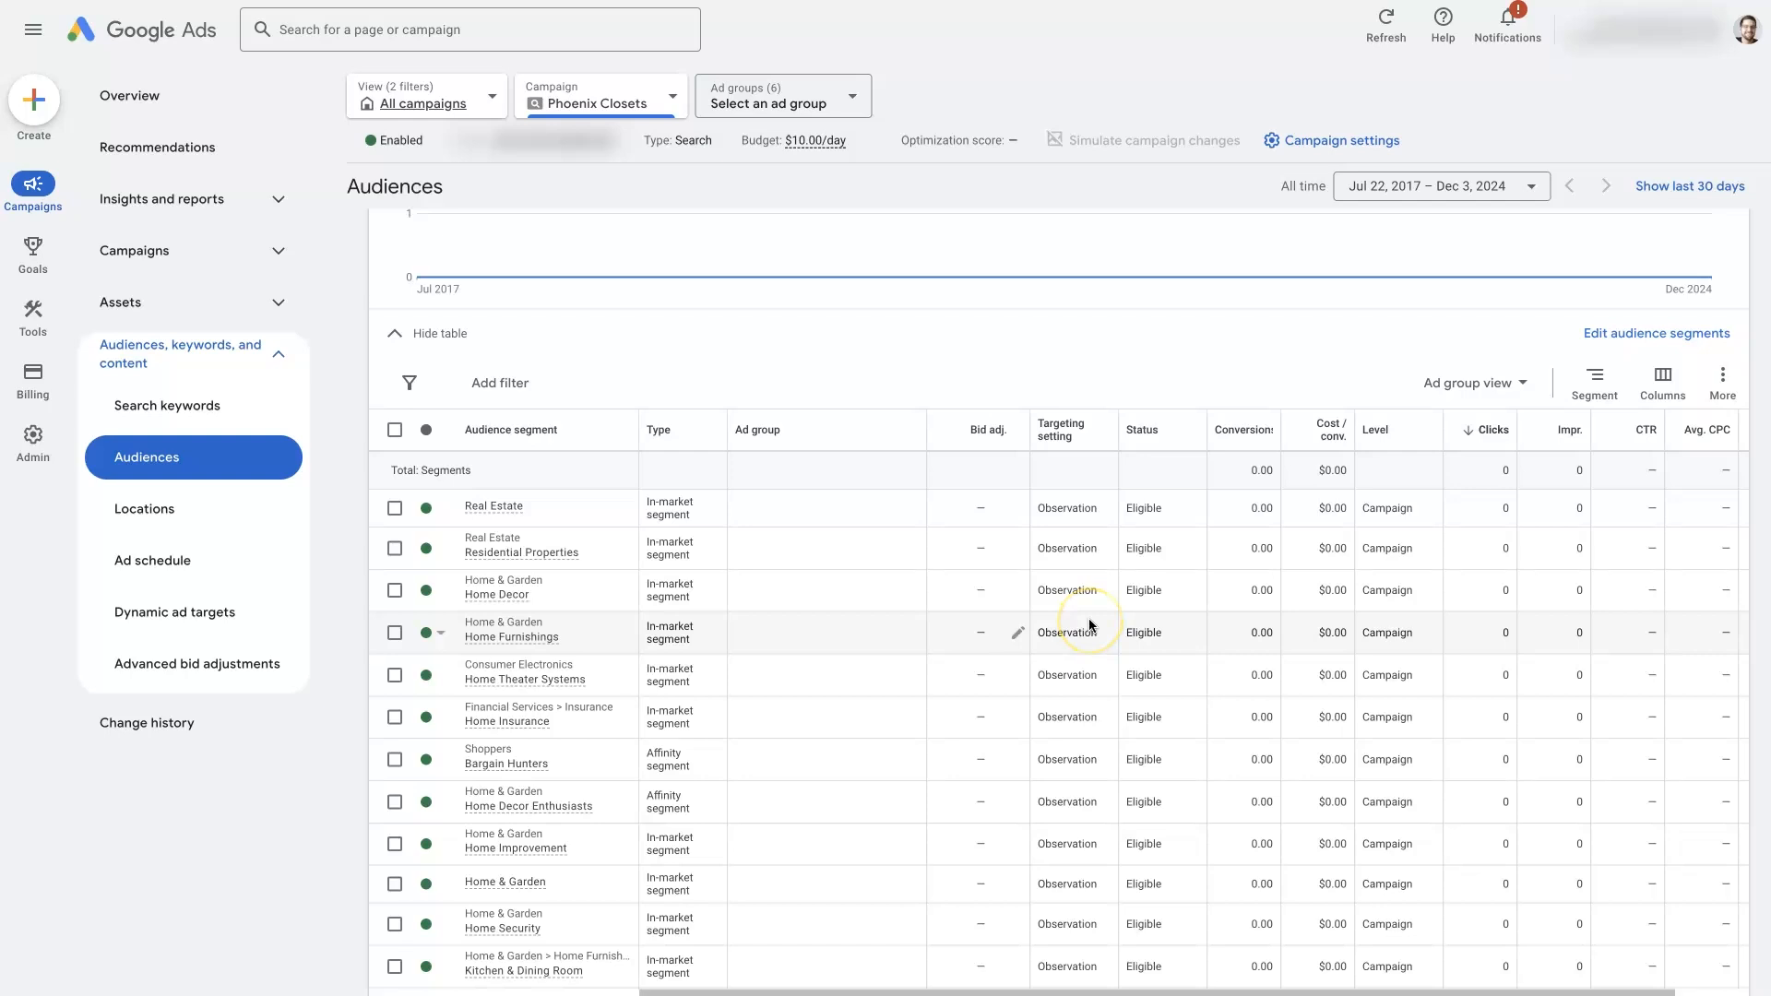
{"action": "mouse_move", "coordinate": [979, 687]}
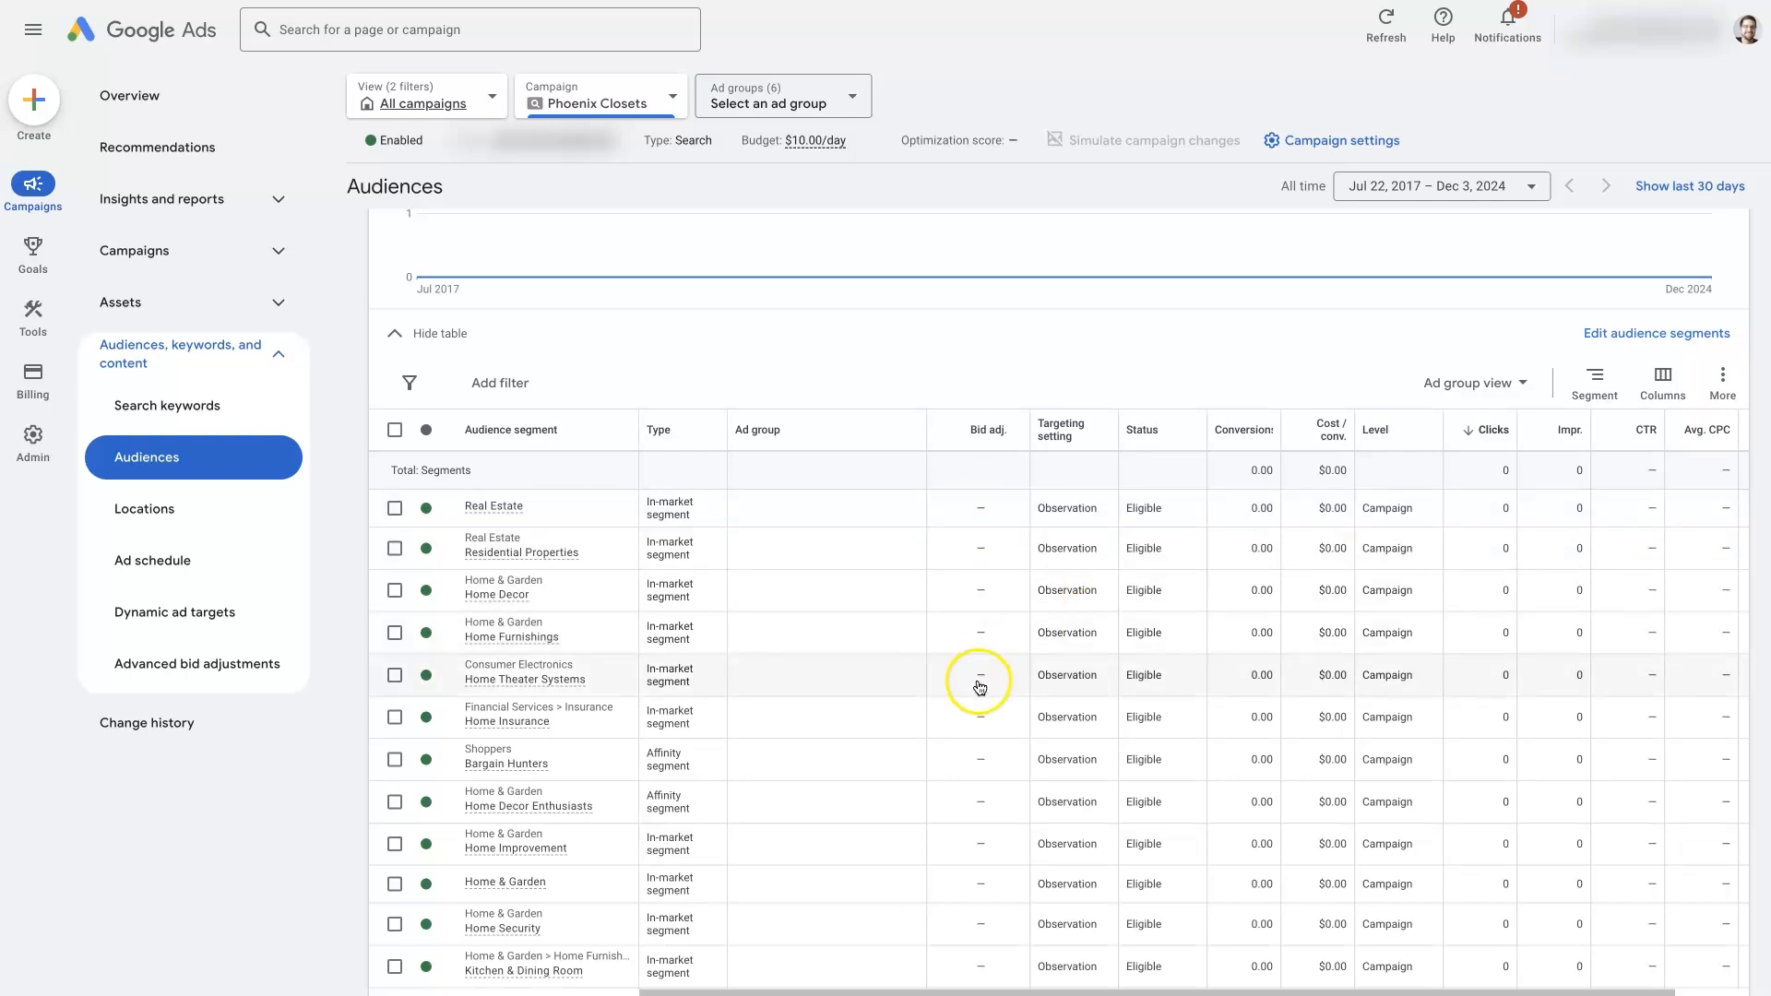
{"action": "mouse_move", "coordinate": [1111, 697]}
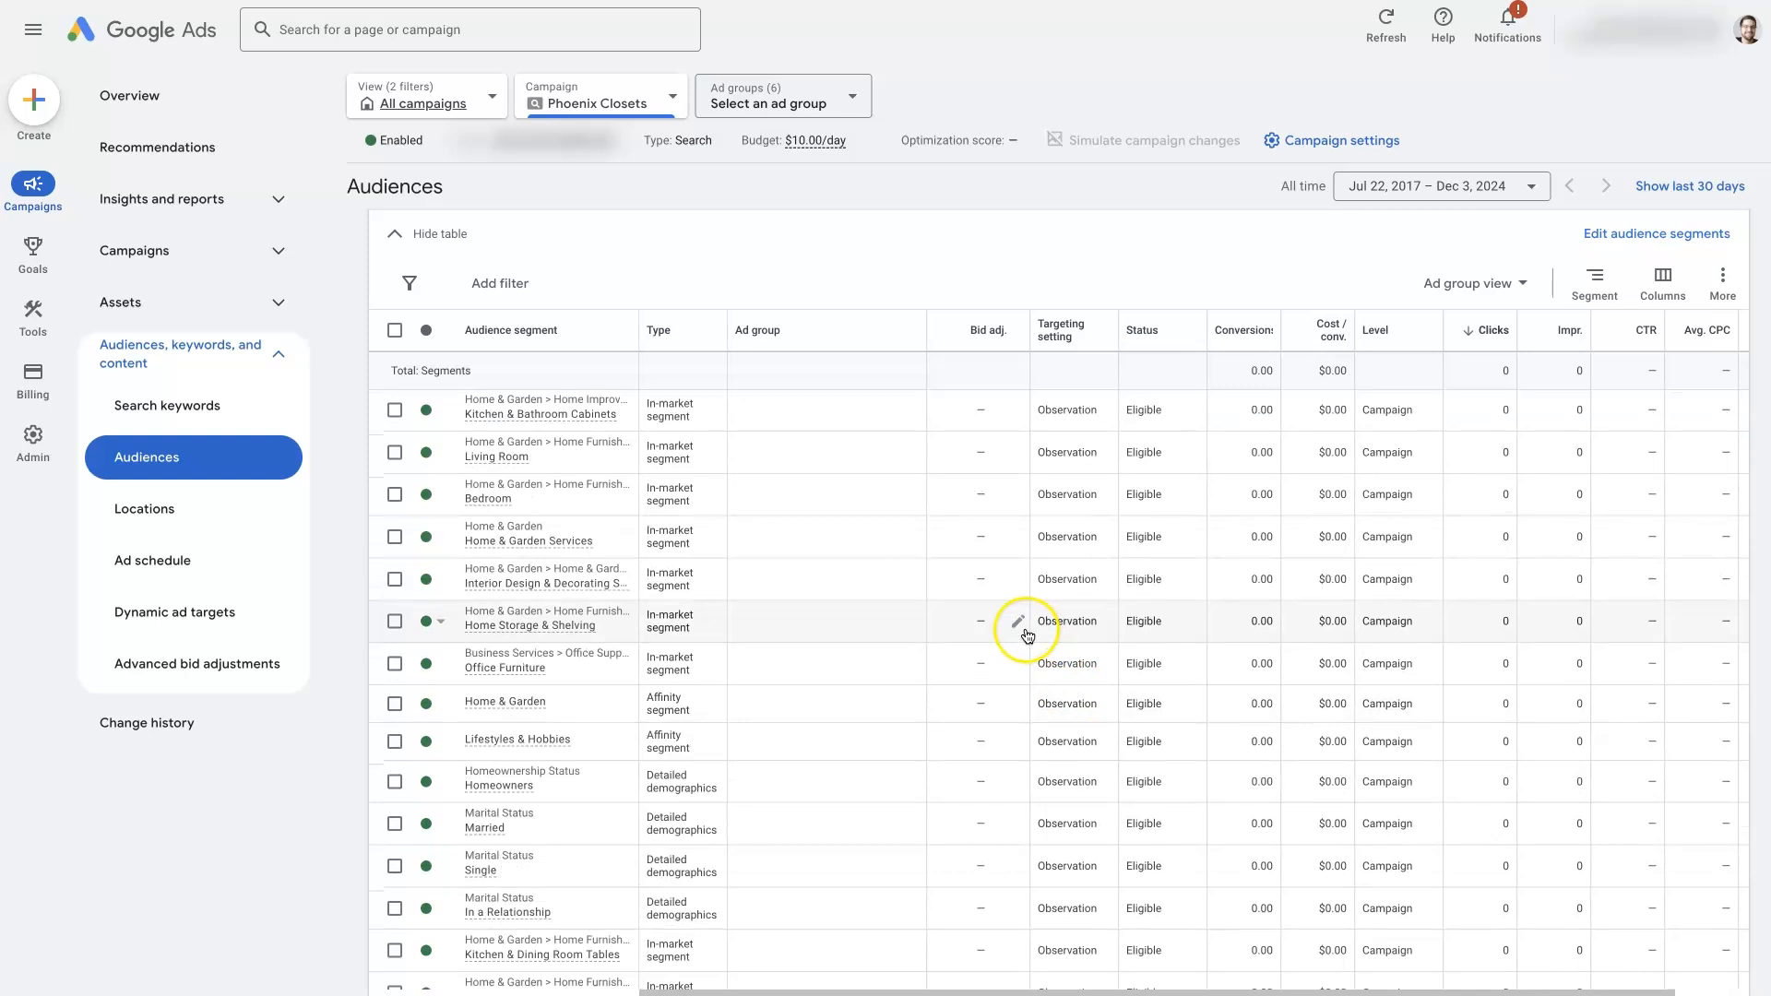
{"action": "scroll", "scroll_direction": "down", "scroll_amount": 3}
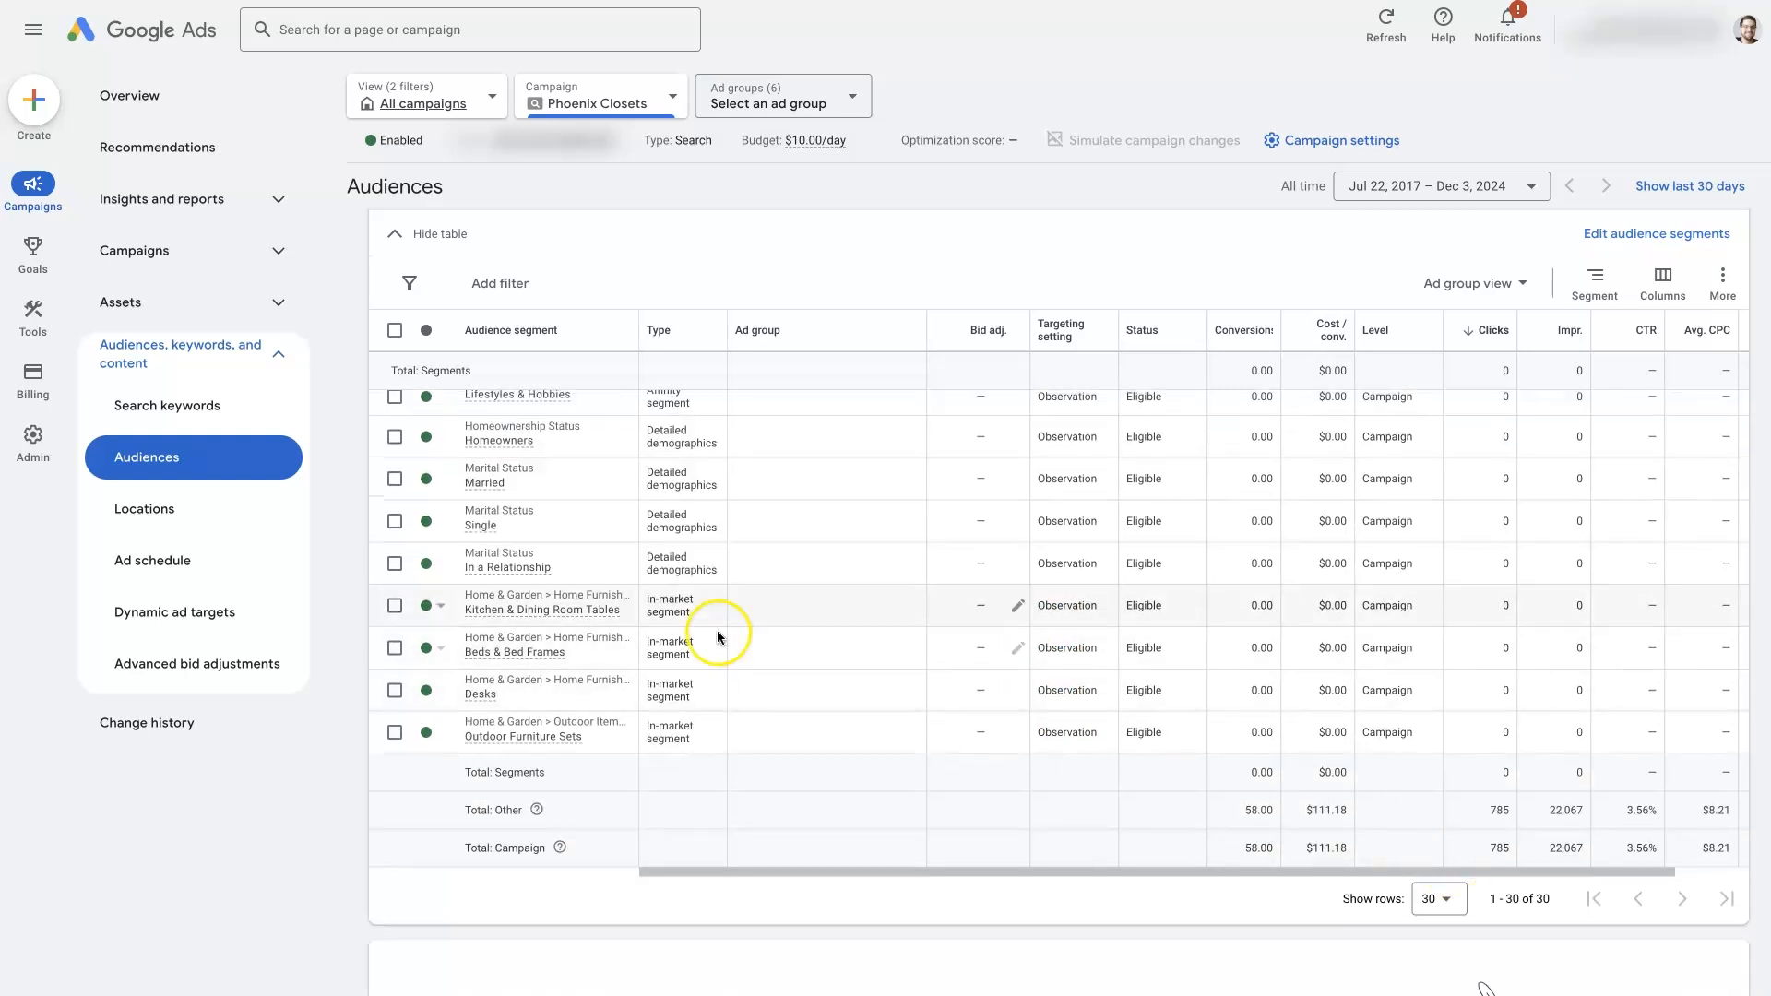
{"action": "left_click", "coordinate": [396, 520]}
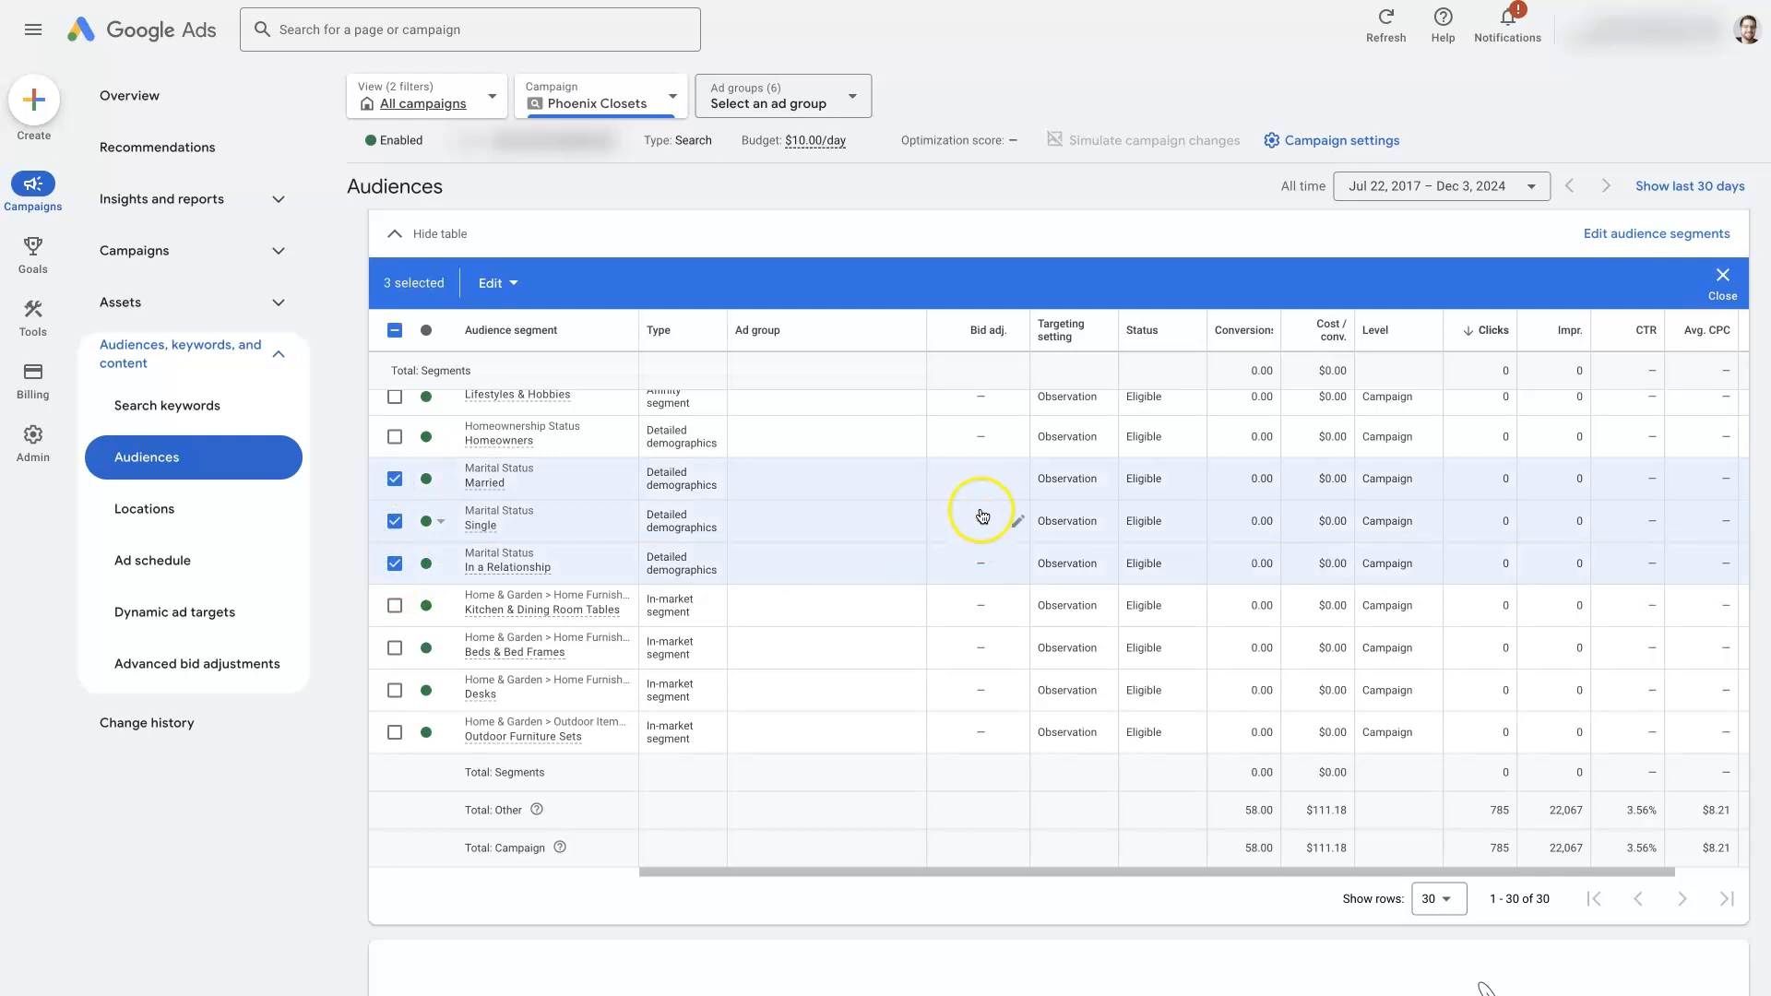
{"action": "left_click", "coordinate": [982, 517]}
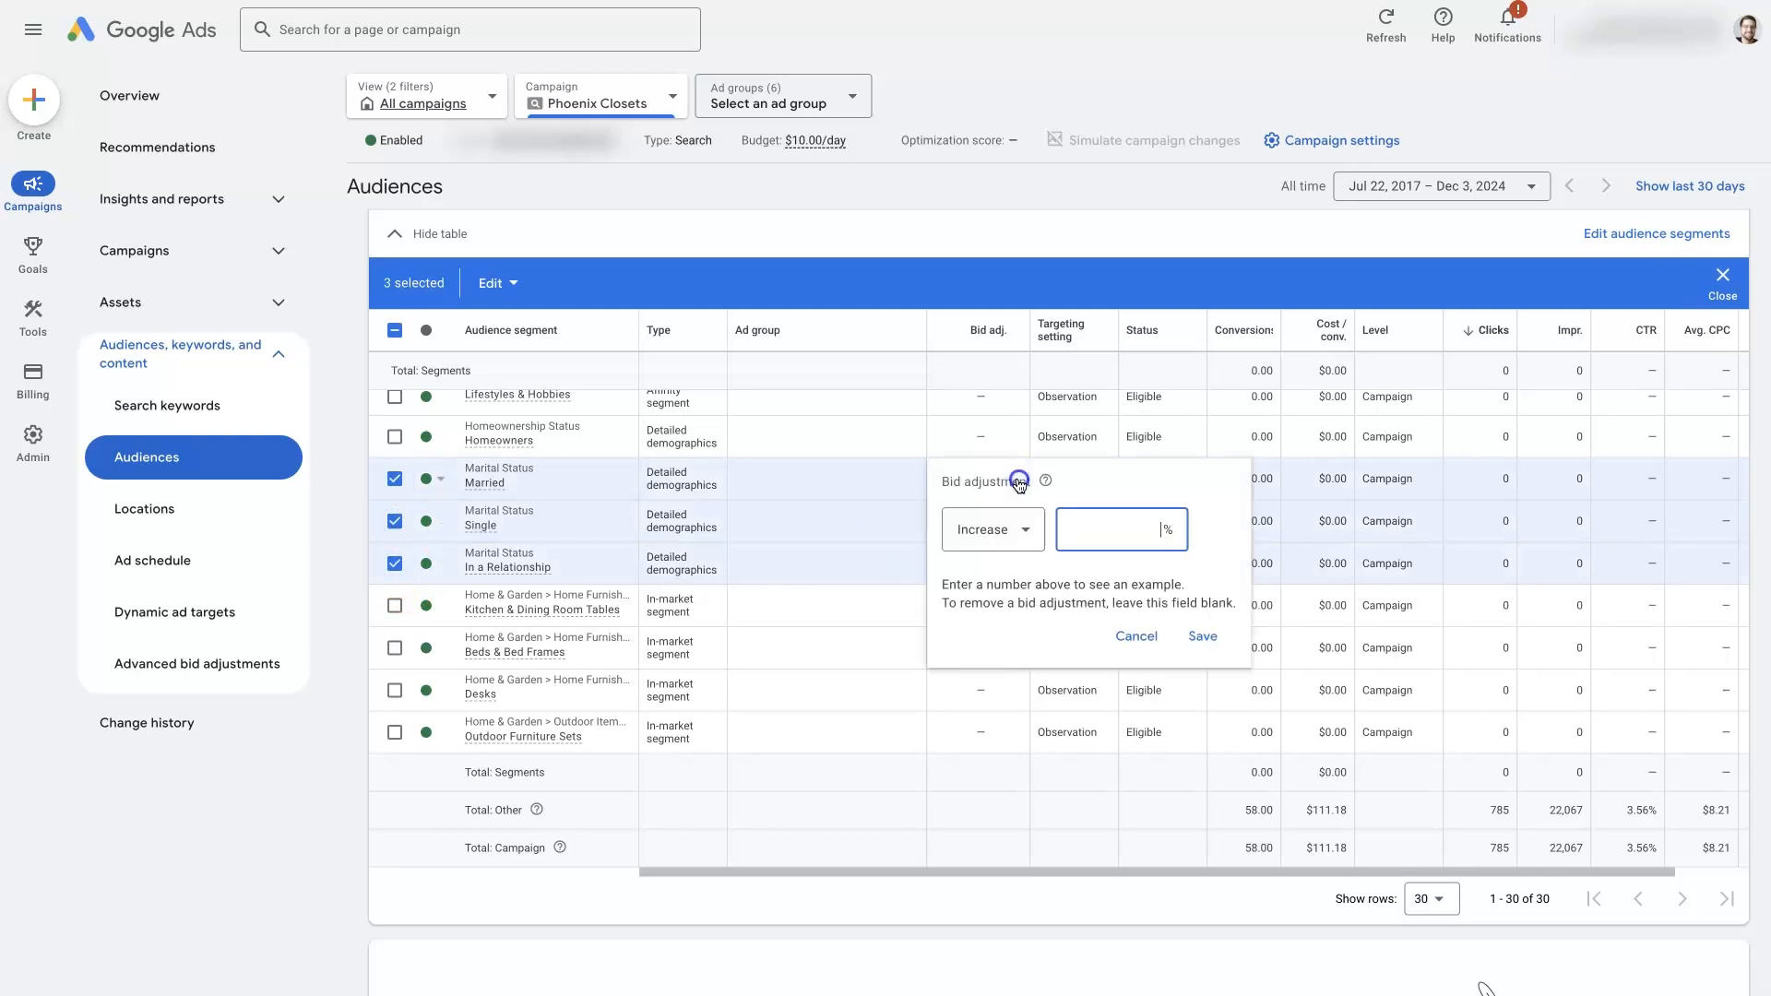
{"action": "left_click", "coordinate": [1137, 635]}
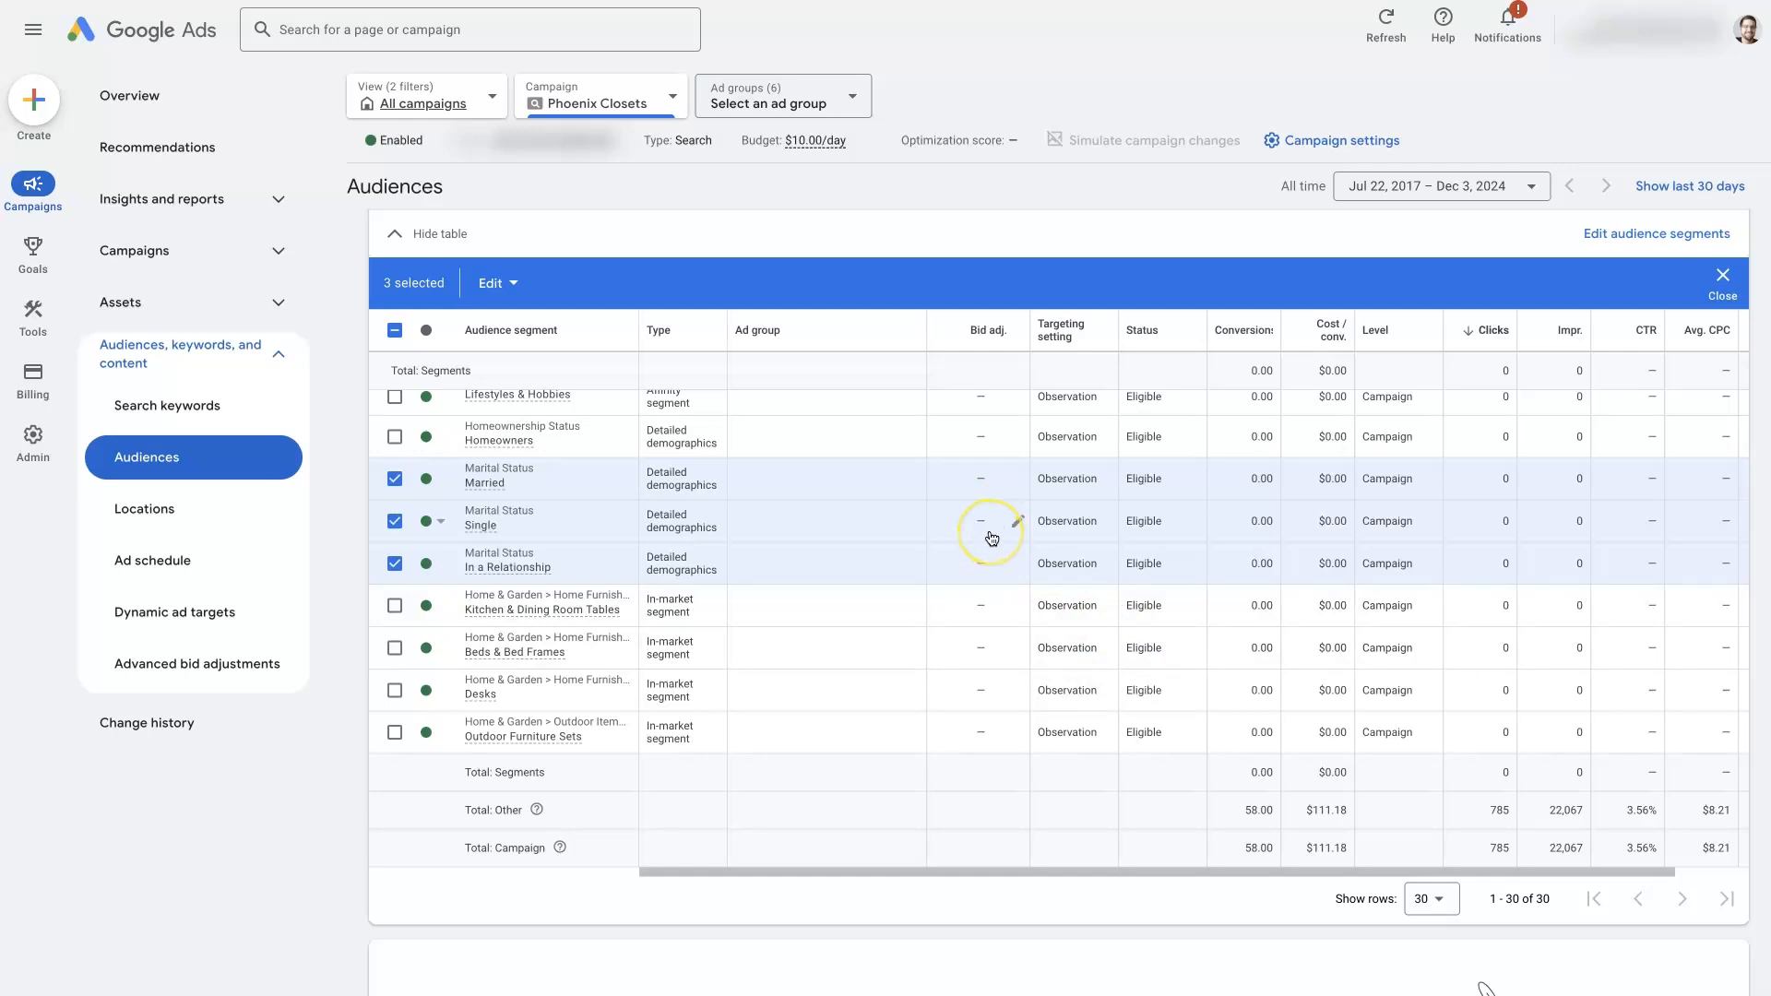
{"action": "left_click", "coordinate": [992, 520]}
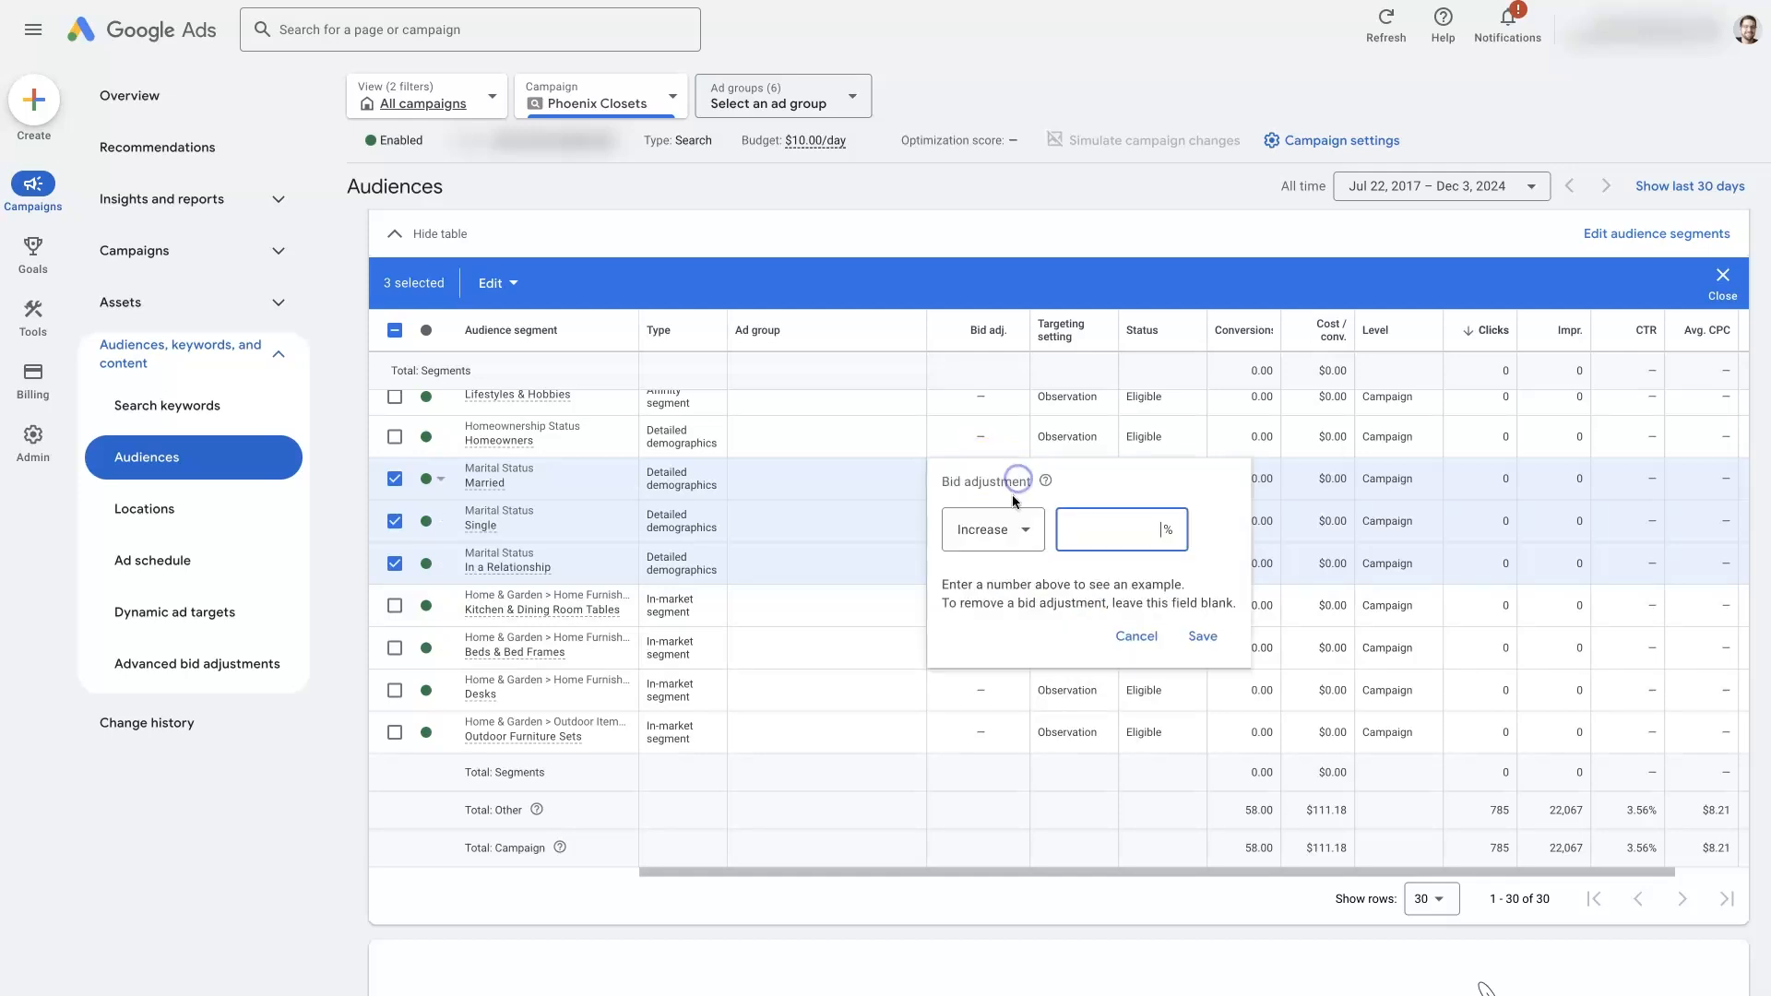
{"action": "type", "text": "50"}
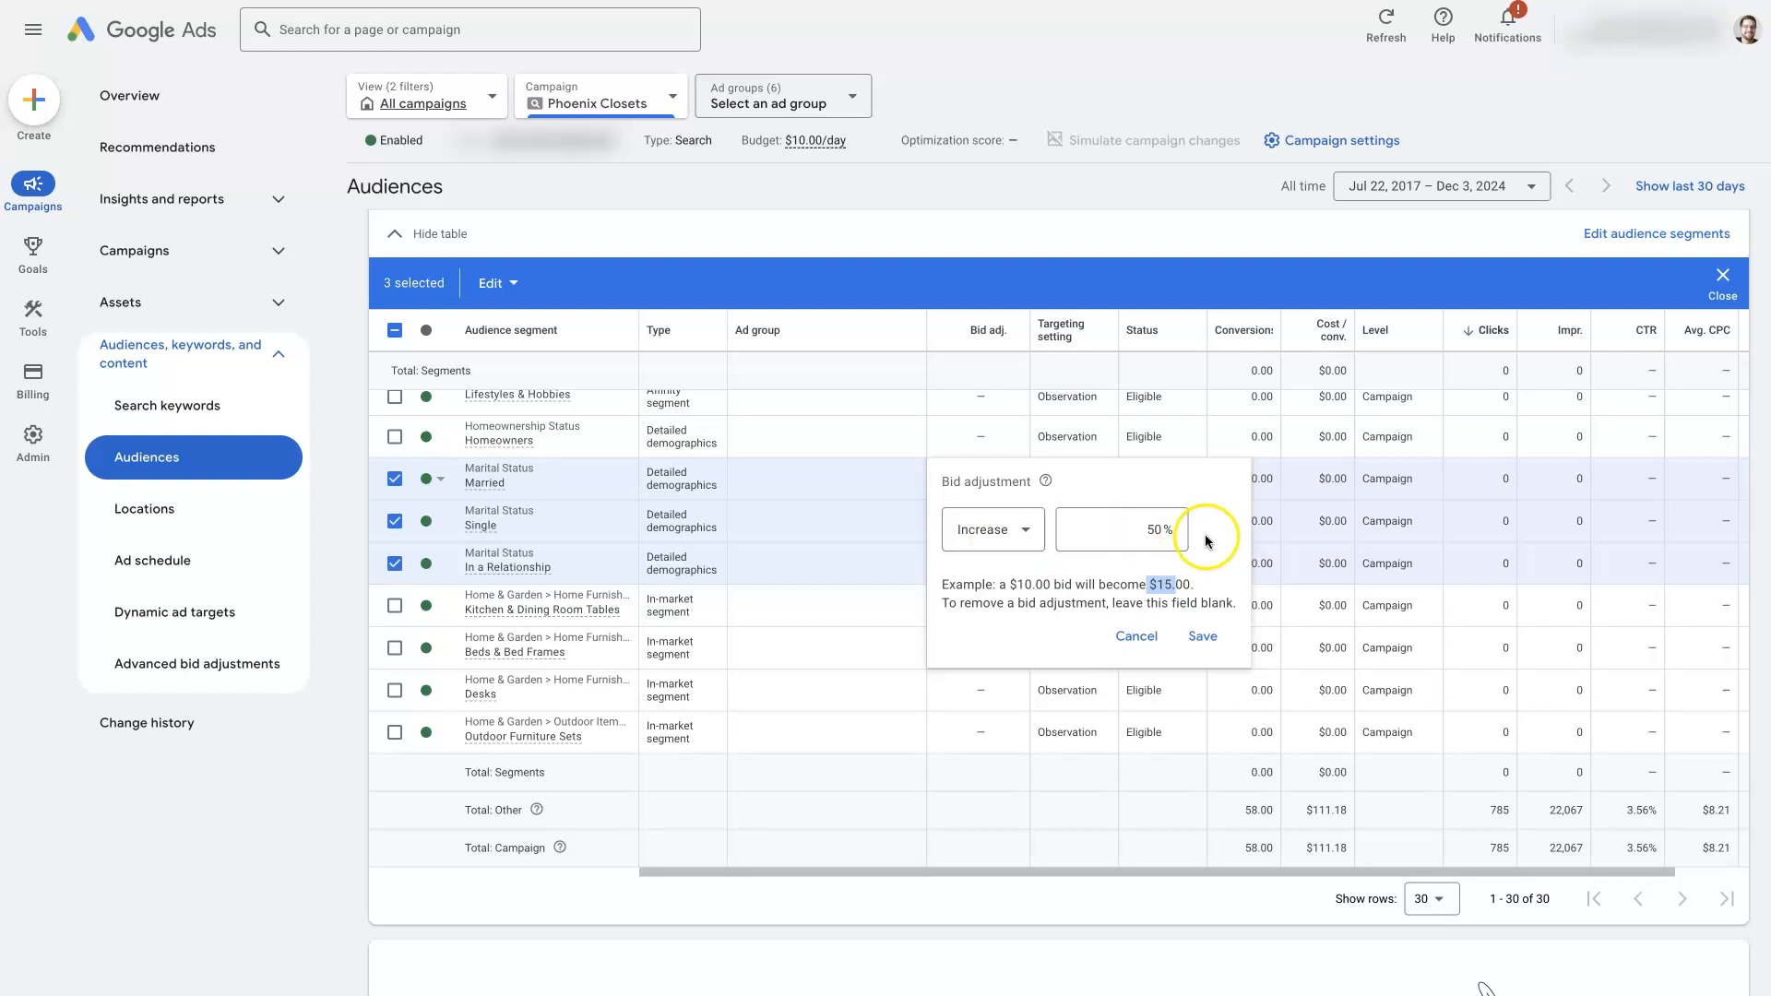
{"action": "left_click", "coordinate": [1137, 635]}
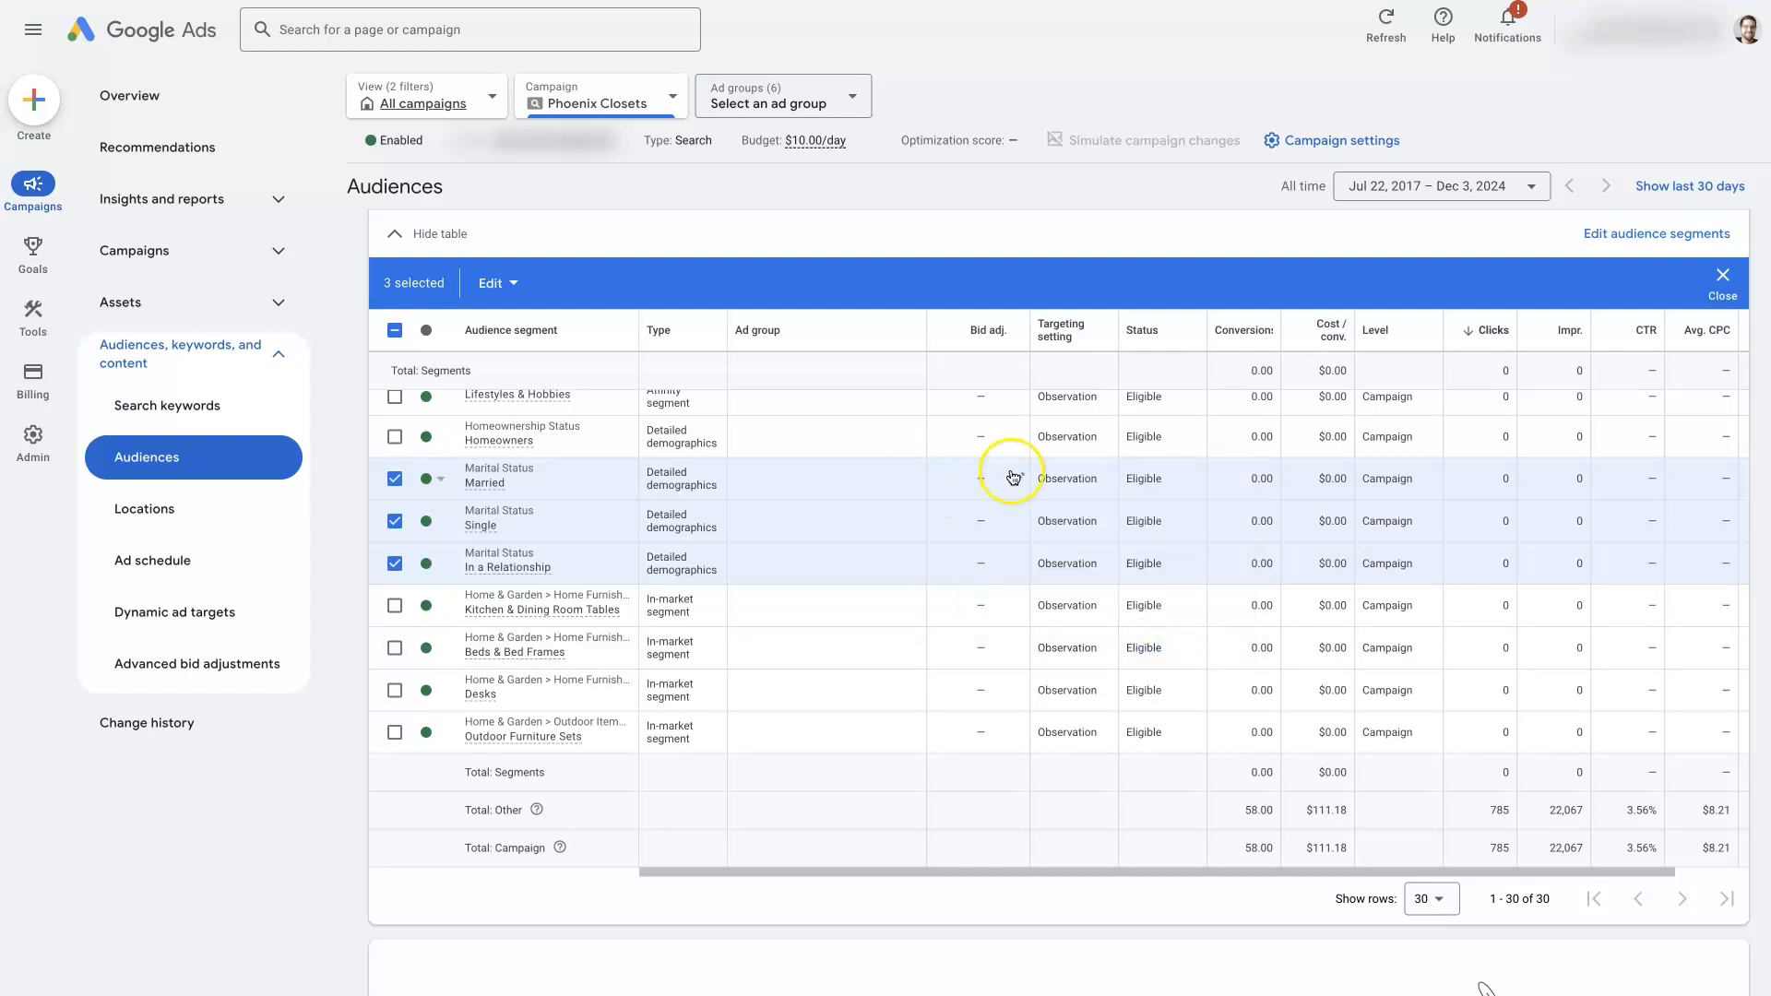
{"action": "mouse_move", "coordinate": [1015, 545]}
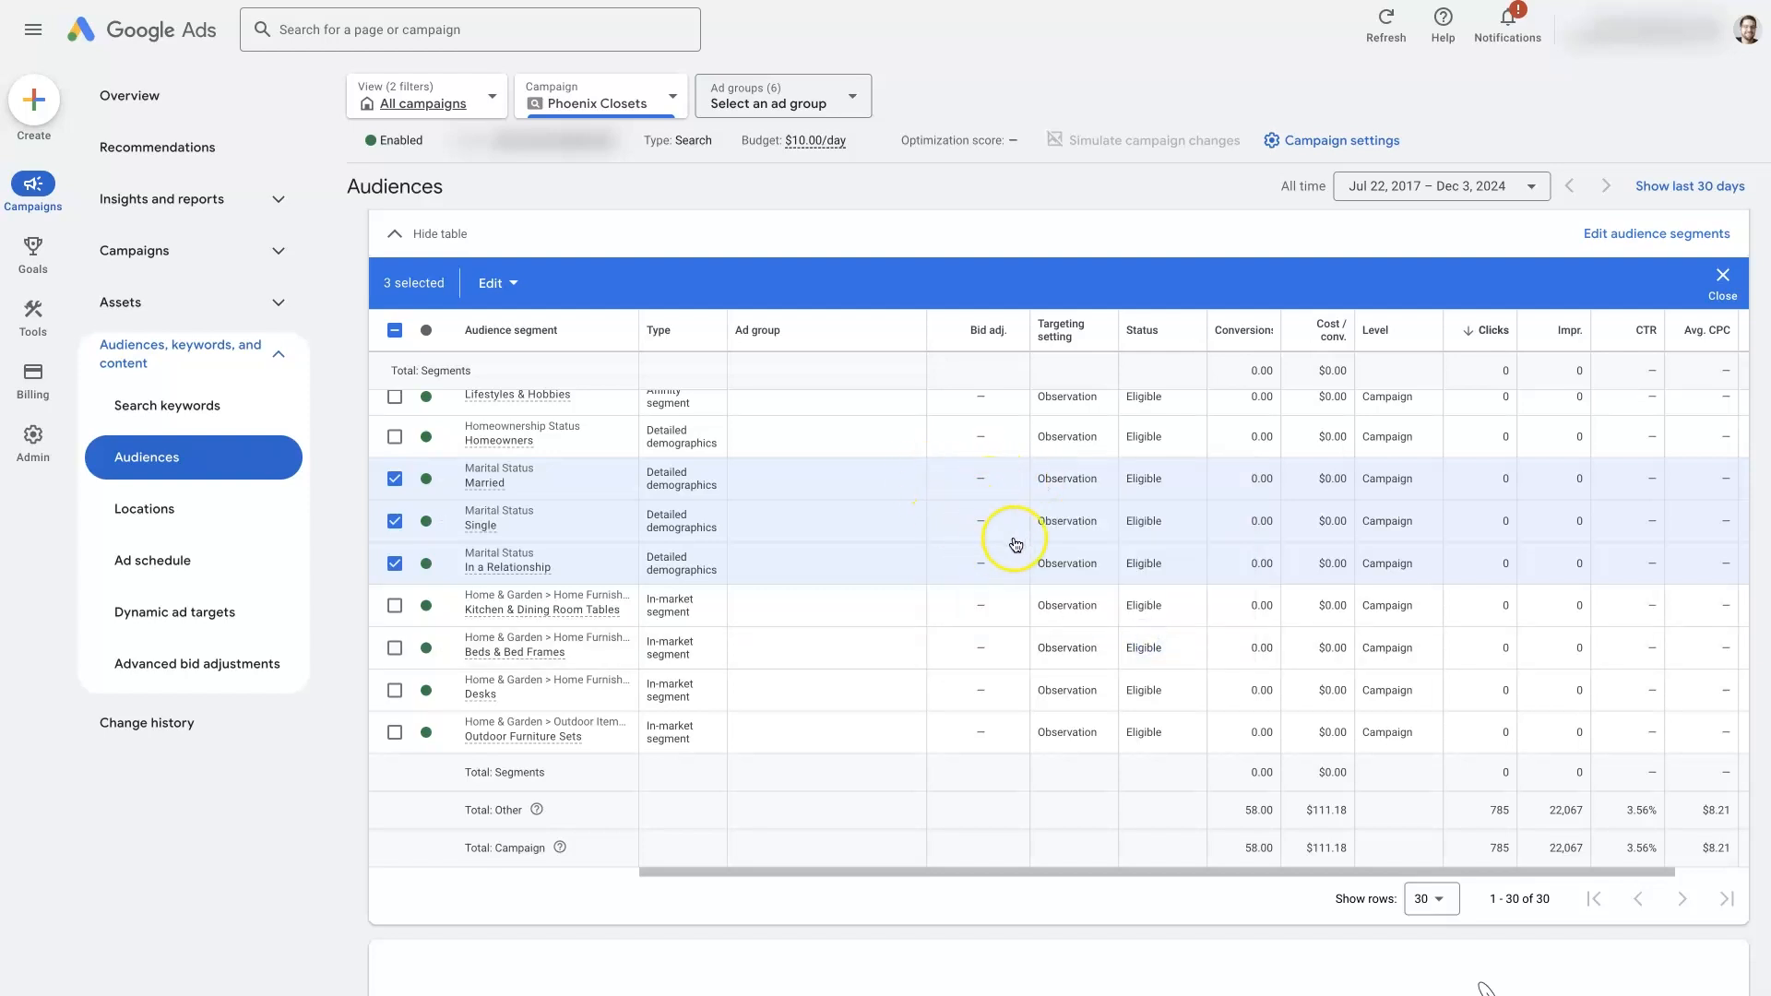
{"action": "left_click", "coordinate": [978, 521]}
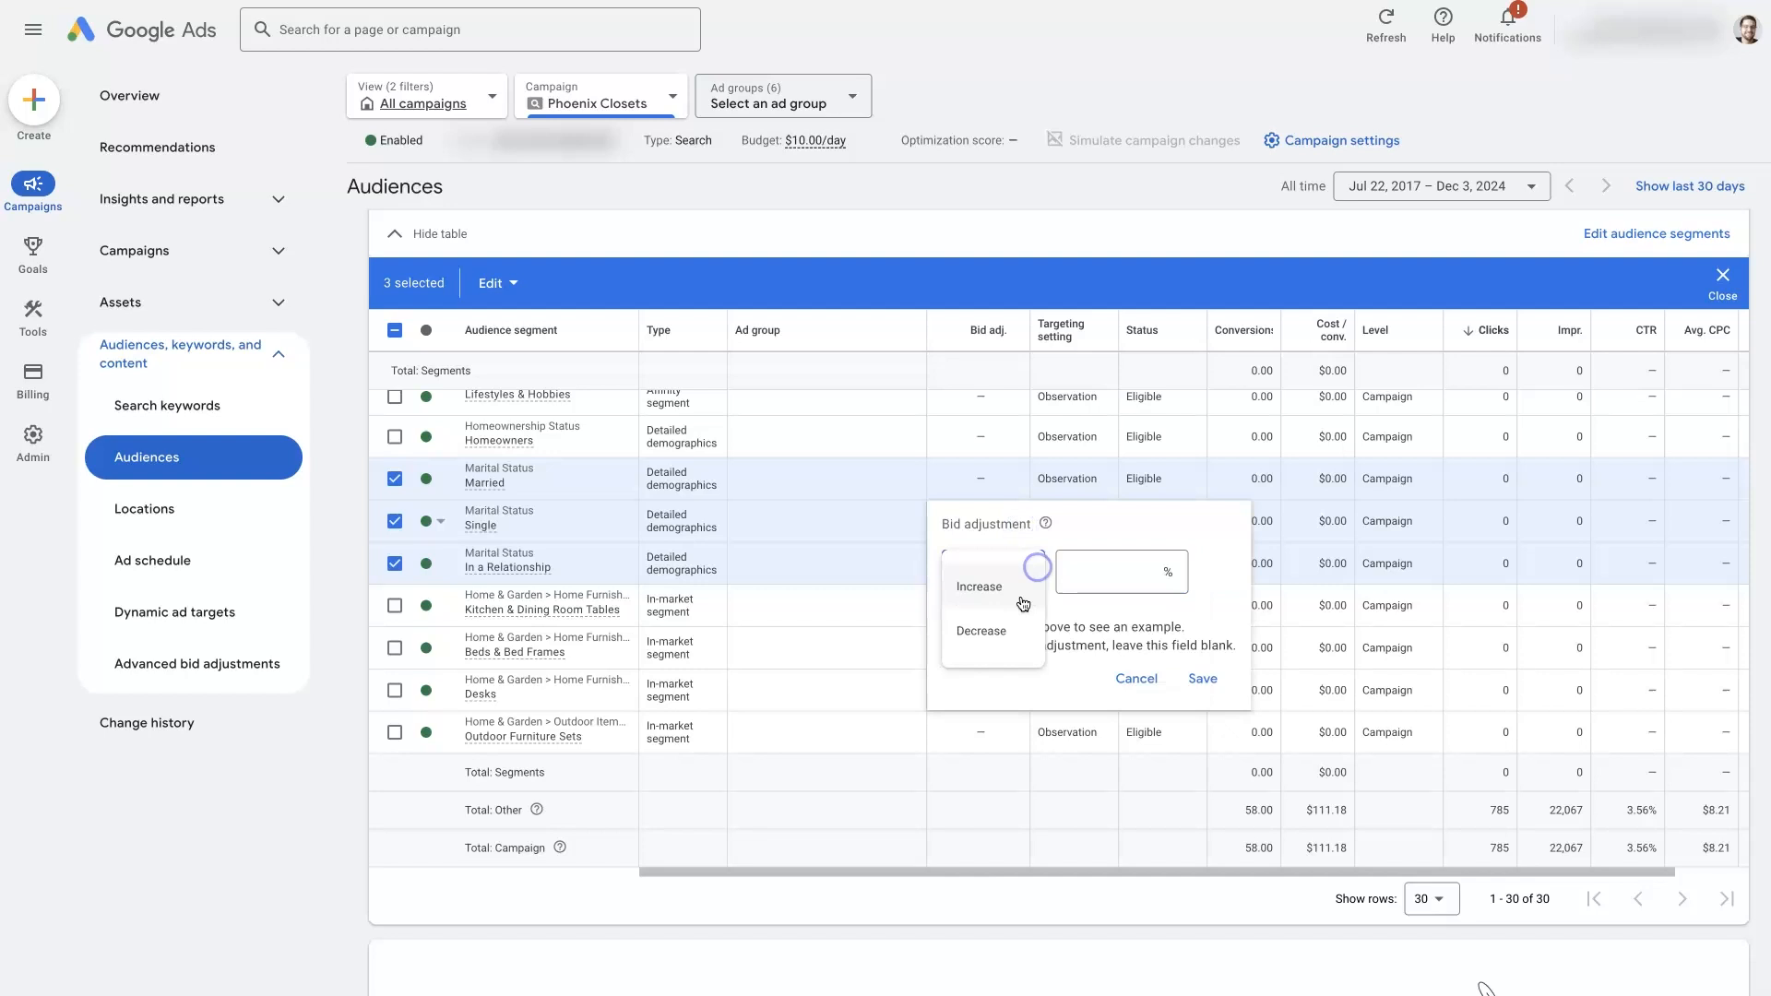
{"action": "left_click", "coordinate": [979, 630]}
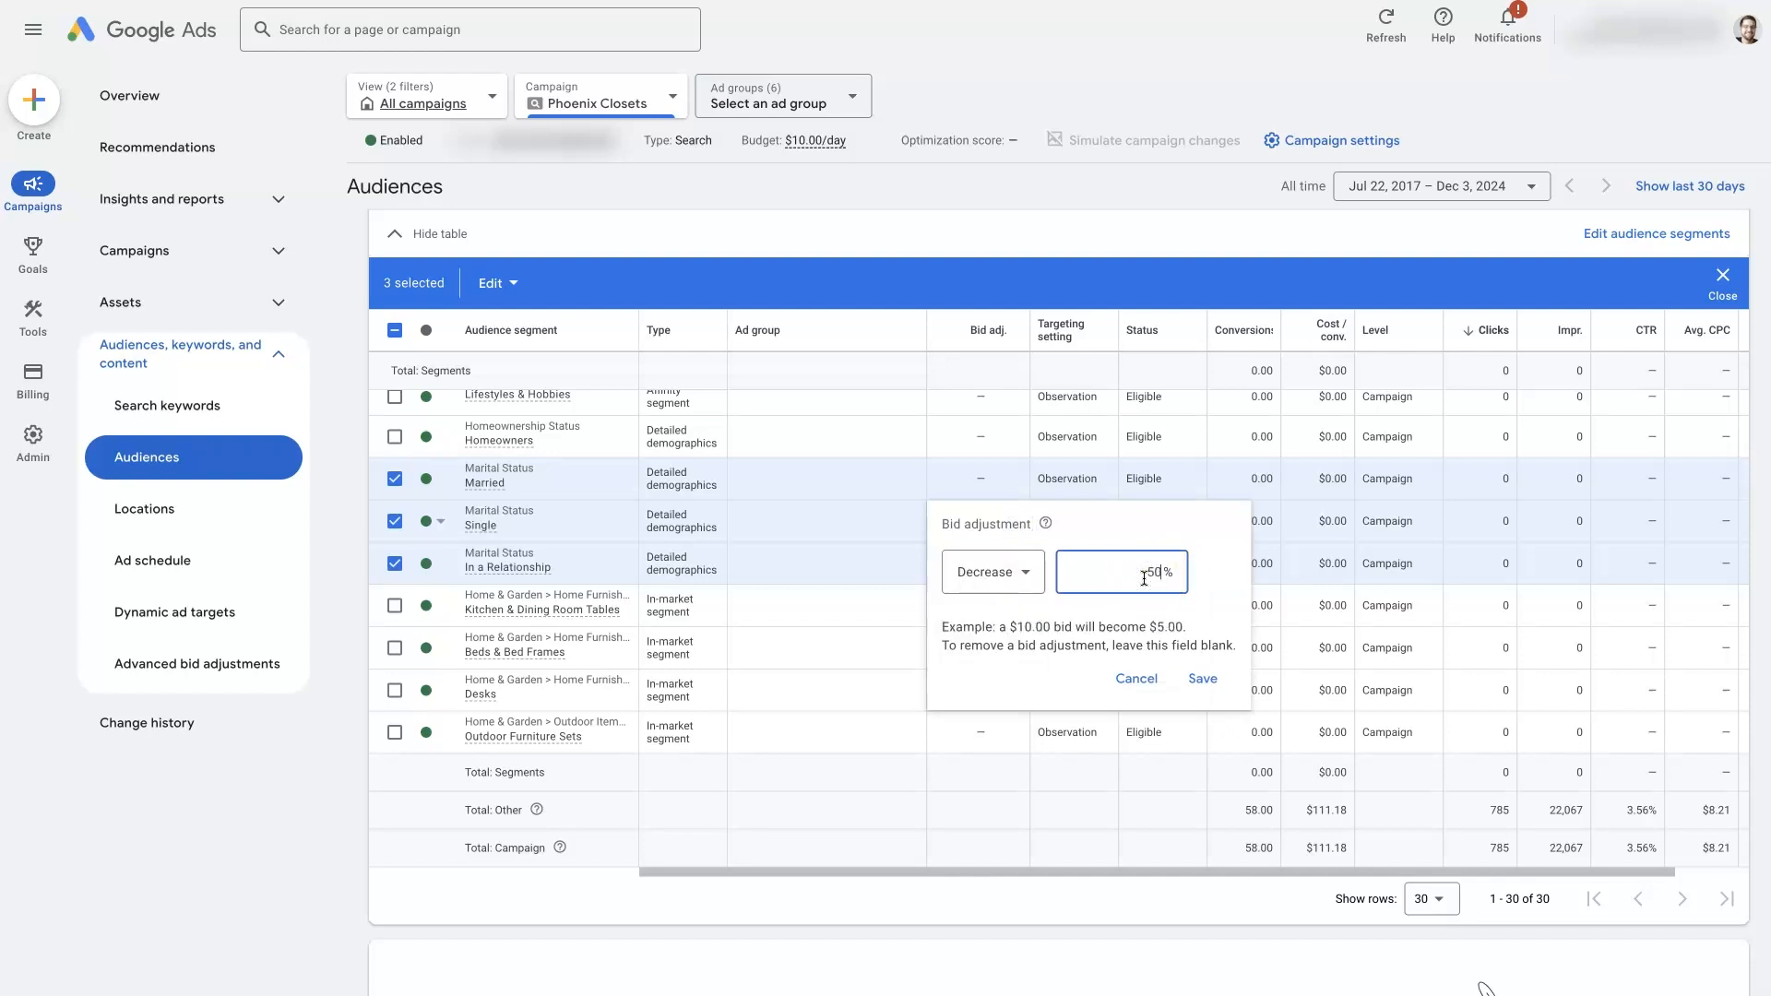
{"action": "mouse_move", "coordinate": [1232, 527]}
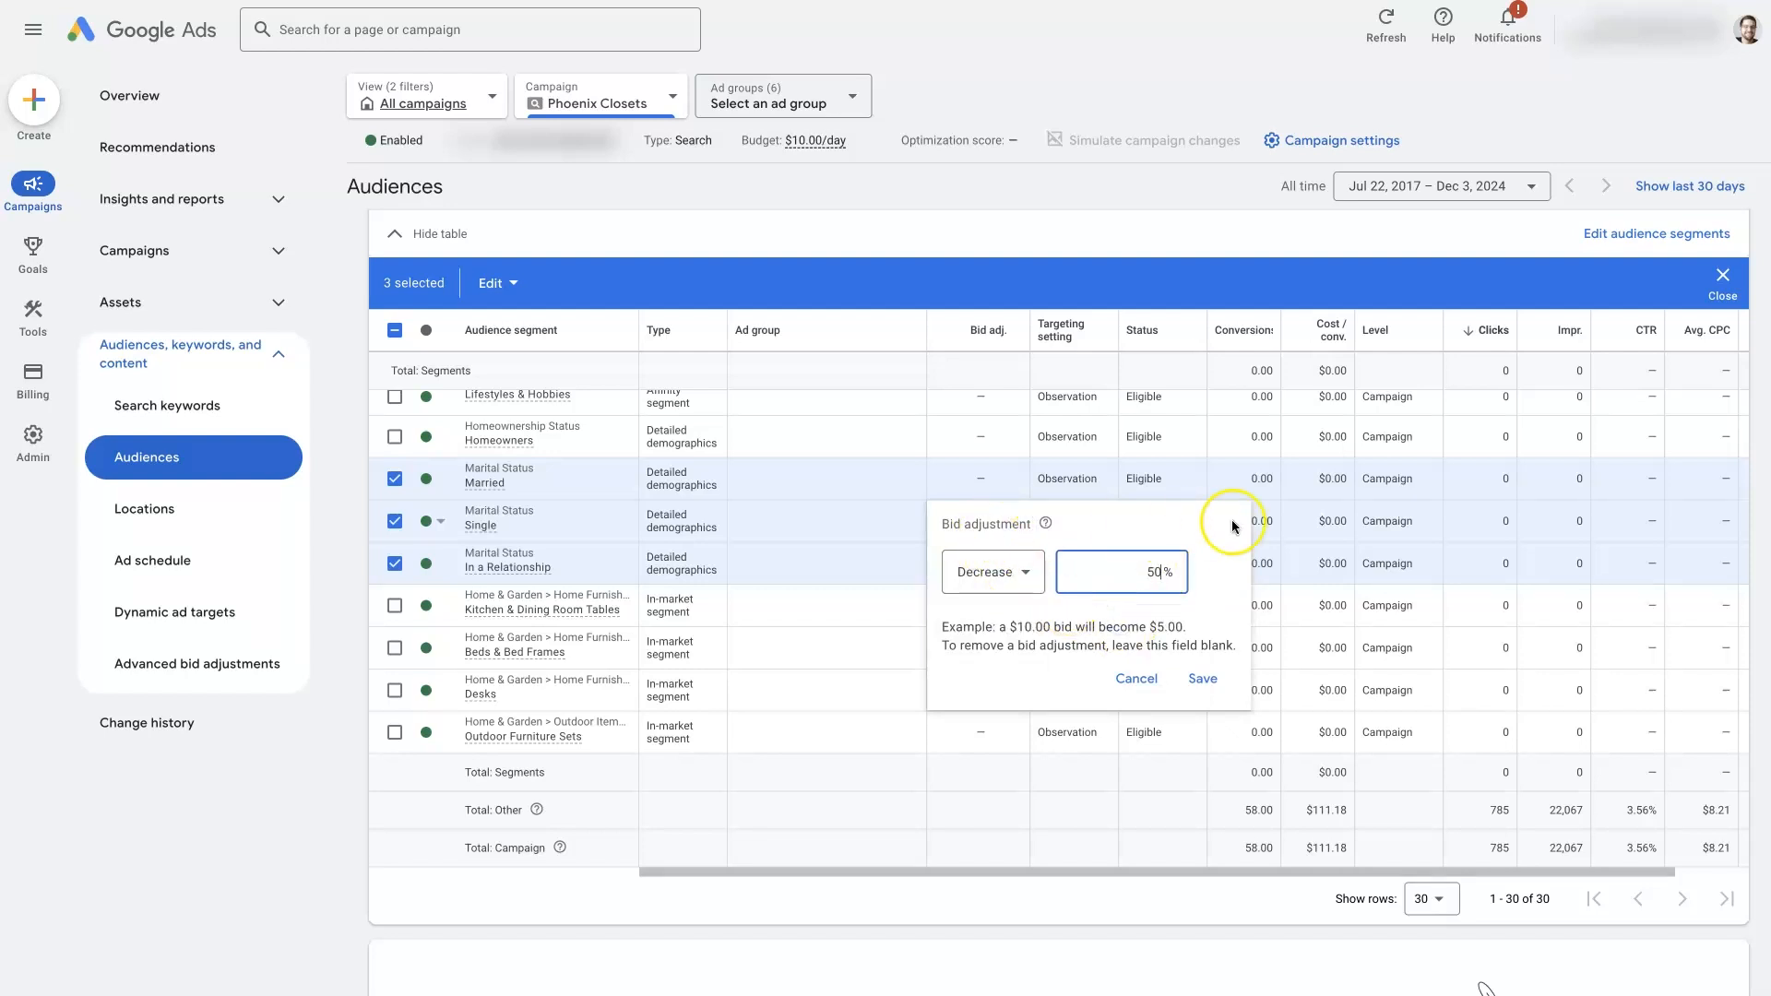
{"action": "mouse_move", "coordinate": [1032, 531]}
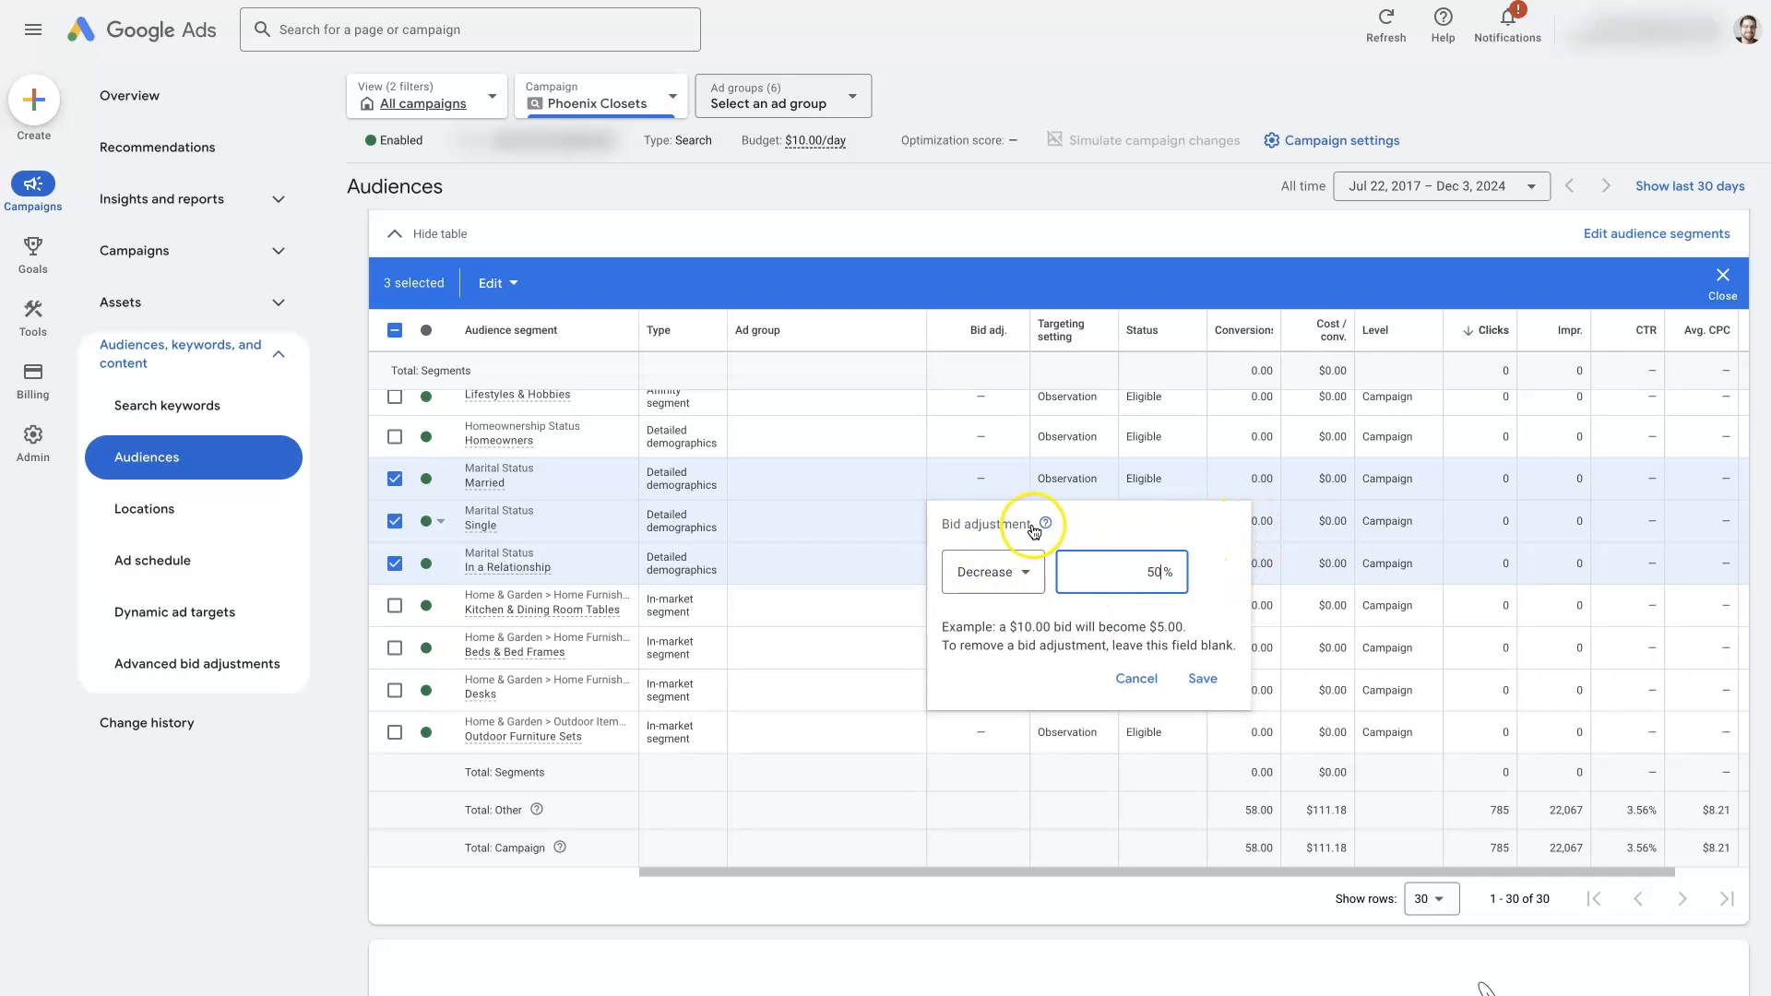
{"action": "mouse_move", "coordinate": [493, 534]}
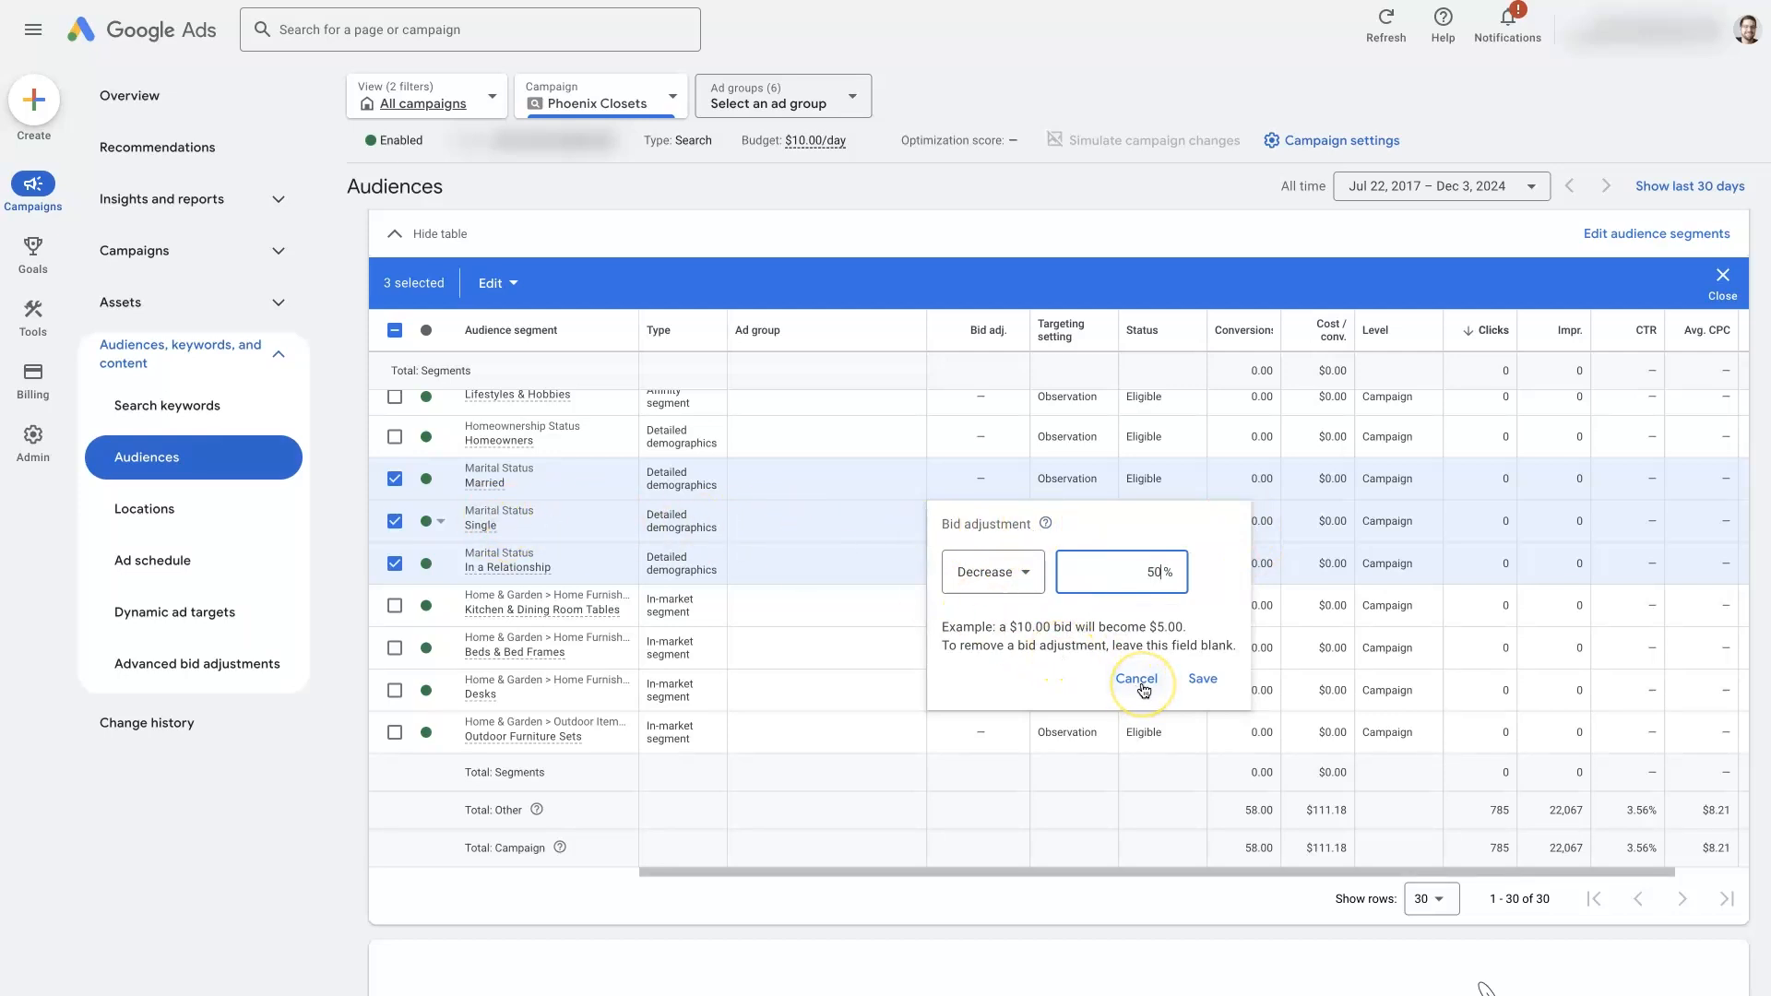
{"action": "left_click", "coordinate": [1137, 679]}
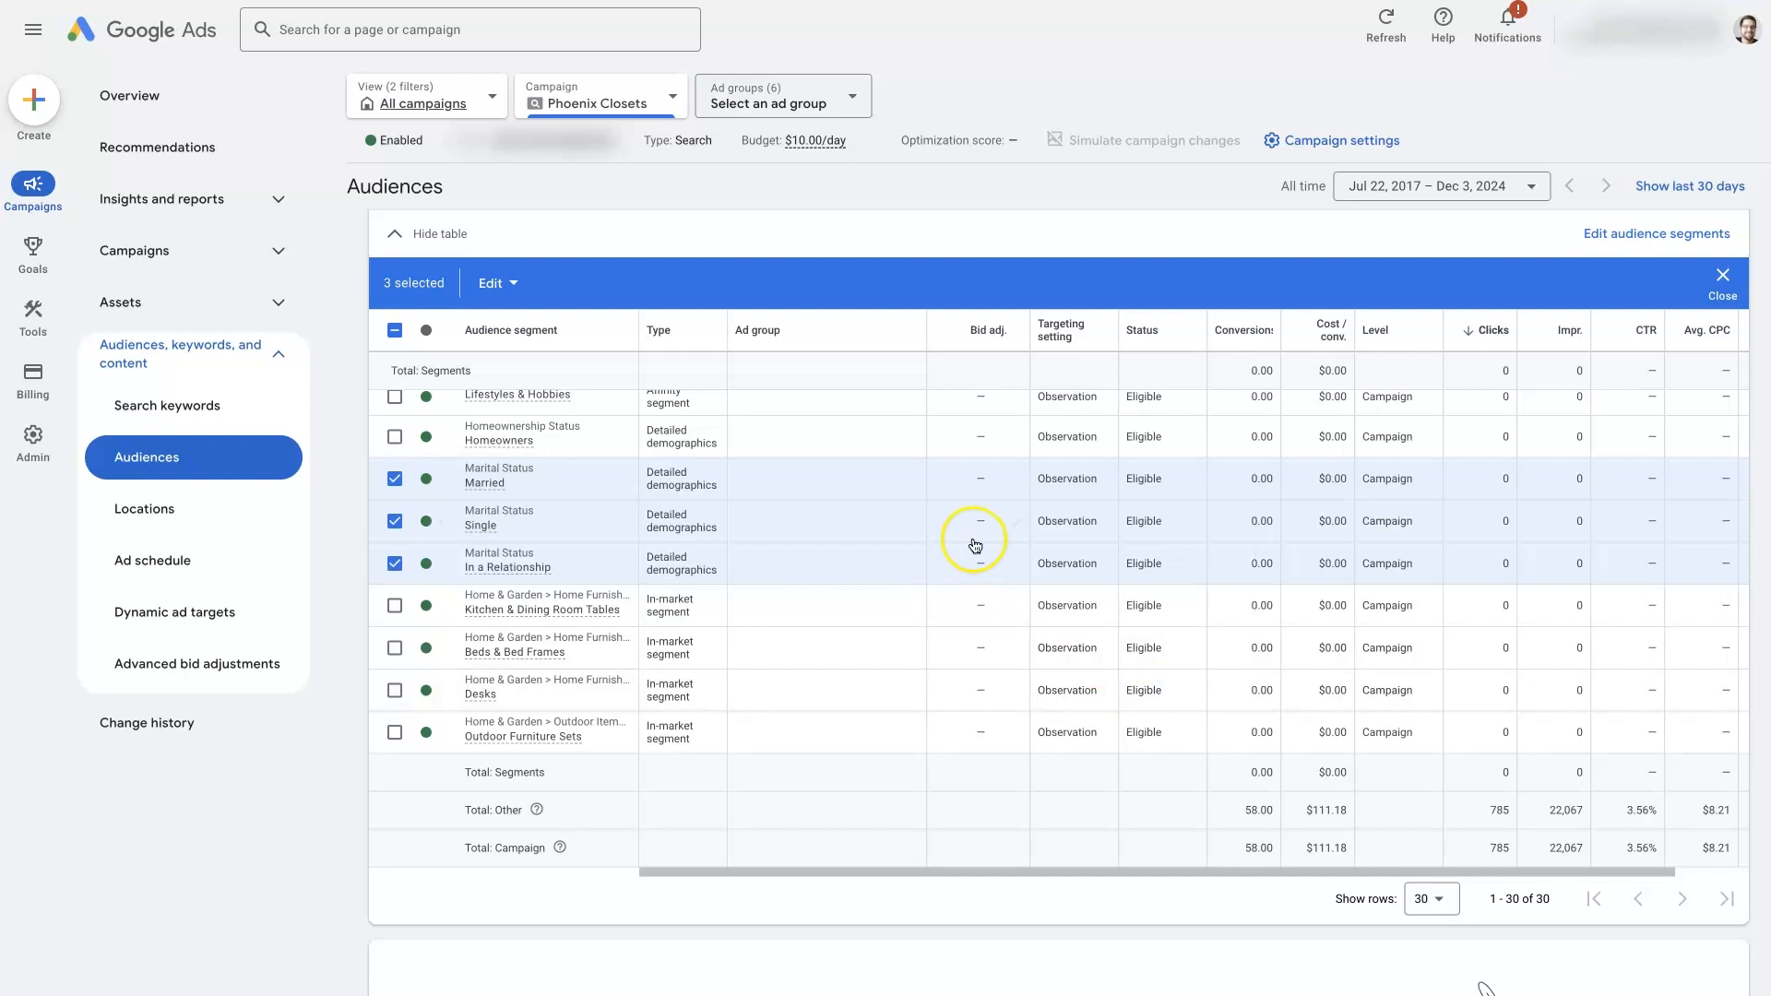
{"action": "left_click", "coordinate": [975, 545]}
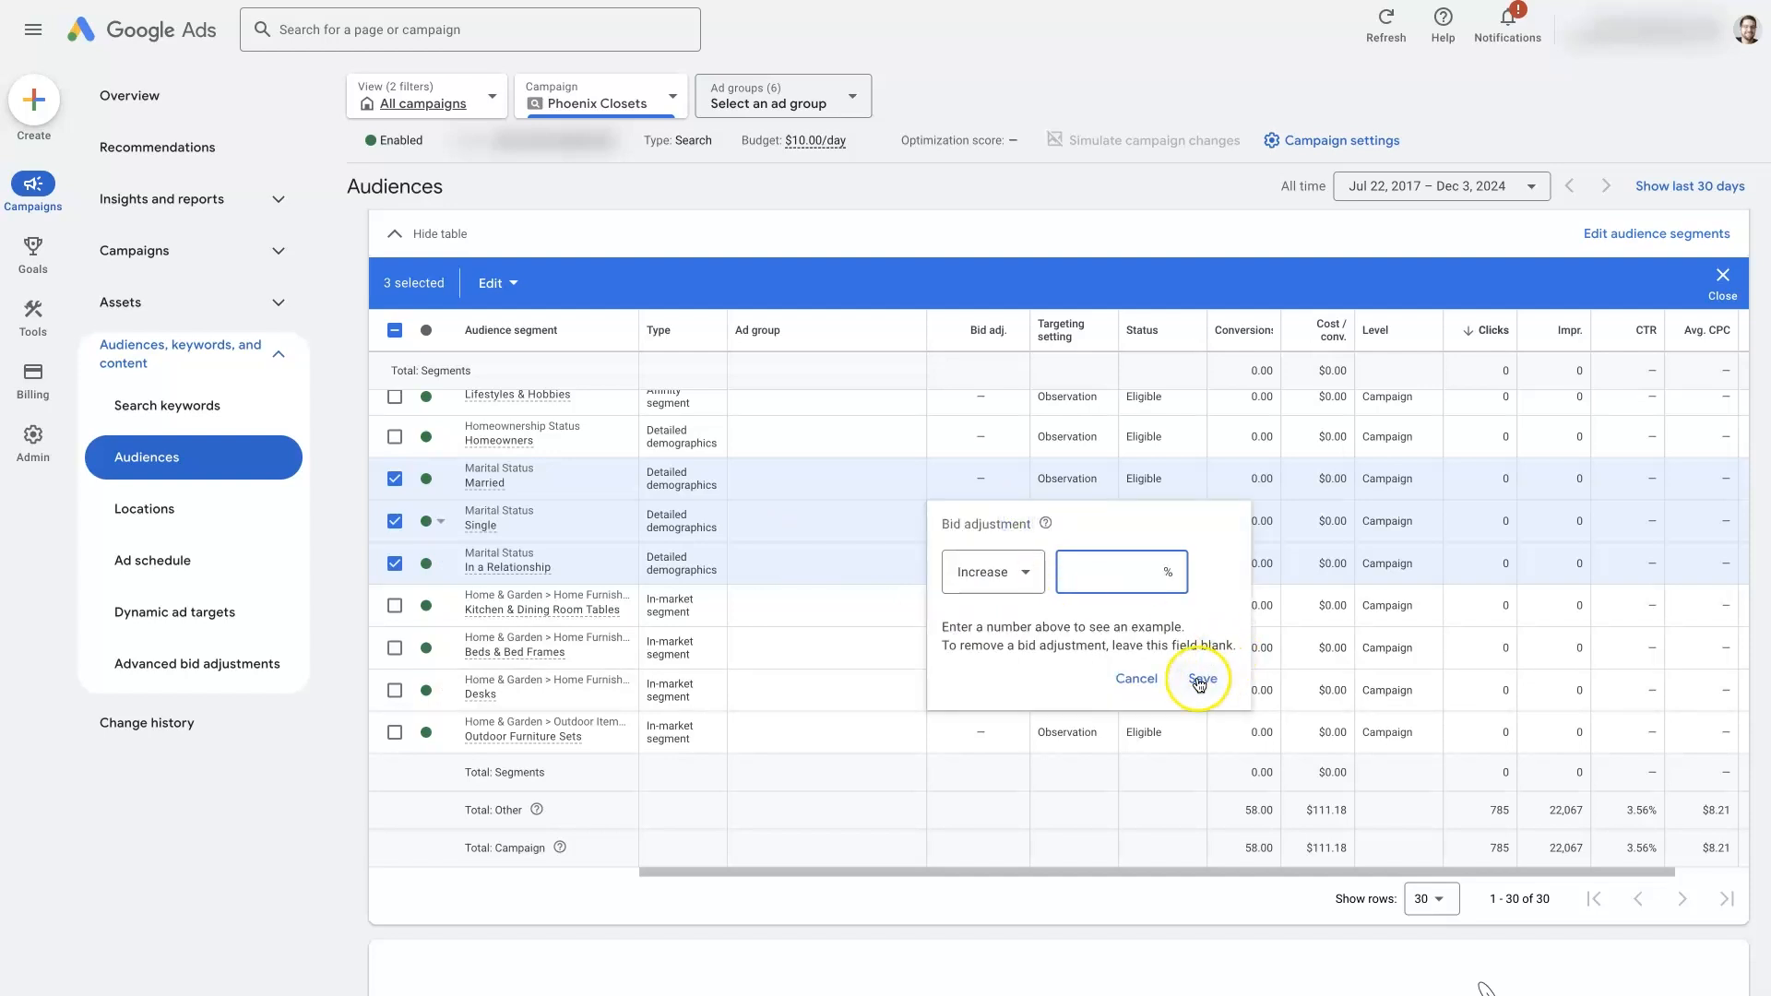
{"action": "left_click", "coordinate": [1201, 679]}
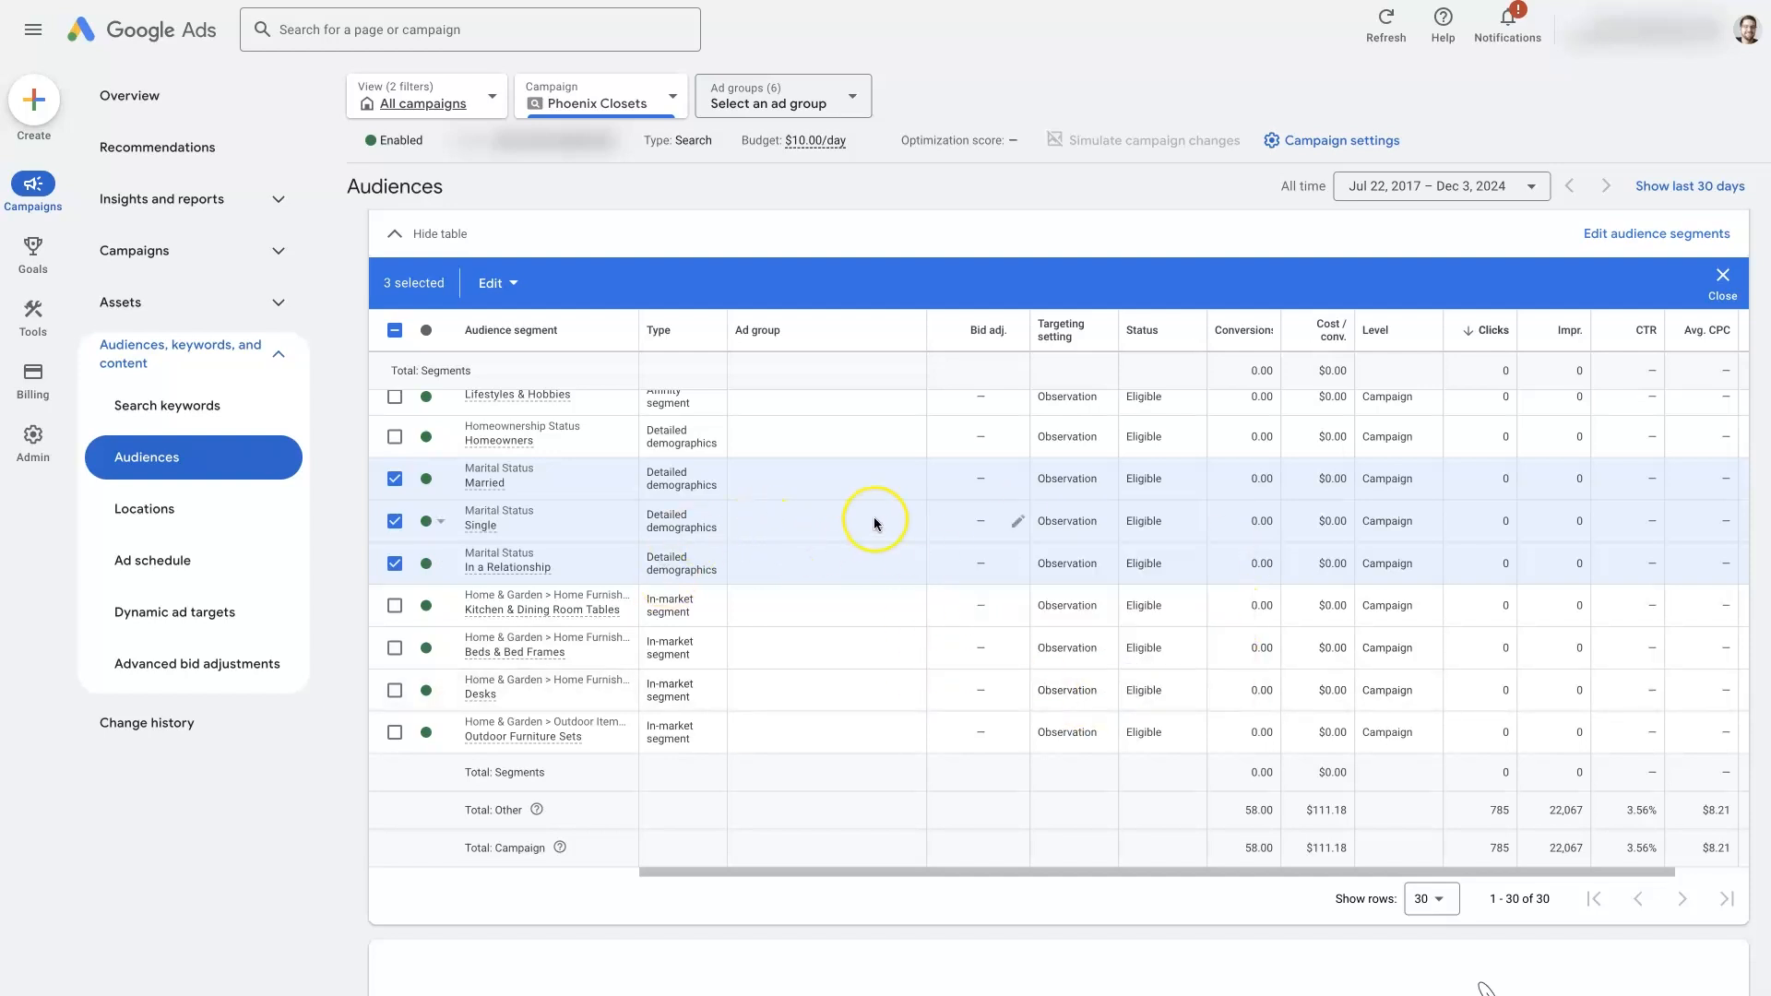
{"action": "mouse_move", "coordinate": [1003, 531]}
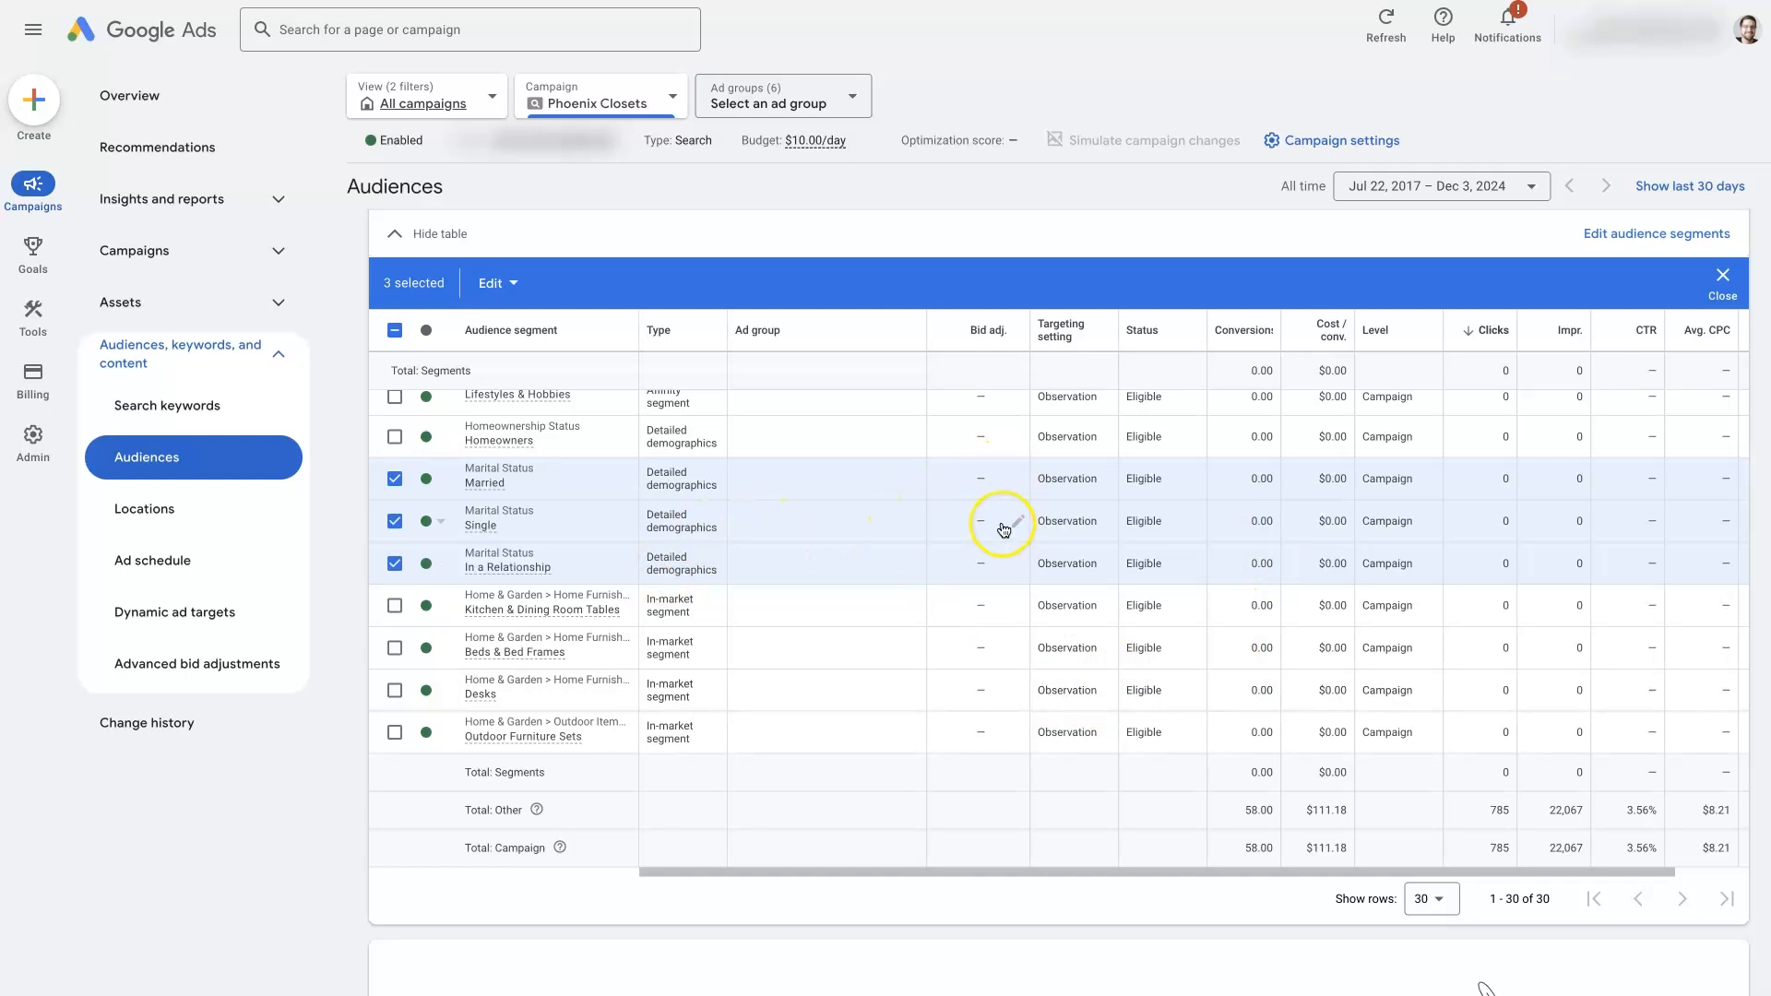
{"action": "mouse_move", "coordinate": [981, 470]}
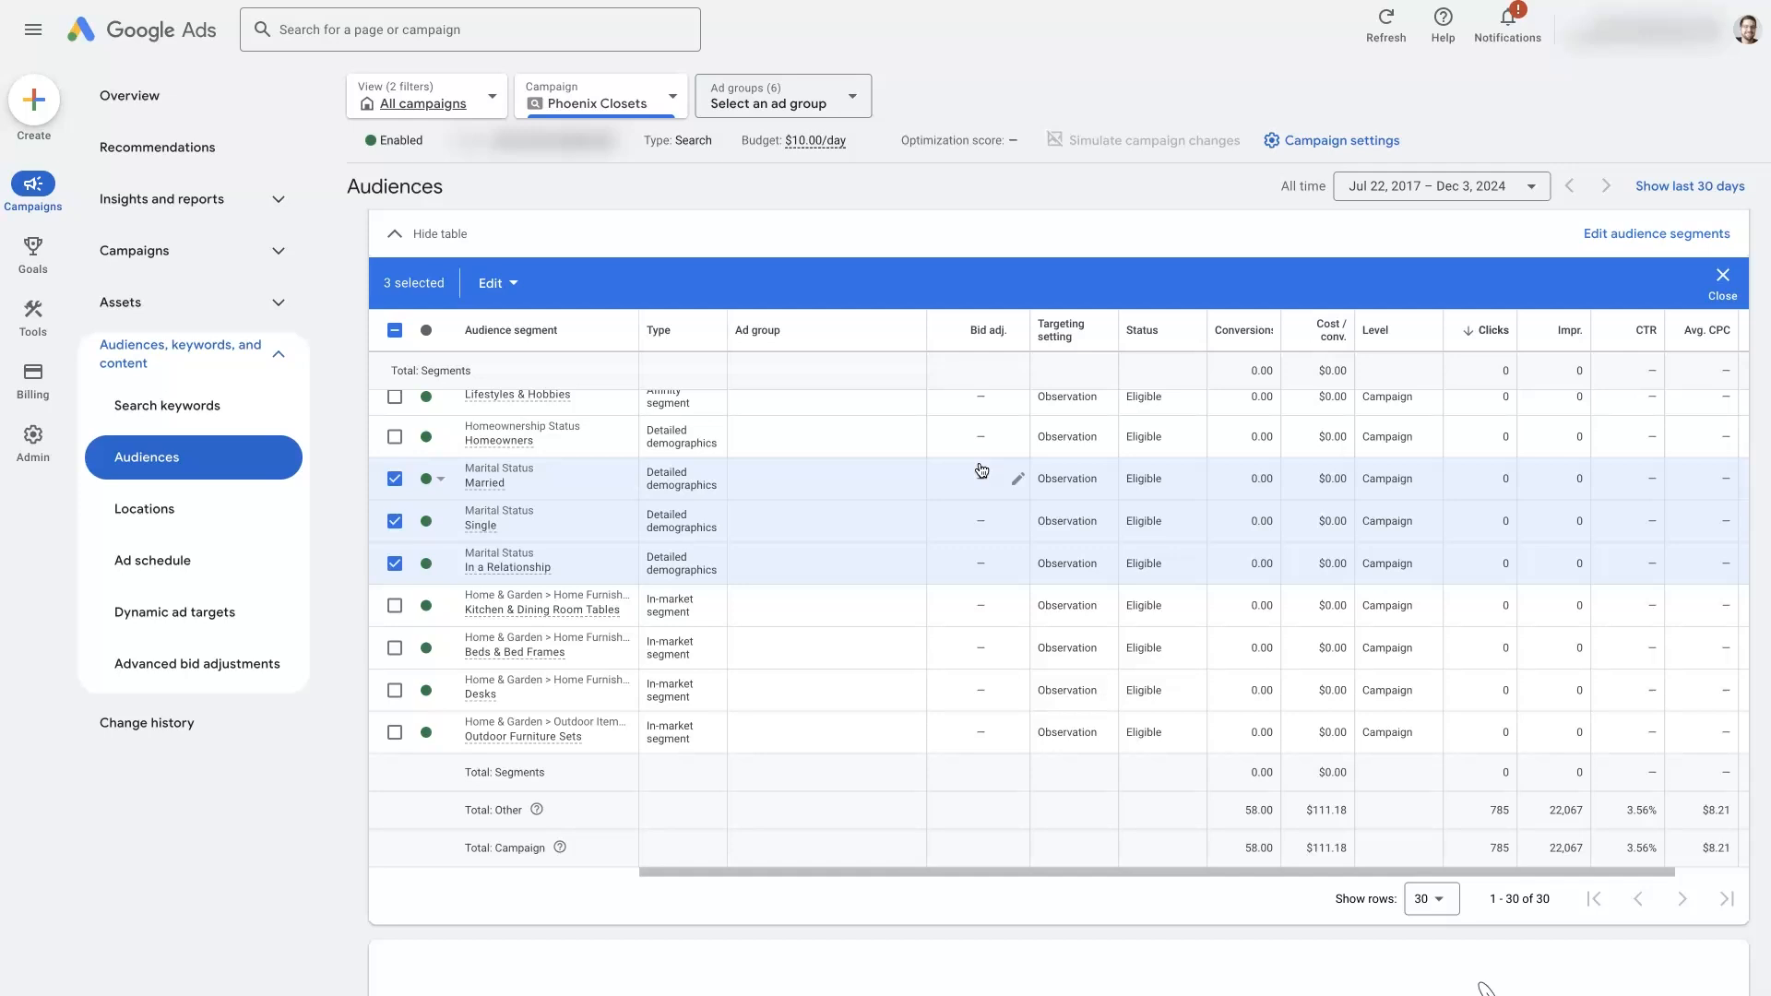
{"action": "mouse_move", "coordinate": [1002, 534]}
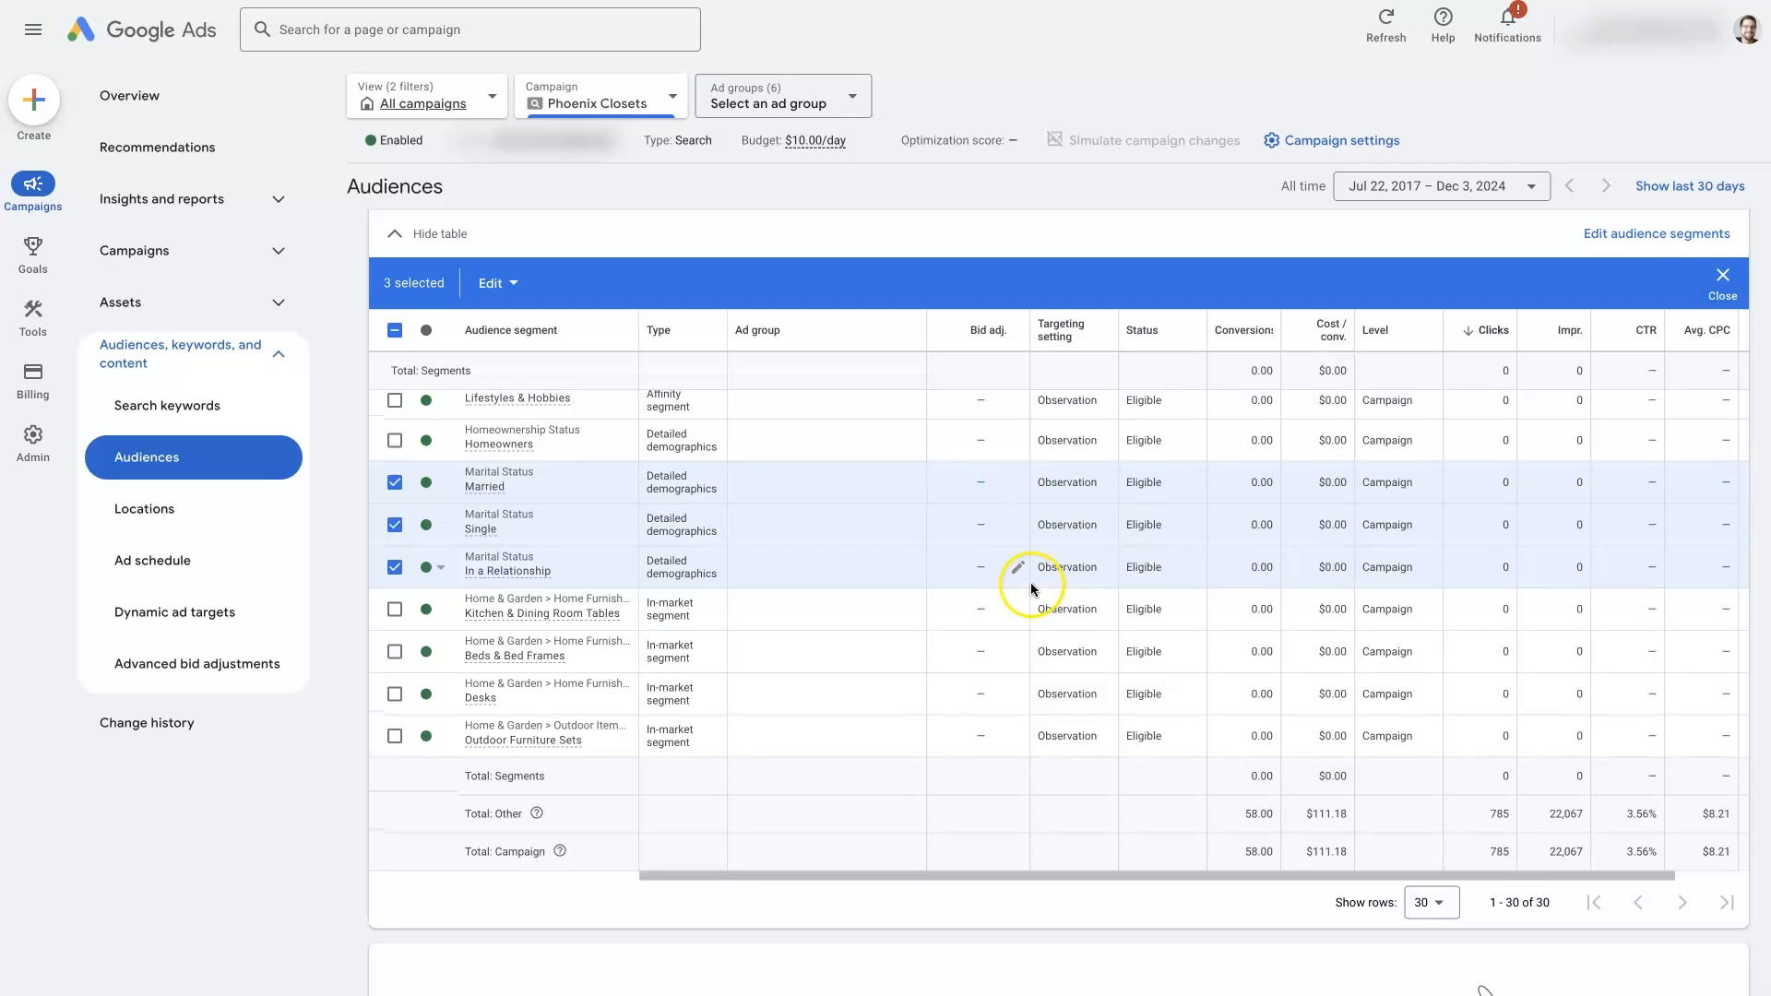
{"action": "scroll", "scroll_direction": "up", "scroll_amount": 3}
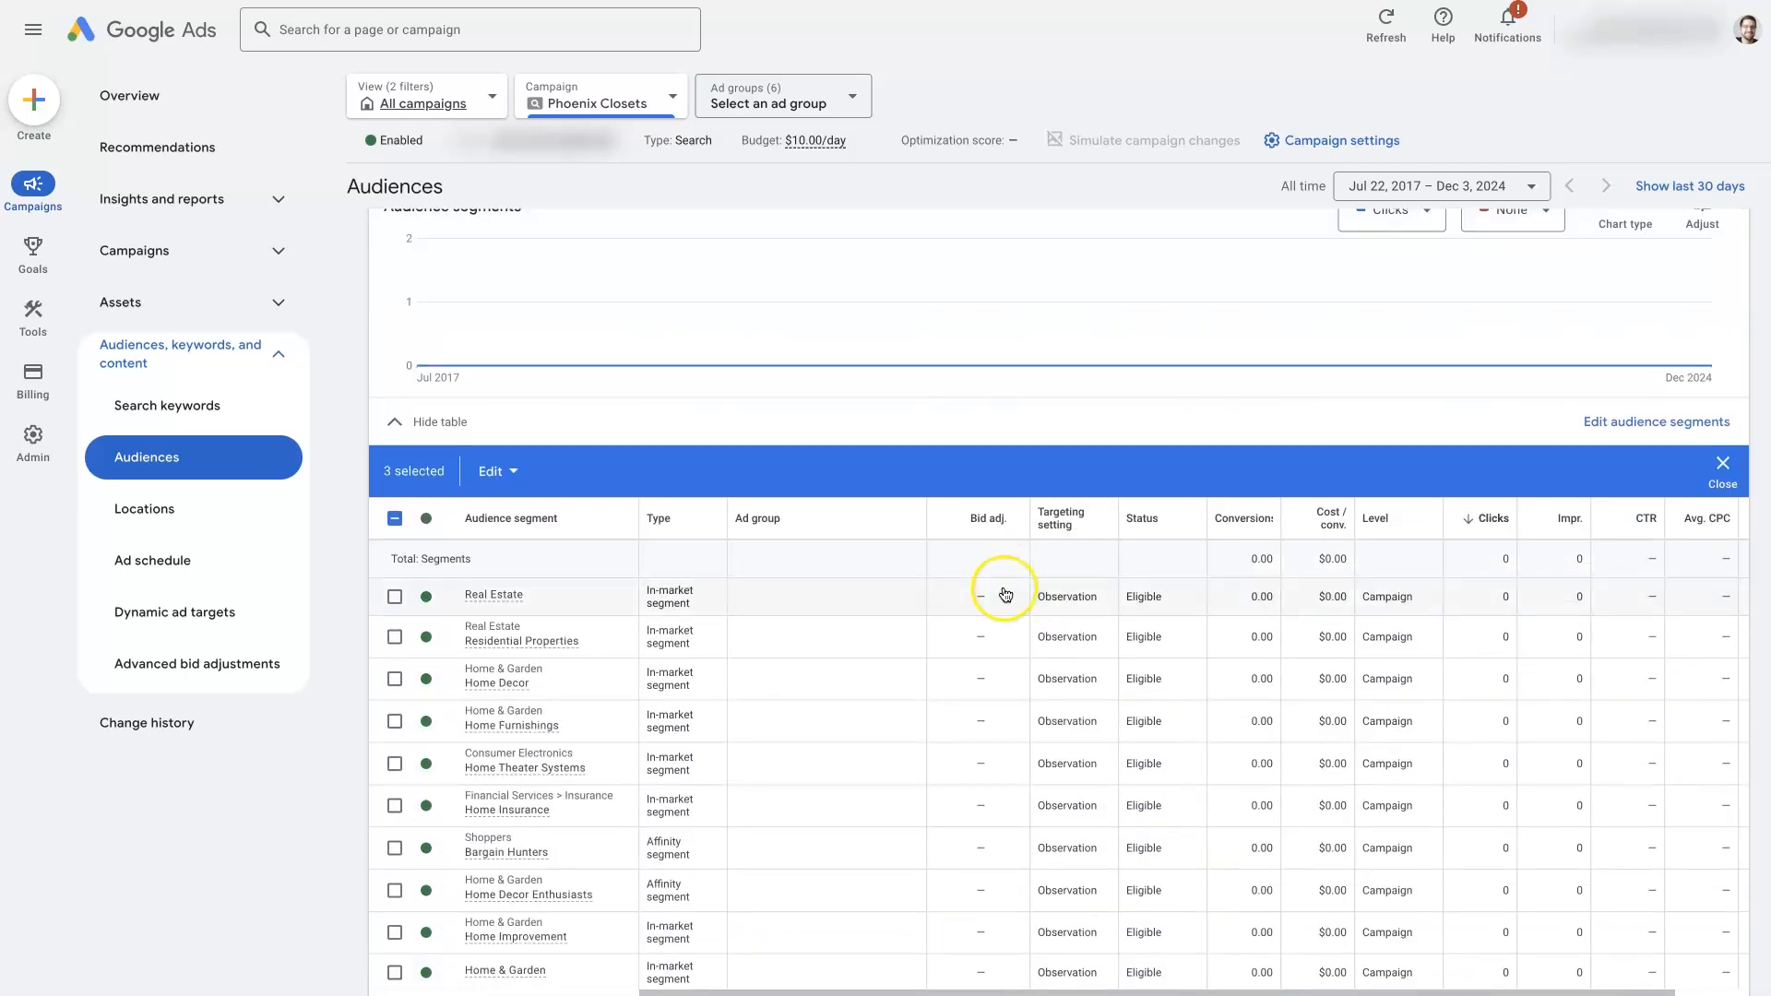
{"action": "scroll", "scroll_direction": "down", "scroll_amount": 3}
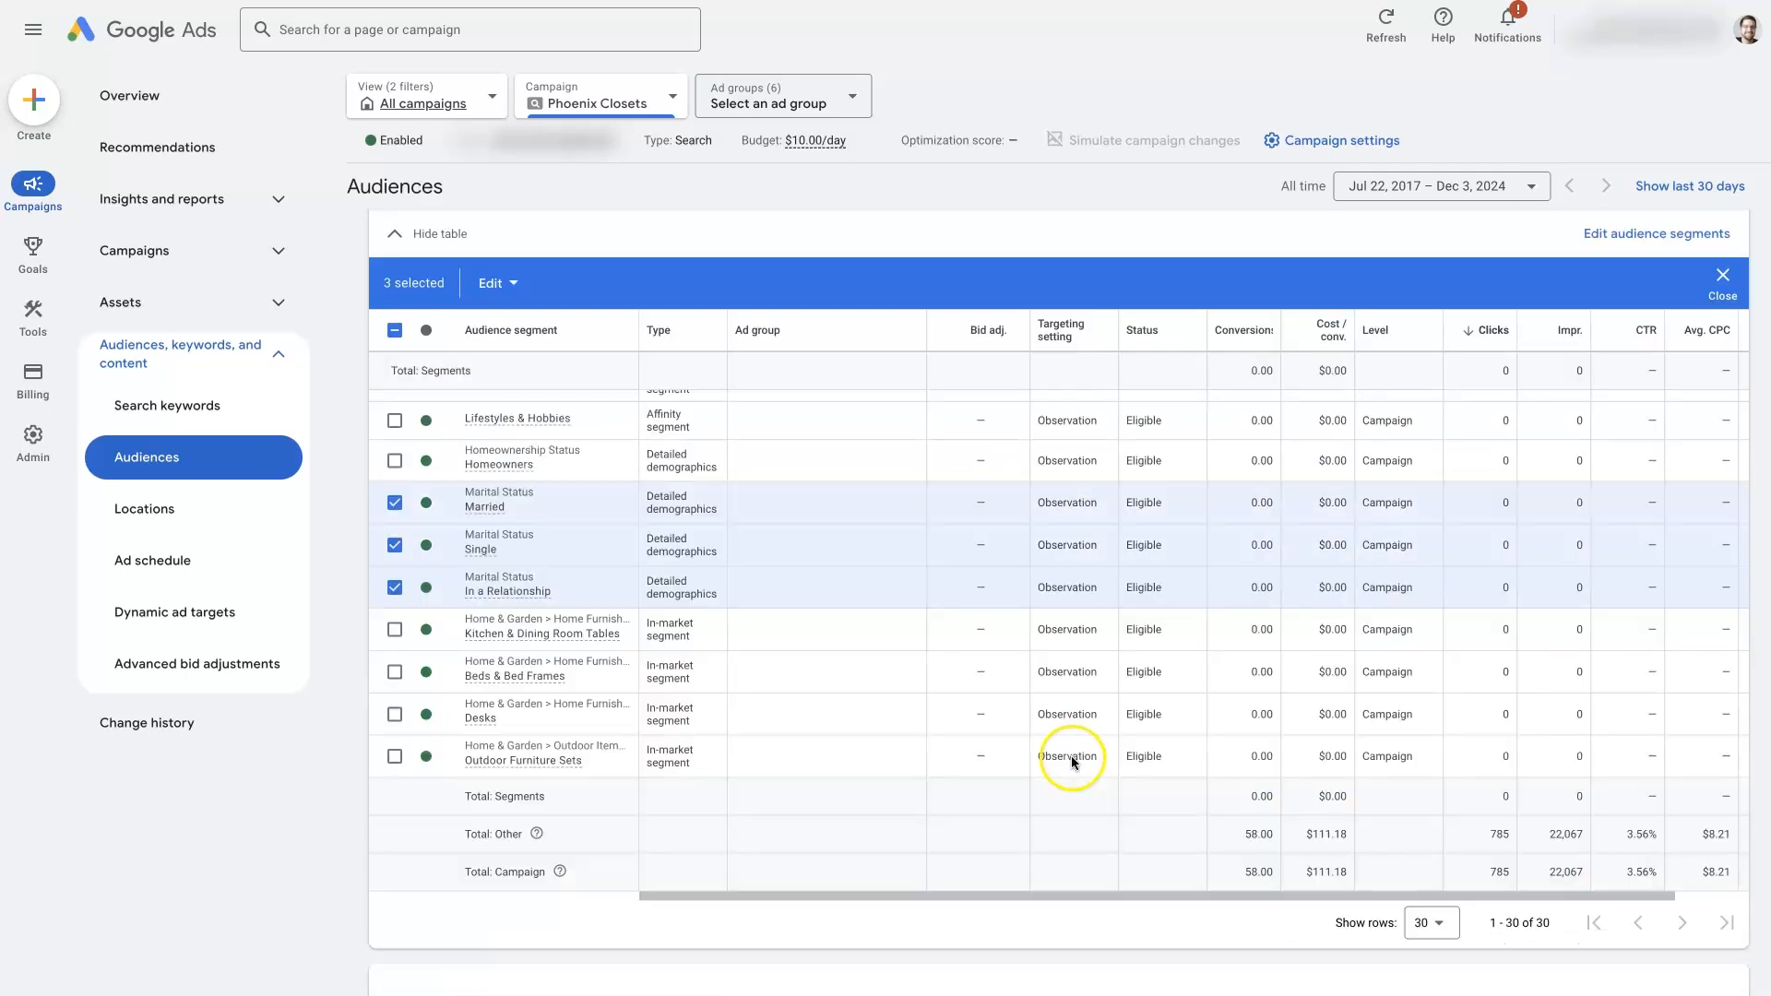
{"action": "mouse_move", "coordinate": [982, 629]}
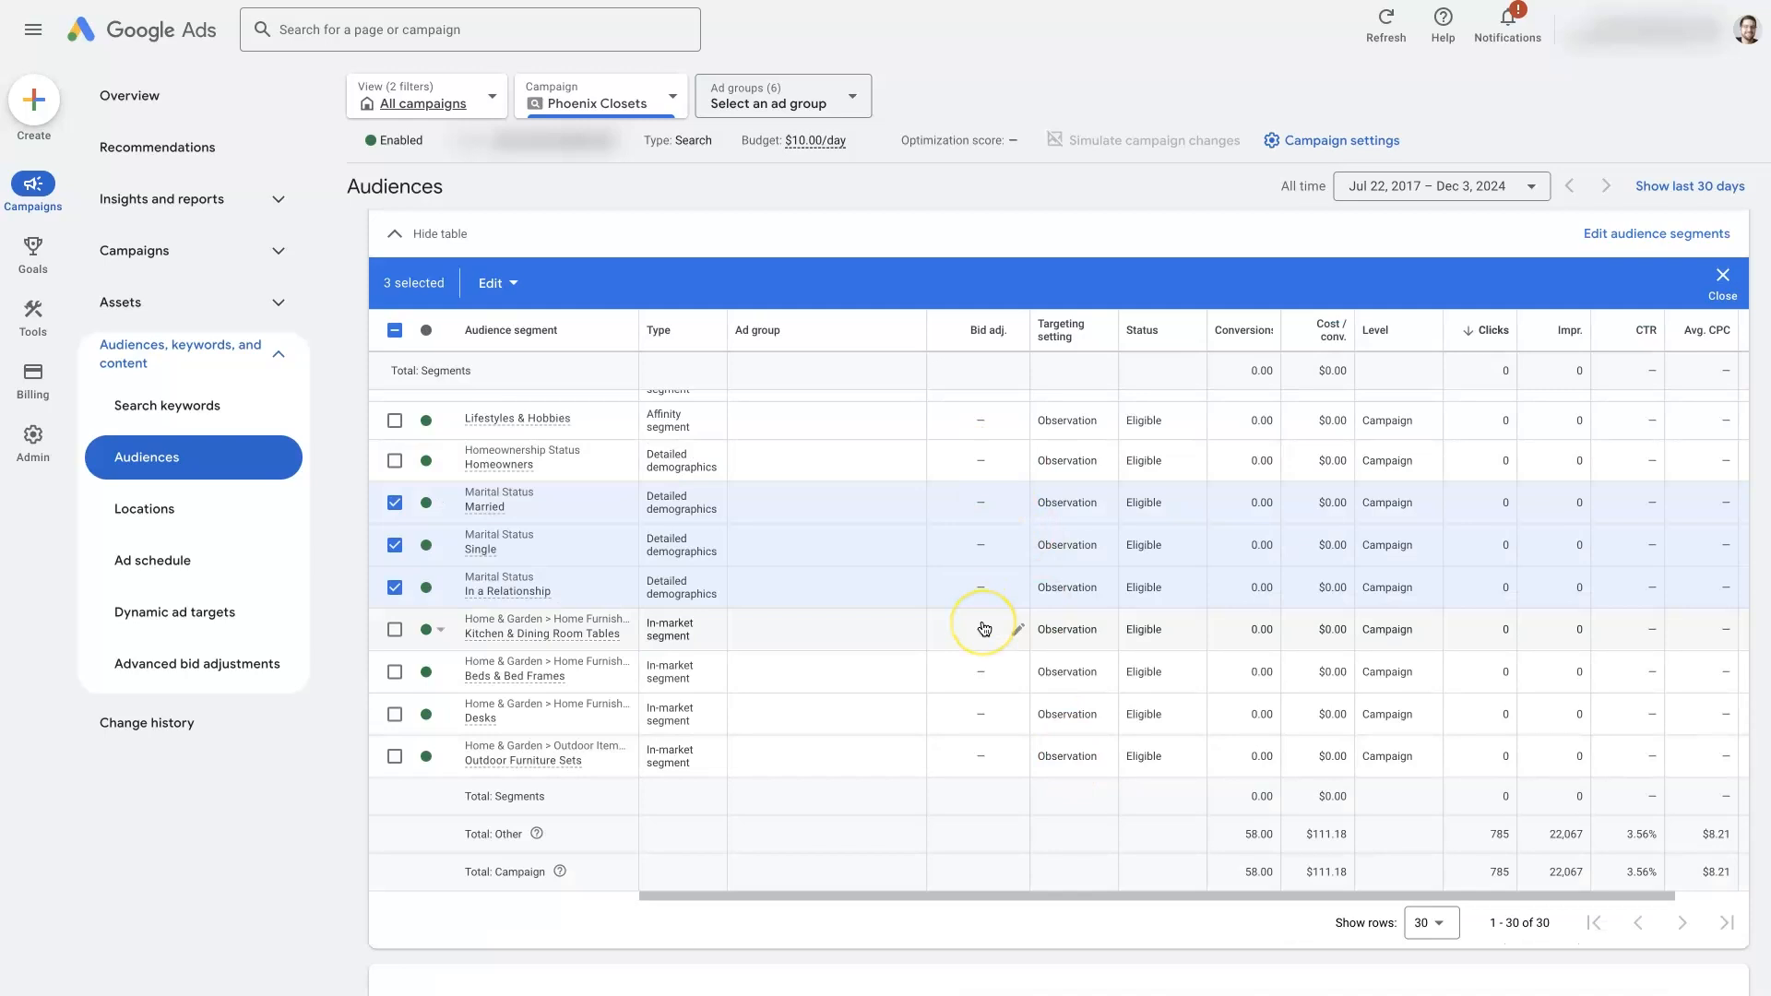
{"action": "mouse_move", "coordinate": [347, 656]}
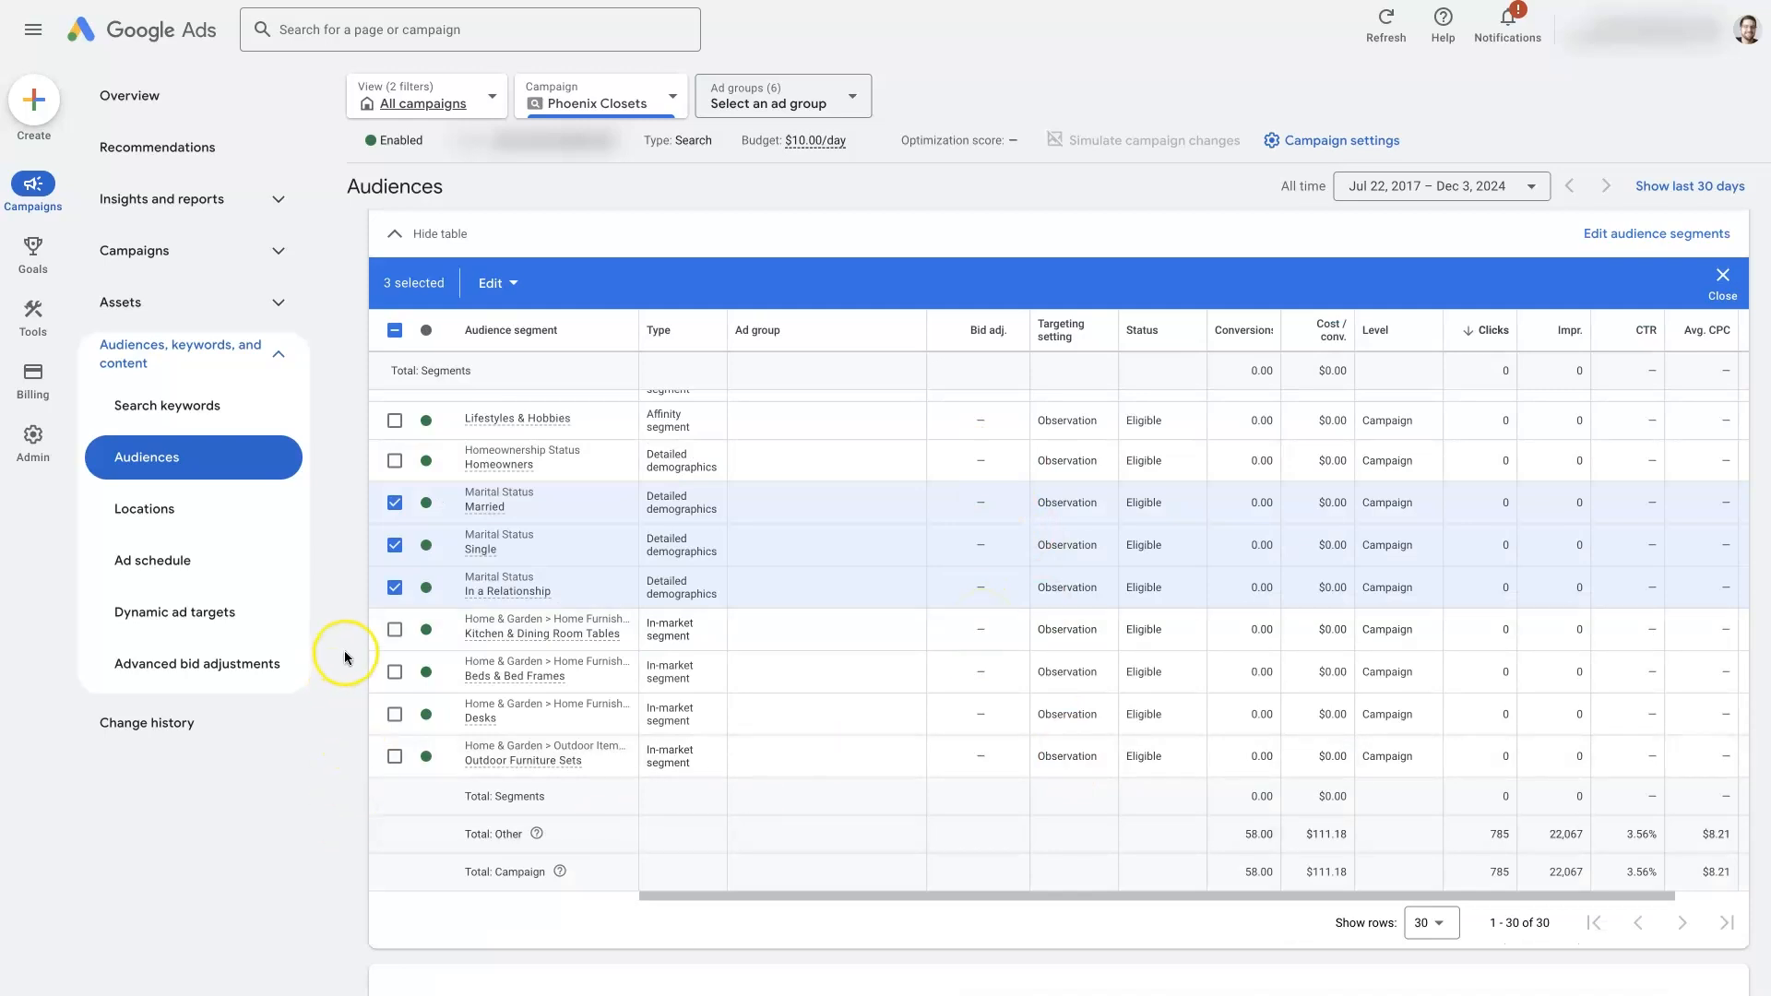
{"action": "mouse_move", "coordinate": [347, 656]}
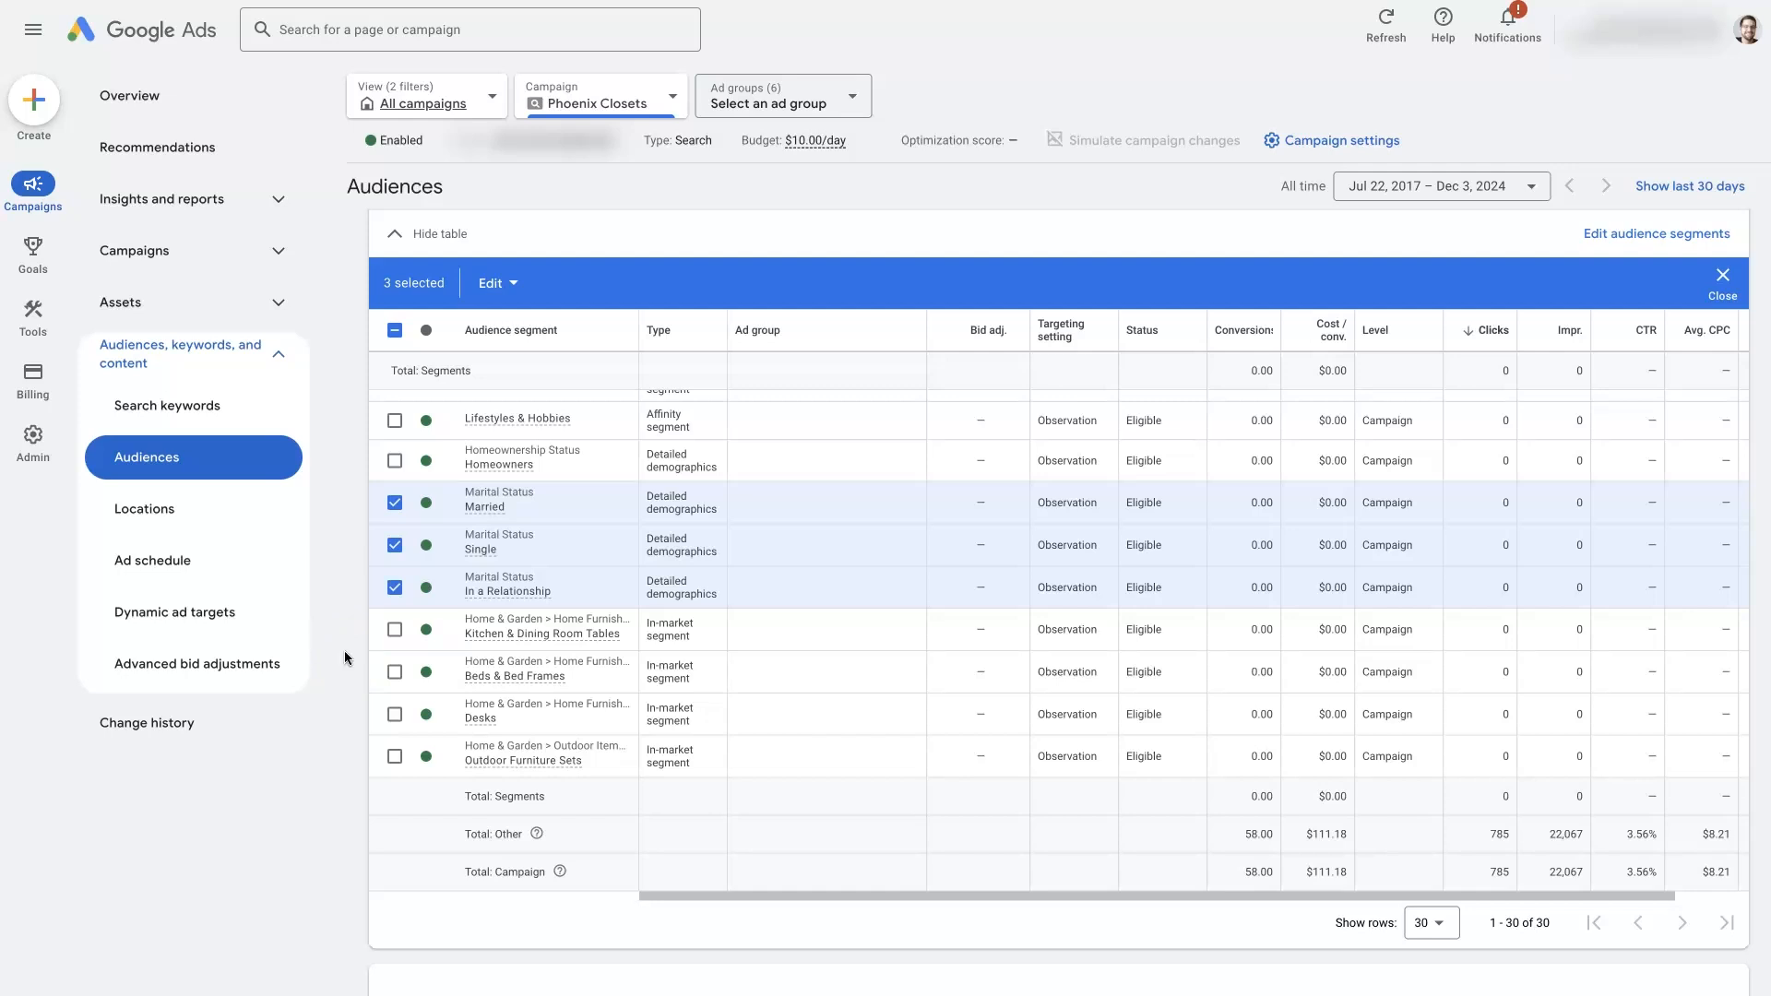
{"action": "mouse_move", "coordinate": [323, 736]}
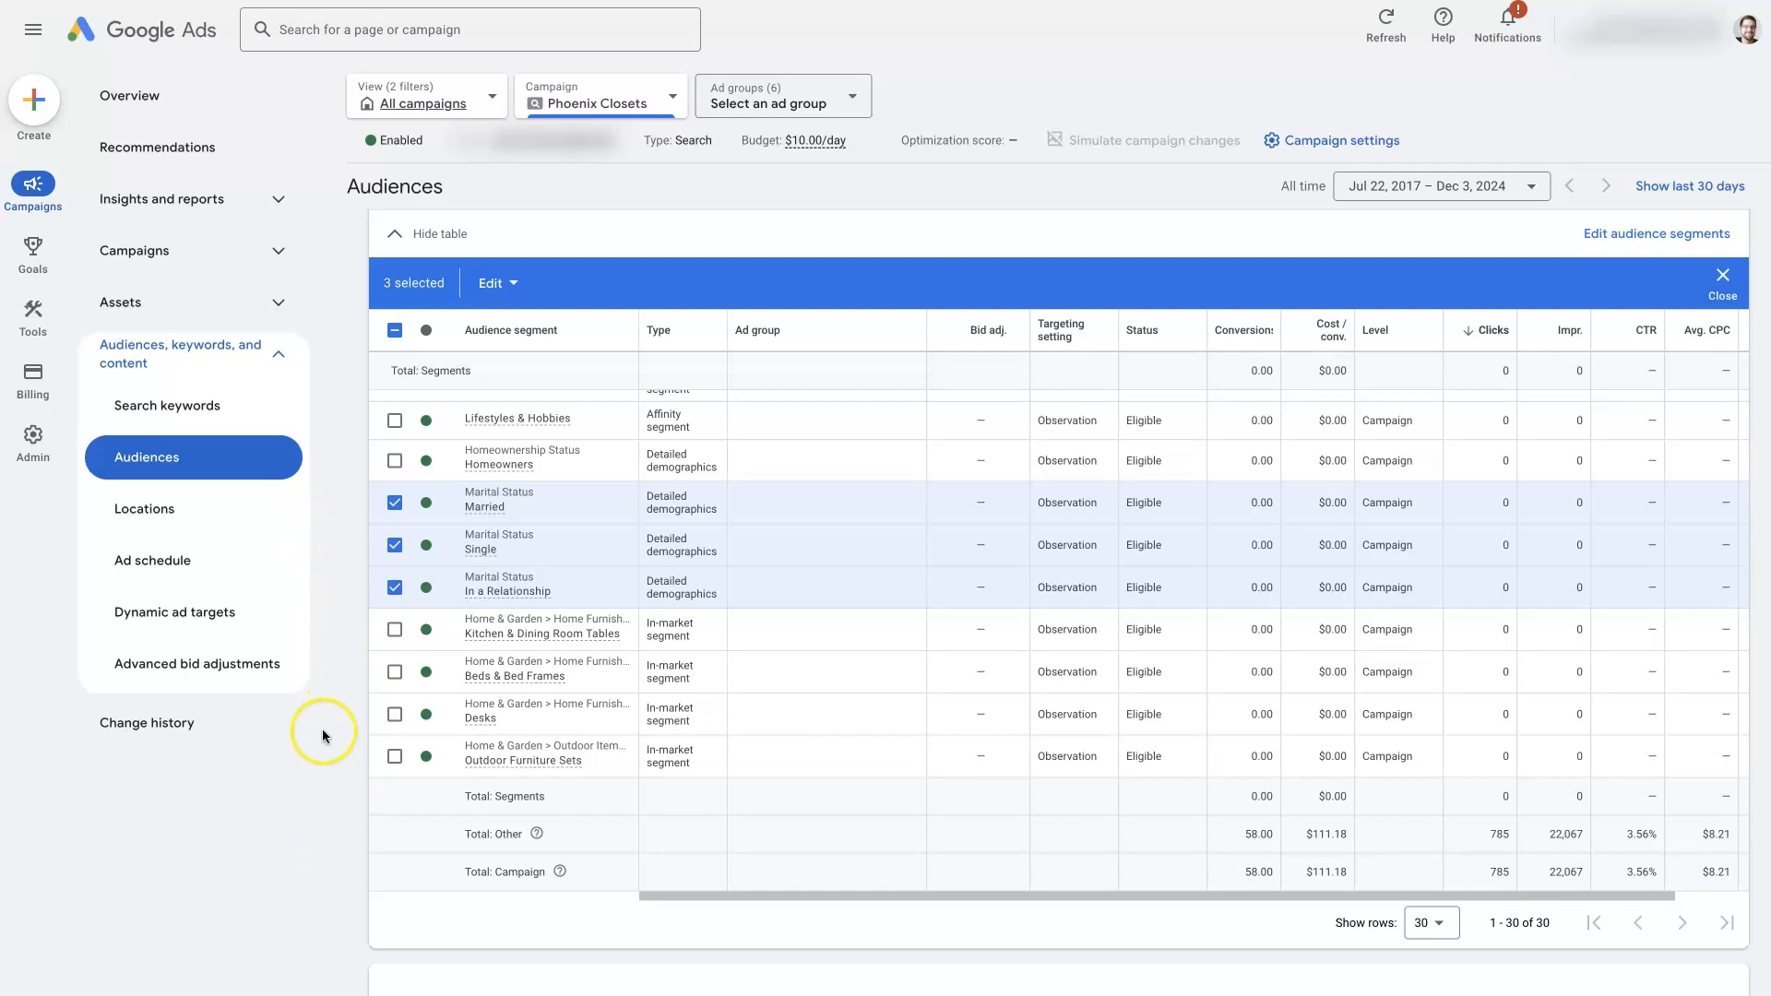
{"action": "mouse_move", "coordinate": [332, 787]}
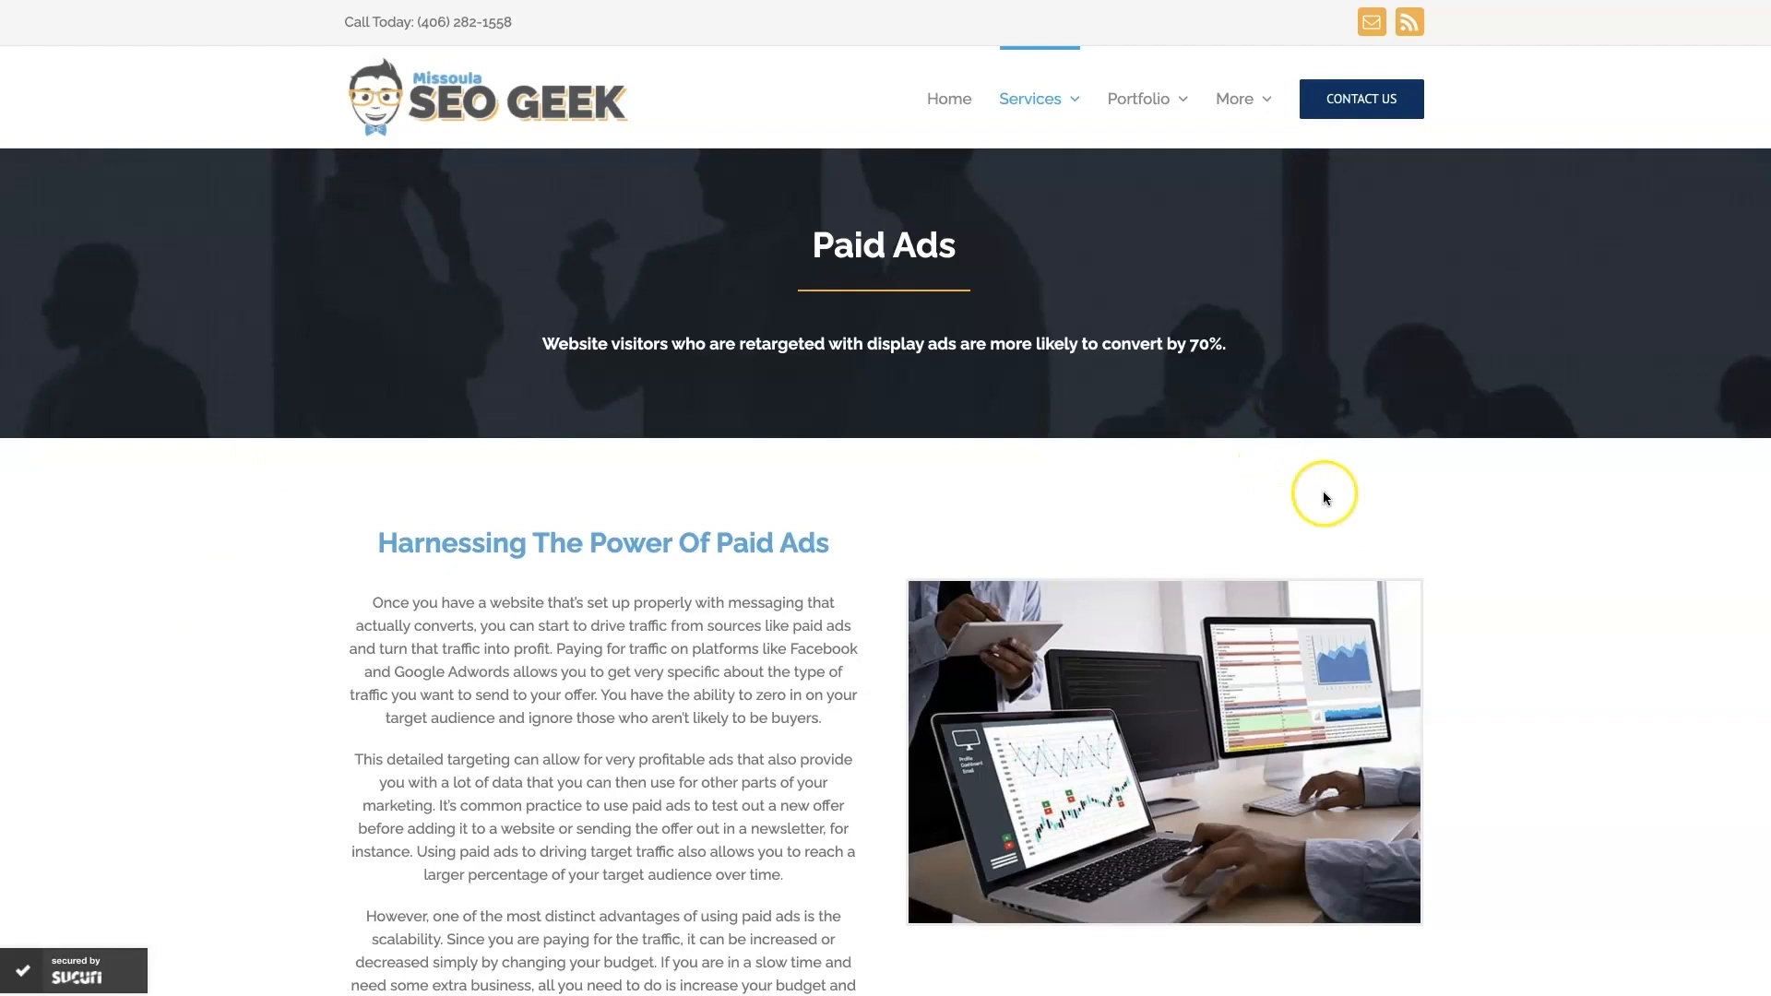
{"action": "mouse_move", "coordinate": [1594, 618]}
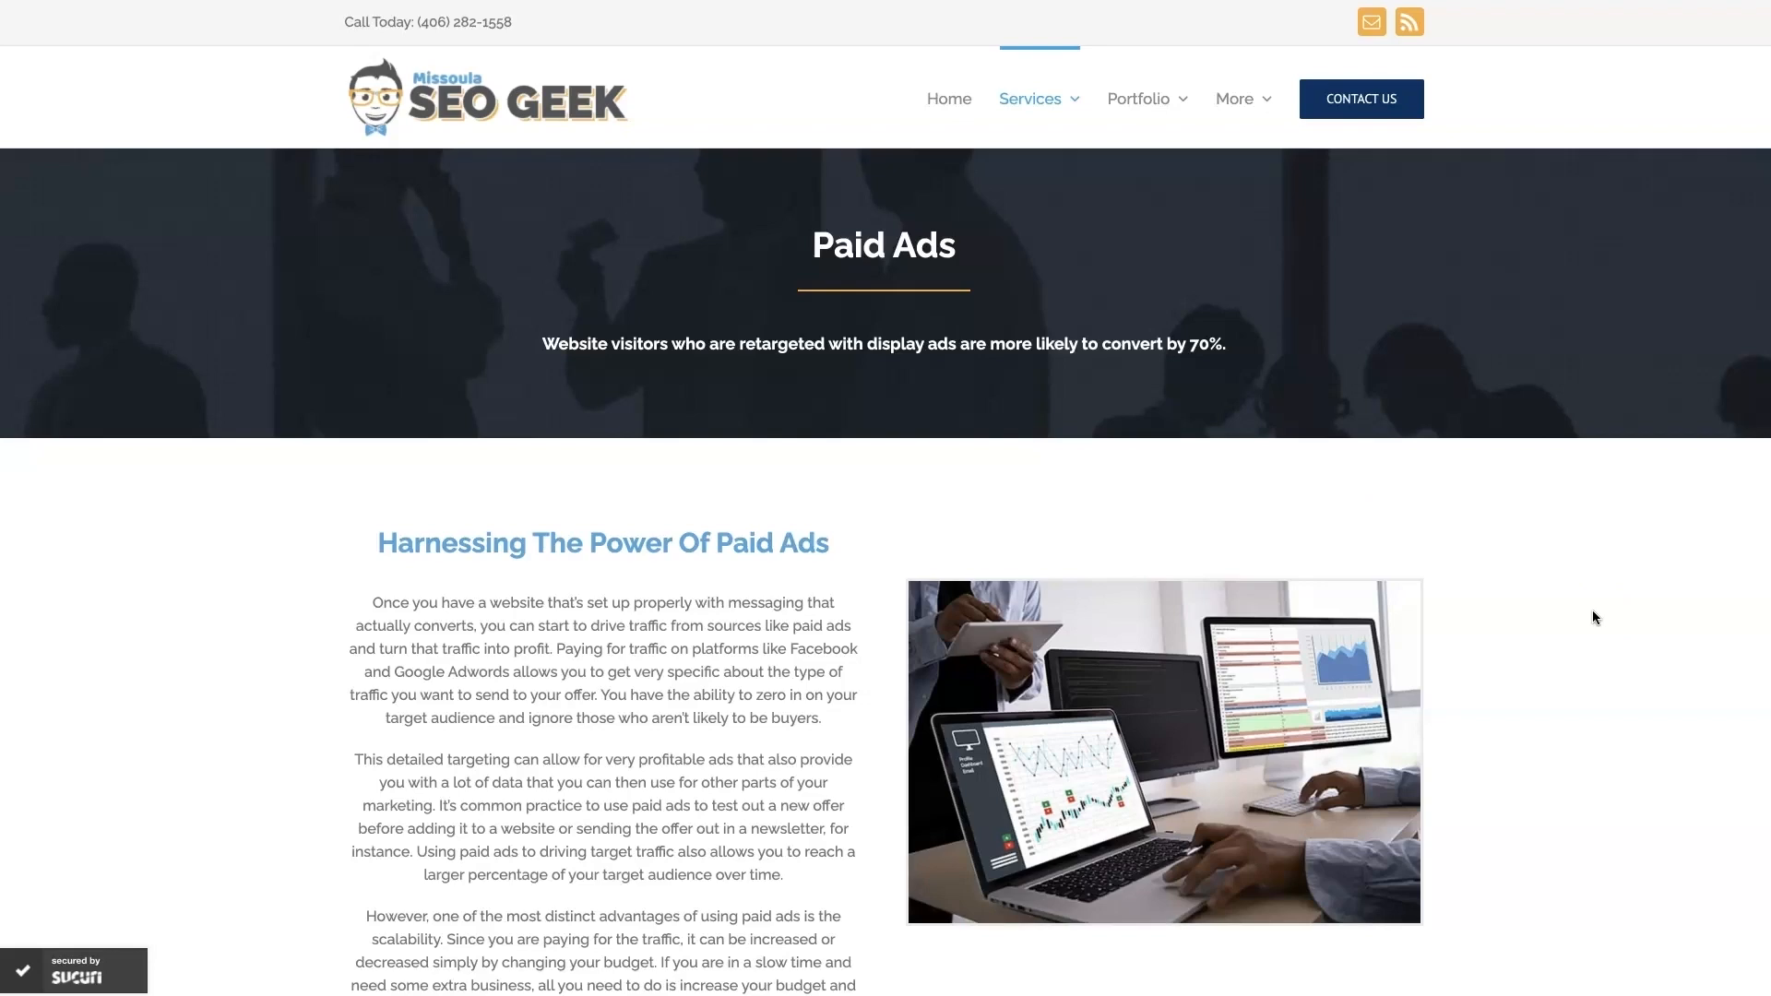
Scroll through the Paid Ads page's Google Ads section and client reviews, then back to the top
{"action": "scroll", "scroll_direction": "down", "scroll_amount": 3}
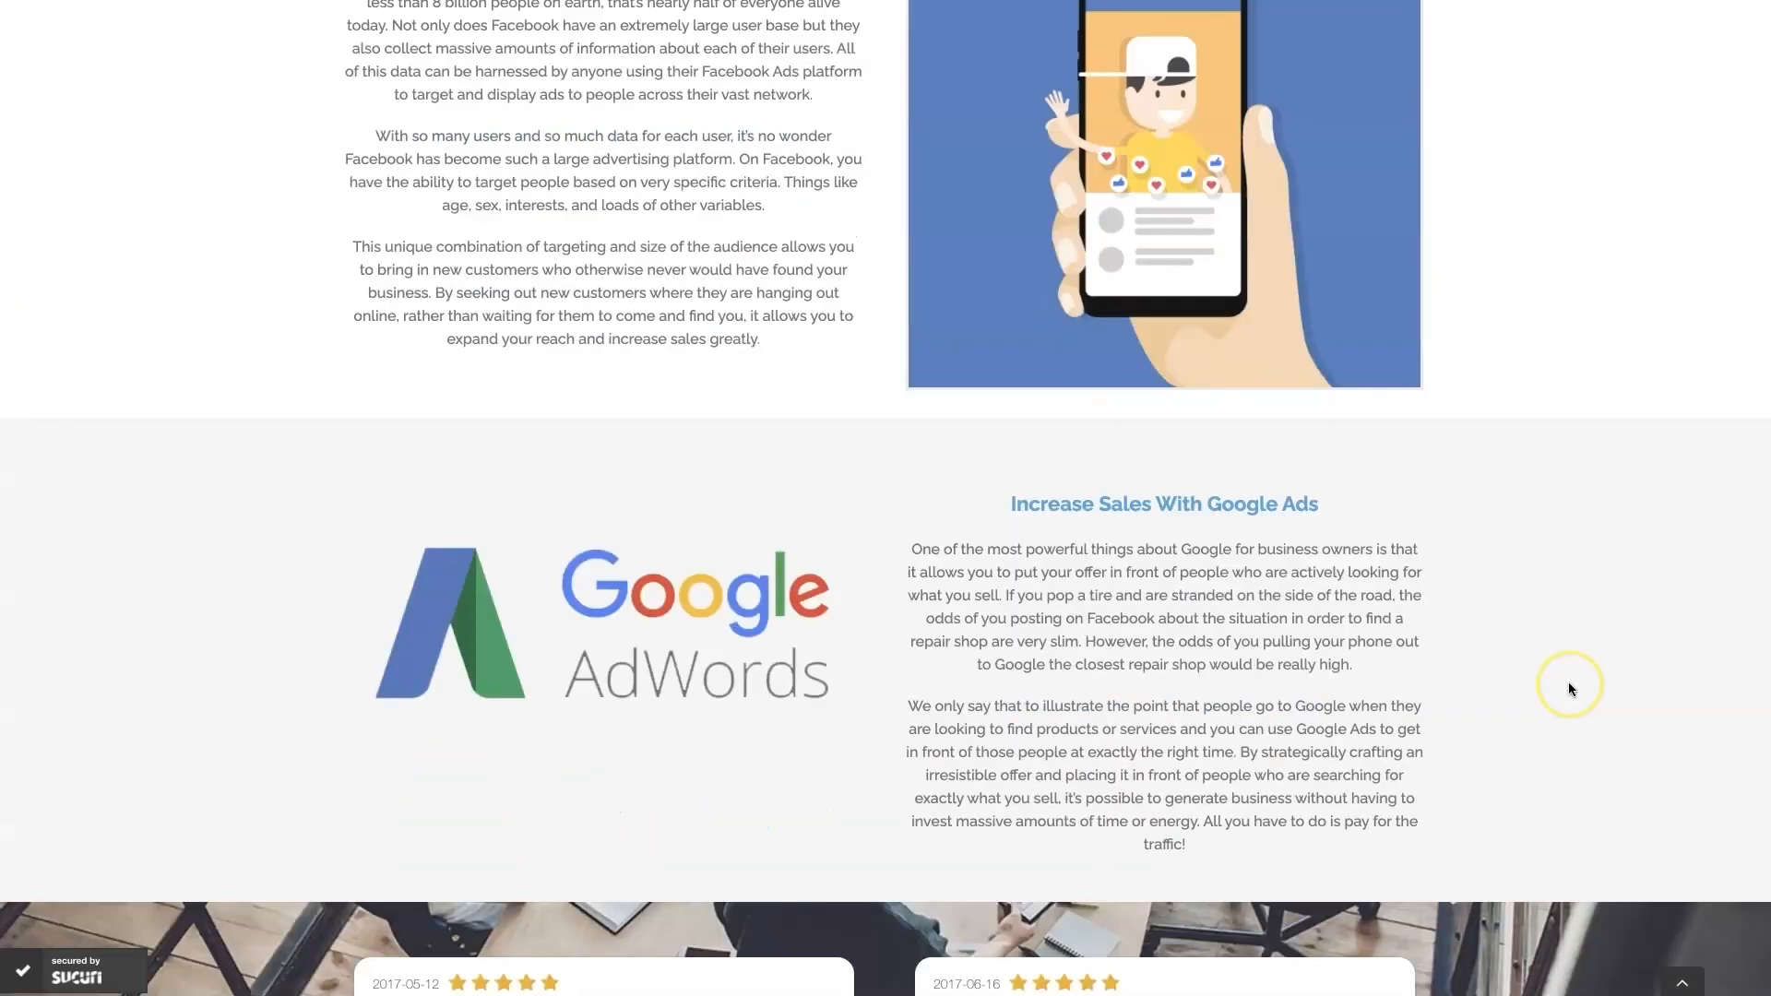
{"action": "scroll", "scroll_direction": "down", "scroll_amount": 3}
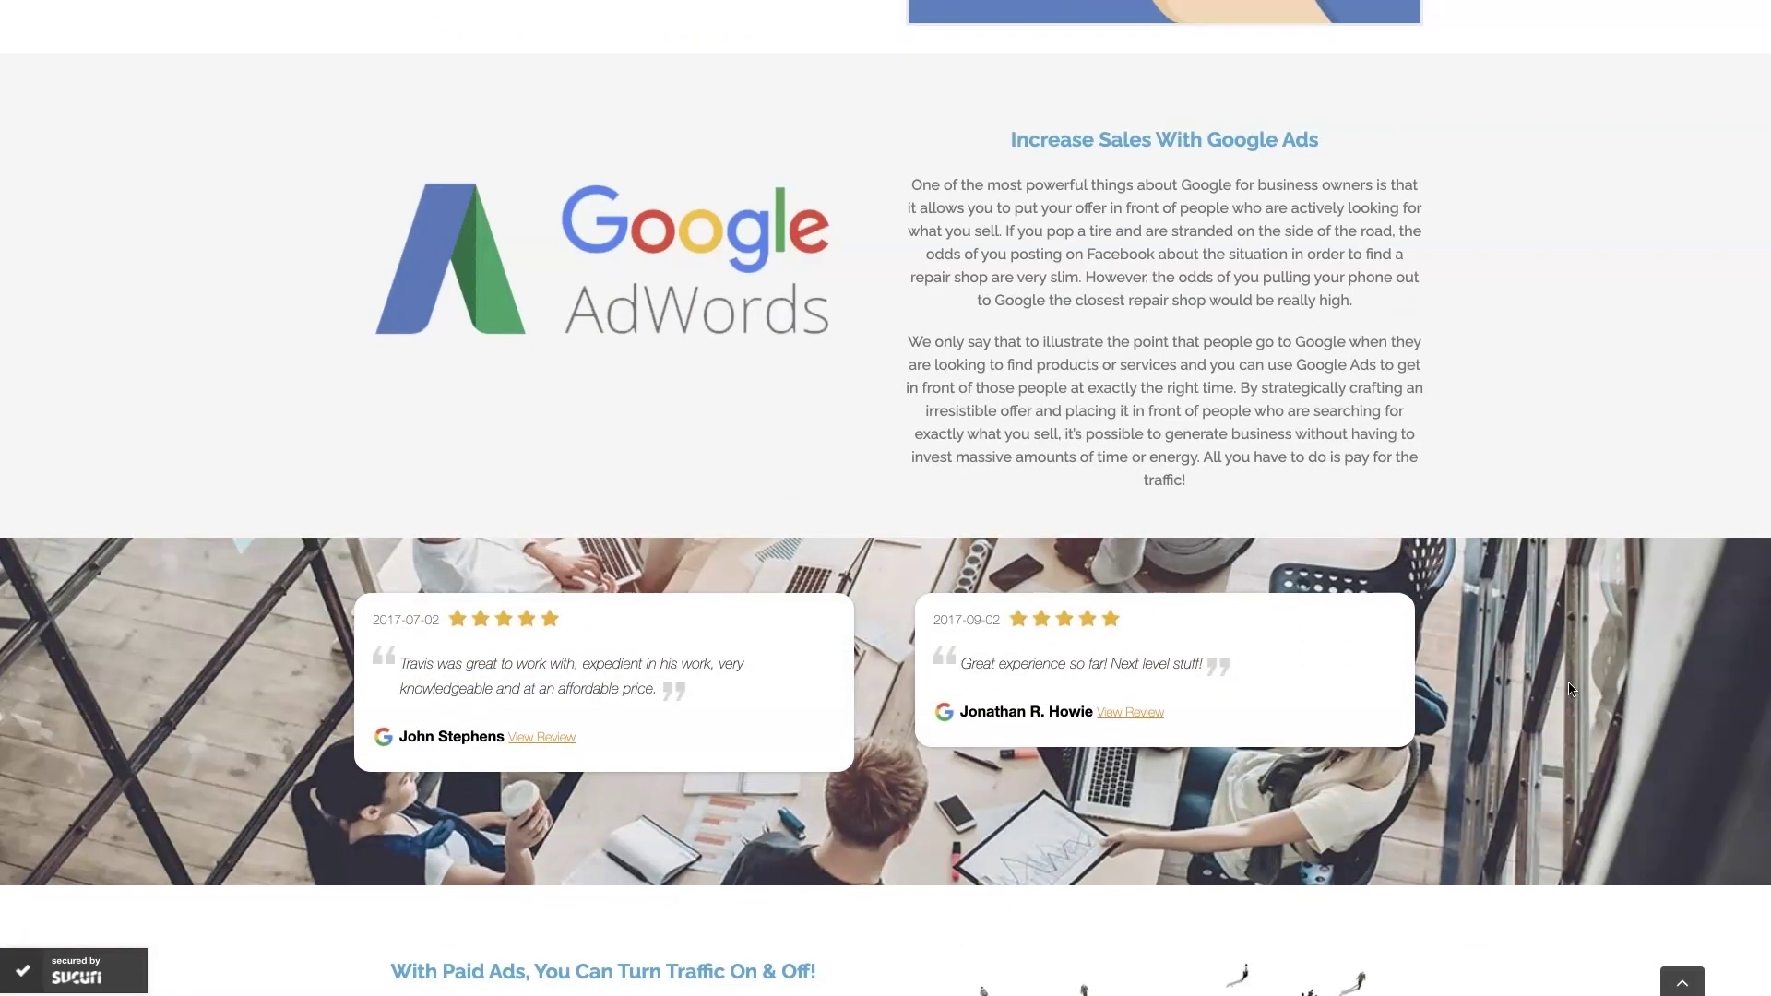
{"action": "scroll", "scroll_direction": "down", "scroll_amount": 3}
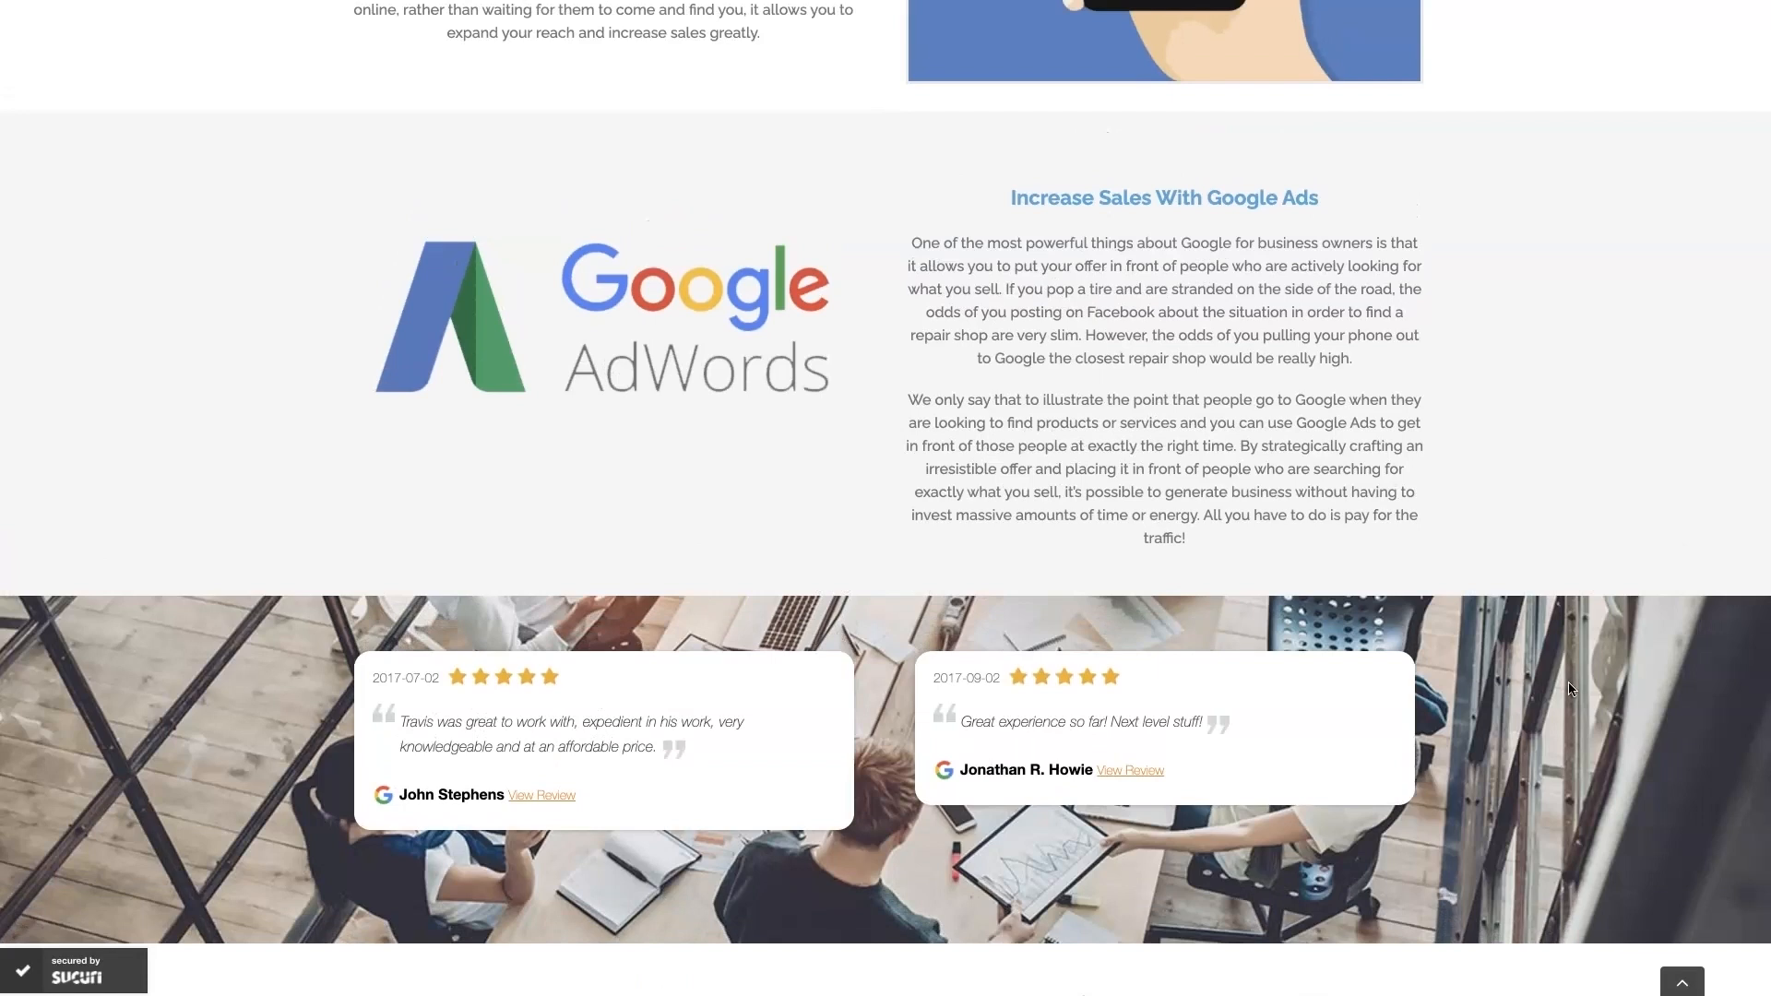
{"action": "mouse_move", "coordinate": [1566, 510]}
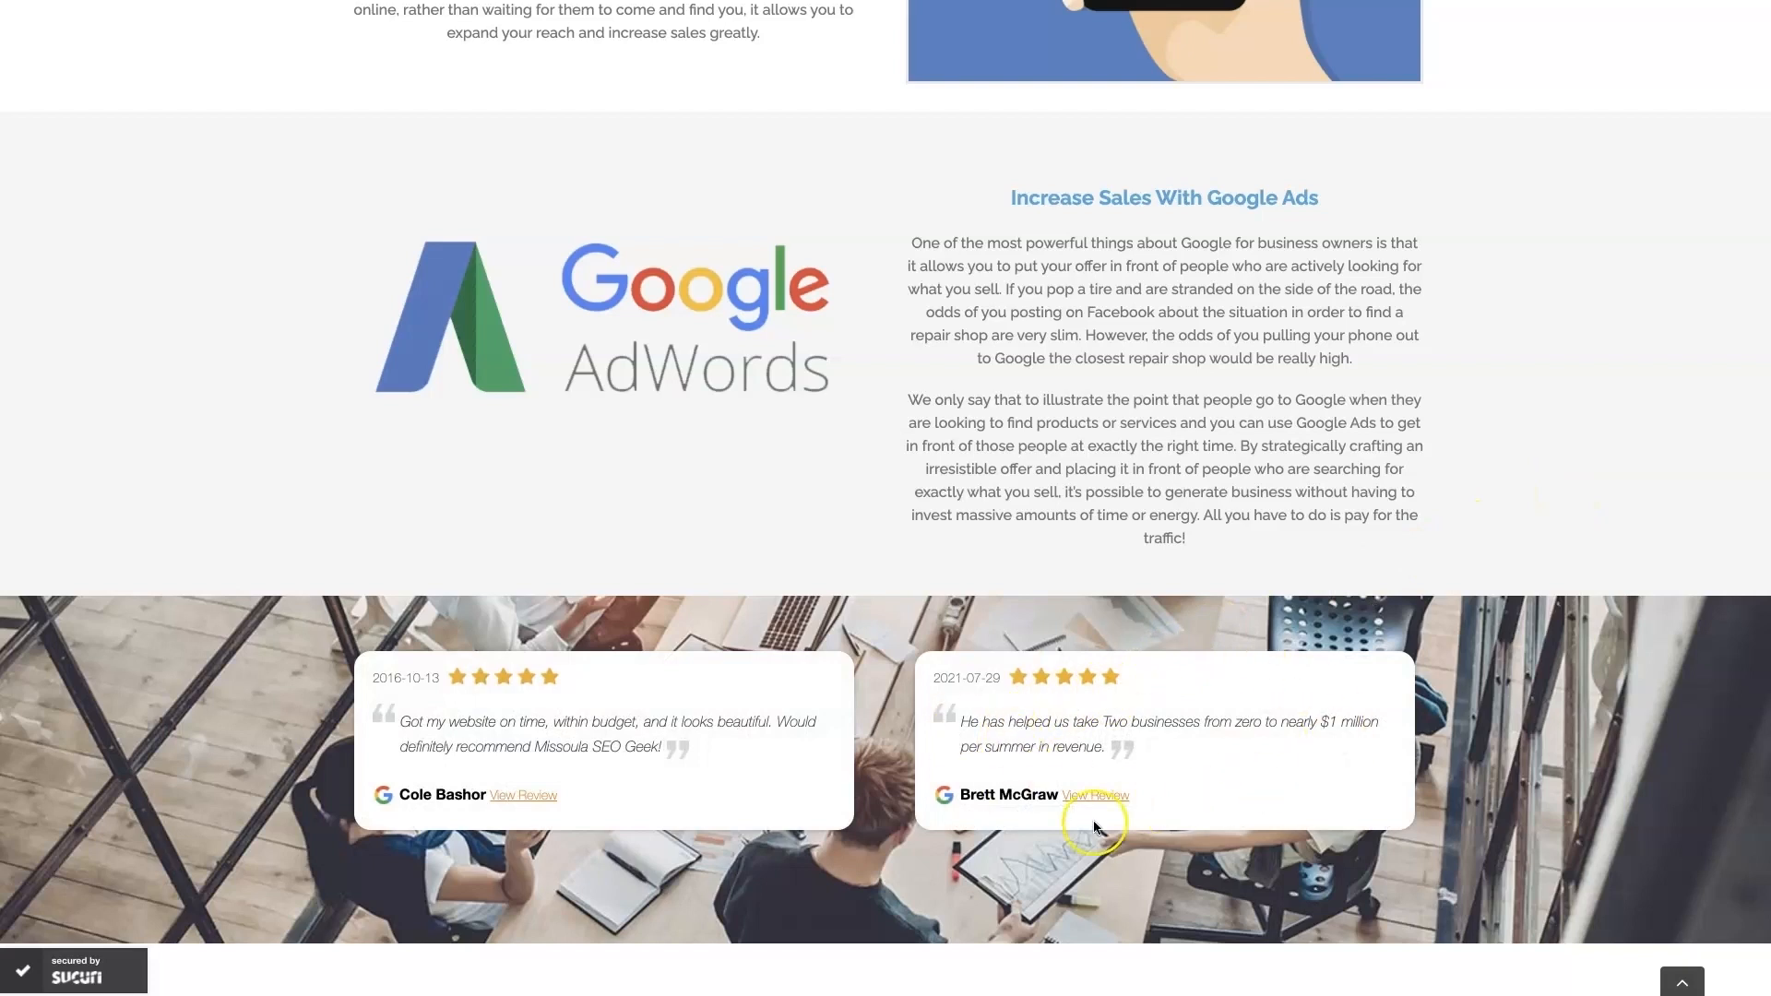
{"action": "mouse_move", "coordinate": [1627, 438]}
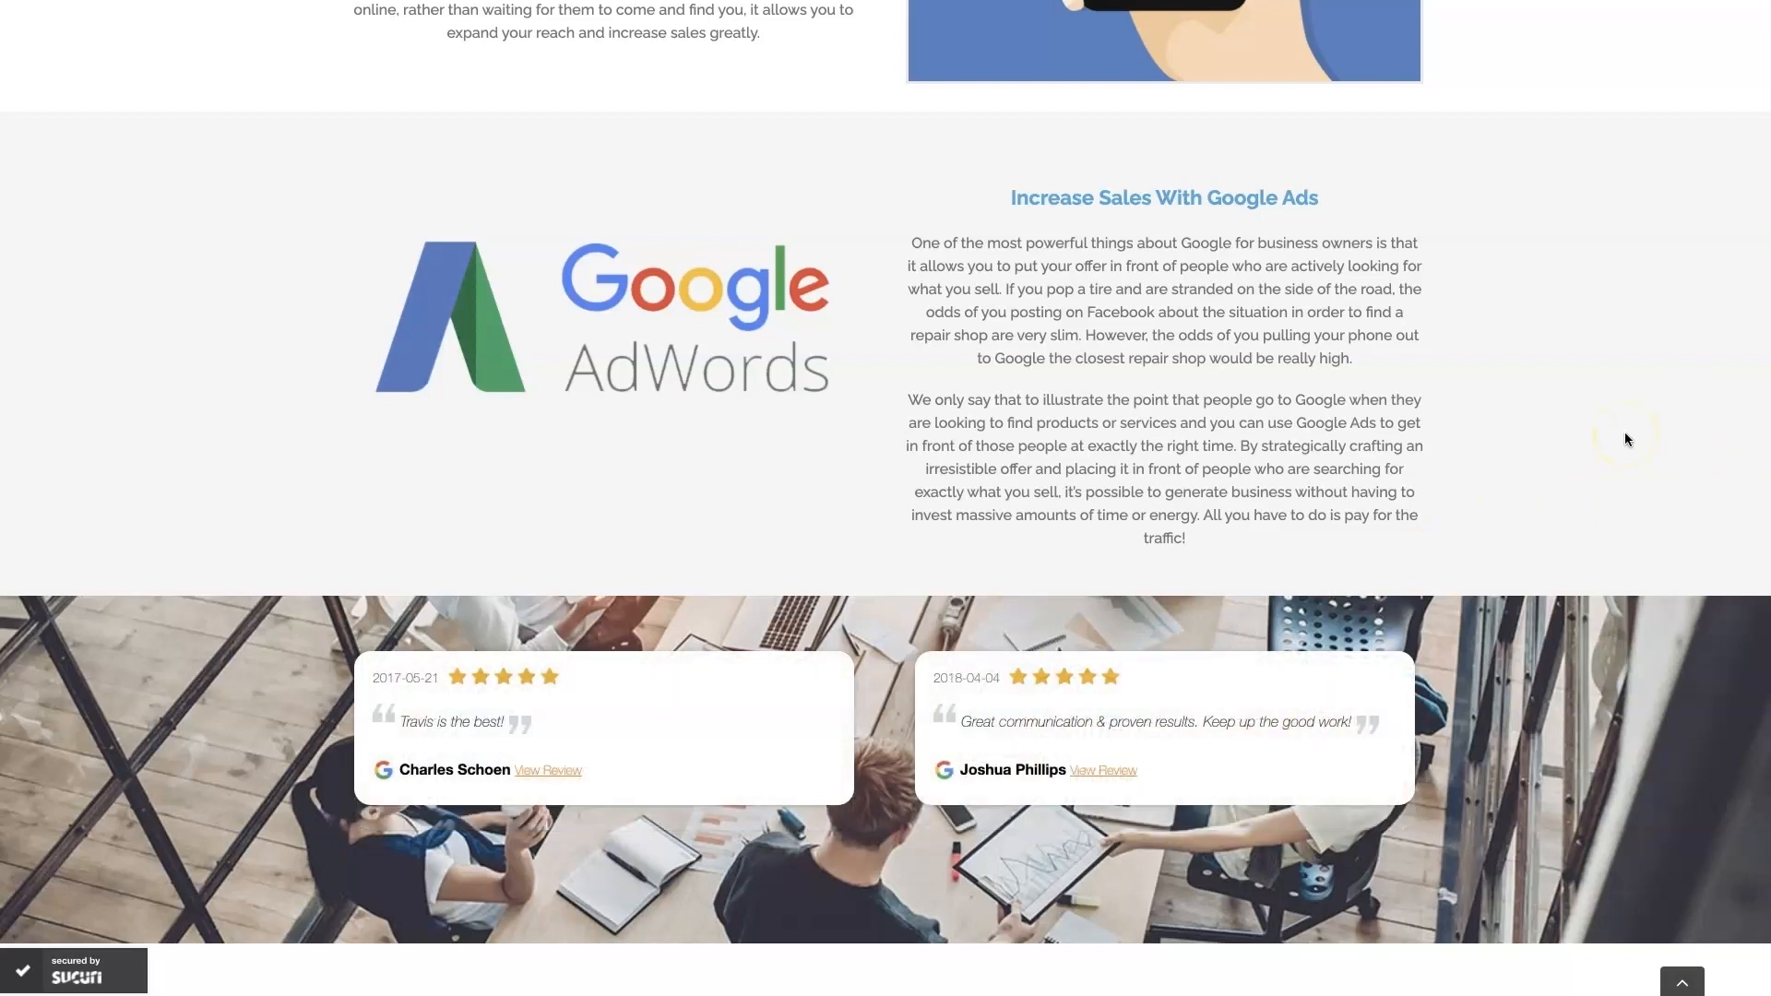
{"action": "mouse_move", "coordinate": [1627, 439]}
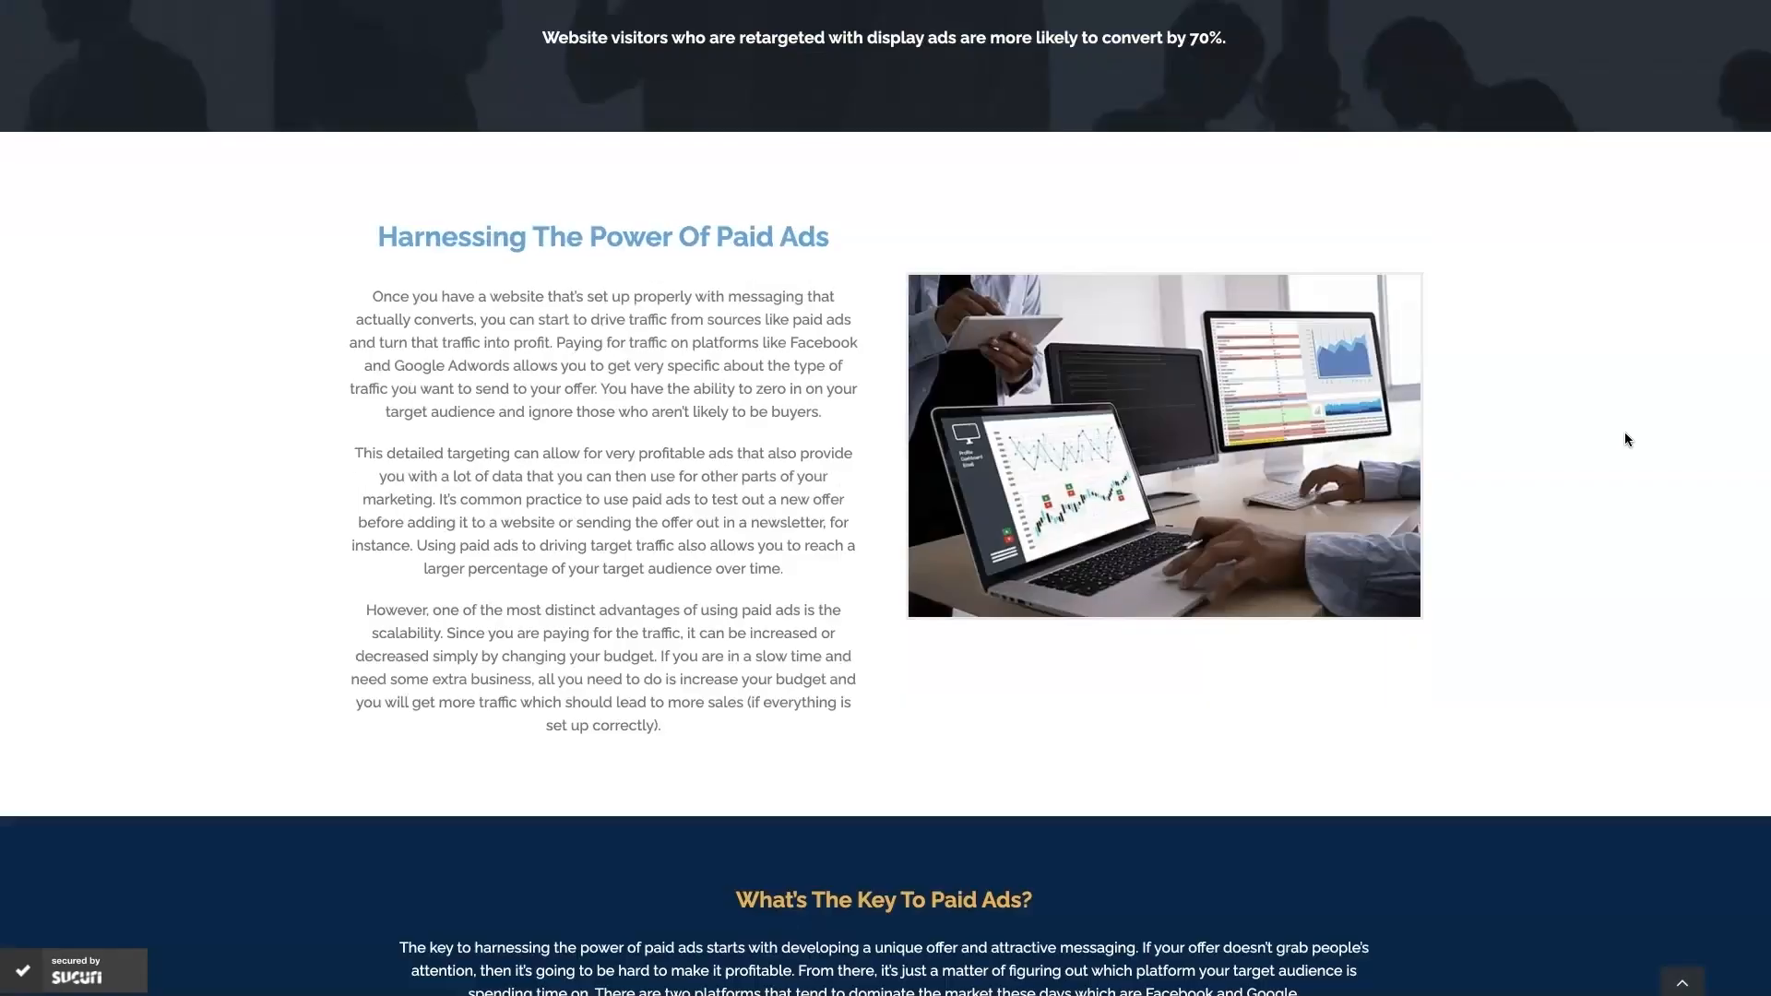
{"action": "scroll", "scroll_direction": "up", "scroll_amount": 3}
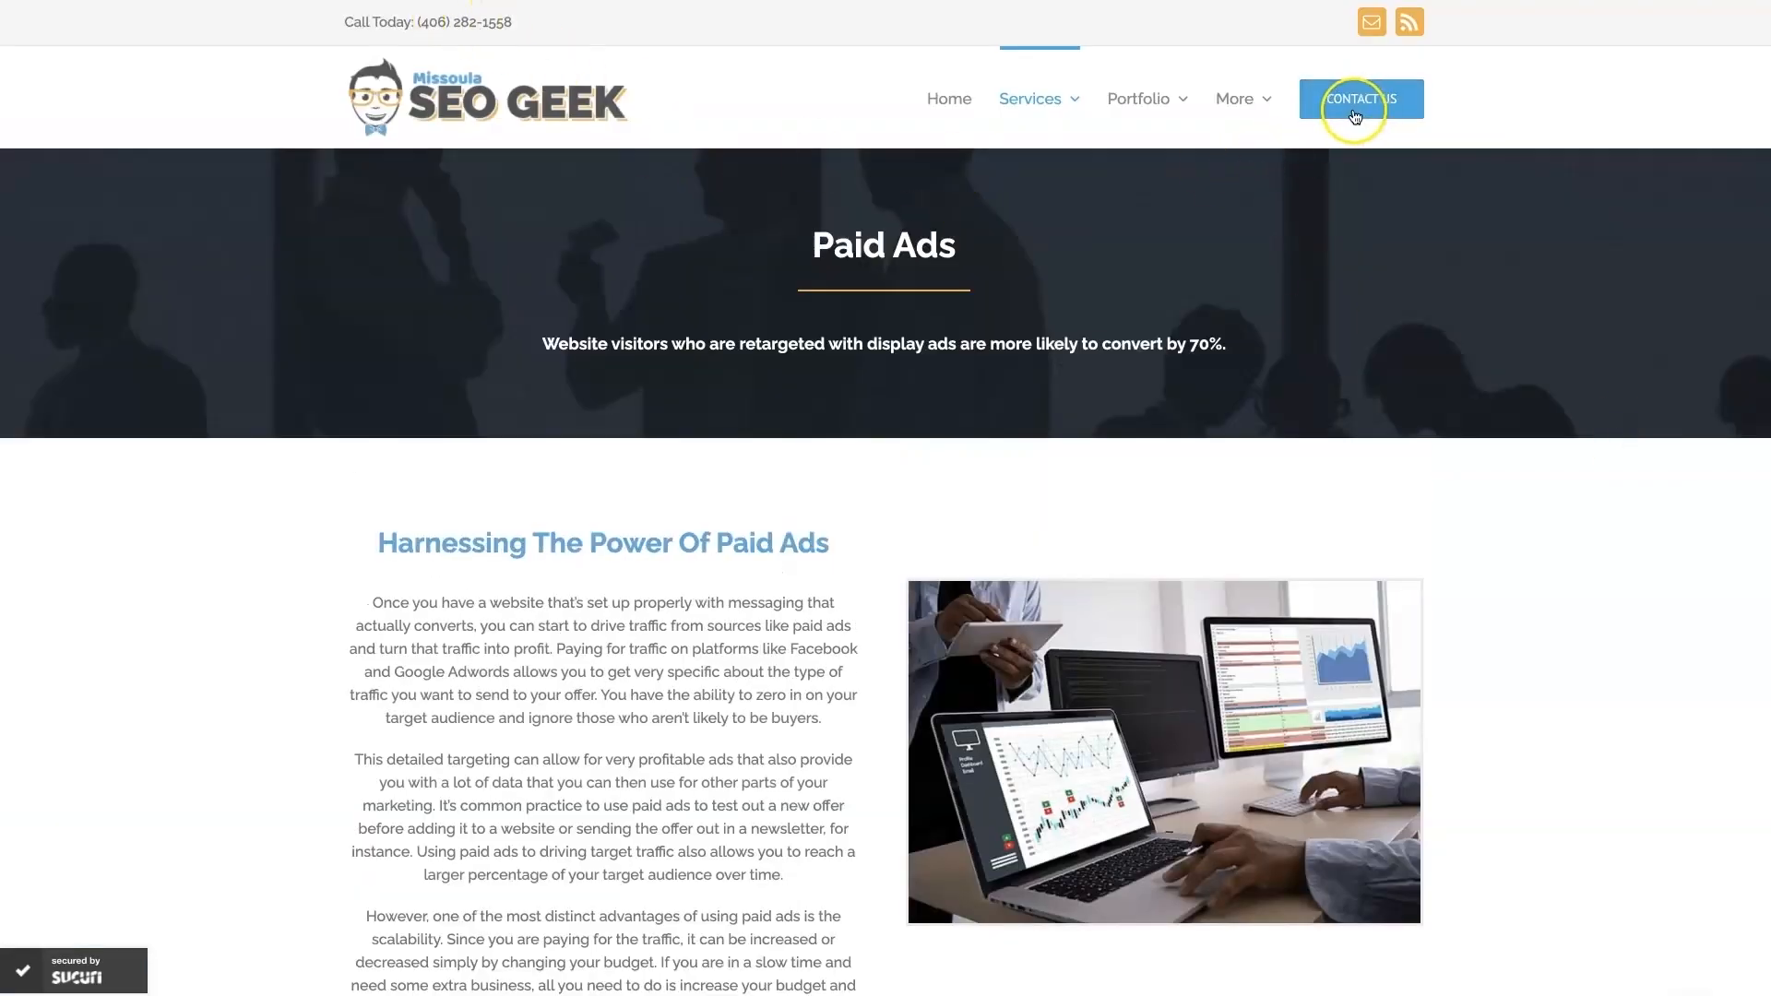